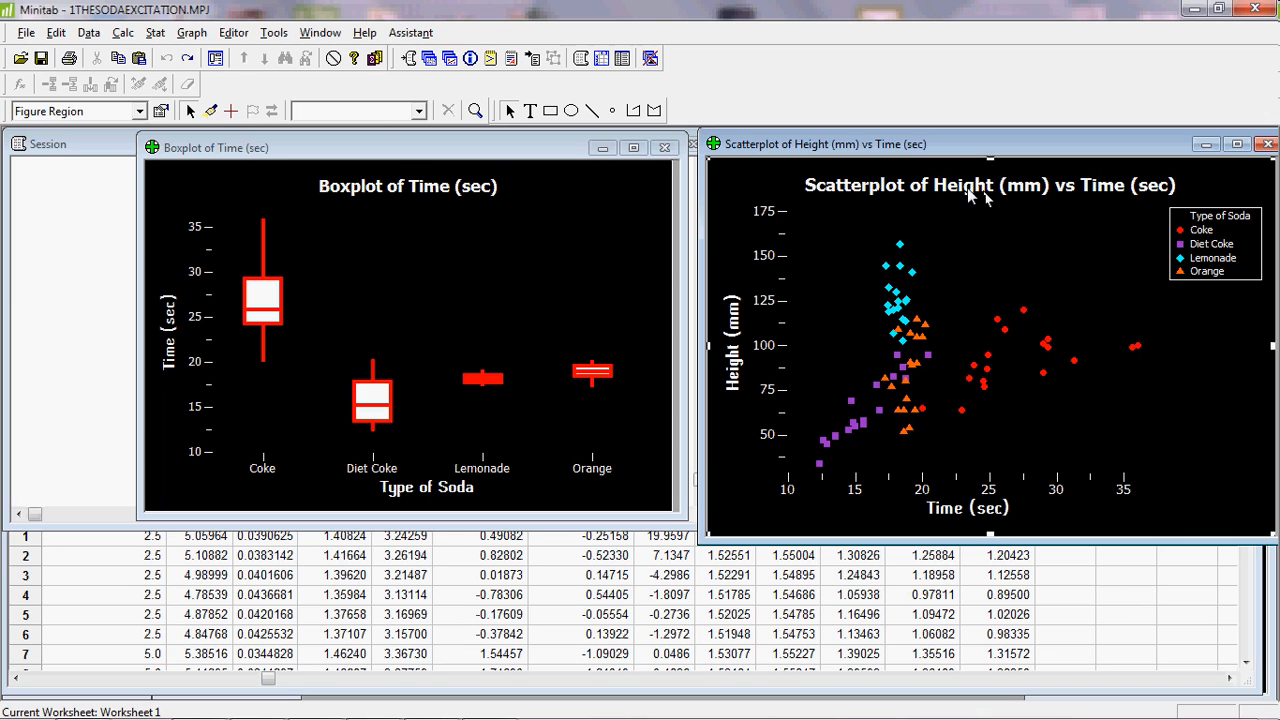
pyautogui.moveTo(980, 202)
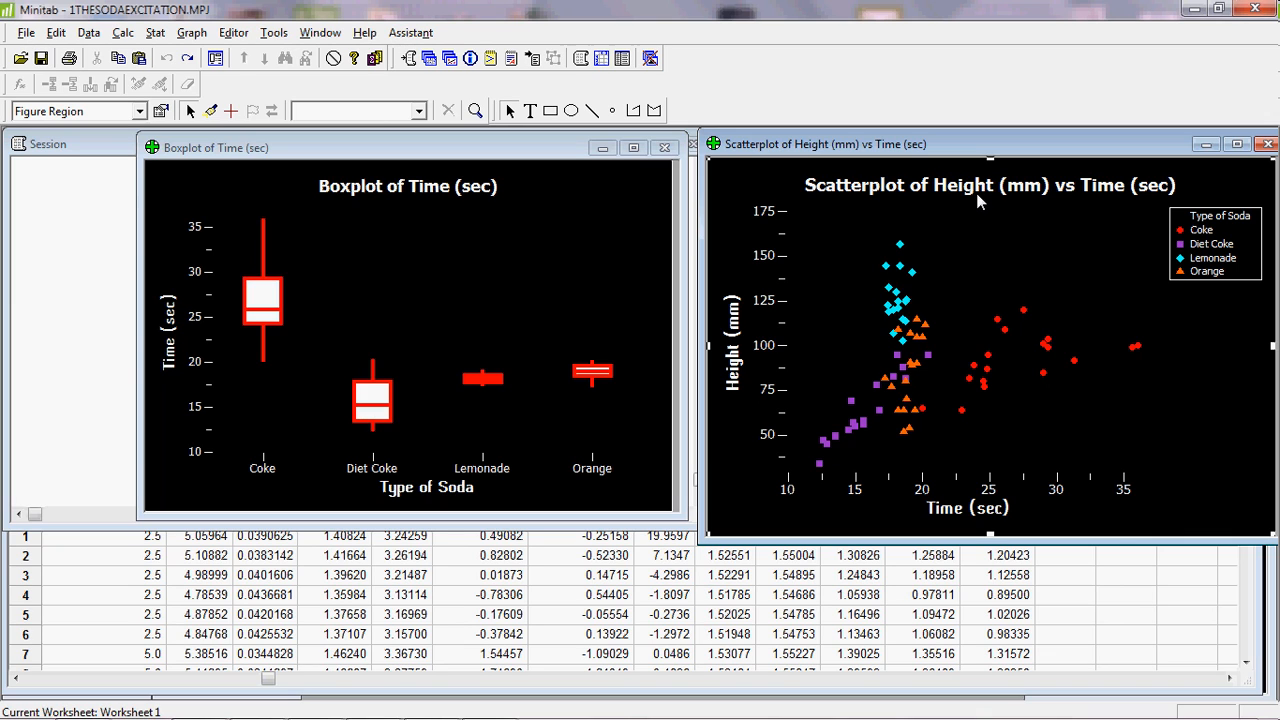
pyautogui.moveTo(1010, 394)
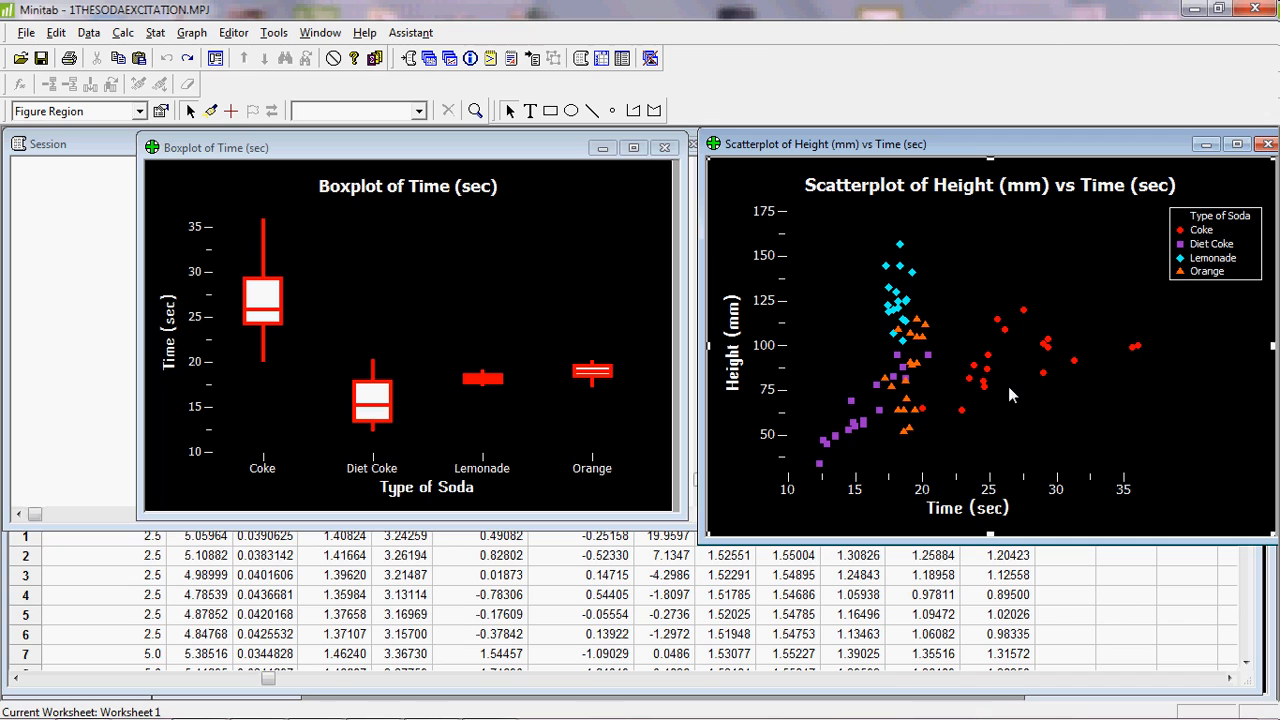
pyautogui.moveTo(966, 358)
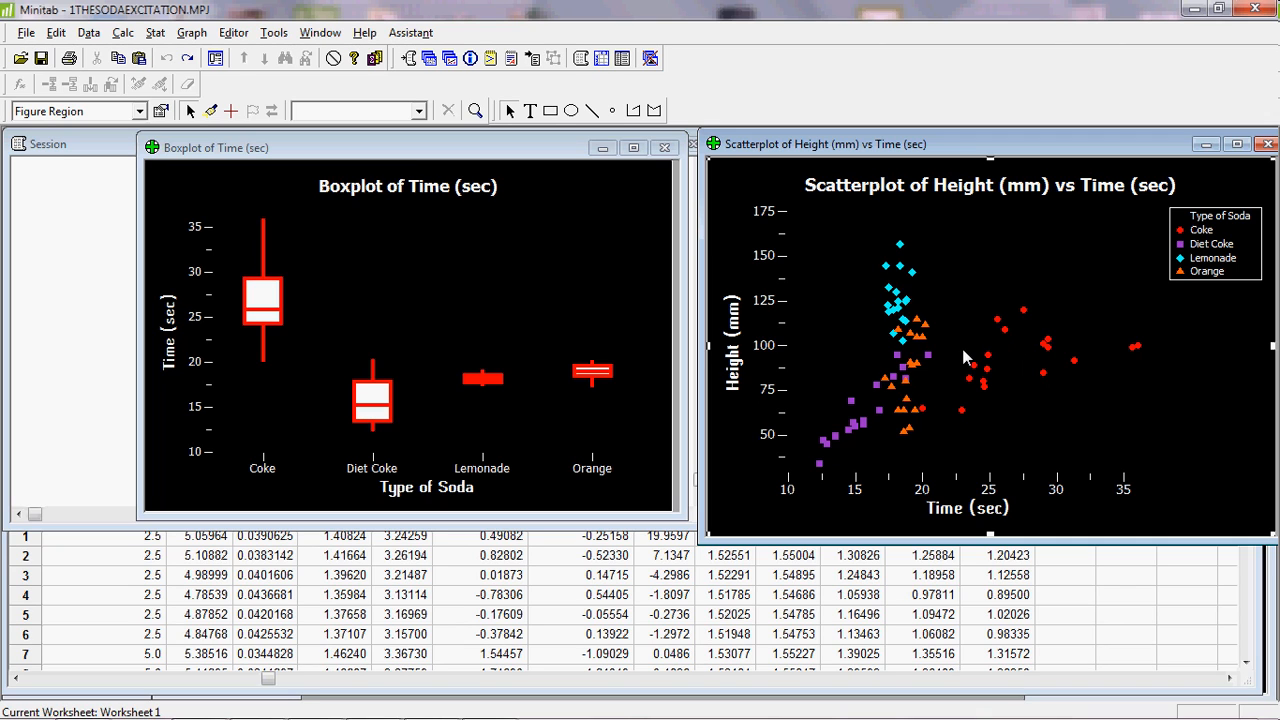
pyautogui.moveTo(968, 356)
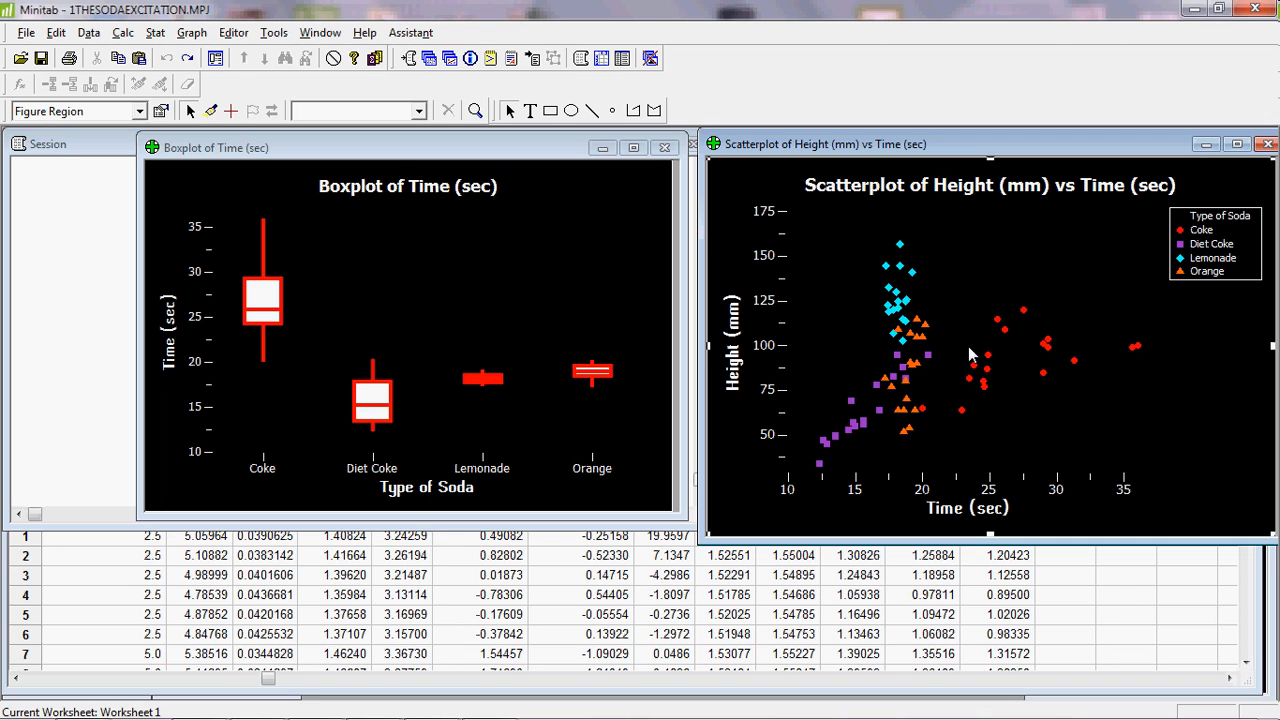
pyautogui.moveTo(880, 356)
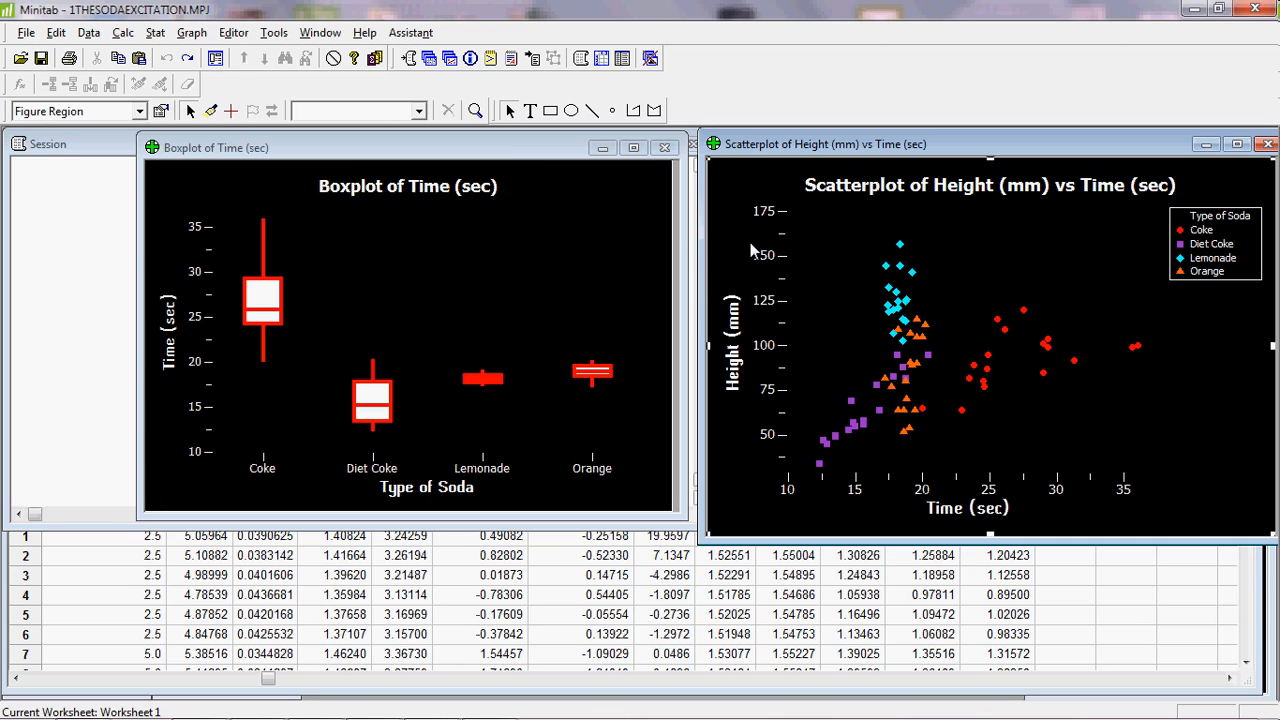
pyautogui.moveTo(320, 332)
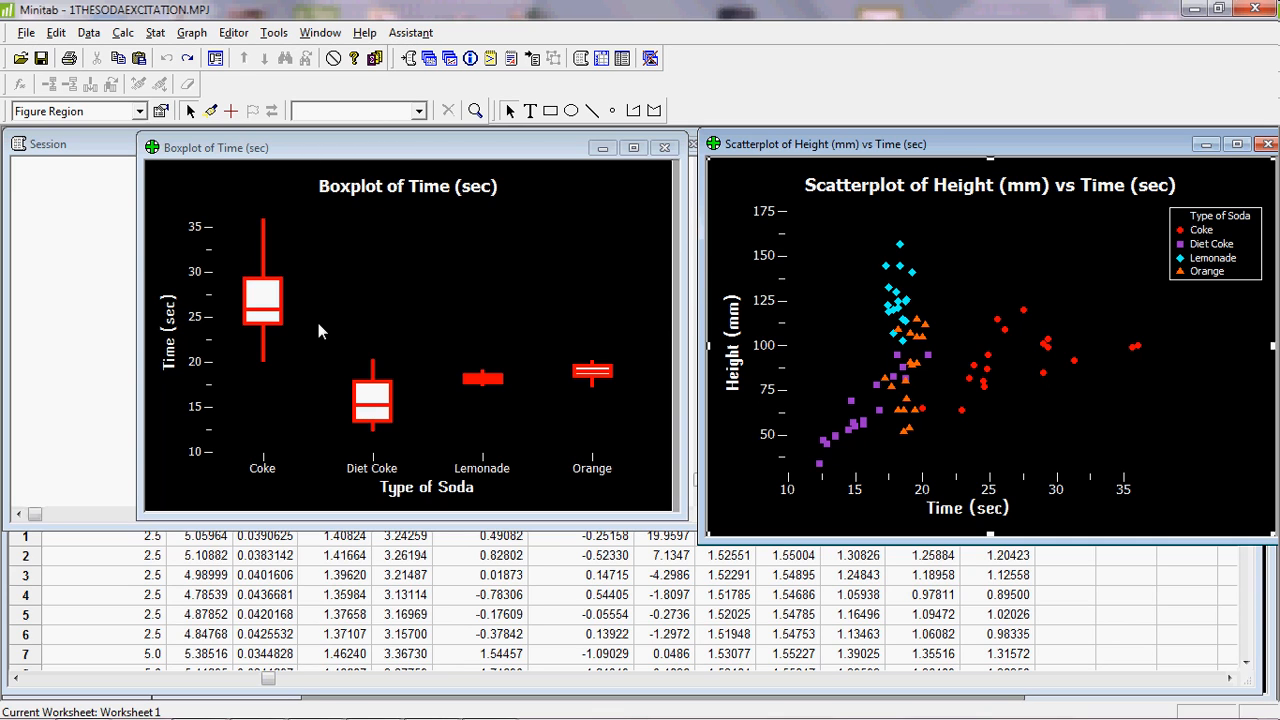
pyautogui.moveTo(1130, 196)
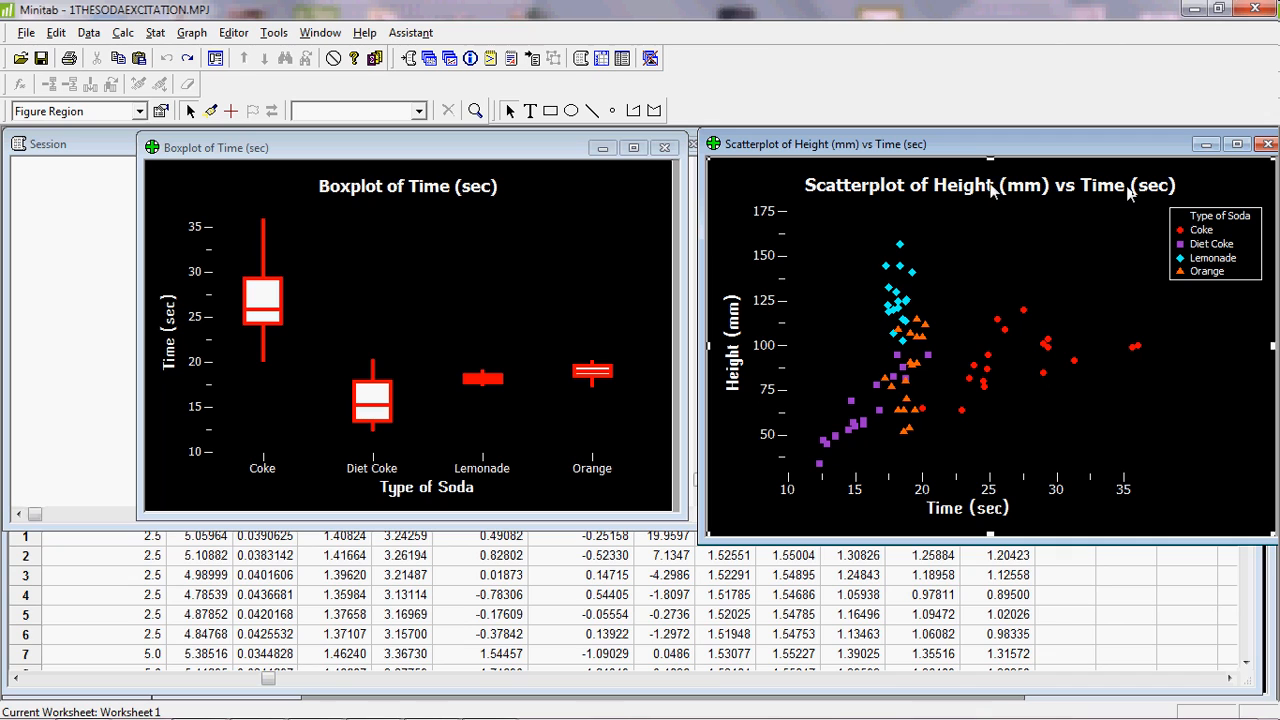
pyautogui.moveTo(978, 194)
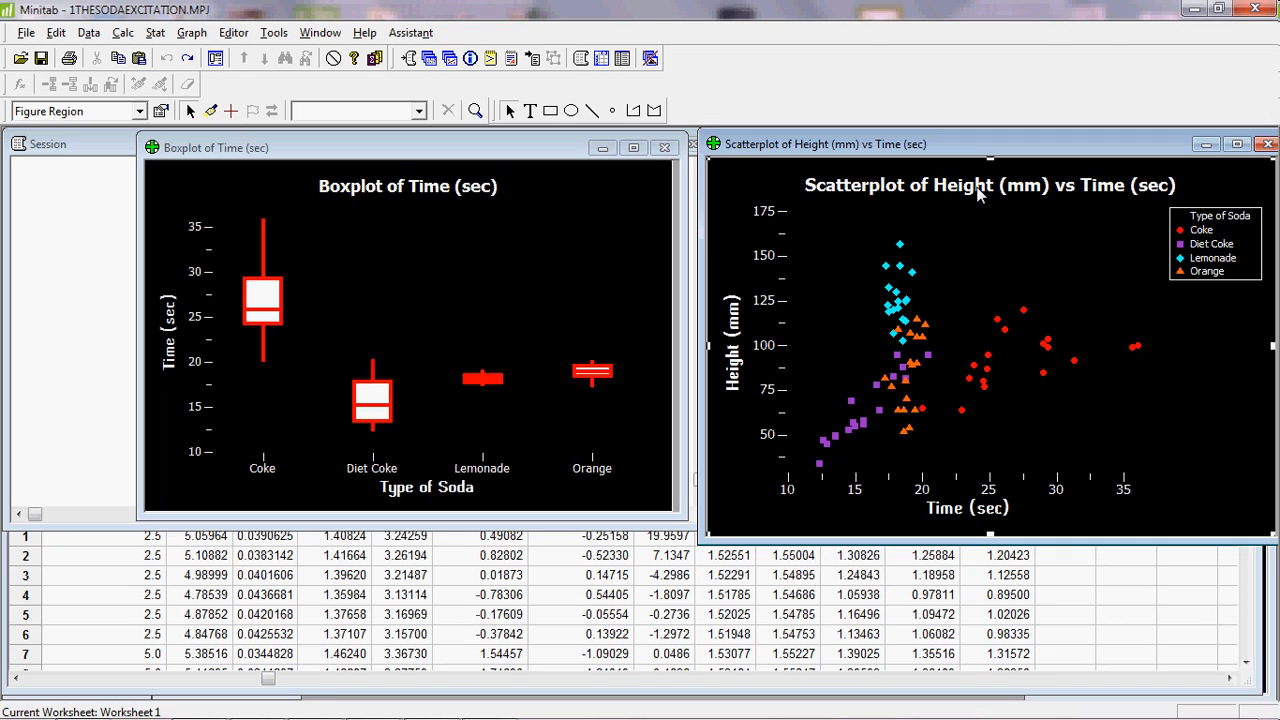
pyautogui.moveTo(924, 372)
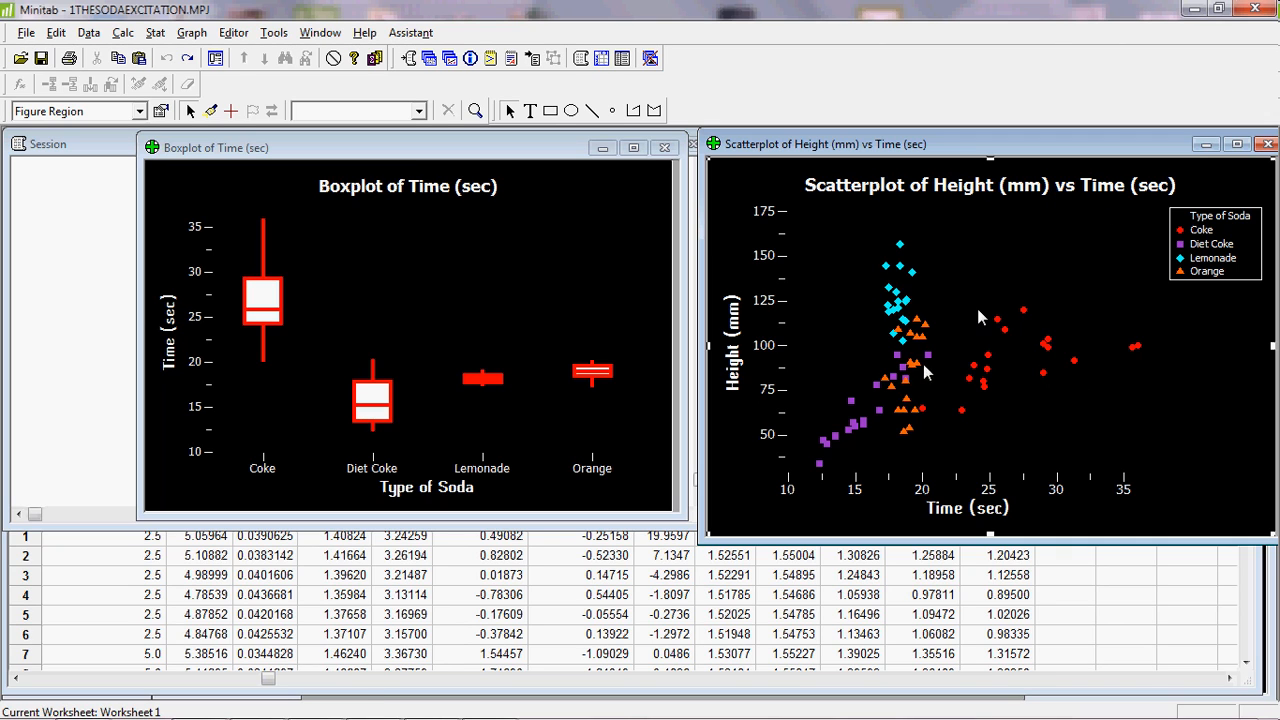
pyautogui.moveTo(936, 410)
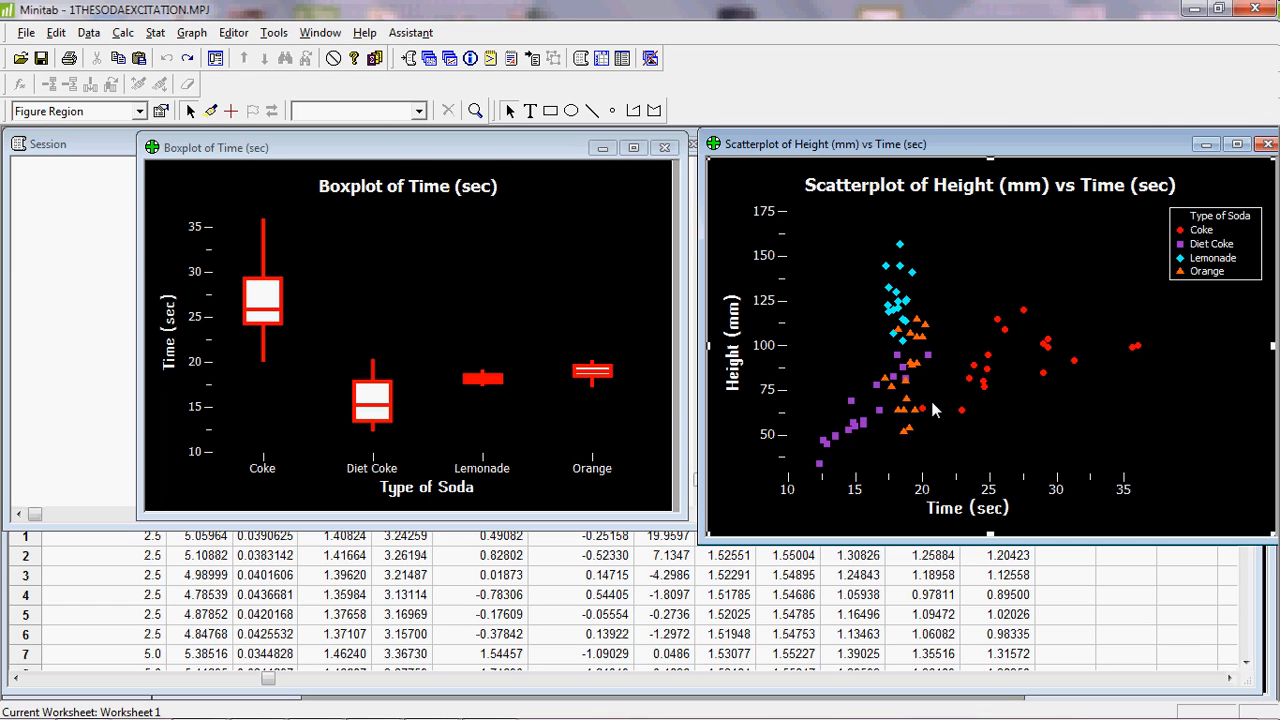
pyautogui.moveTo(856, 444)
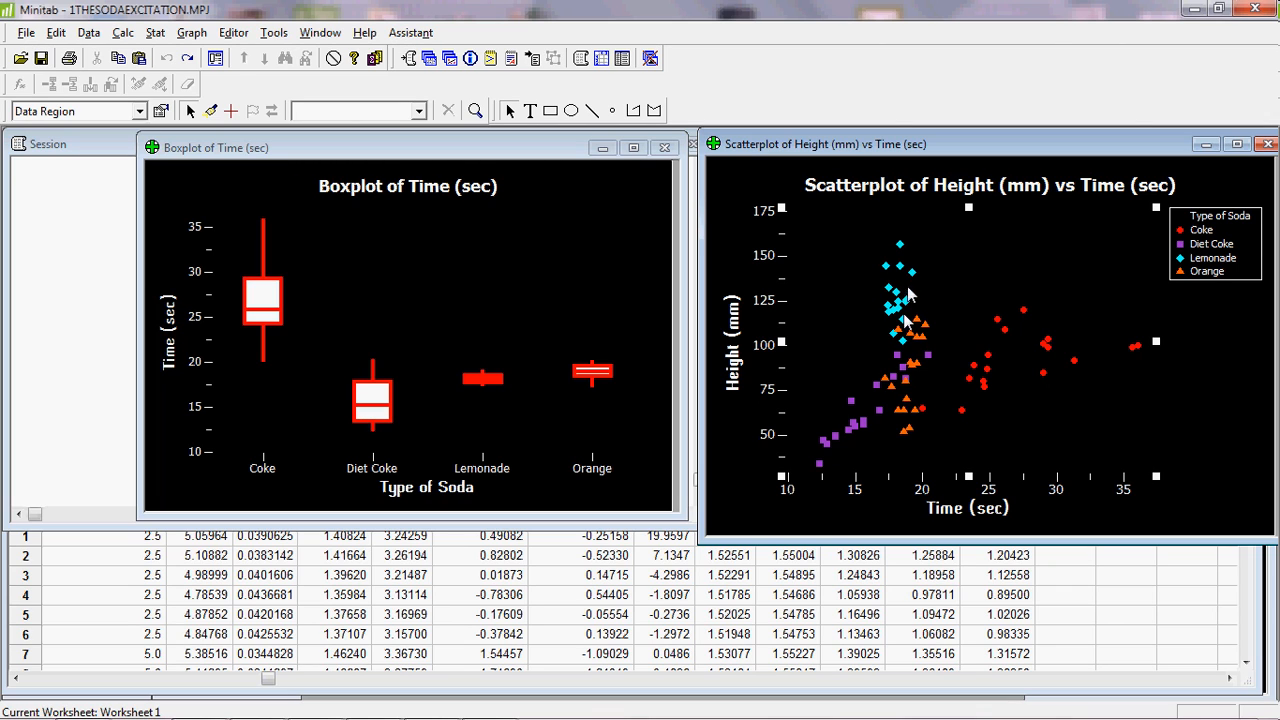
pyautogui.moveTo(918, 318)
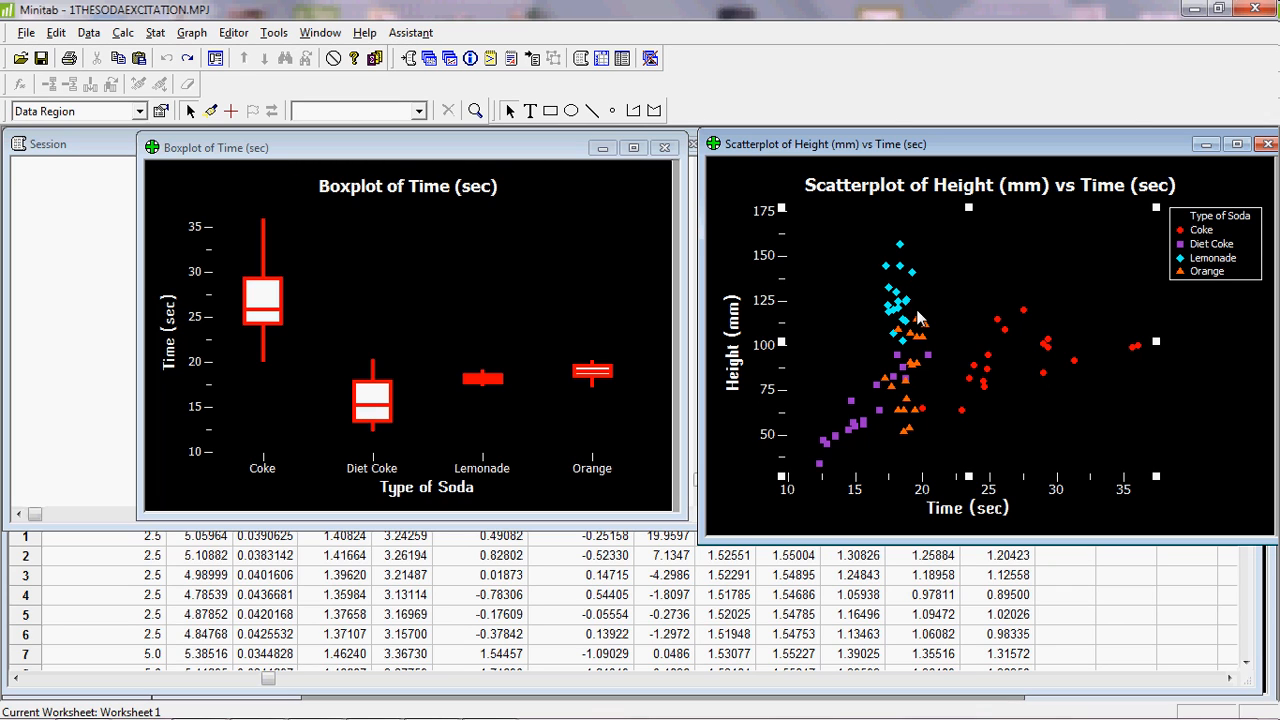
pyautogui.moveTo(930, 412)
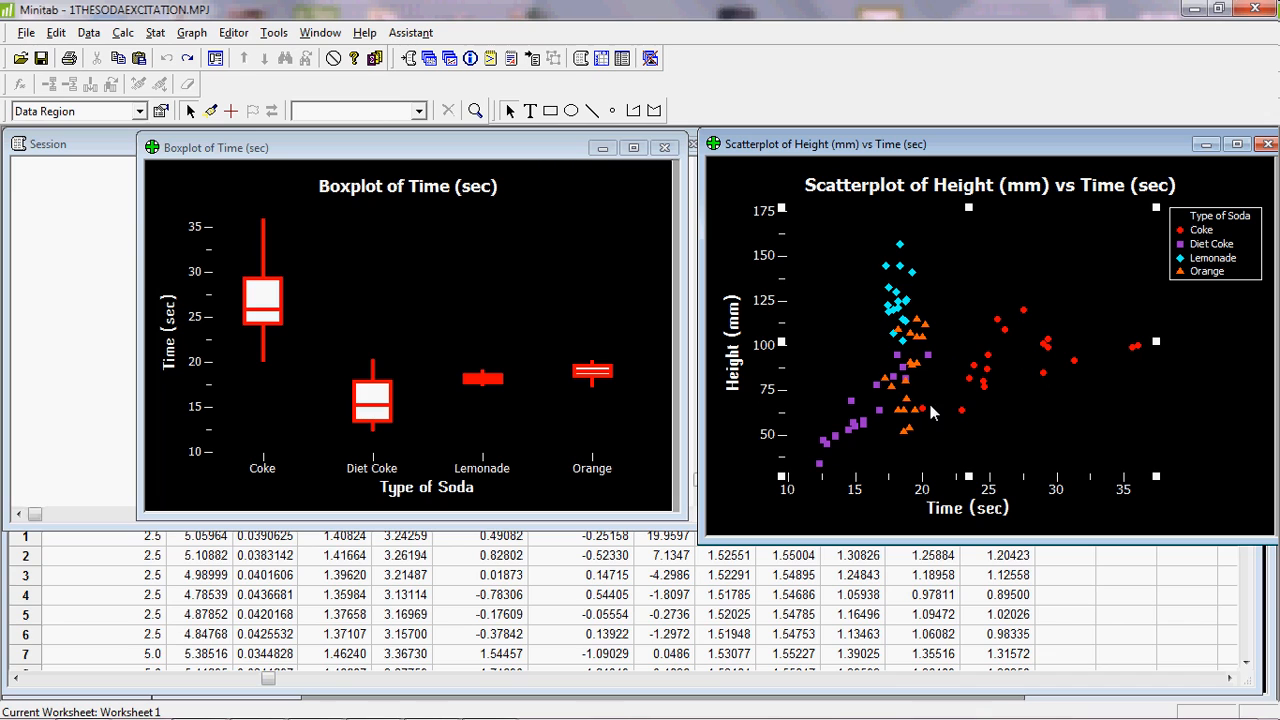
pyautogui.moveTo(828, 492)
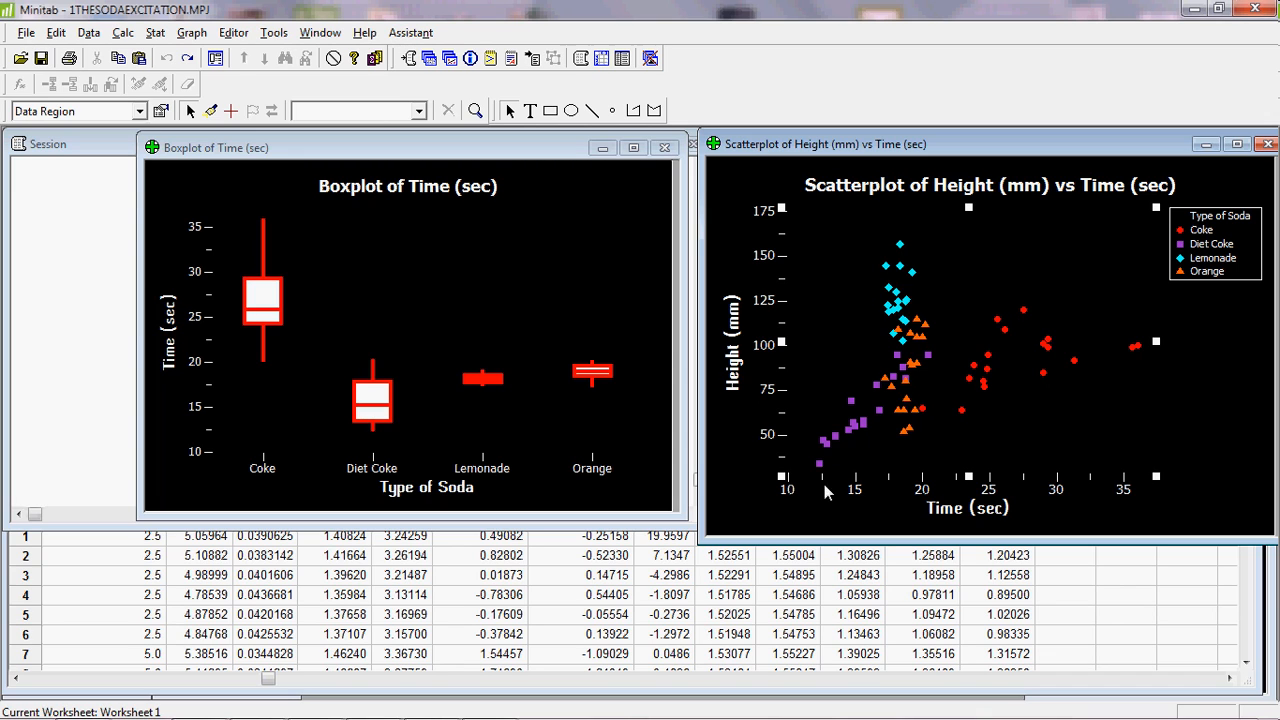
pyautogui.moveTo(908, 384)
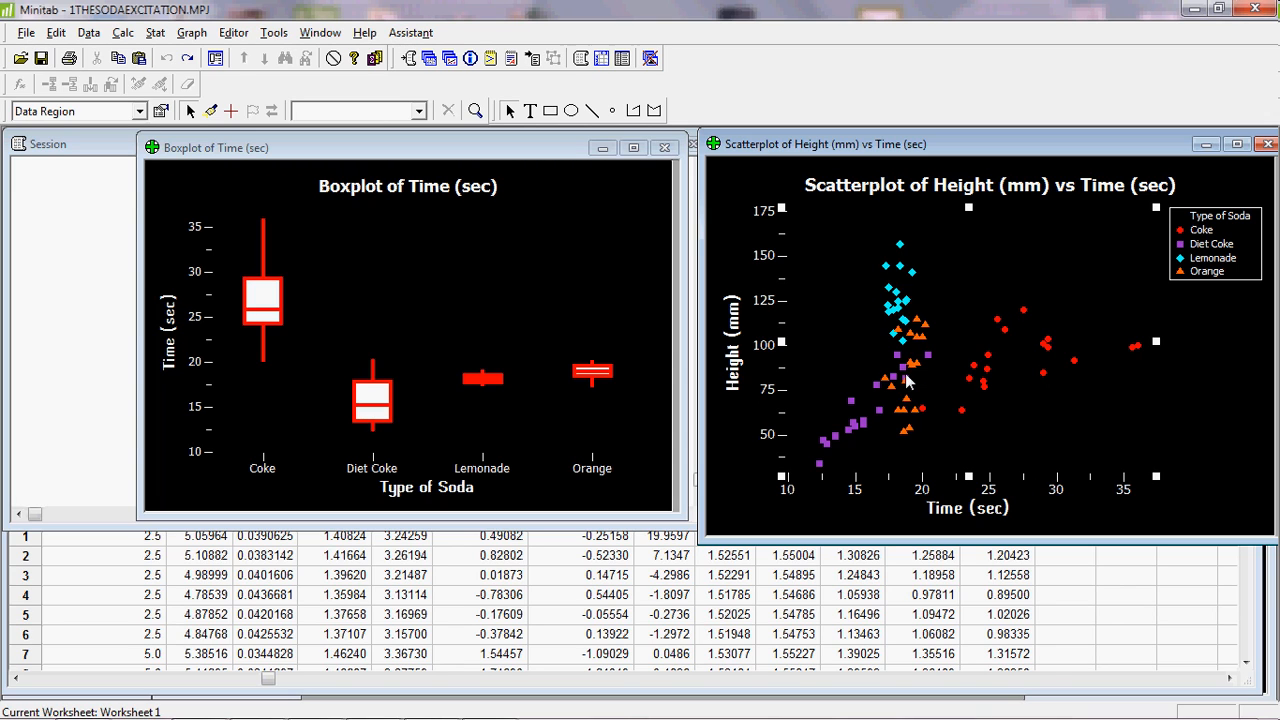
pyautogui.moveTo(900, 420)
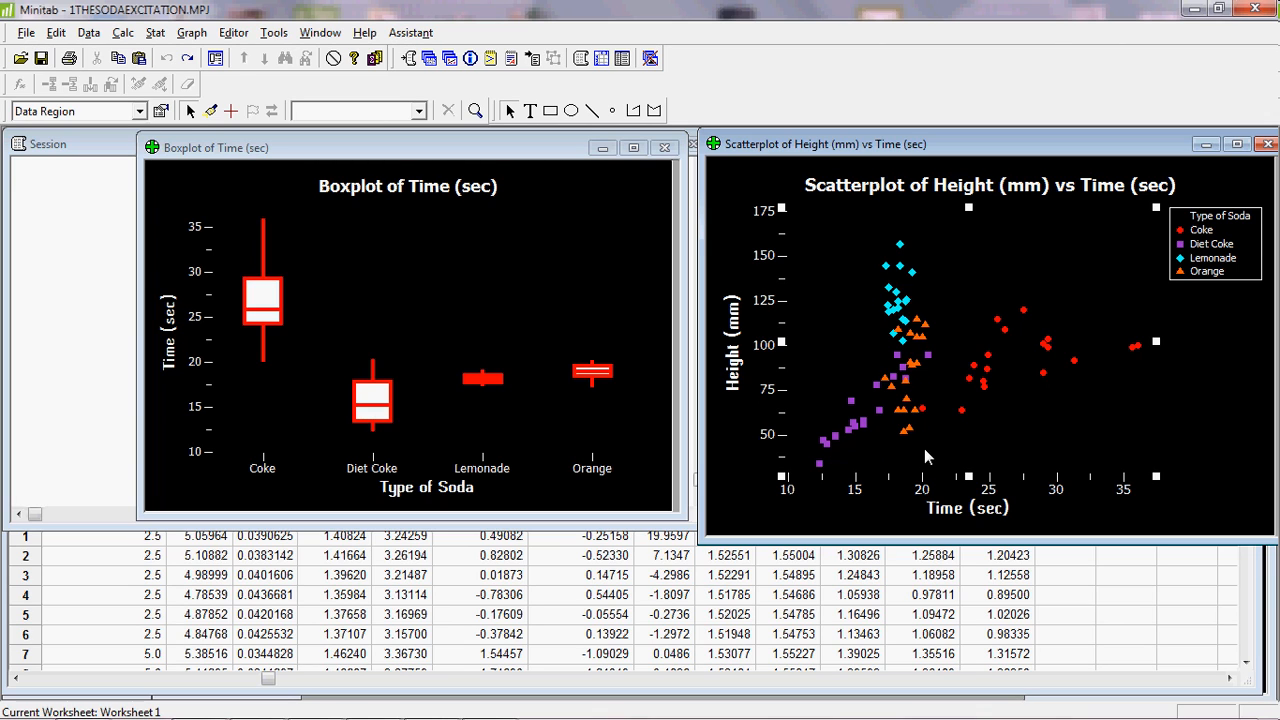
pyautogui.moveTo(948, 444)
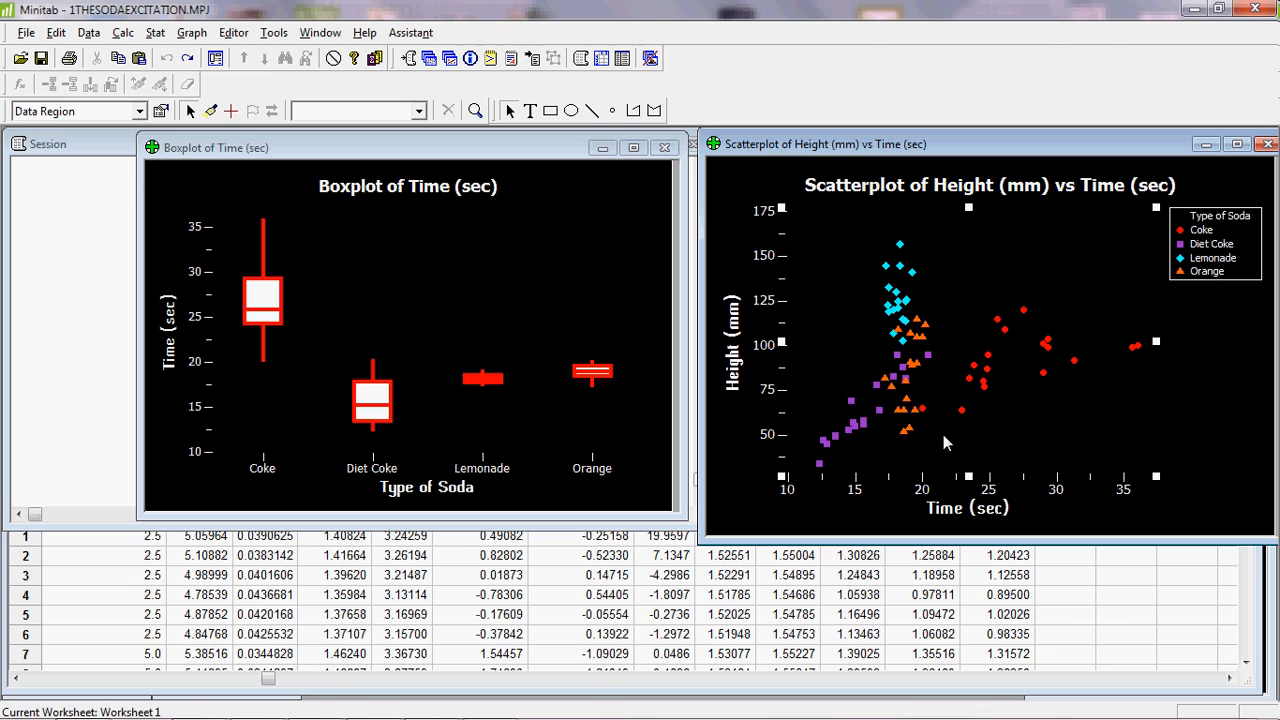
pyautogui.moveTo(560, 418)
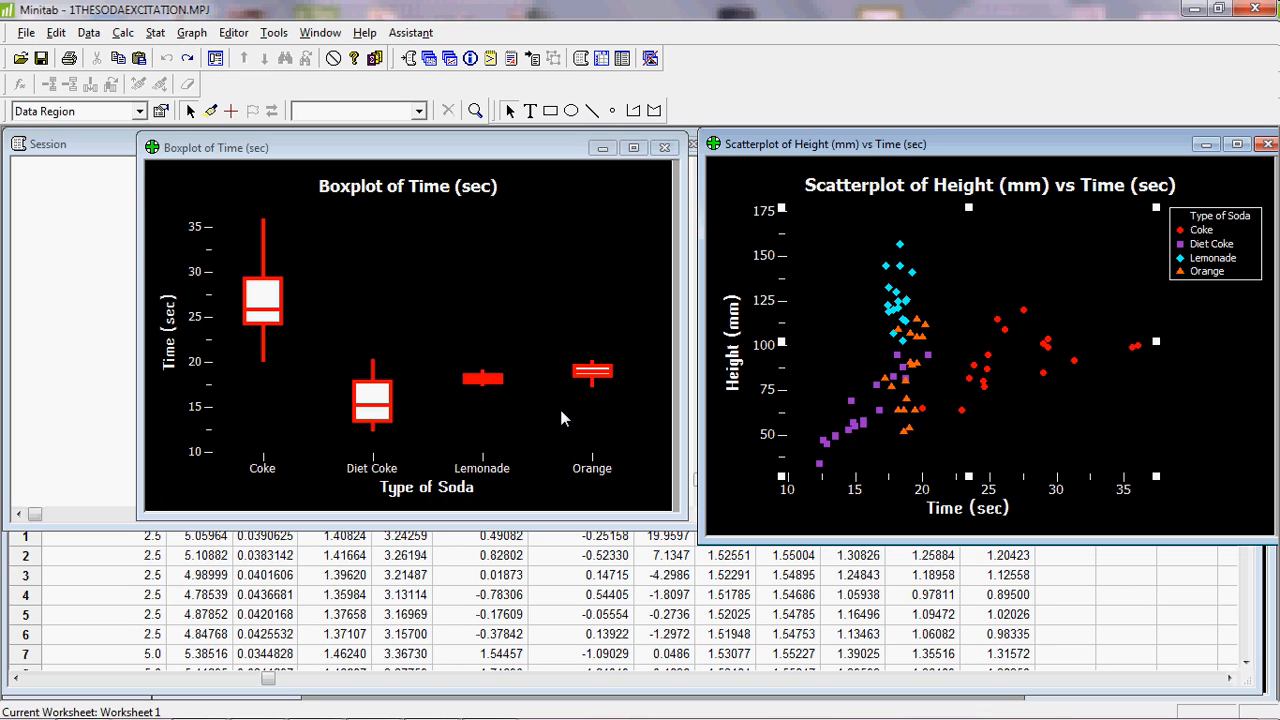
pyautogui.moveTo(588, 424)
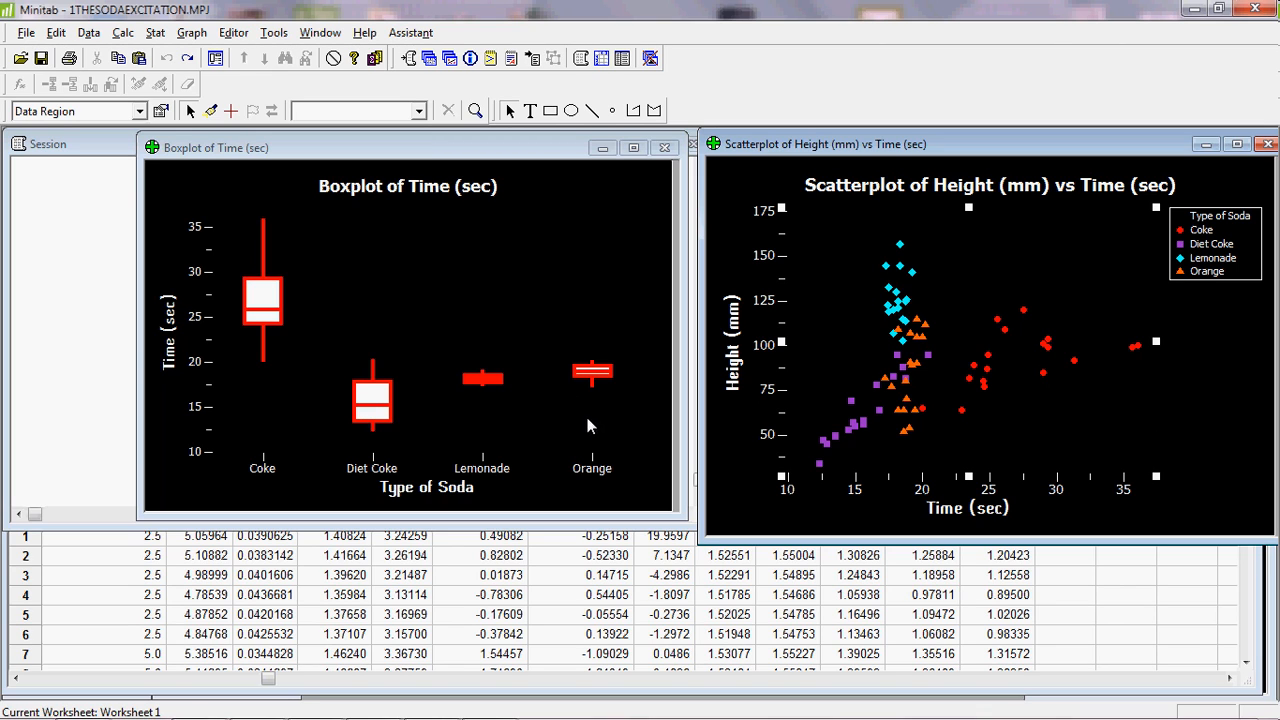
pyautogui.moveTo(386, 428)
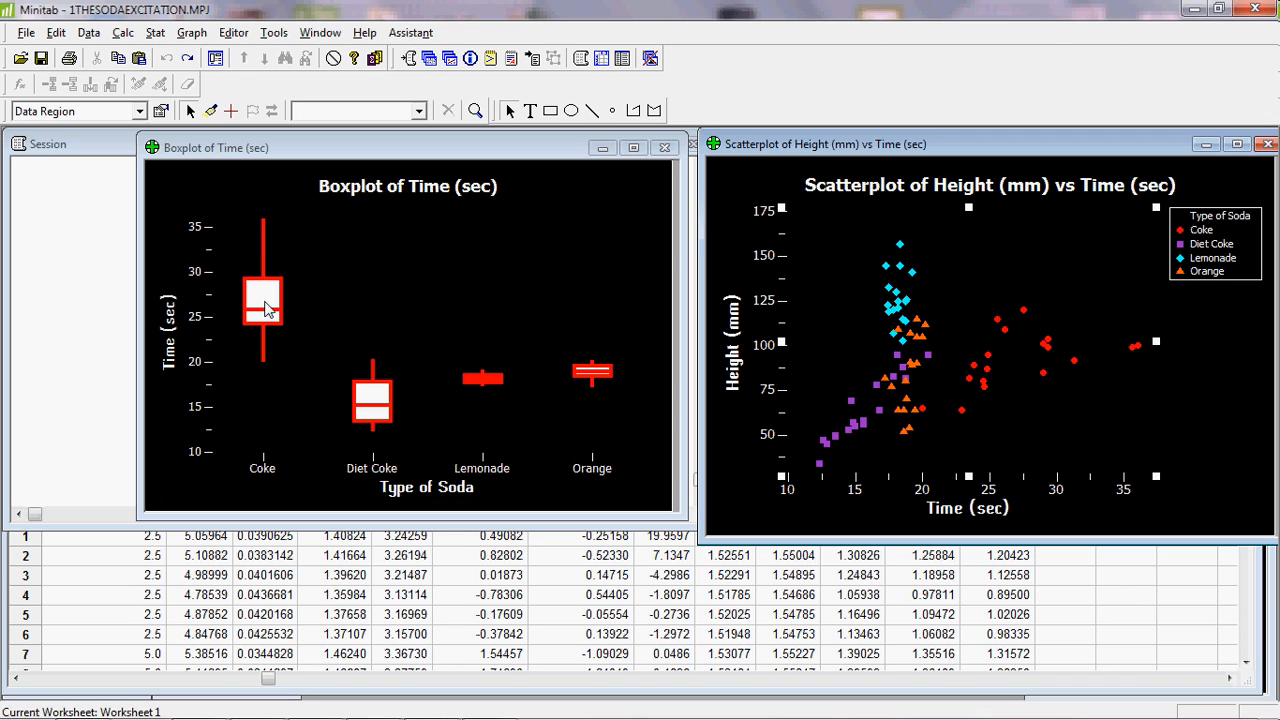
pyautogui.moveTo(436, 390)
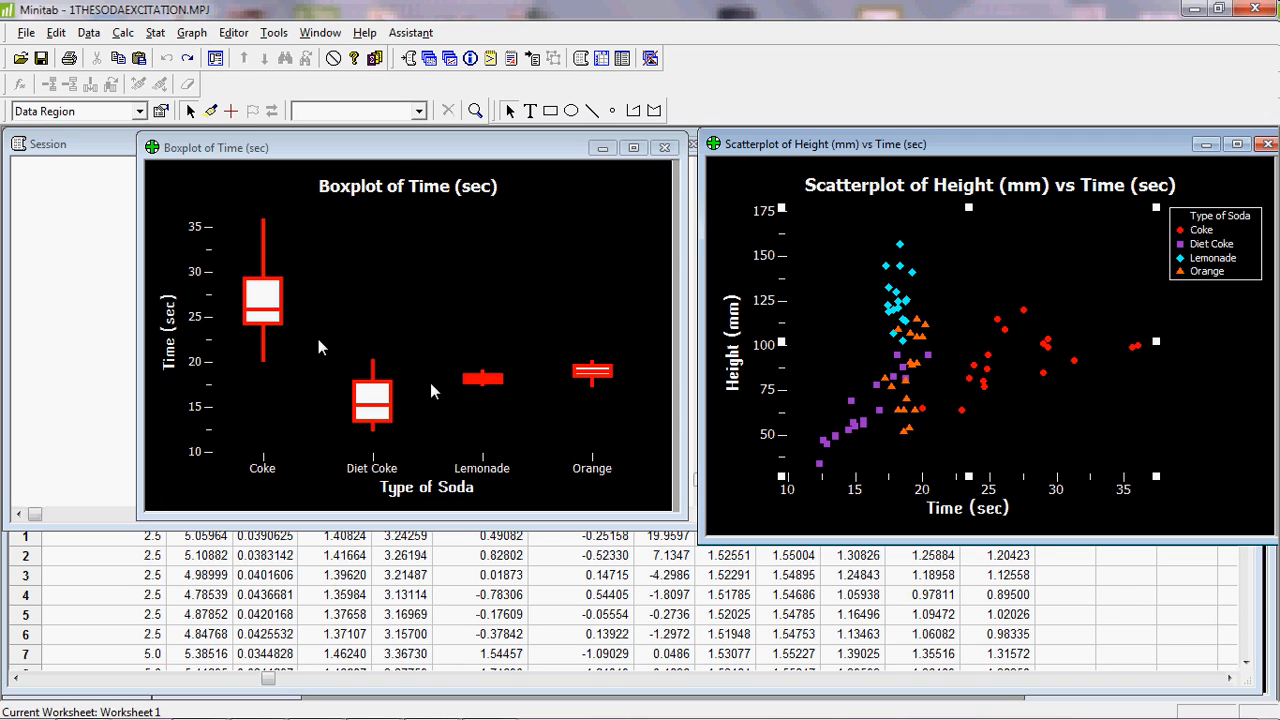
pyautogui.moveTo(270, 336)
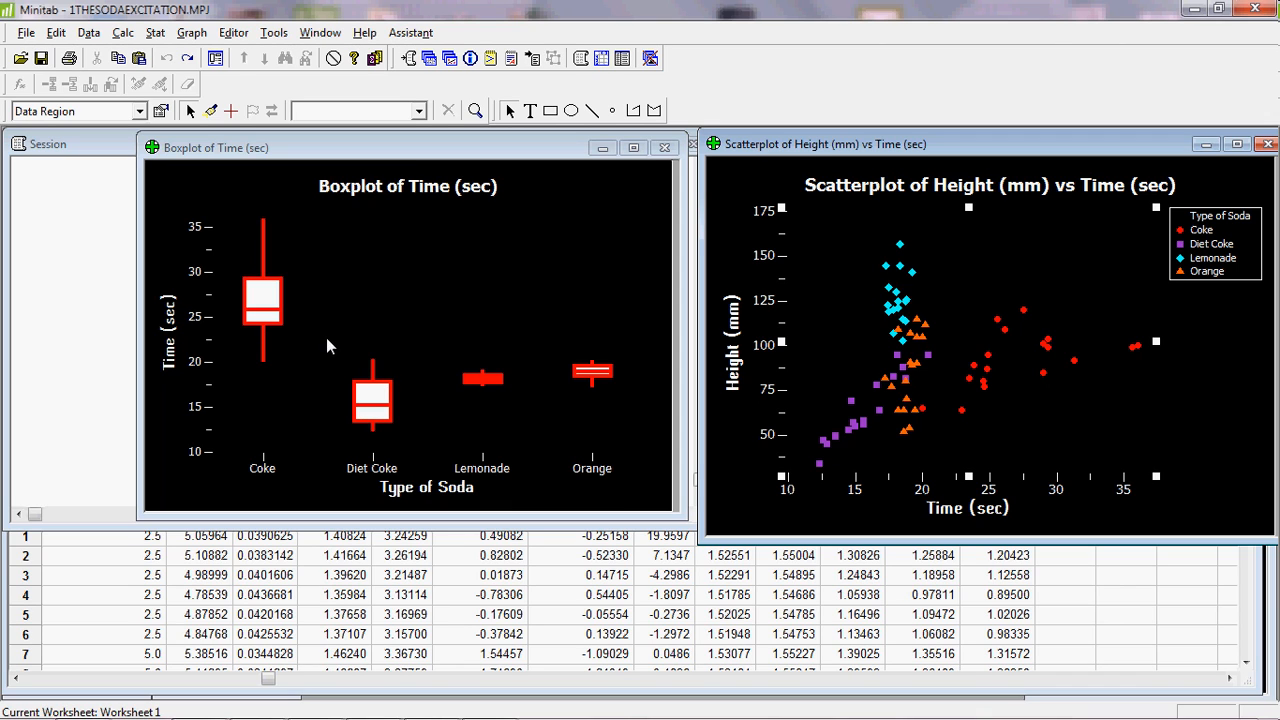
pyautogui.moveTo(408, 430)
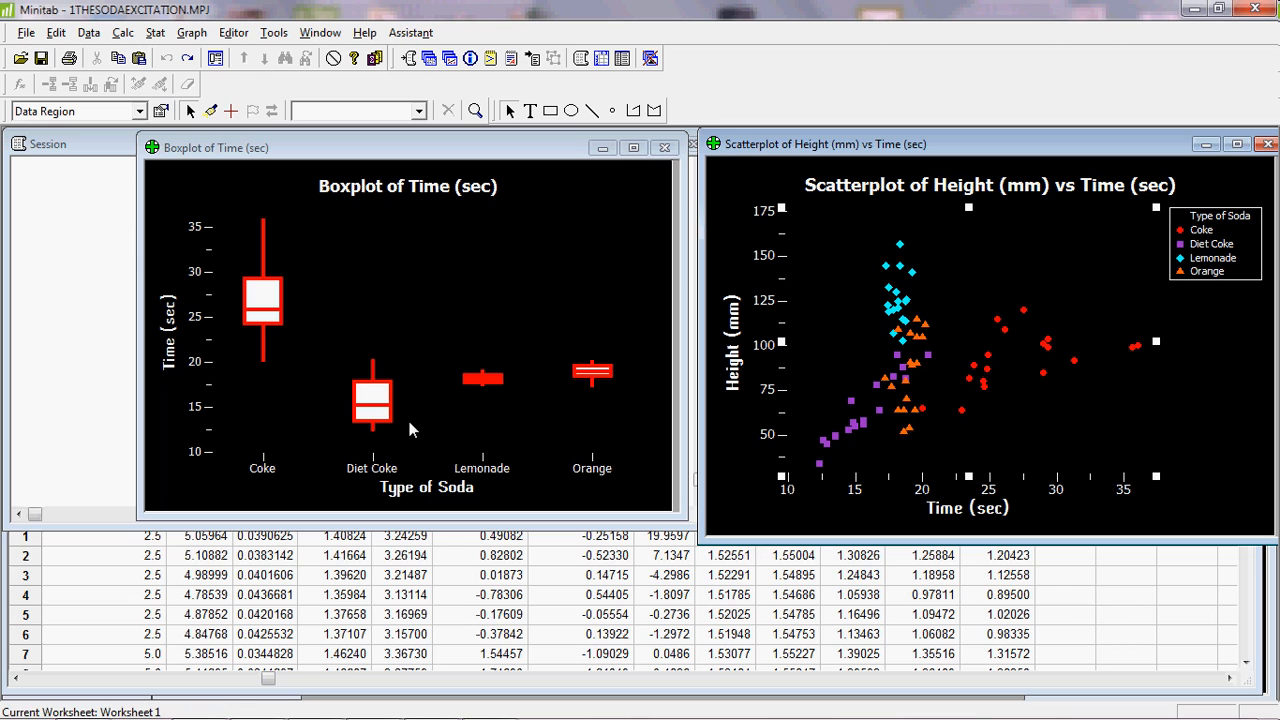
pyautogui.moveTo(548, 440)
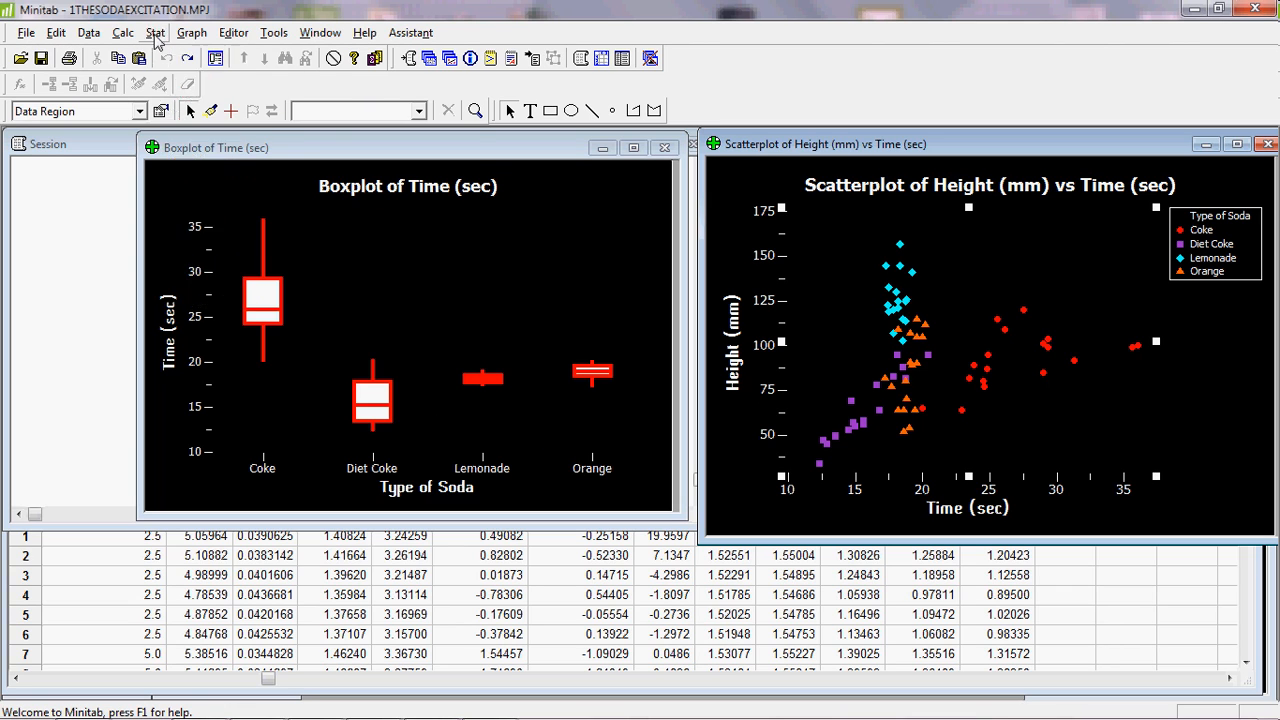
# Step: Start a General Linear Model from Stat > ANOVA for Time (sec)
pyautogui.click(156, 32)
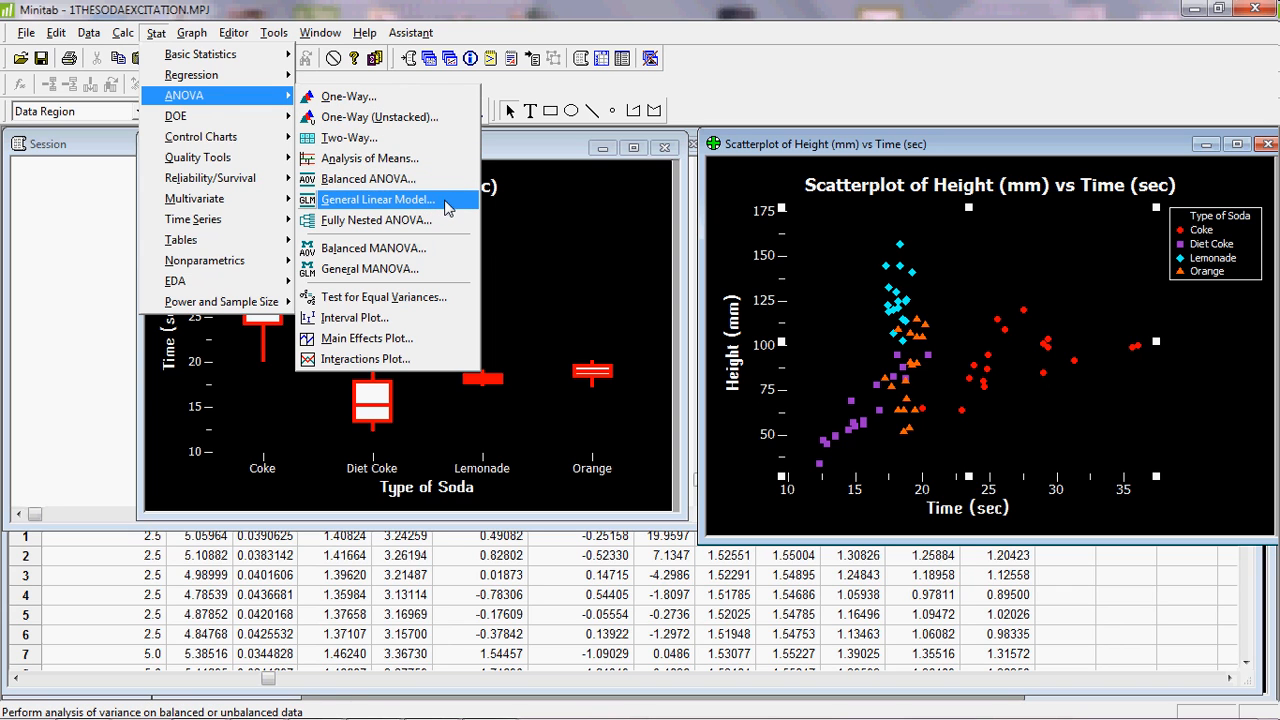
pyautogui.click(376, 200)
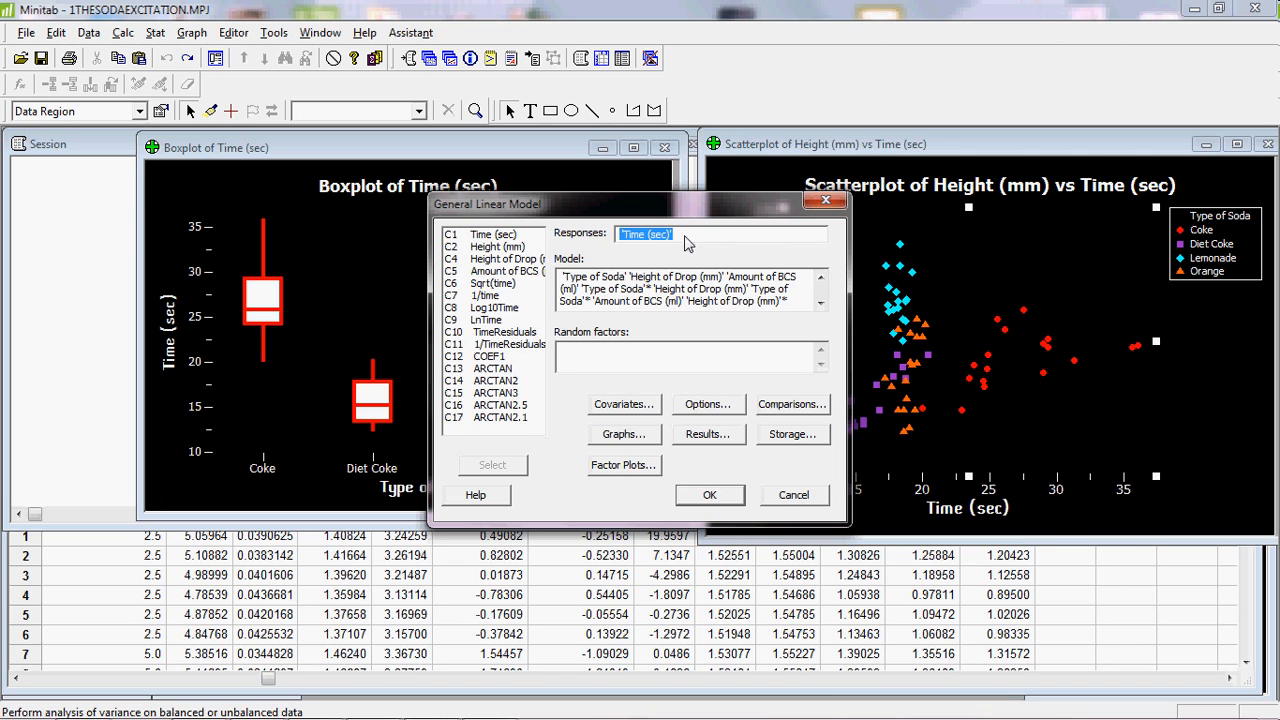
pyautogui.moveTo(802, 310)
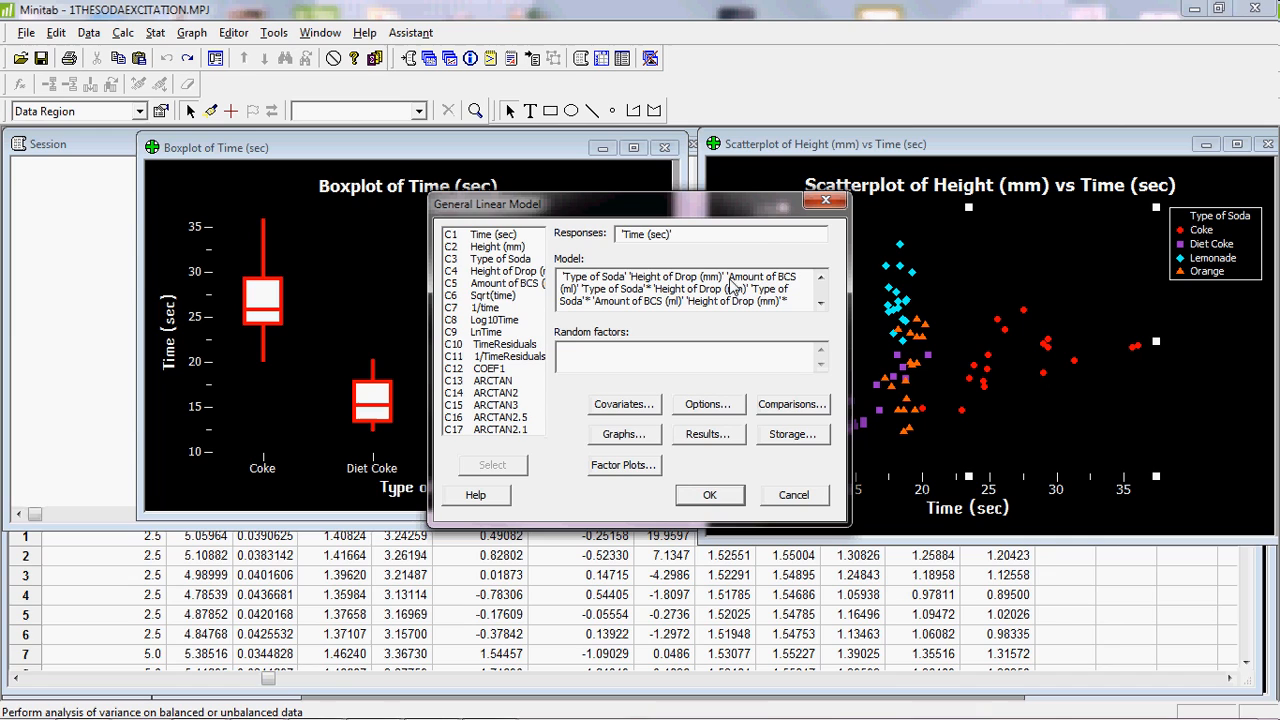
pyautogui.moveTo(808, 284)
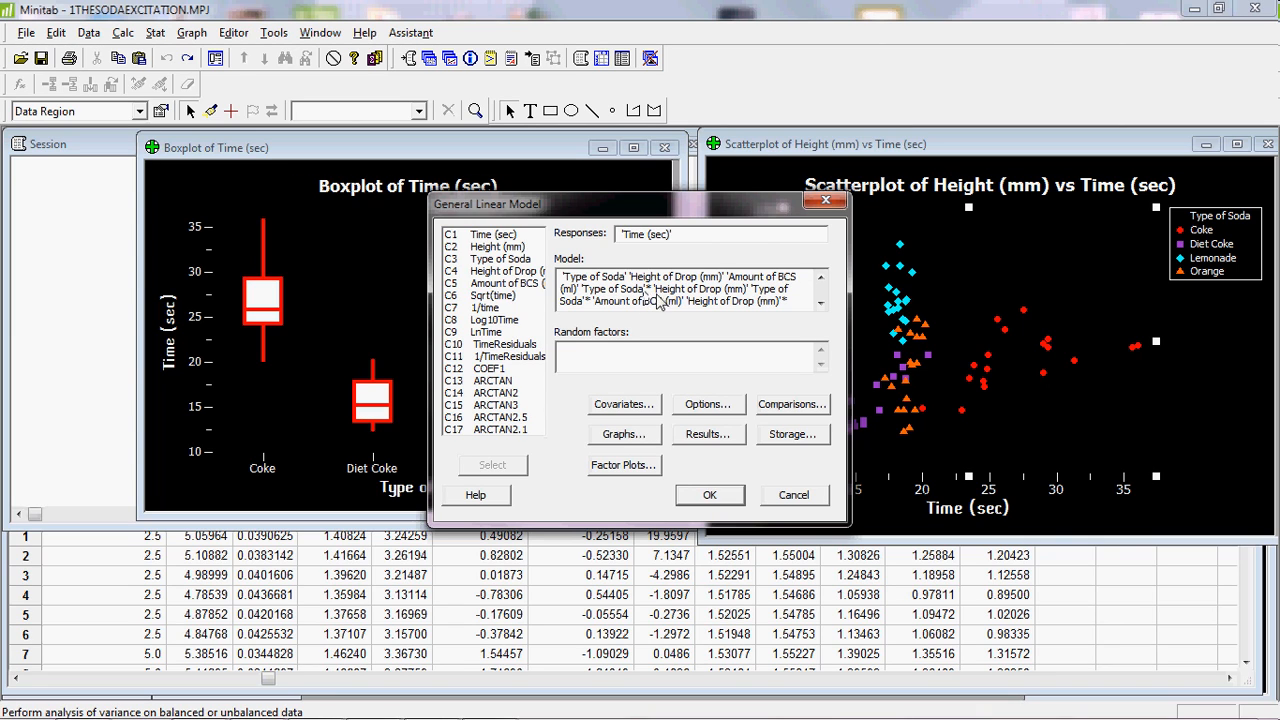
pyautogui.moveTo(736, 298)
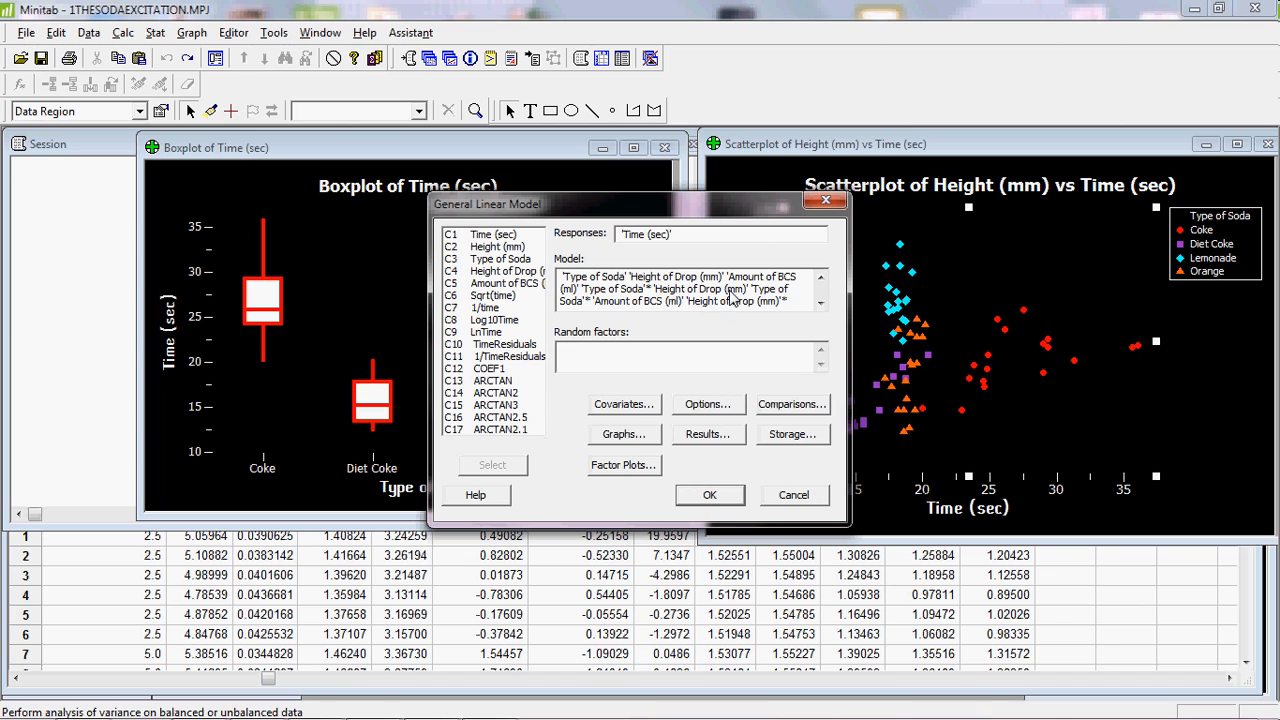
pyautogui.moveTo(760, 300)
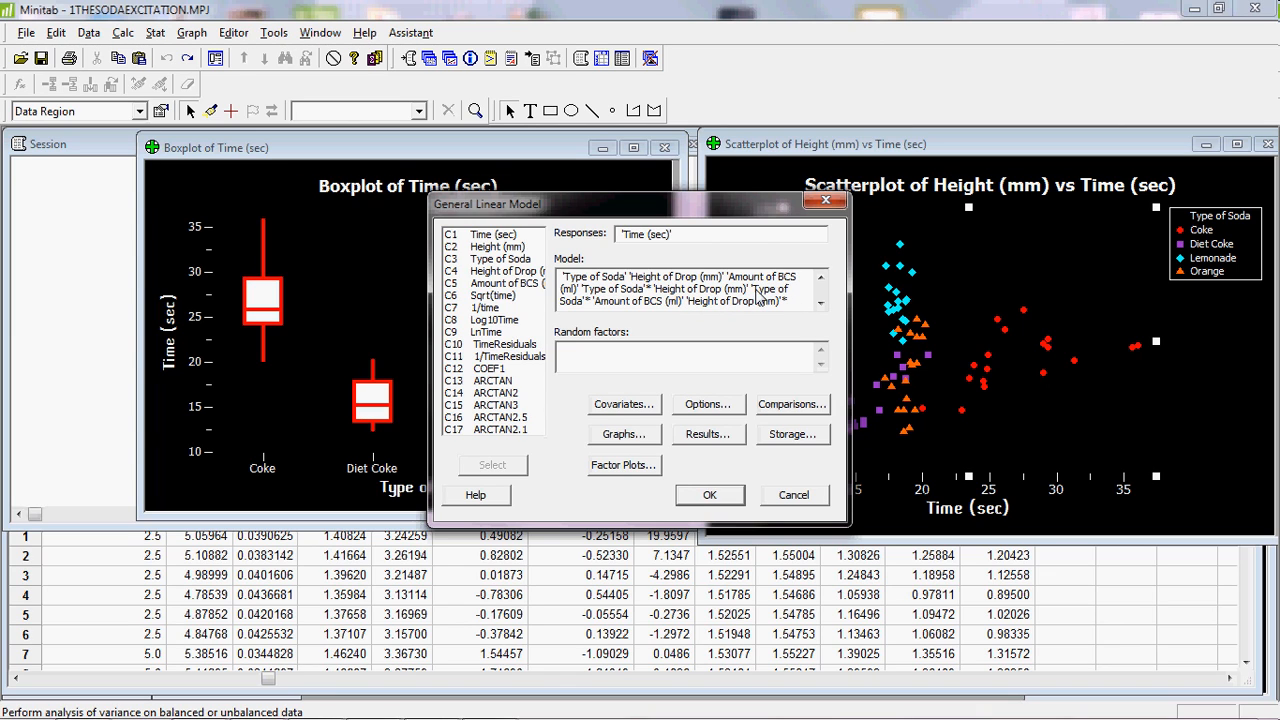
pyautogui.moveTo(684, 308)
pyautogui.write("'Amount of BCS (ml)")
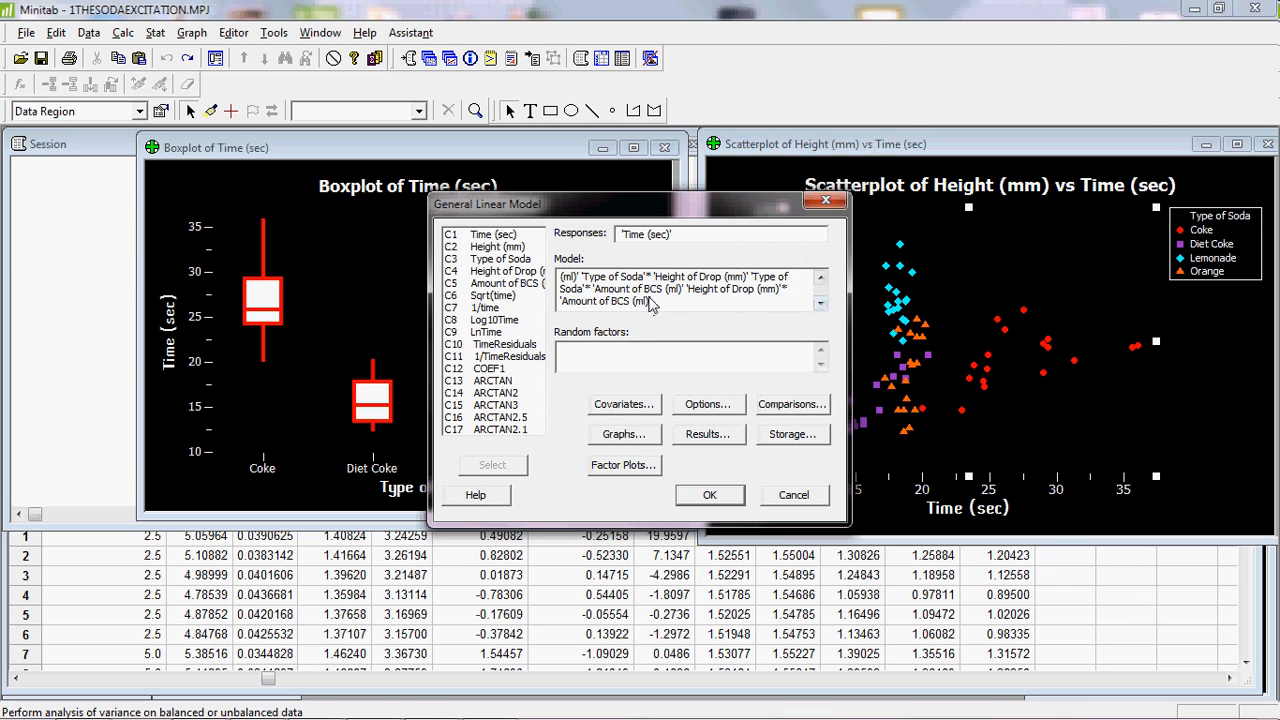
pyautogui.moveTo(642, 414)
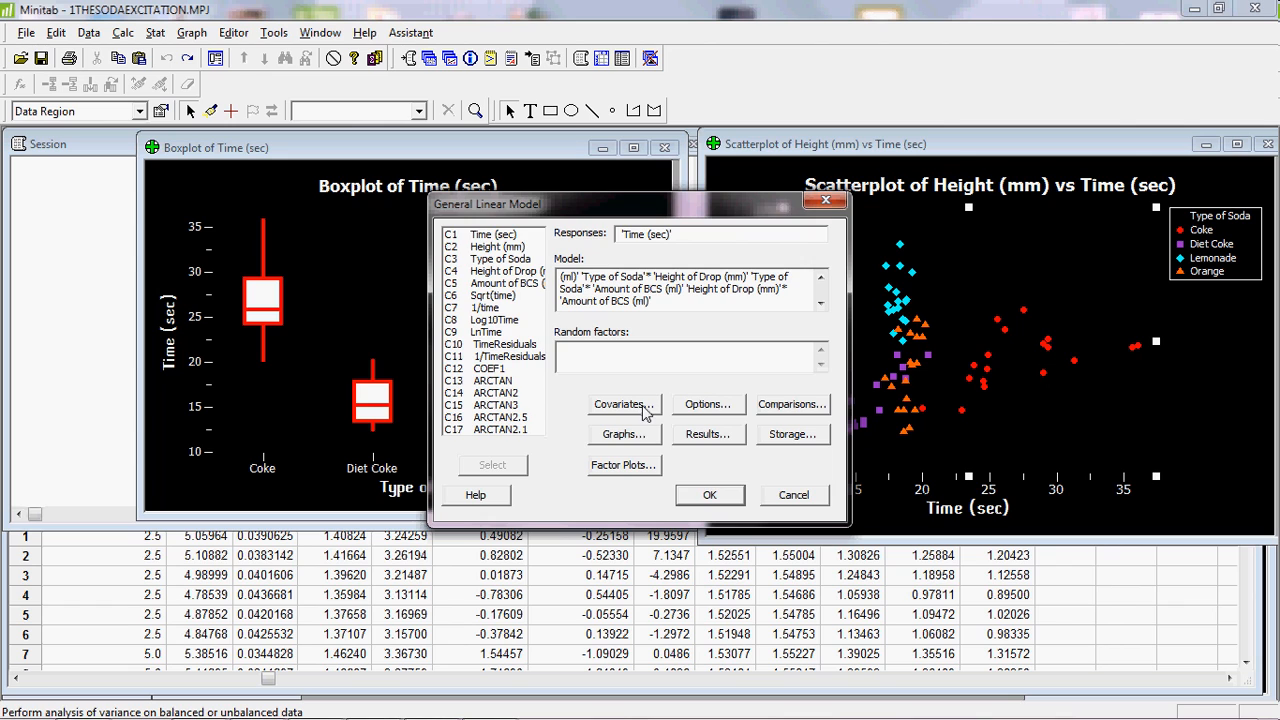
# Step: Delete Height (mm) from the Covariates box, leaving the model with no covariates
pyautogui.click(624, 404)
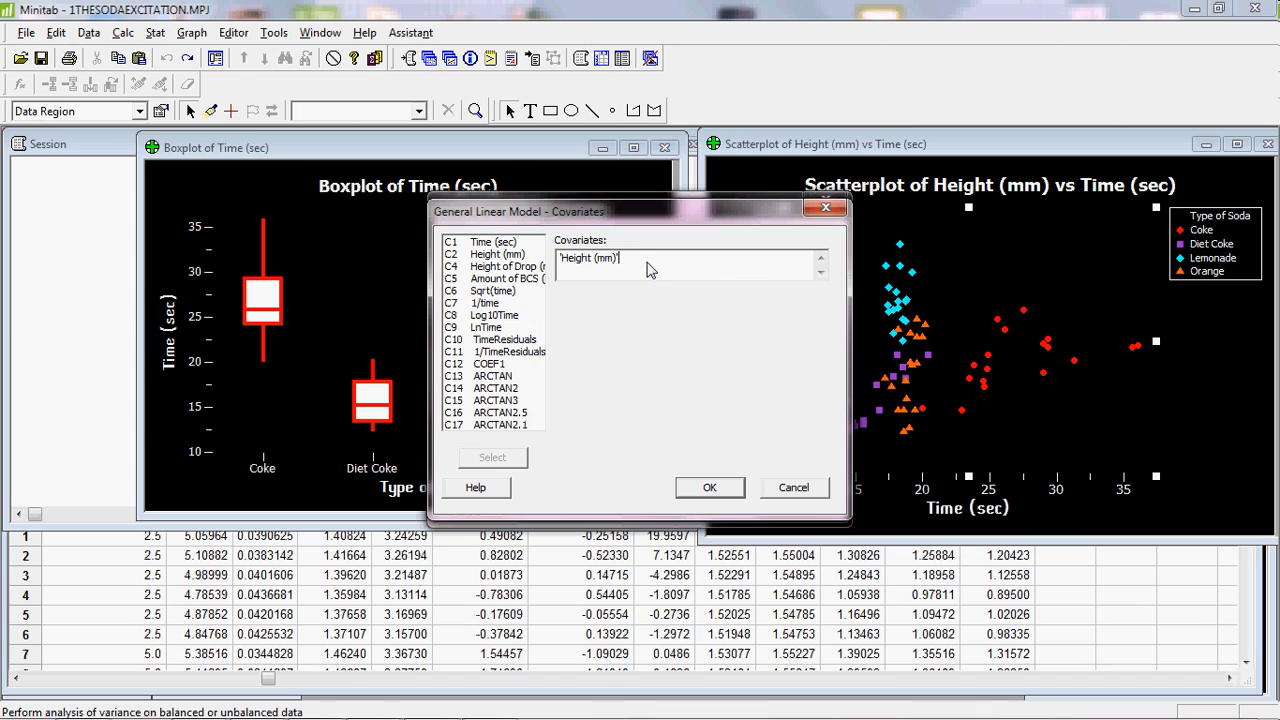
pyautogui.doubleClick(590, 258)
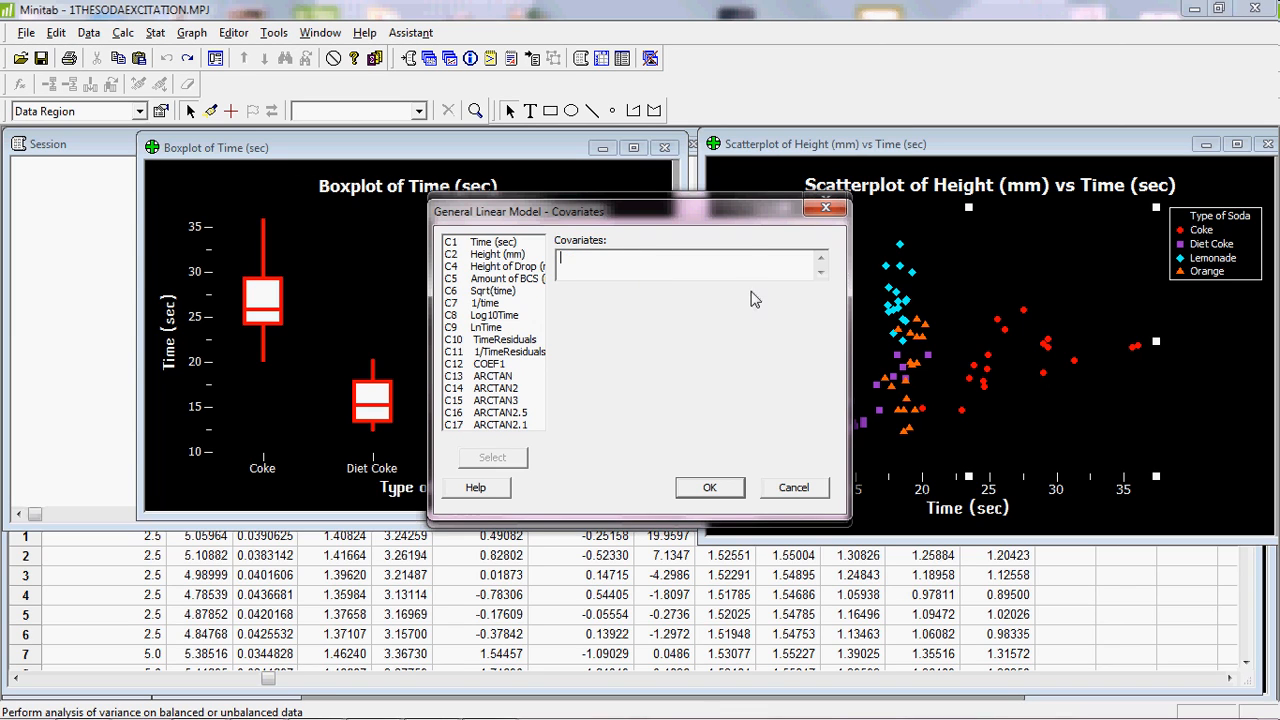
pyautogui.moveTo(744, 212)
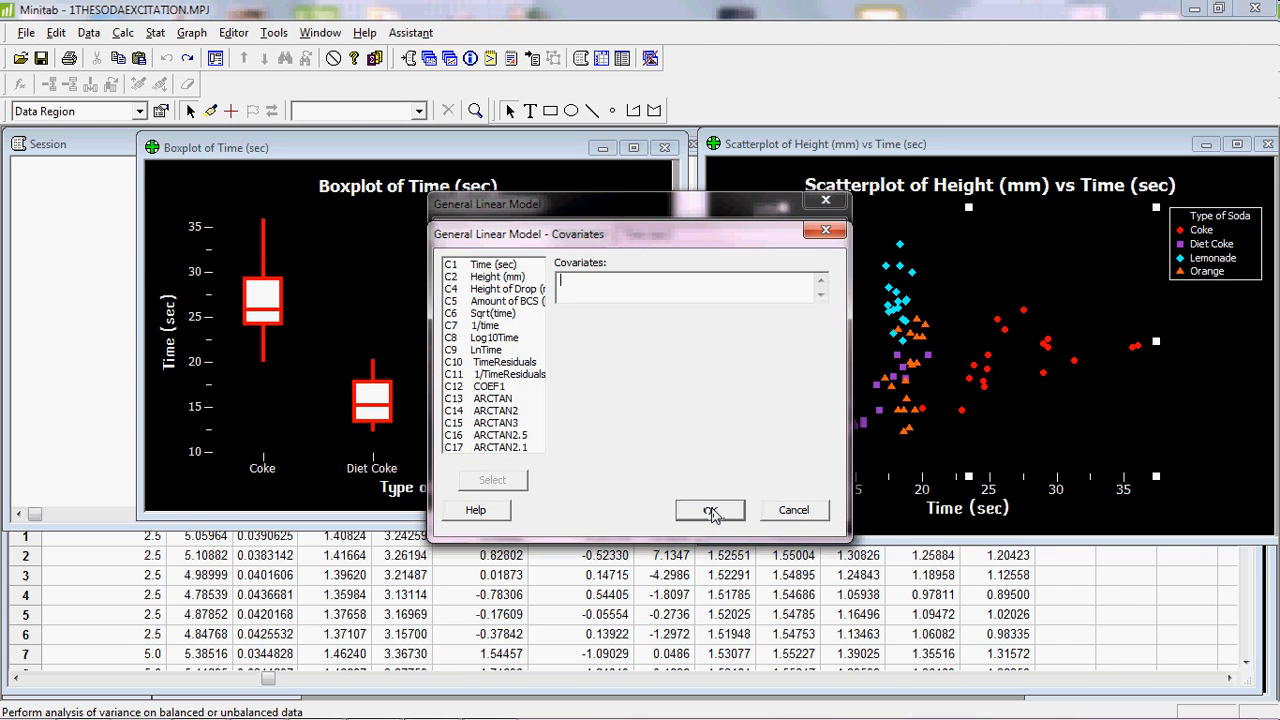
pyautogui.click(710, 510)
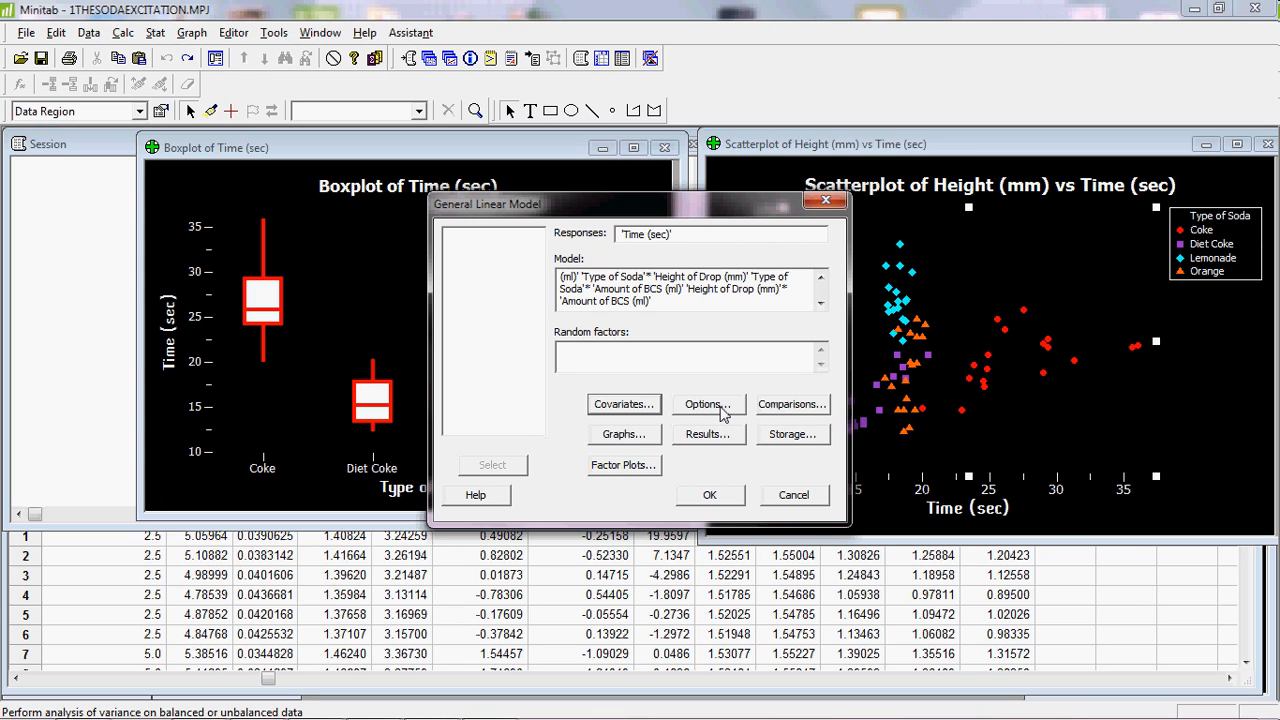
pyautogui.click(708, 432)
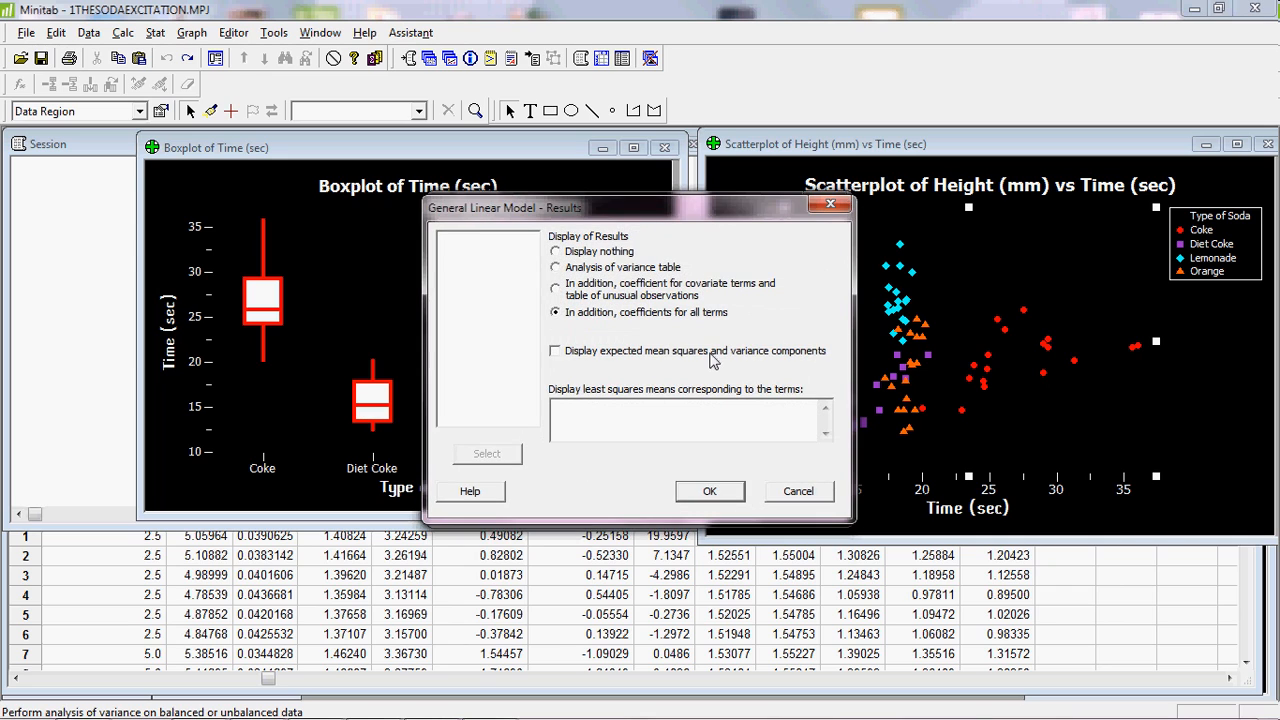
pyautogui.moveTo(648, 276)
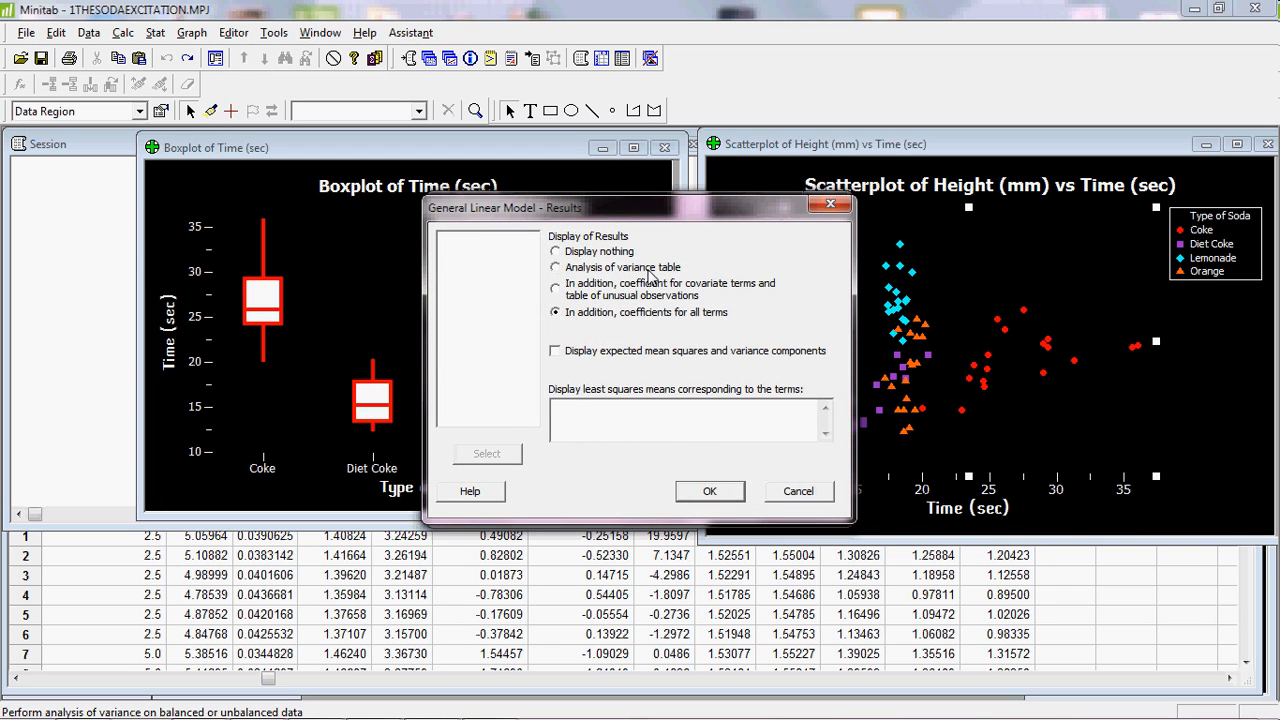
pyautogui.moveTo(668, 280)
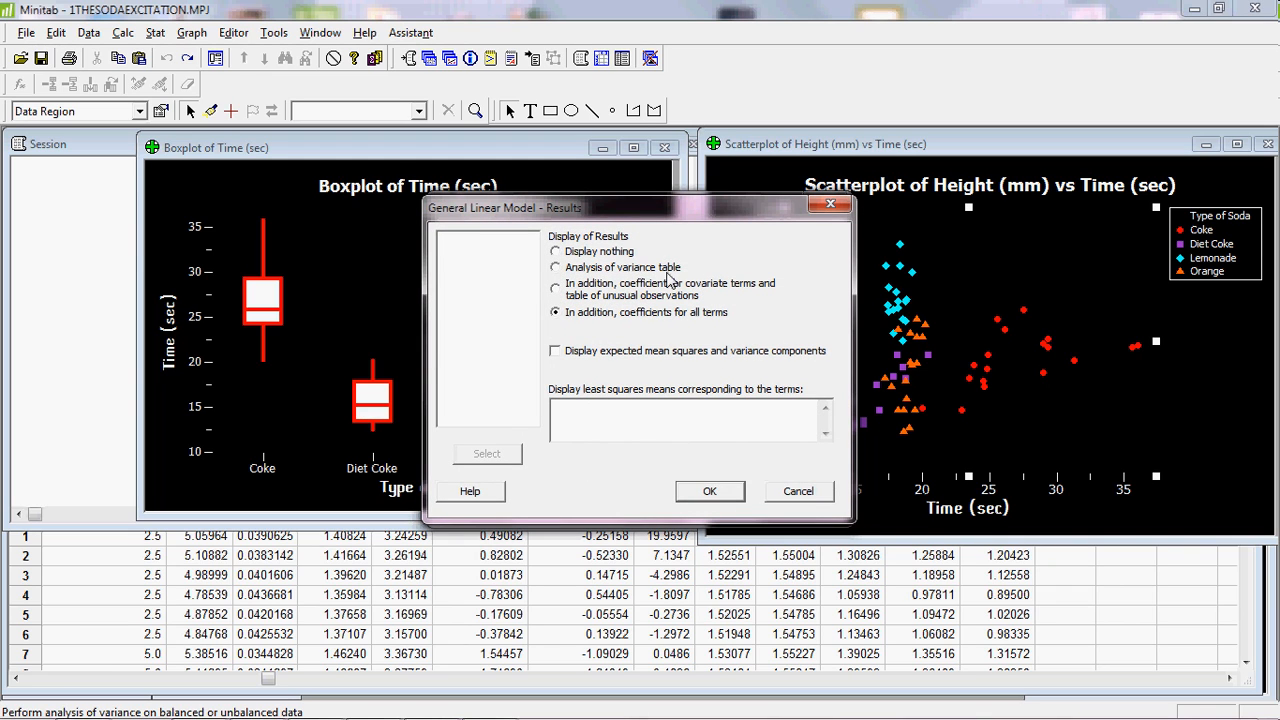
pyautogui.moveTo(688, 308)
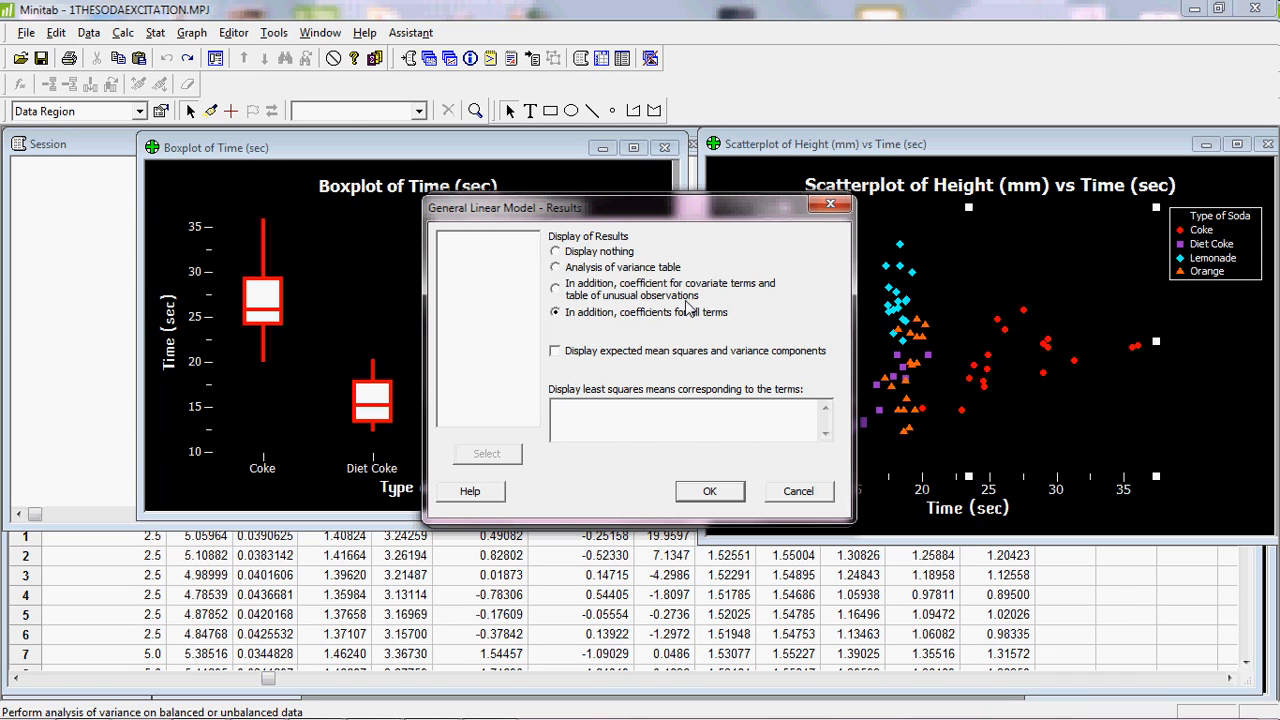
pyautogui.moveTo(612, 328)
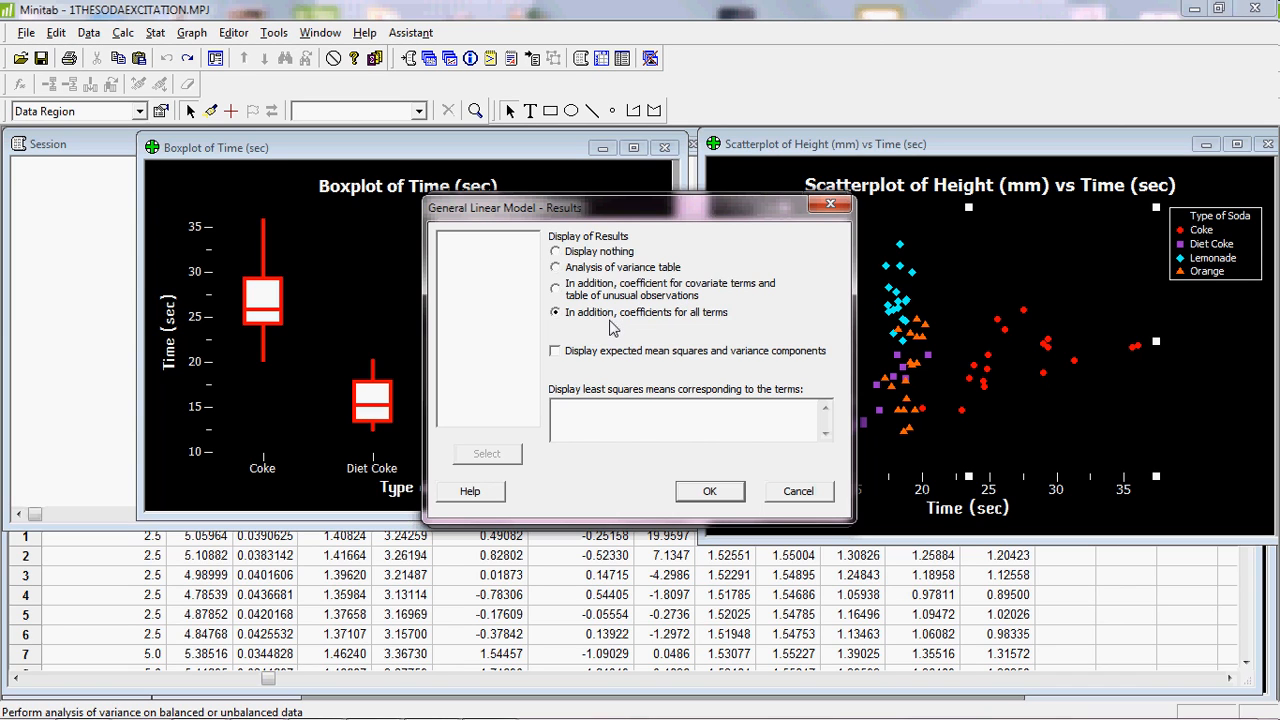
pyautogui.moveTo(676, 324)
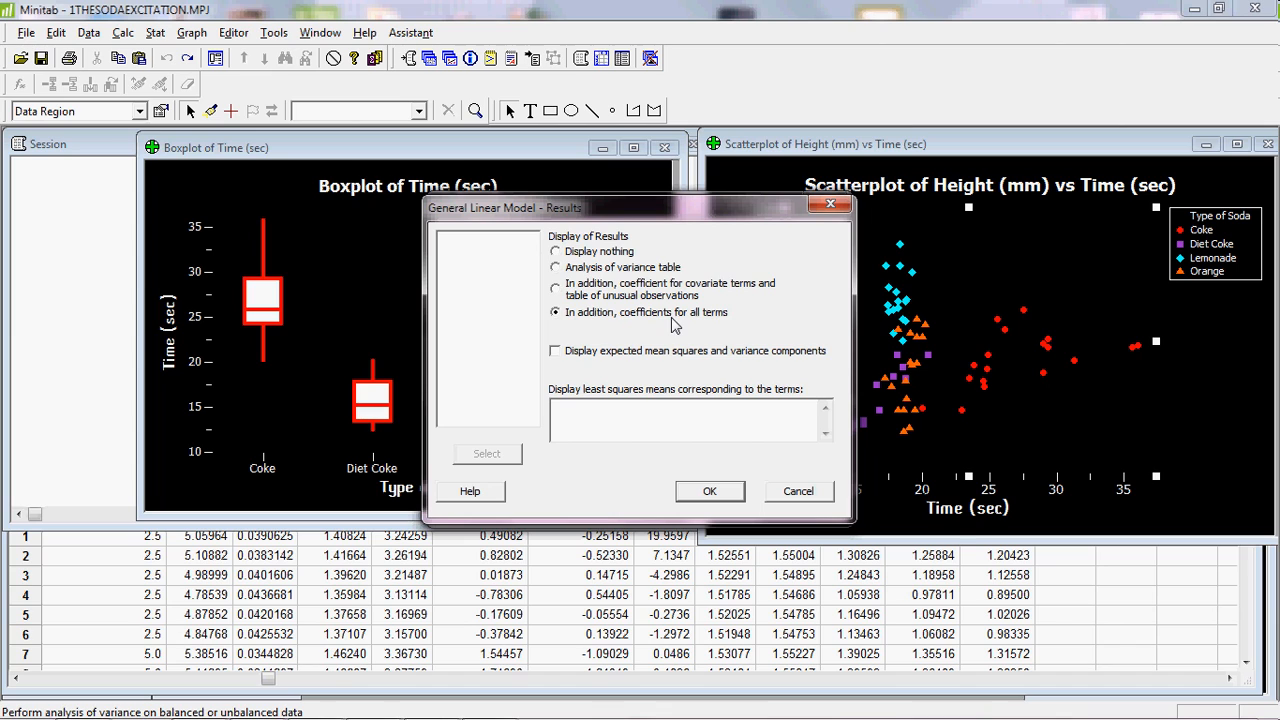
pyautogui.moveTo(690, 328)
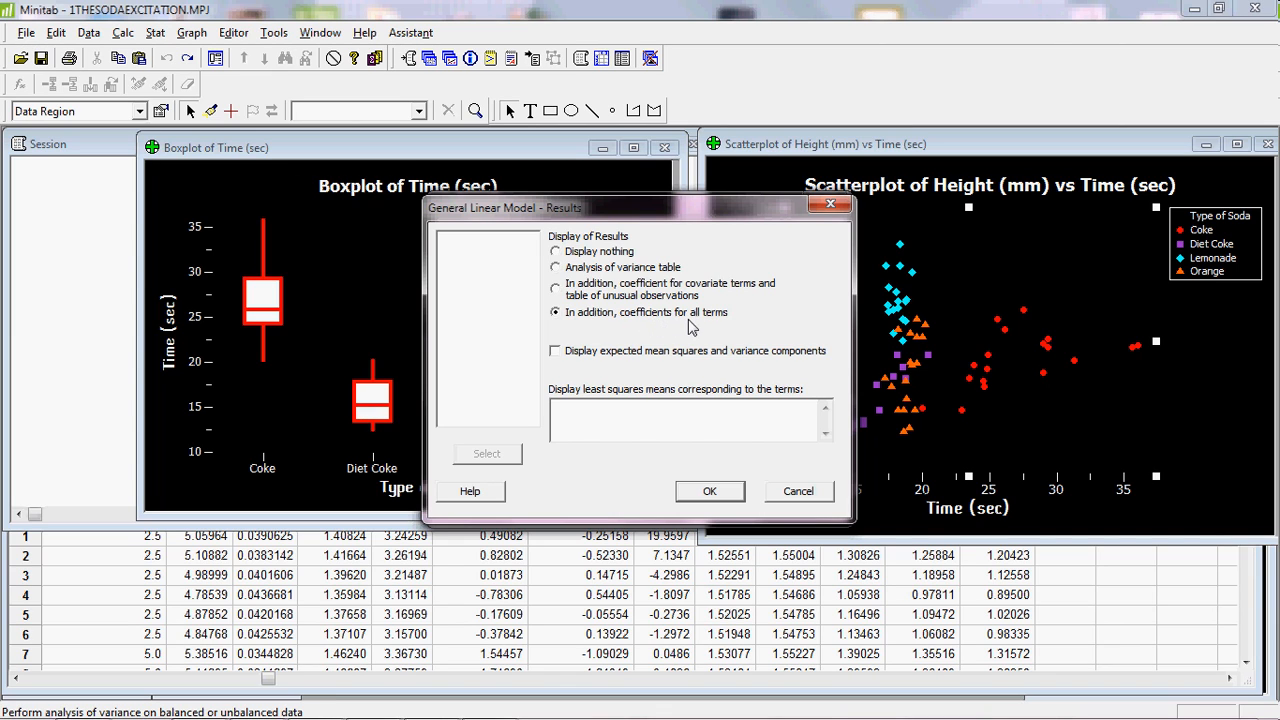
pyautogui.moveTo(708, 328)
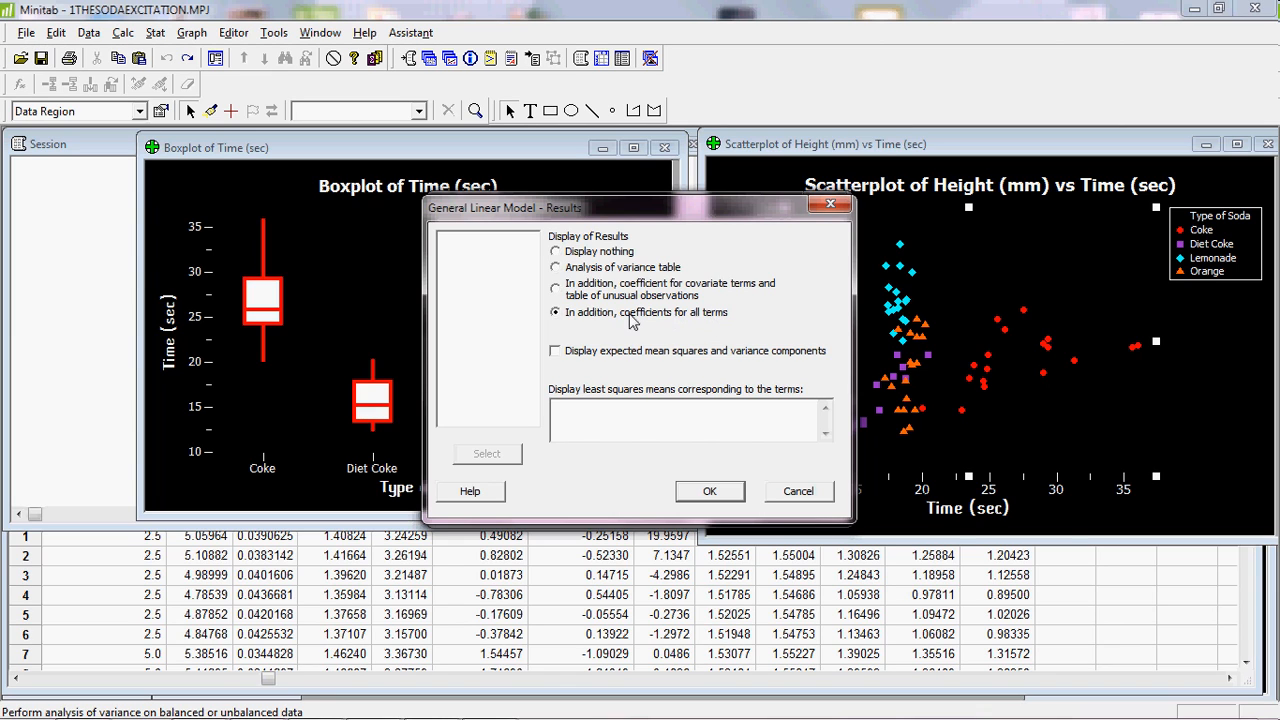
pyautogui.moveTo(712, 328)
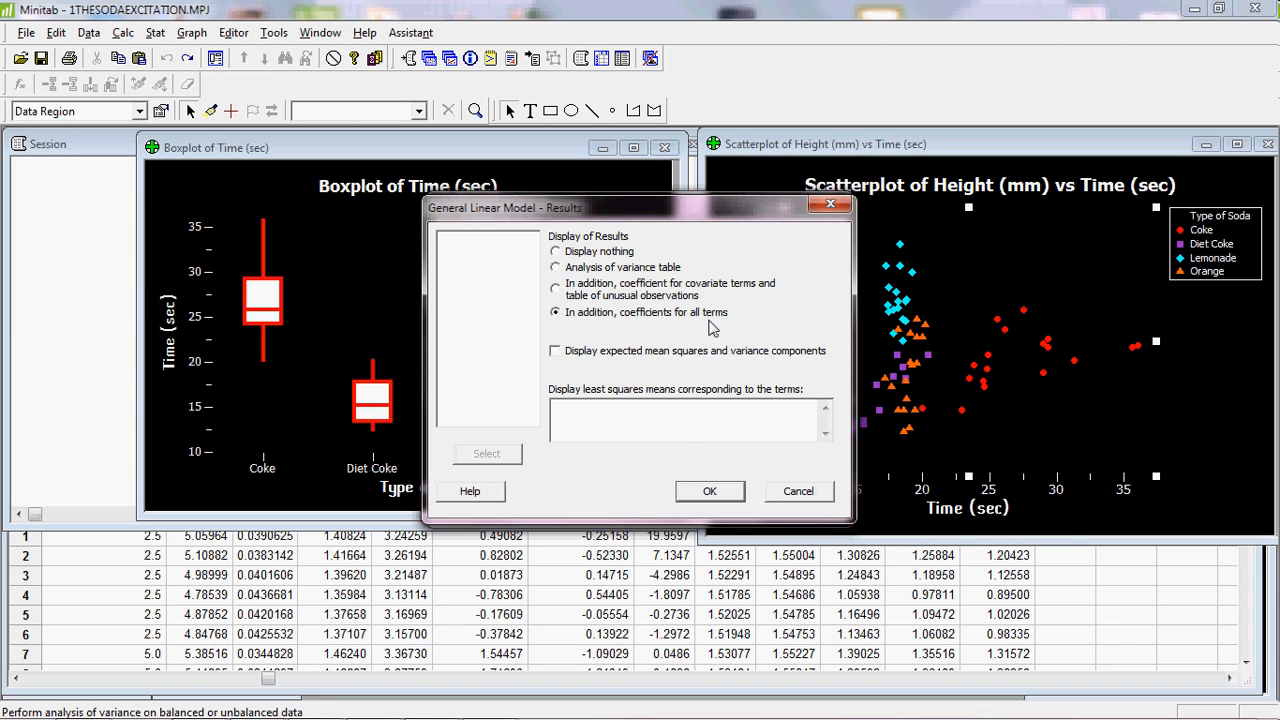
pyautogui.moveTo(770, 432)
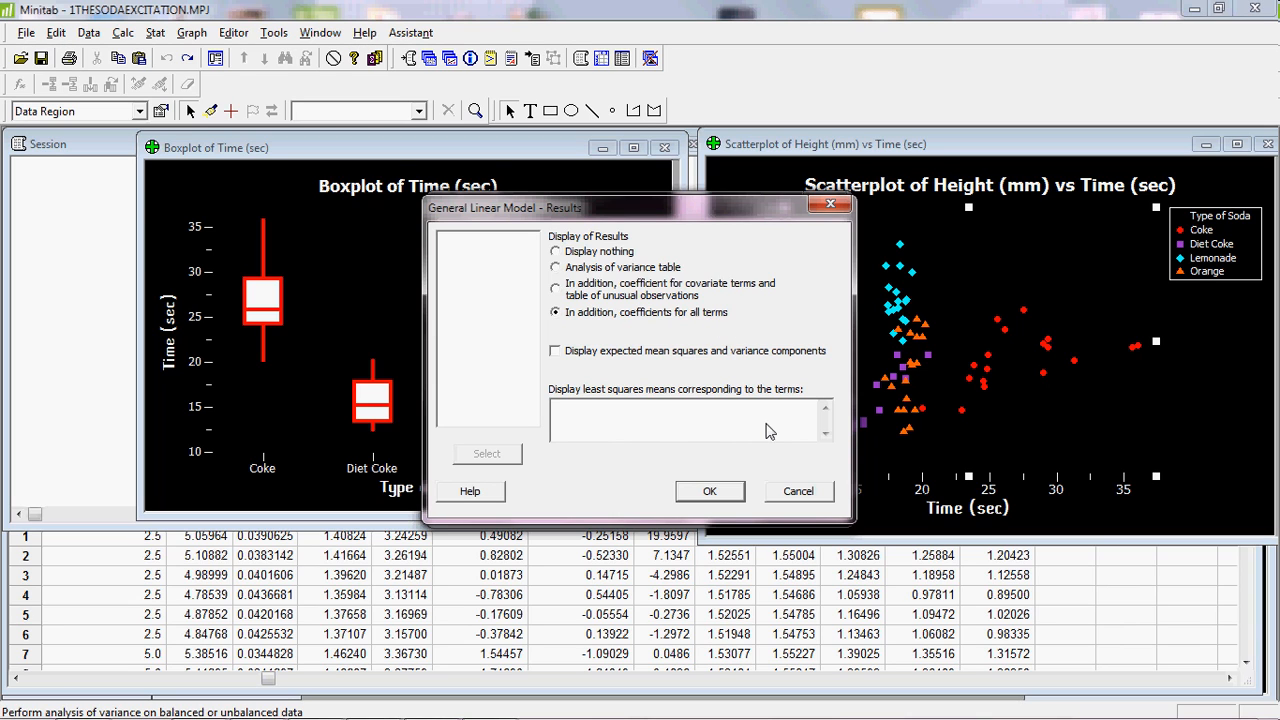
pyautogui.click(708, 492)
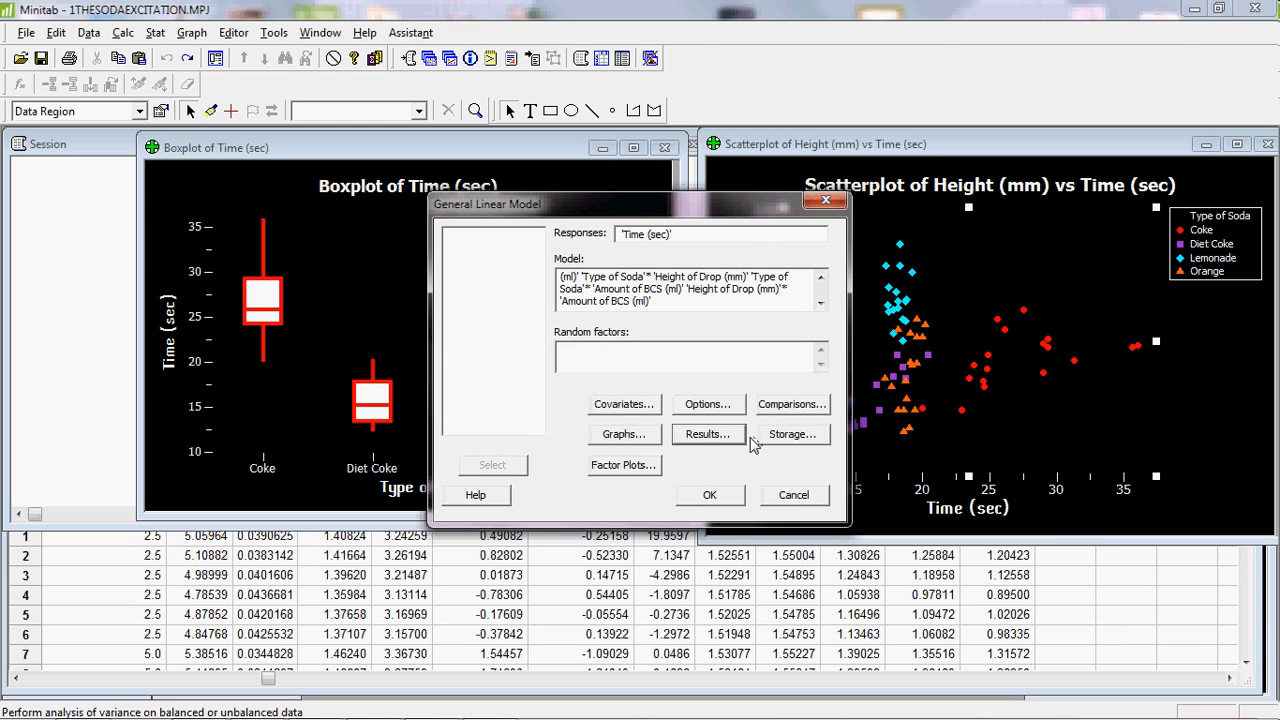
pyautogui.moveTo(792, 442)
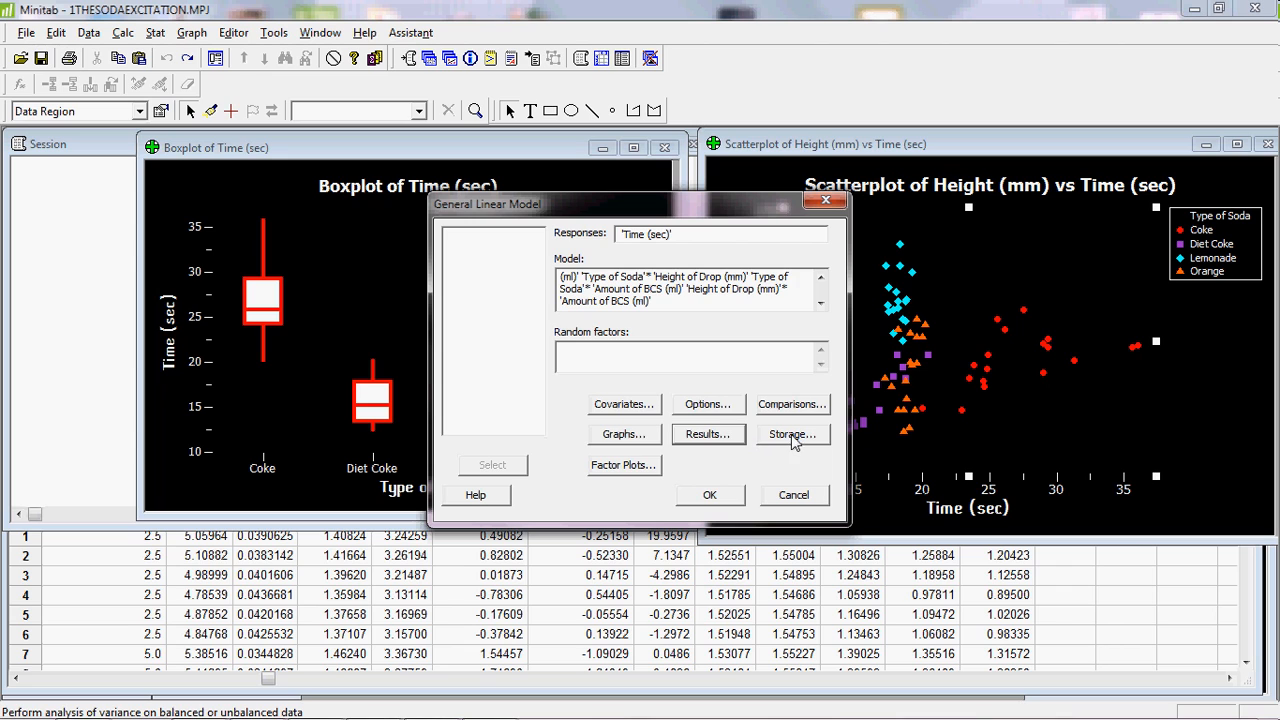
pyautogui.click(792, 434)
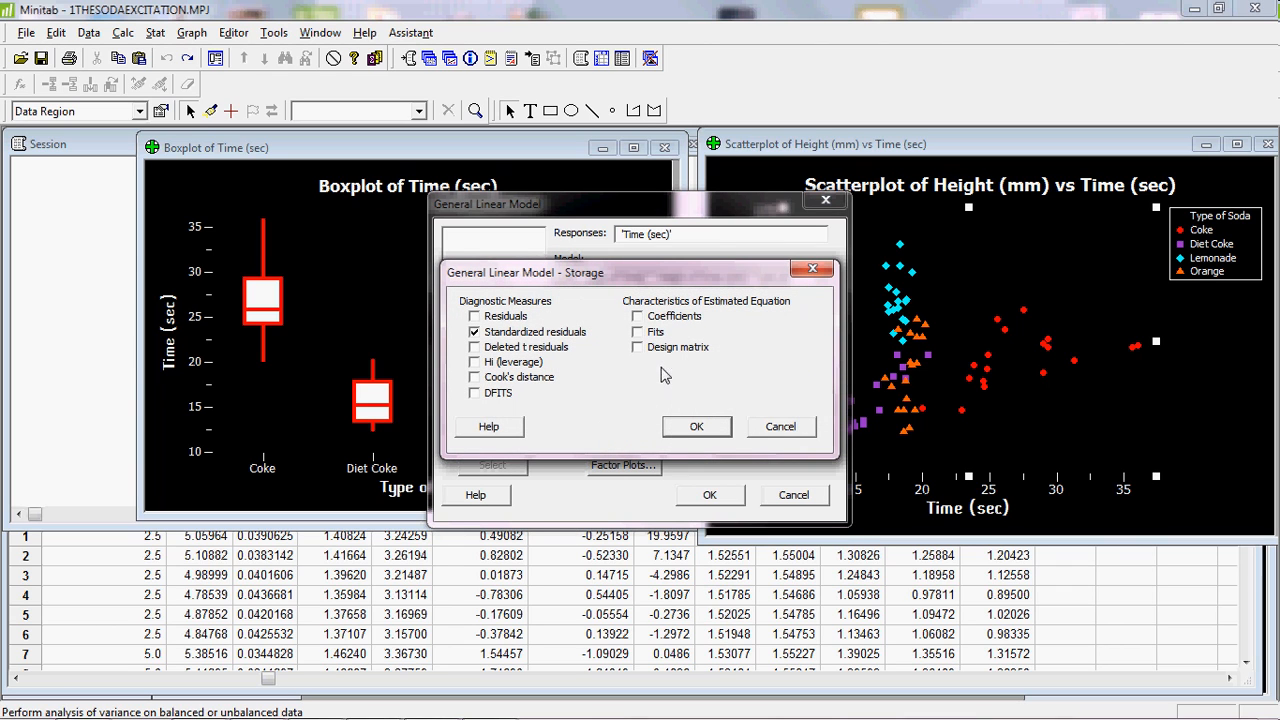
pyautogui.moveTo(484, 344)
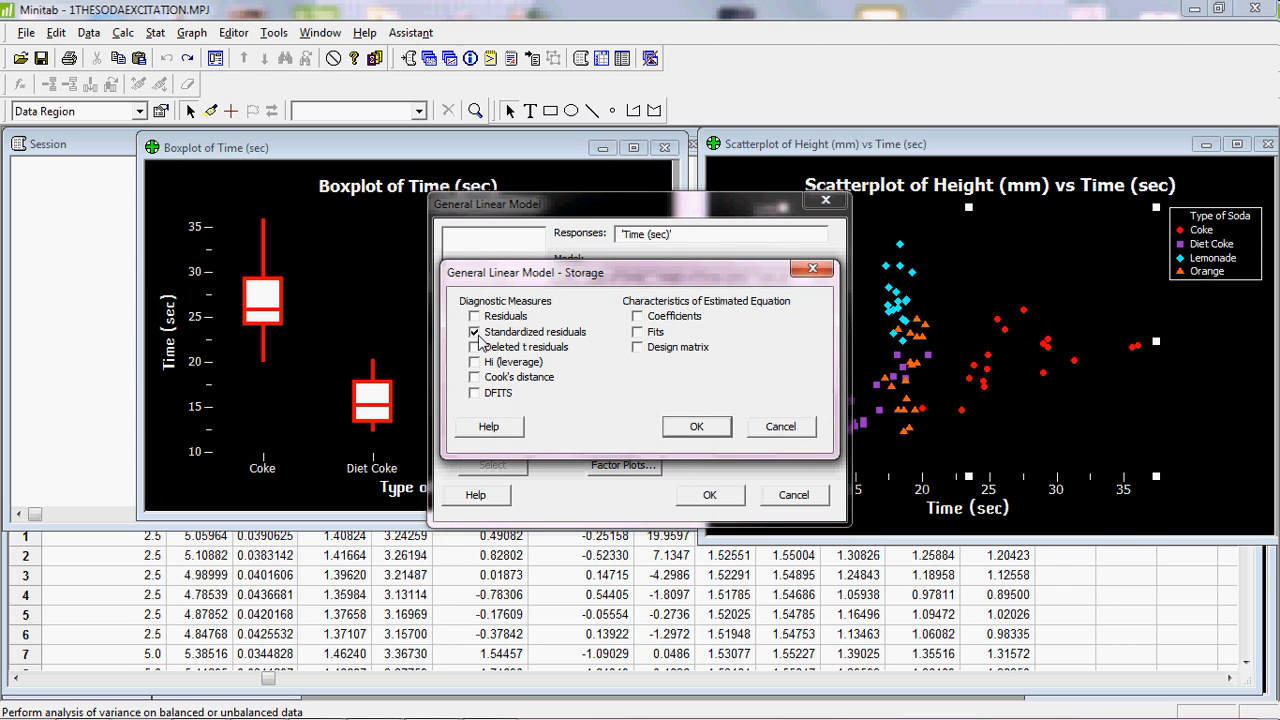
pyautogui.moveTo(490, 344)
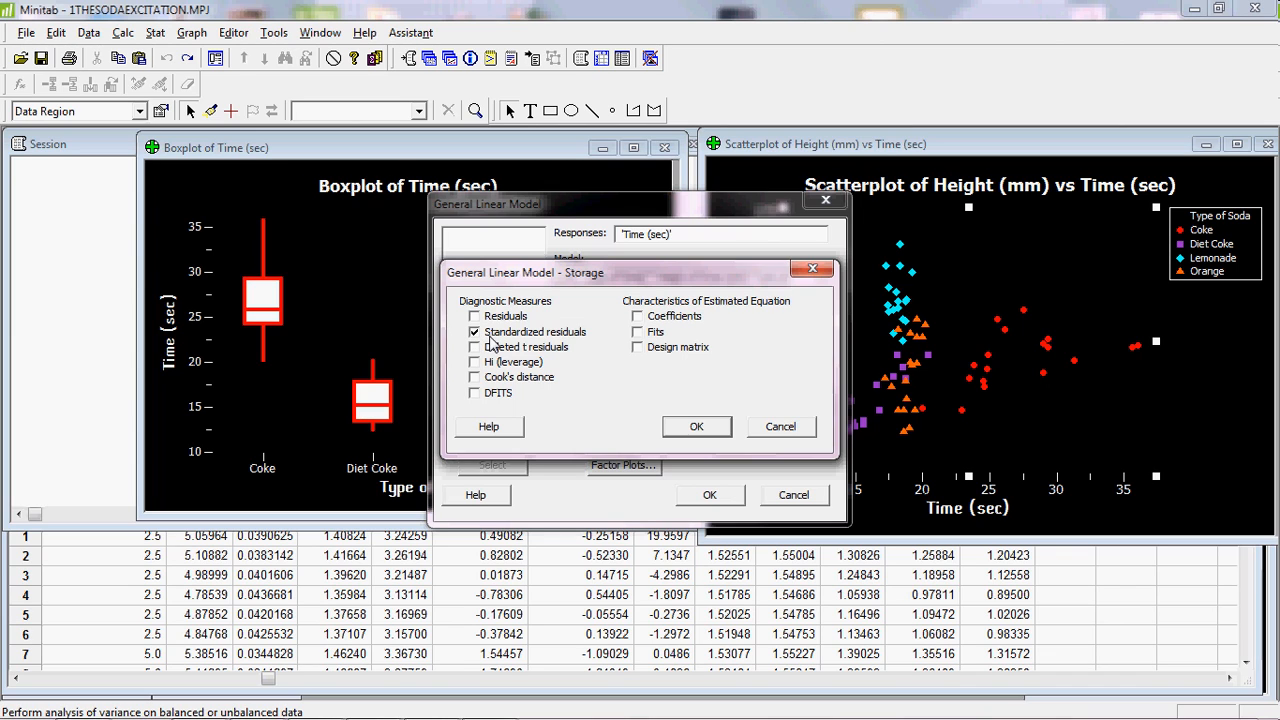
pyautogui.moveTo(518, 344)
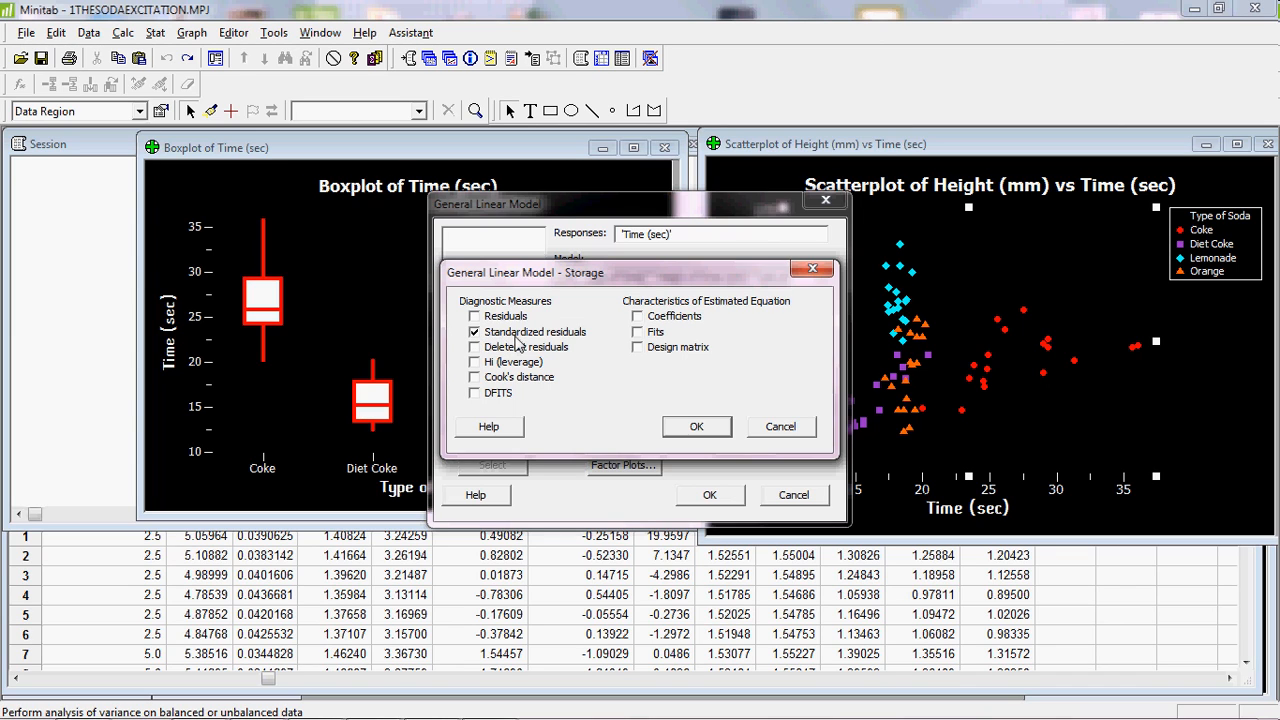
pyautogui.moveTo(548, 344)
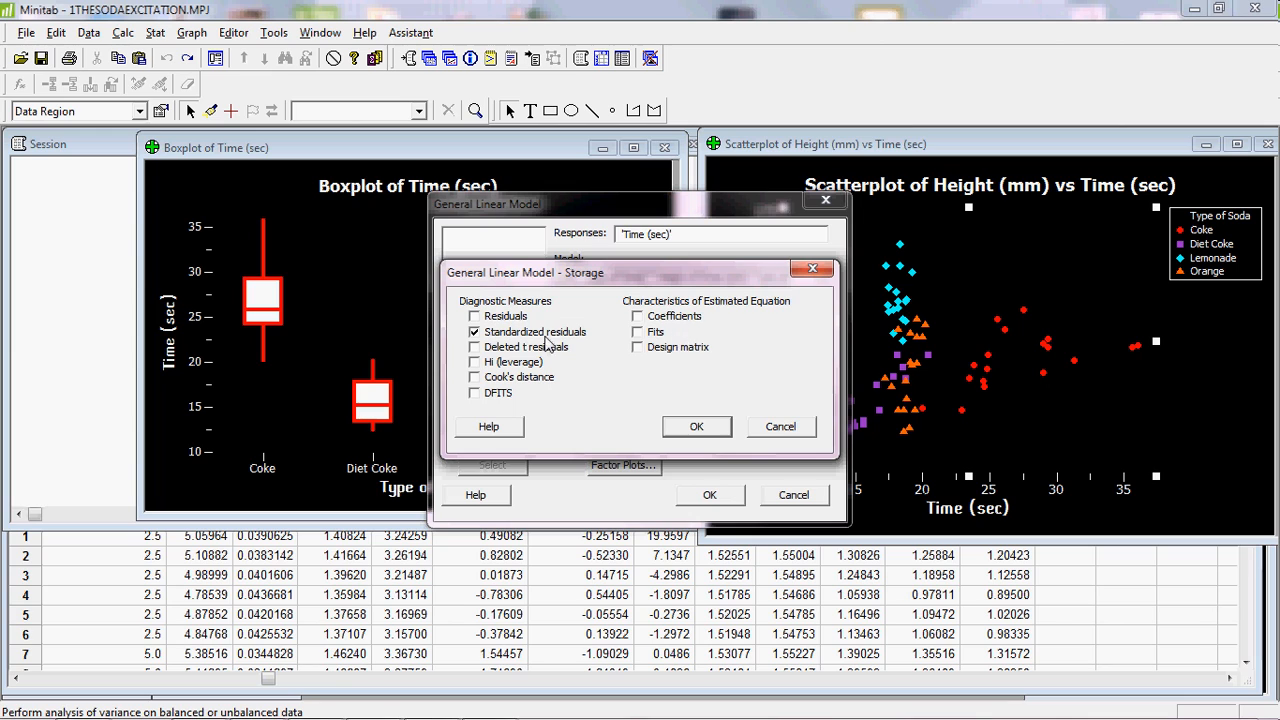
pyautogui.moveTo(684, 324)
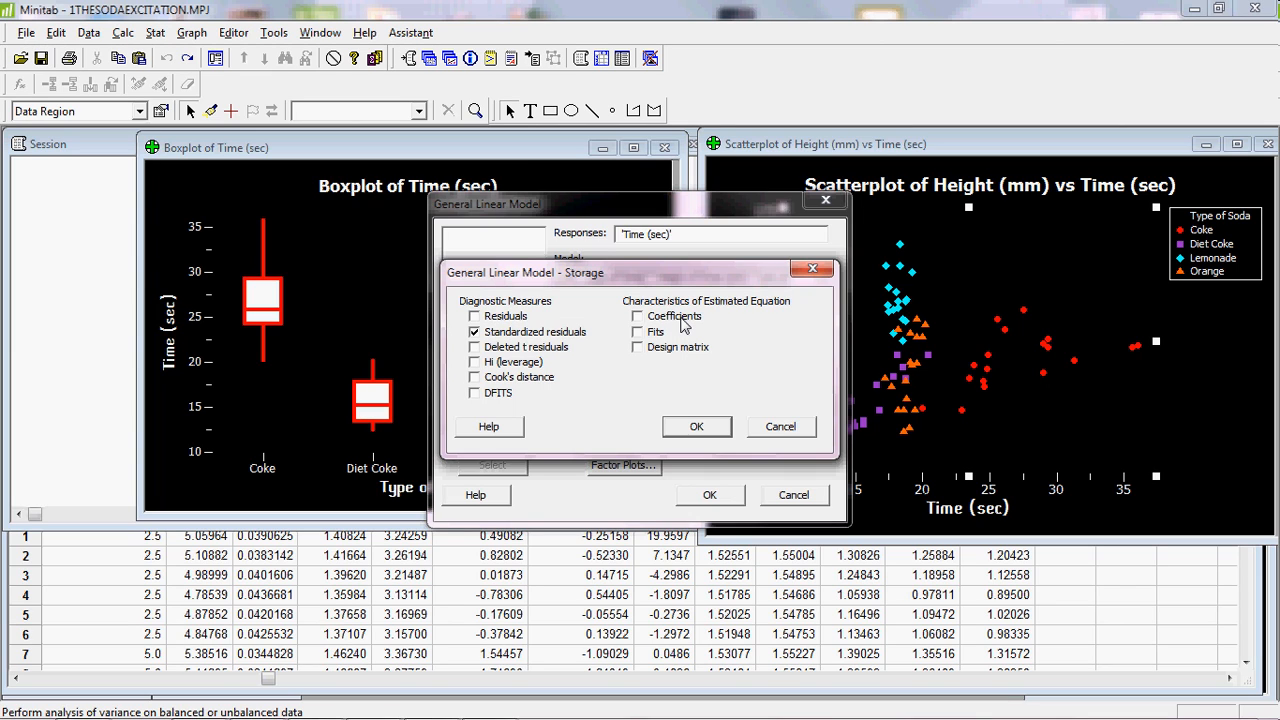
pyautogui.moveTo(688, 326)
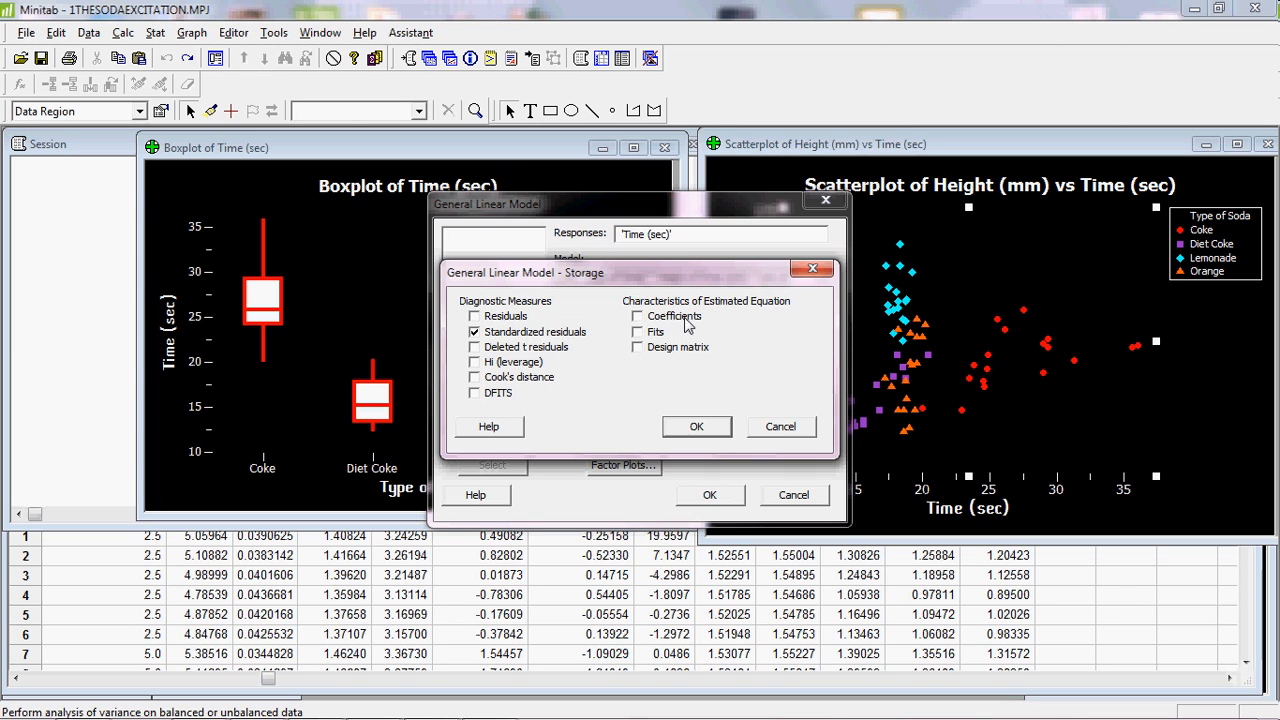
pyautogui.moveTo(680, 368)
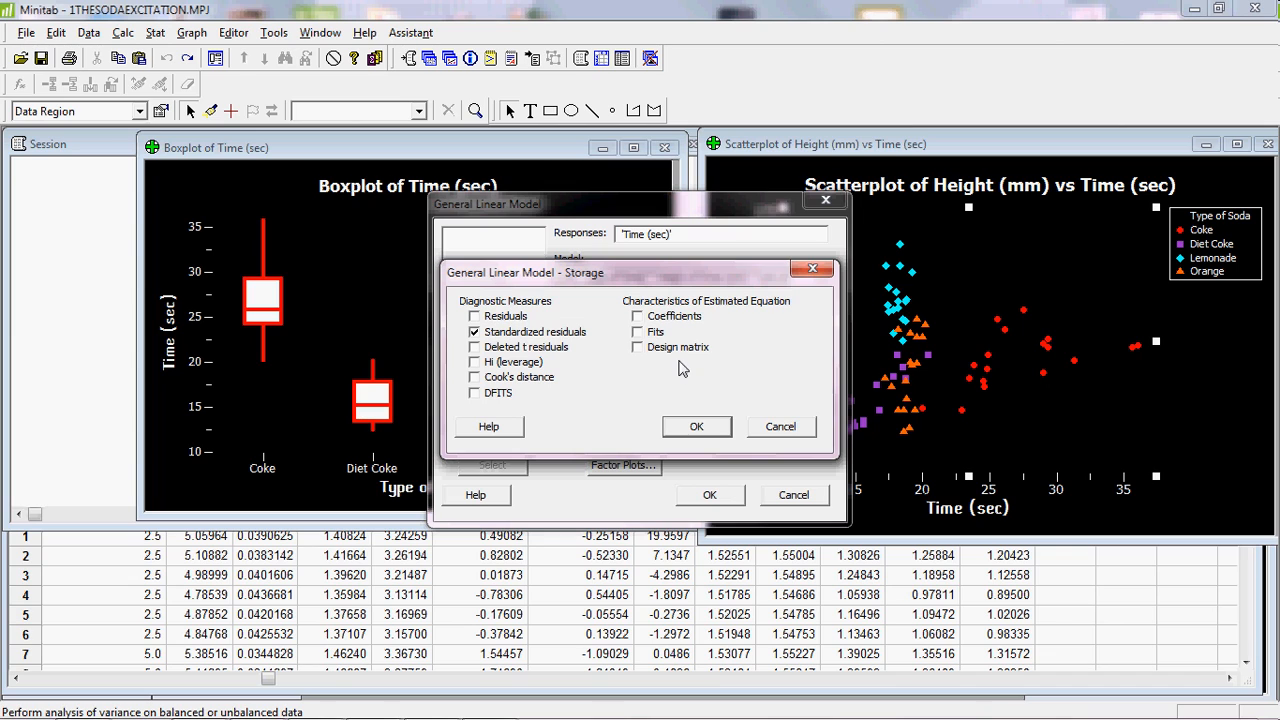
pyautogui.moveTo(670, 348)
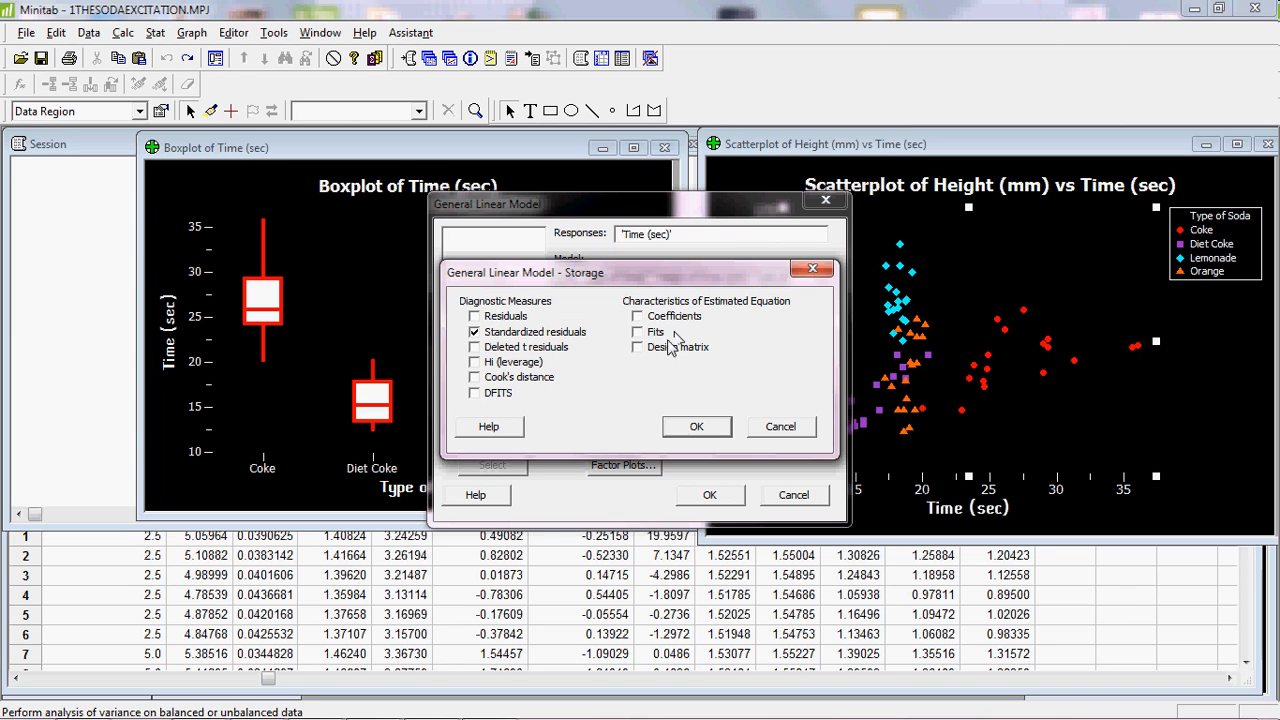
pyautogui.moveTo(678, 330)
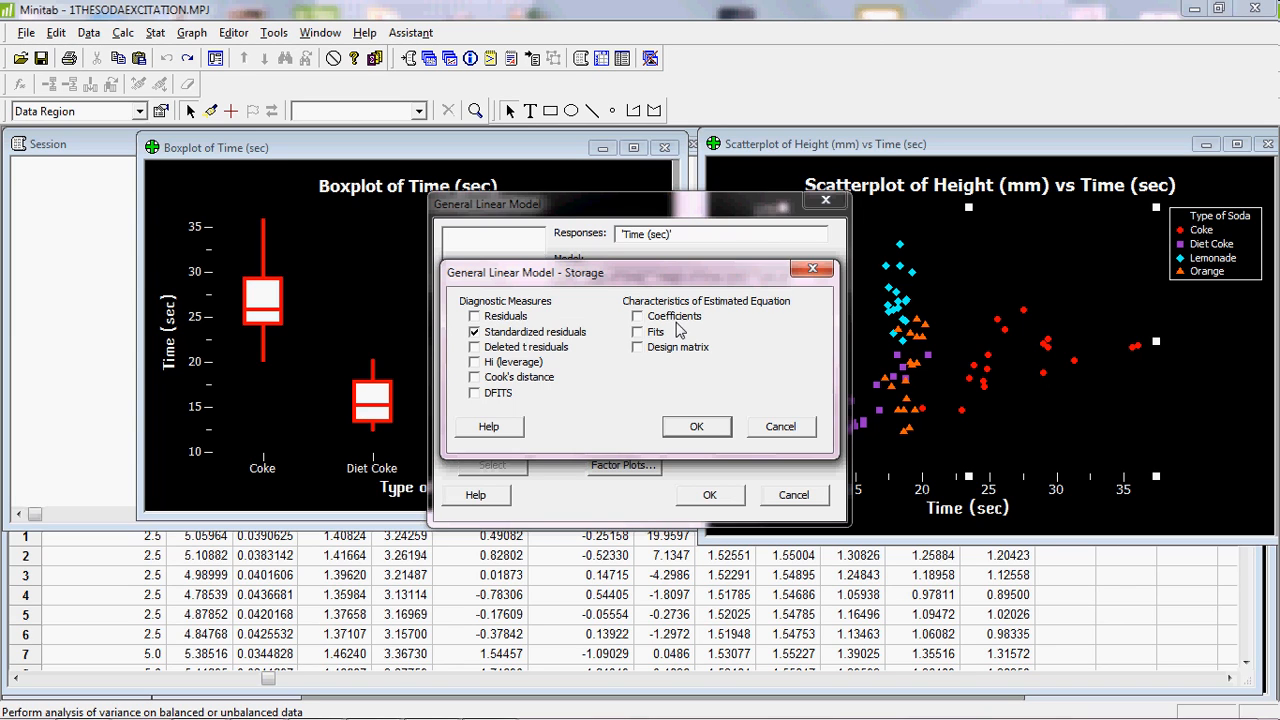
pyautogui.moveTo(730, 414)
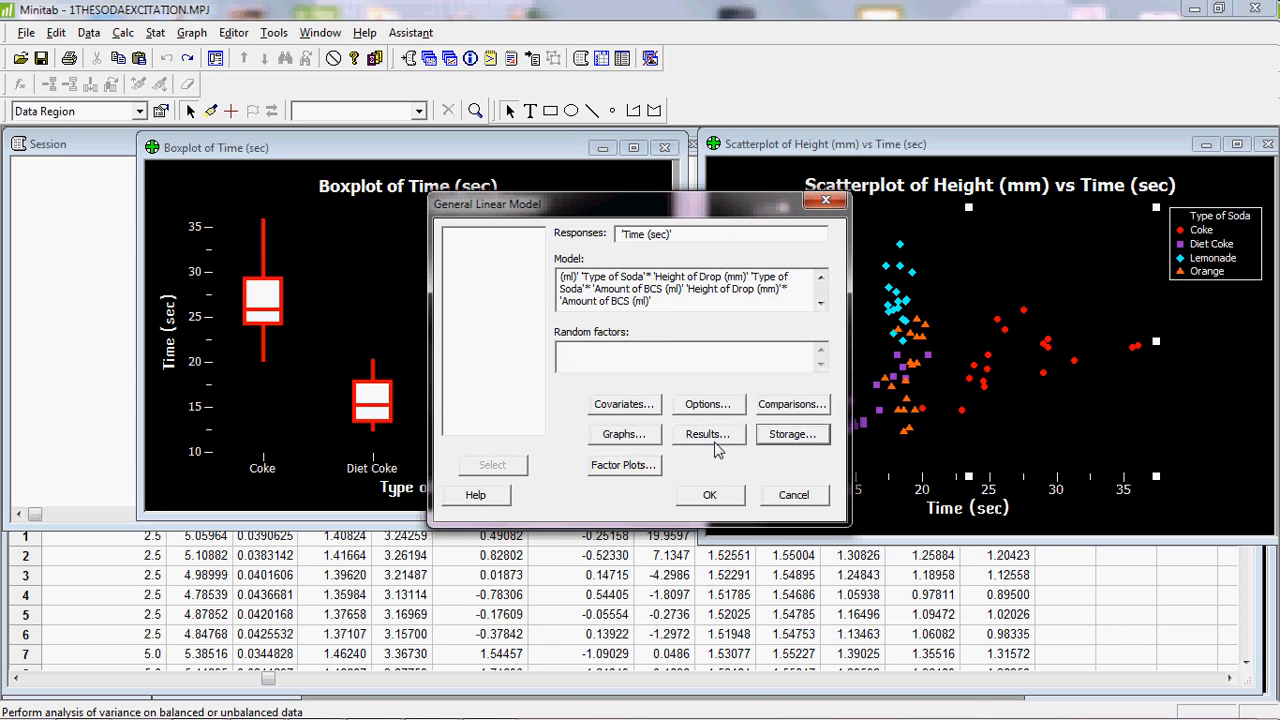
pyautogui.moveTo(692, 452)
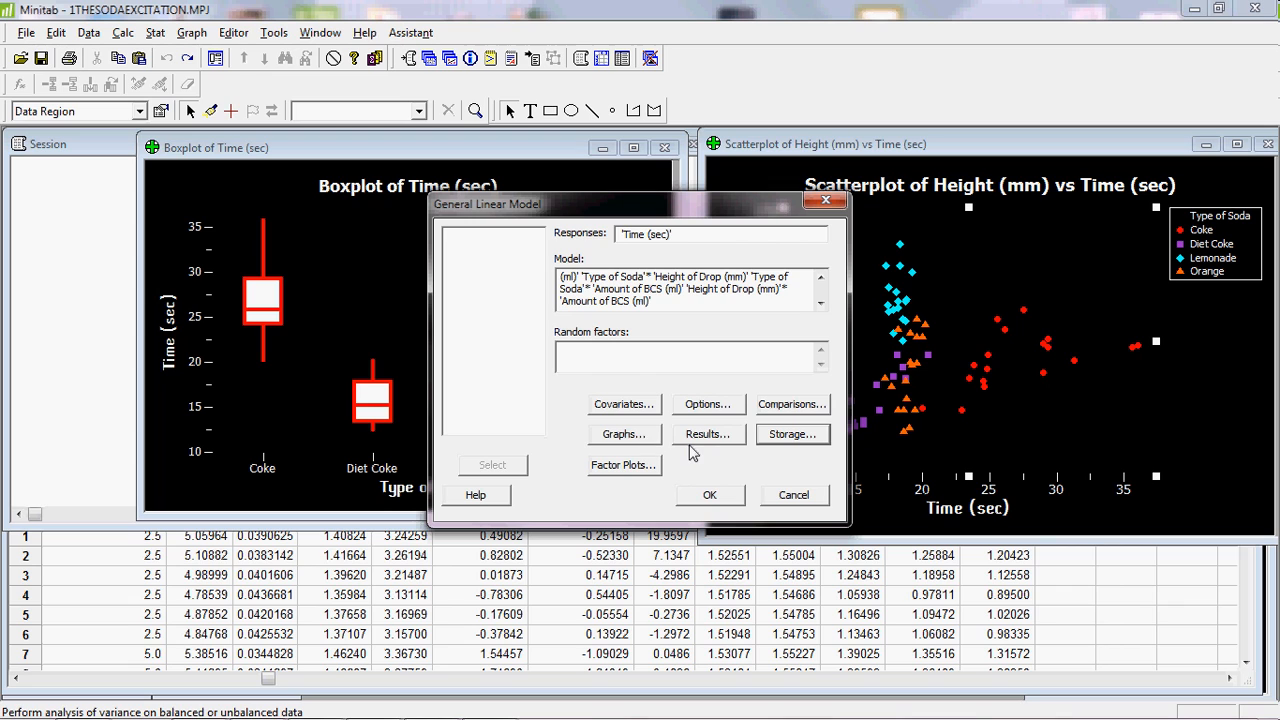
# Step: Choose standardized four-in-one residual plots and run the general linear model
pyautogui.click(624, 432)
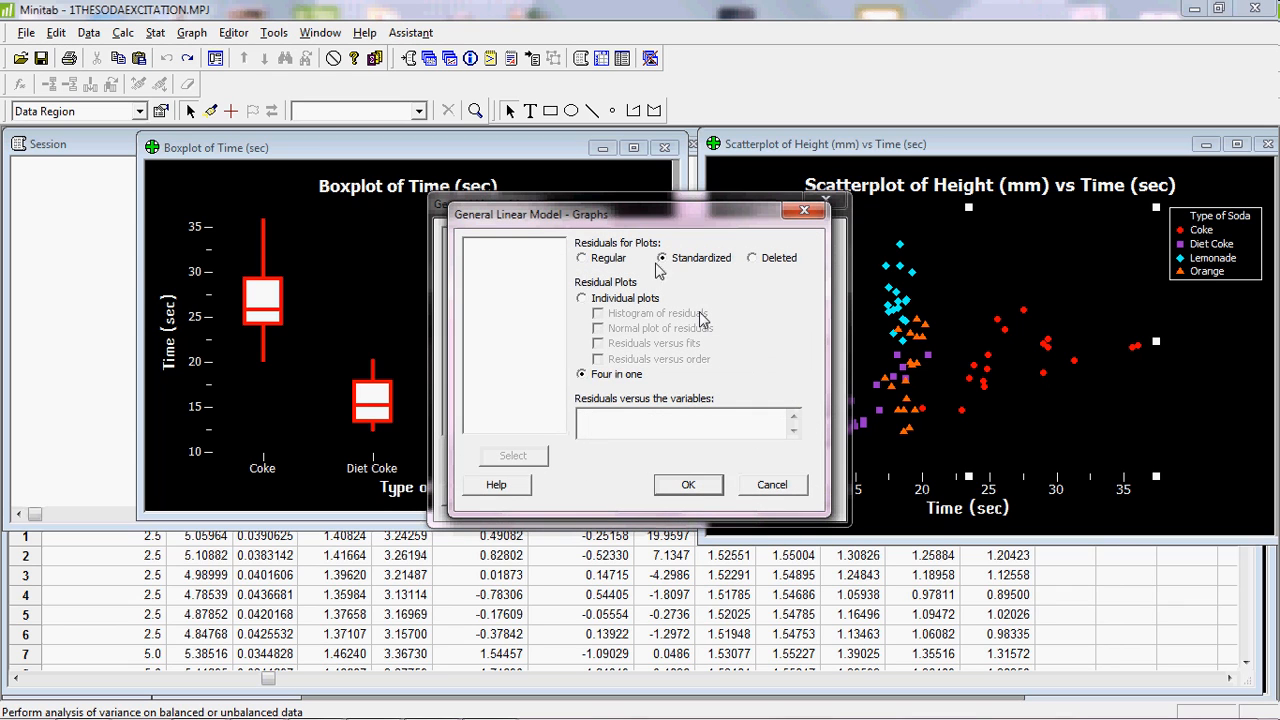
pyautogui.moveTo(620, 396)
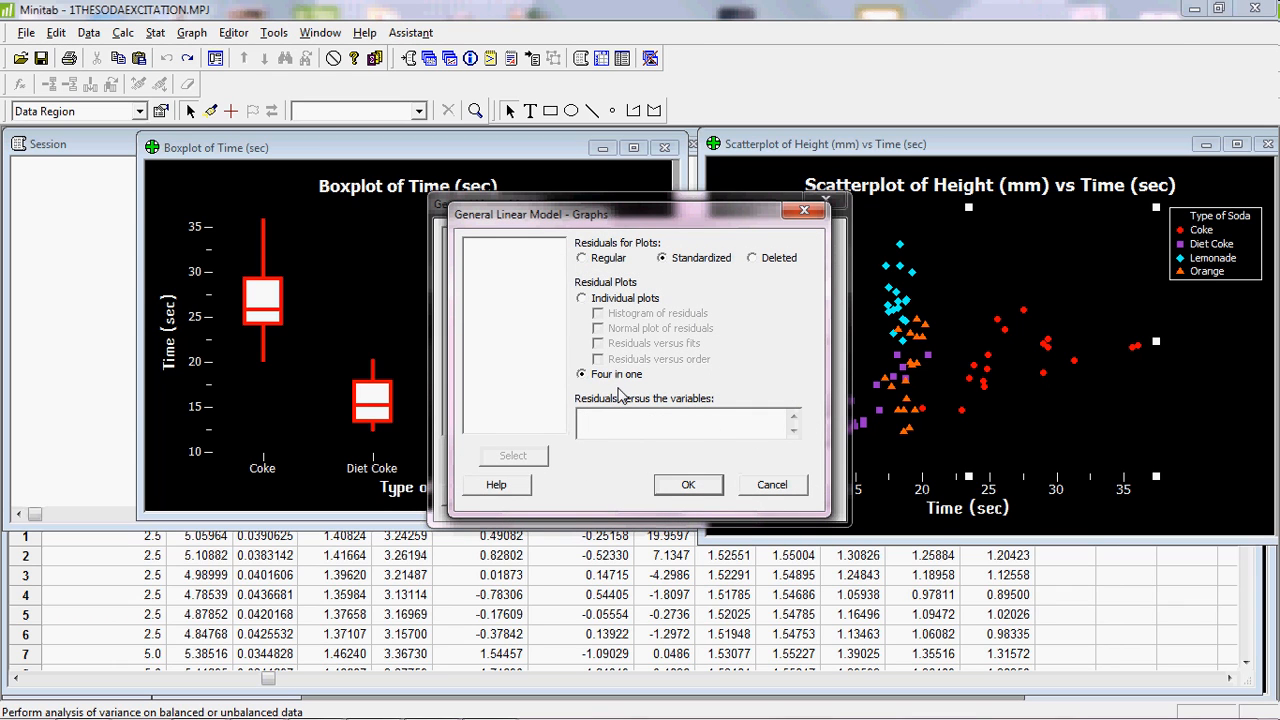
pyautogui.click(688, 484)
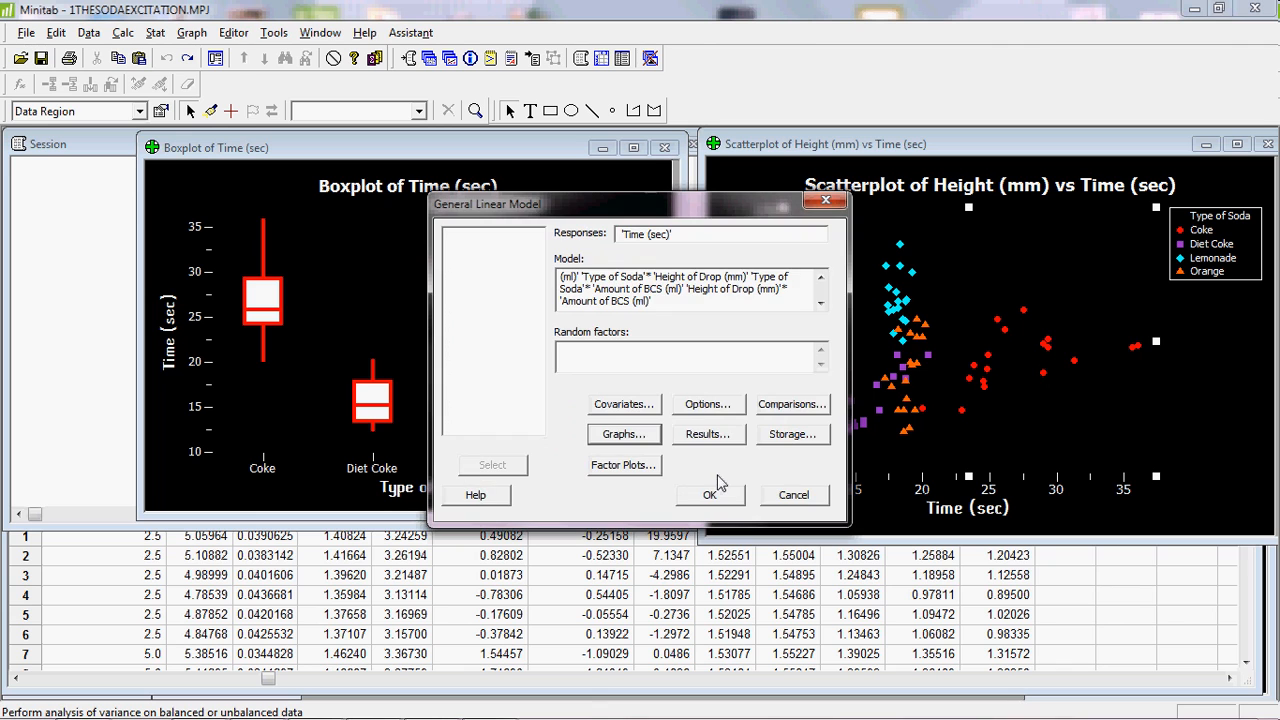
pyautogui.click(710, 494)
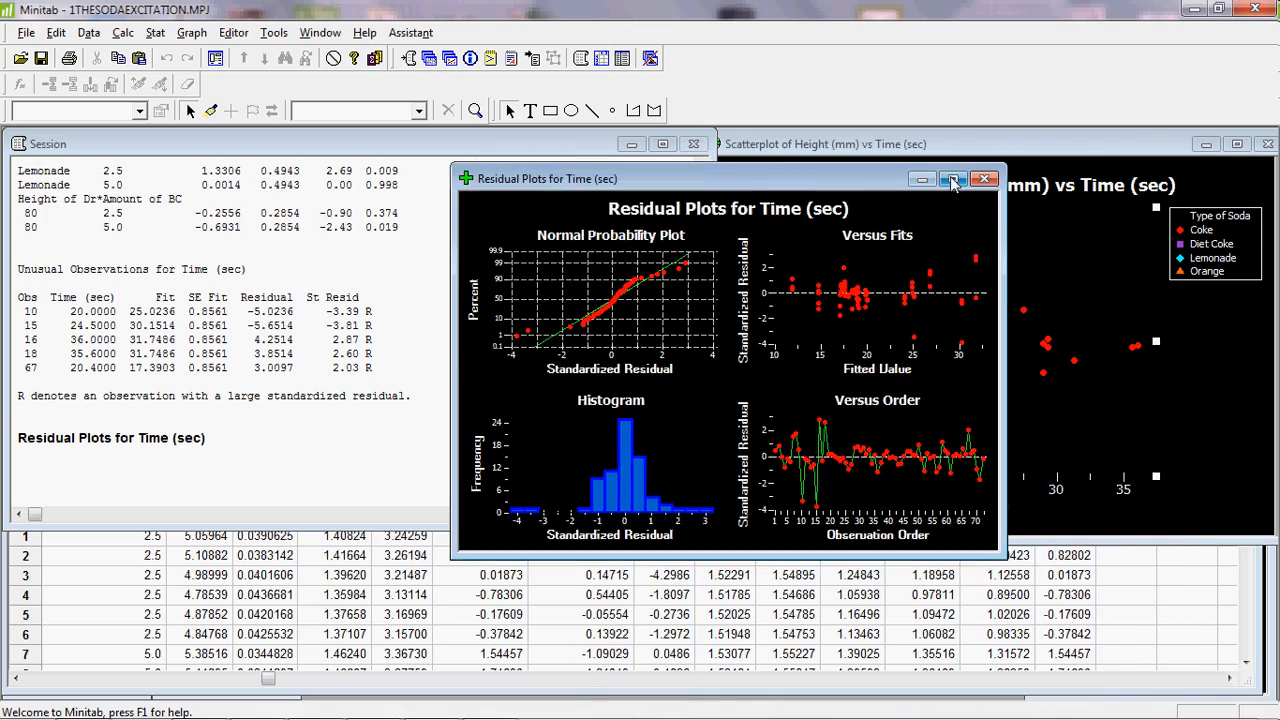
# Step: Maximize the Residual Plots for Time (sec) window to fill the workspace
pyautogui.click(952, 180)
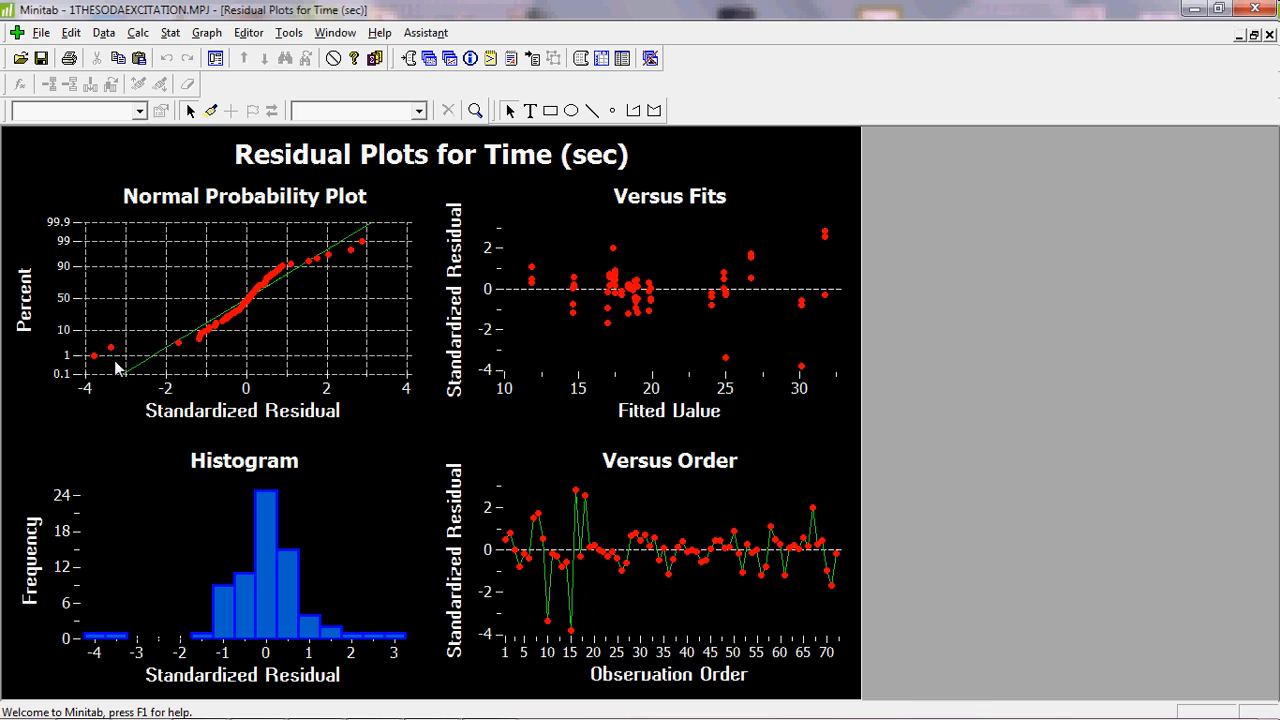
pyautogui.moveTo(136, 376)
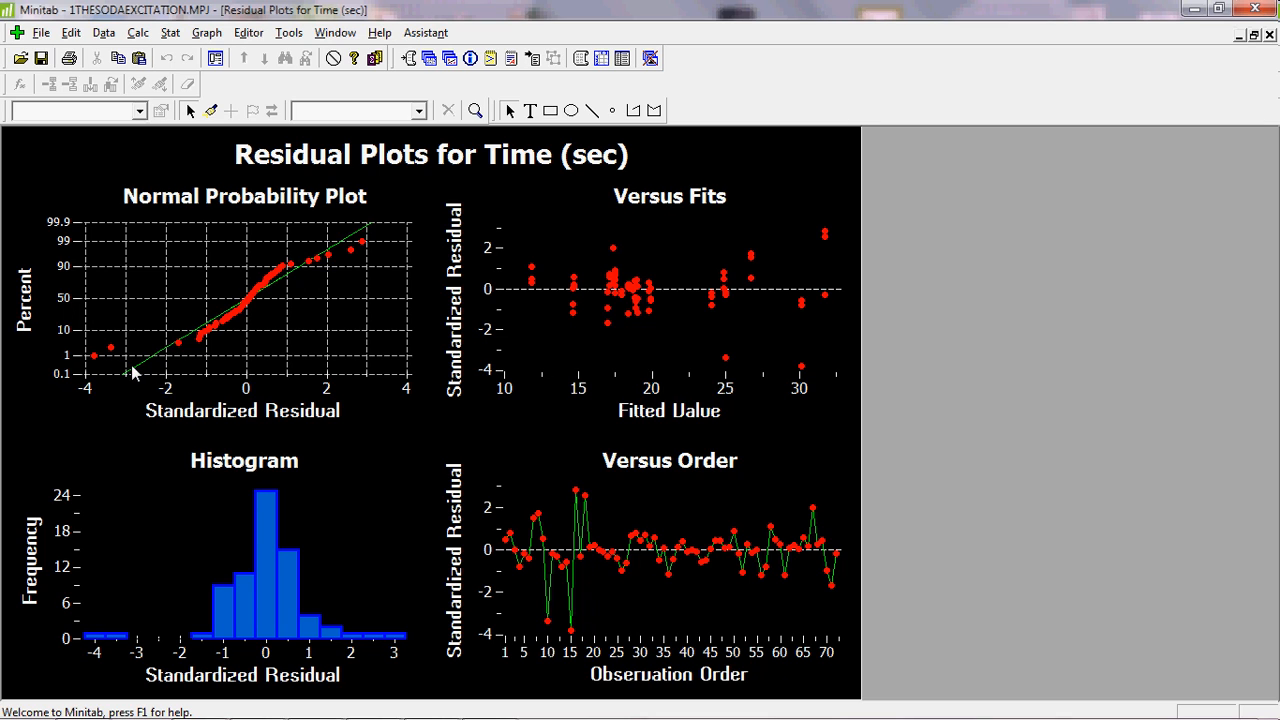
pyautogui.moveTo(188, 356)
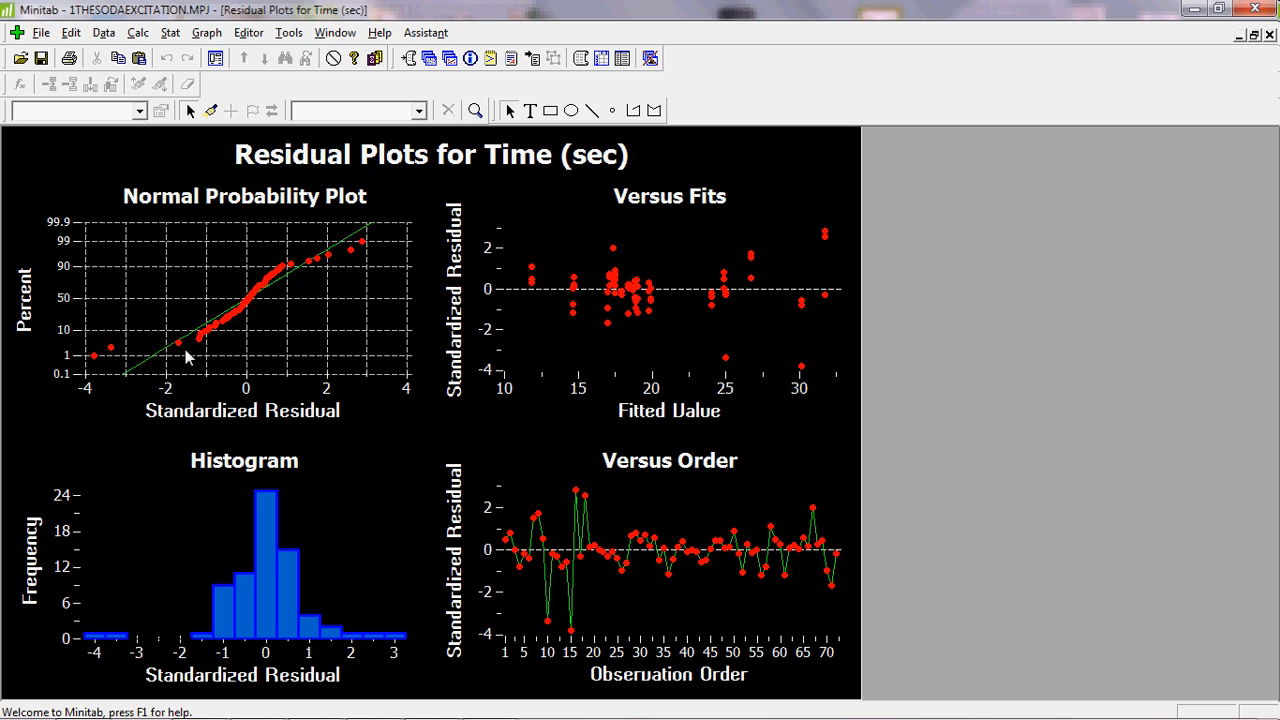
pyautogui.moveTo(108, 356)
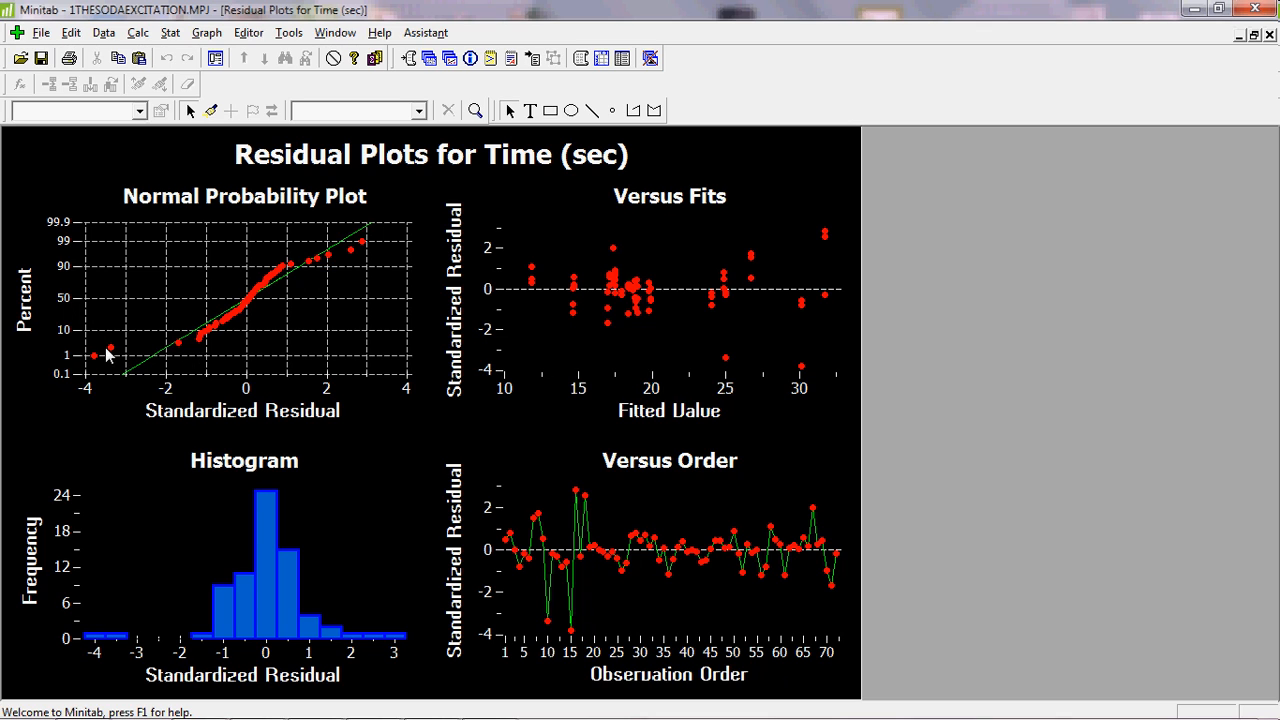
pyautogui.moveTo(360, 262)
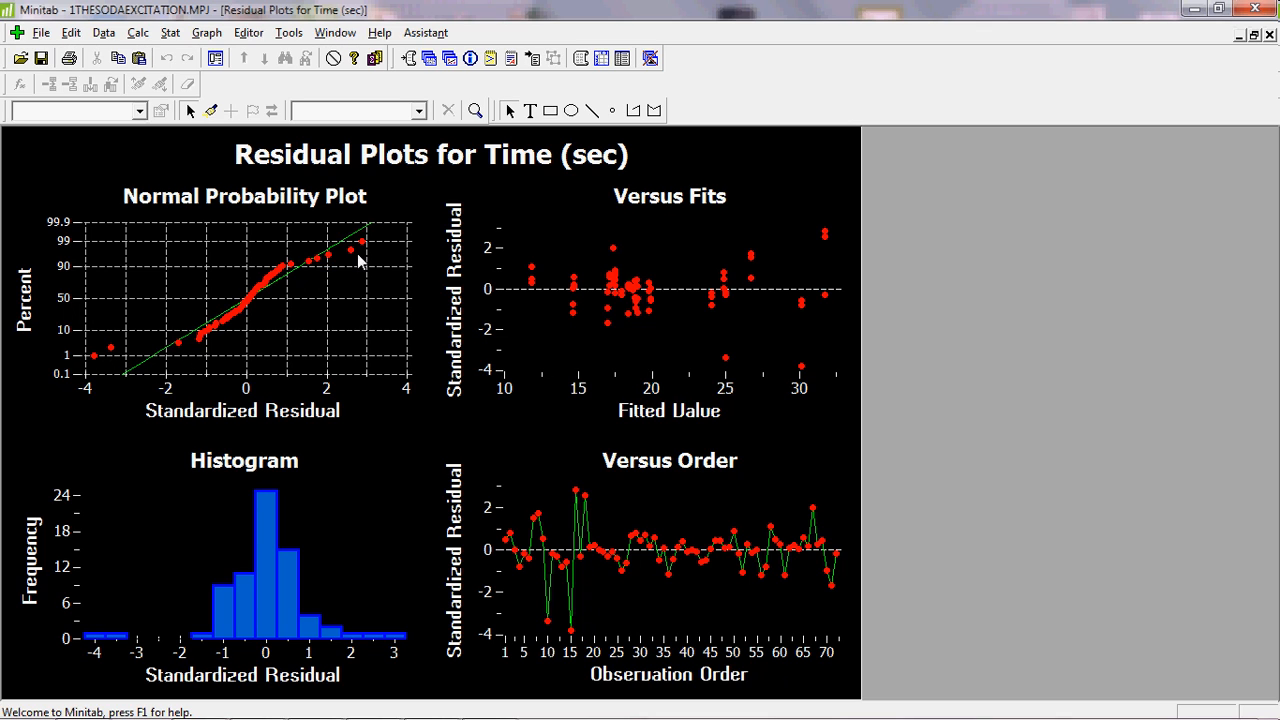
pyautogui.moveTo(204, 336)
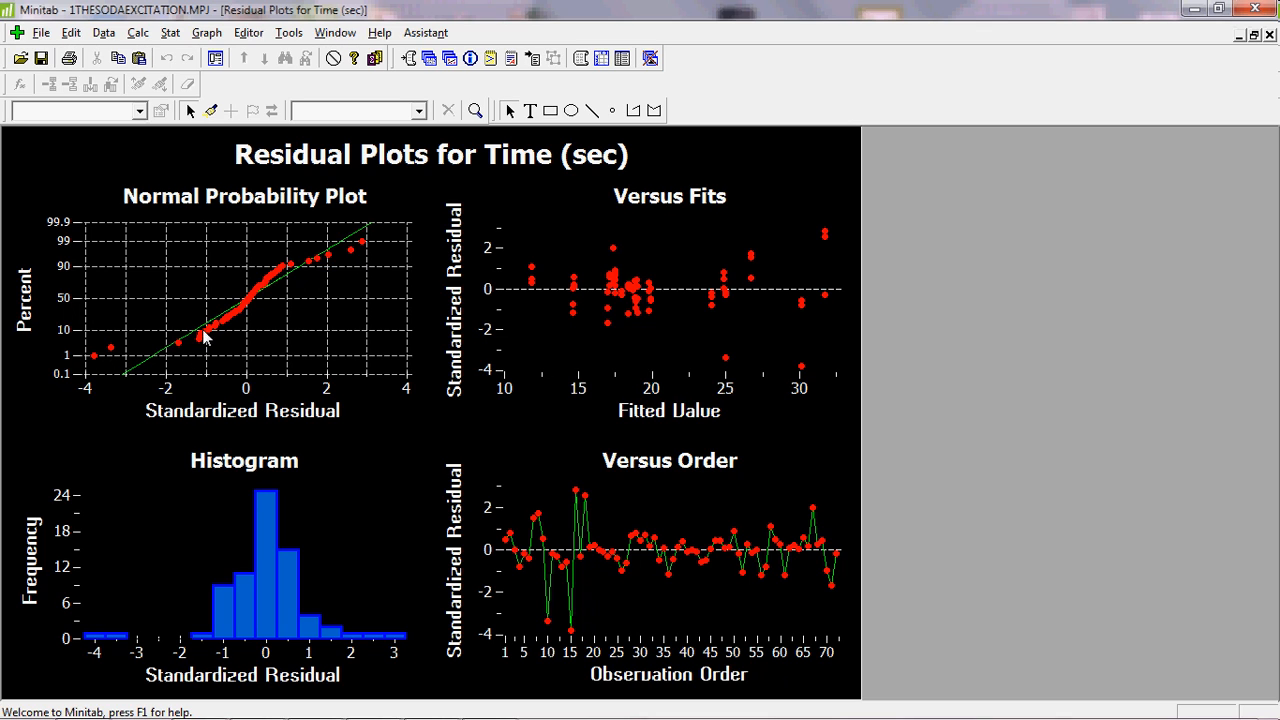
pyautogui.moveTo(164, 348)
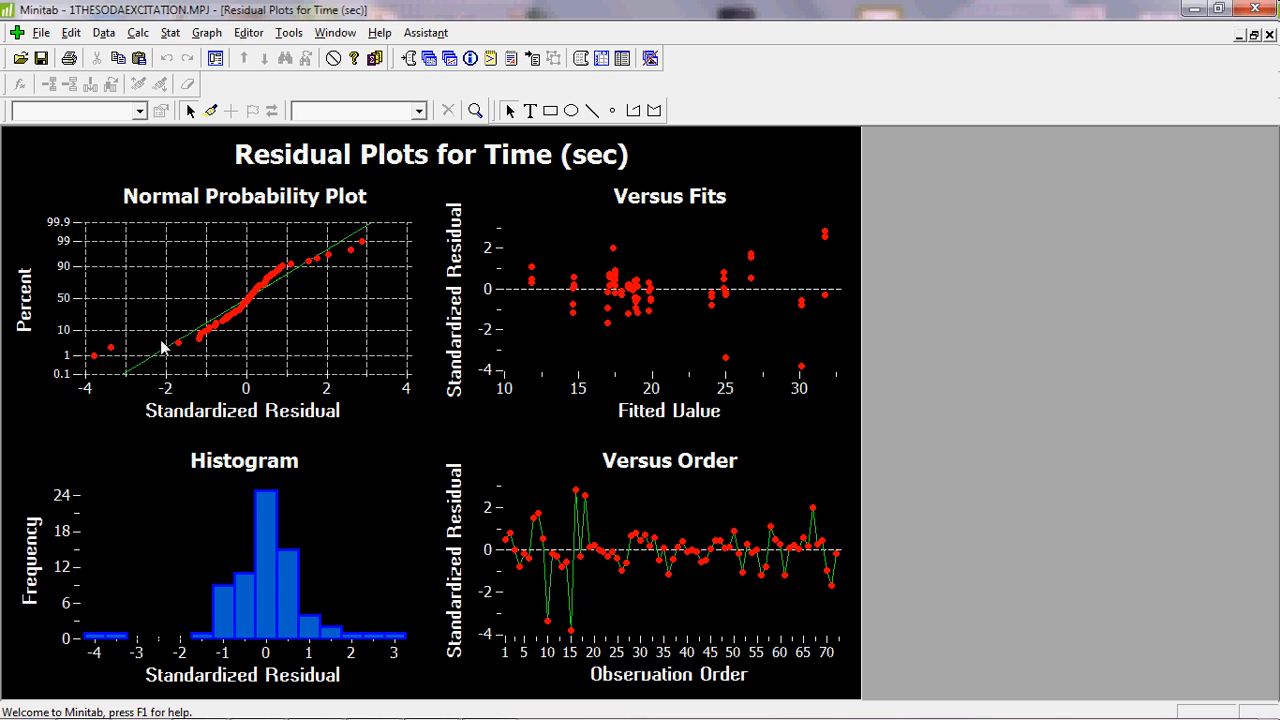
pyautogui.moveTo(198, 344)
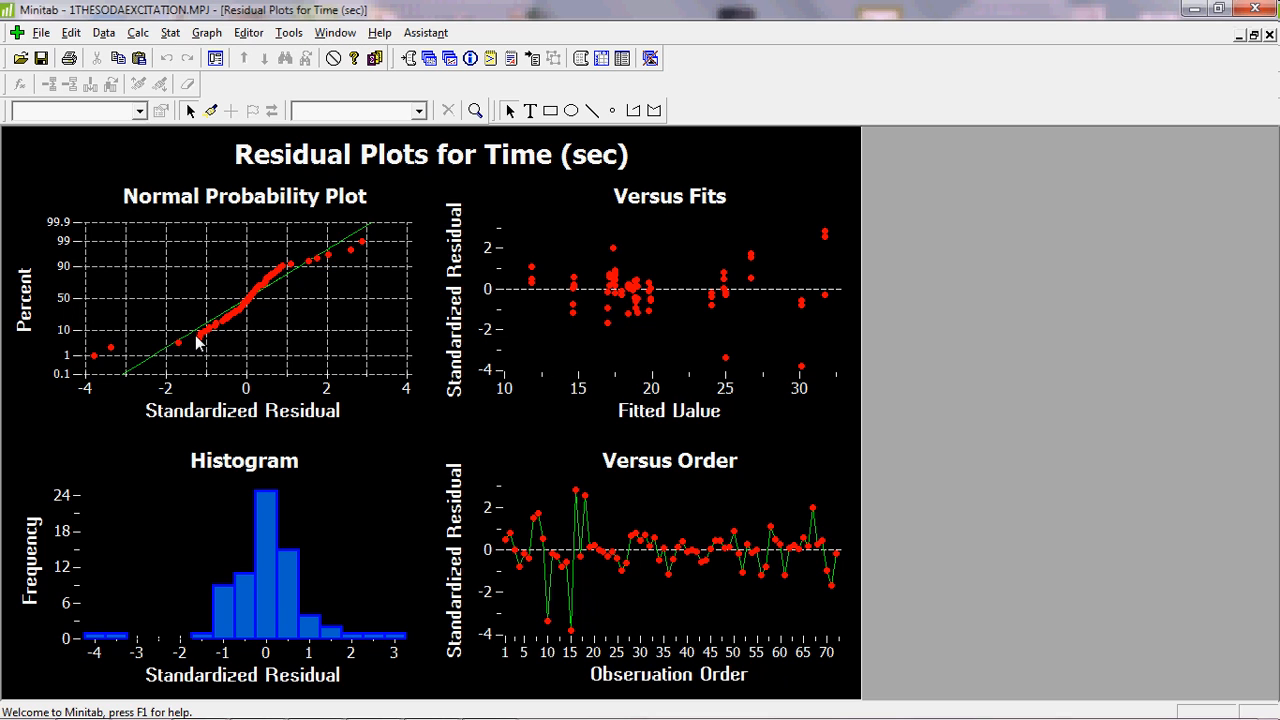
pyautogui.moveTo(208, 340)
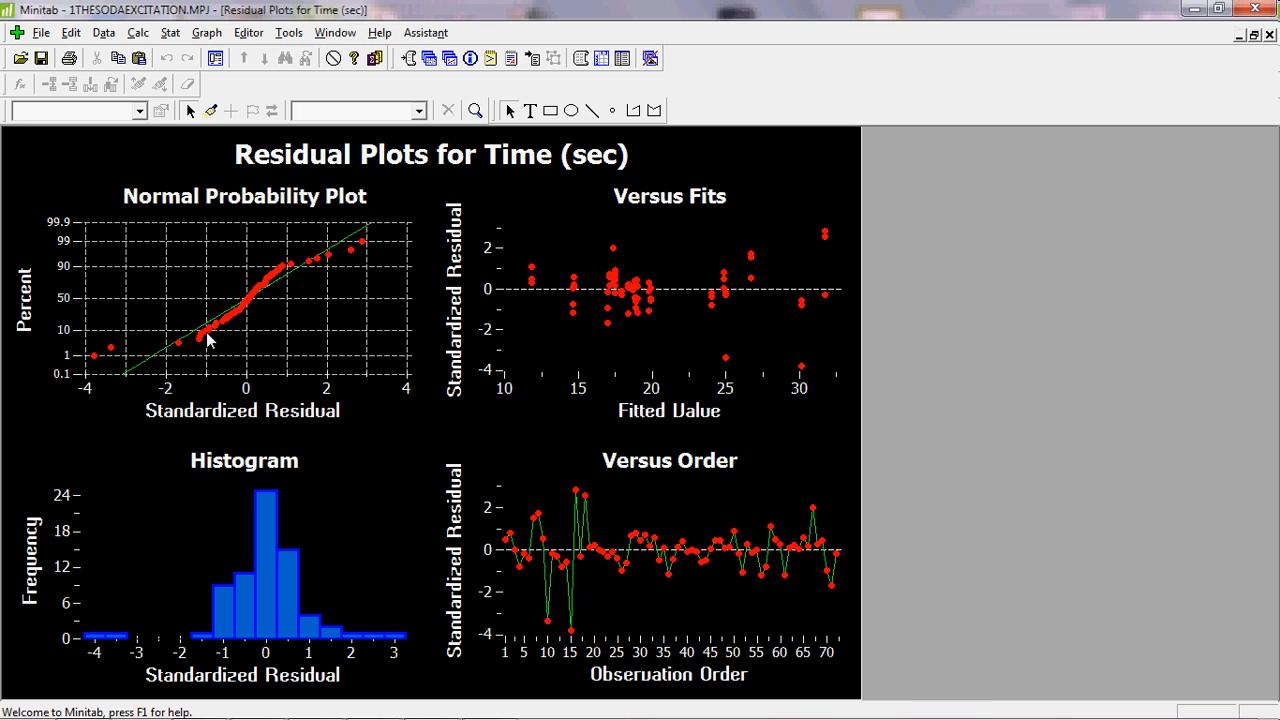
pyautogui.moveTo(240, 336)
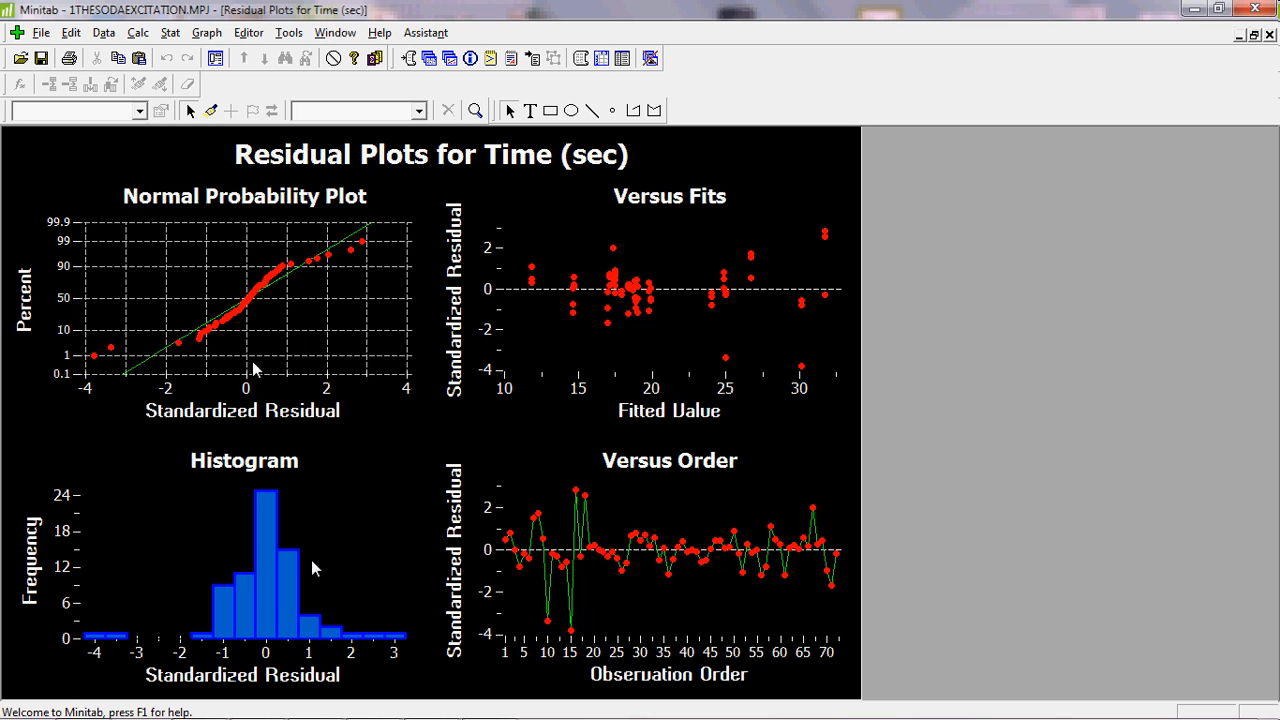
pyautogui.moveTo(336, 324)
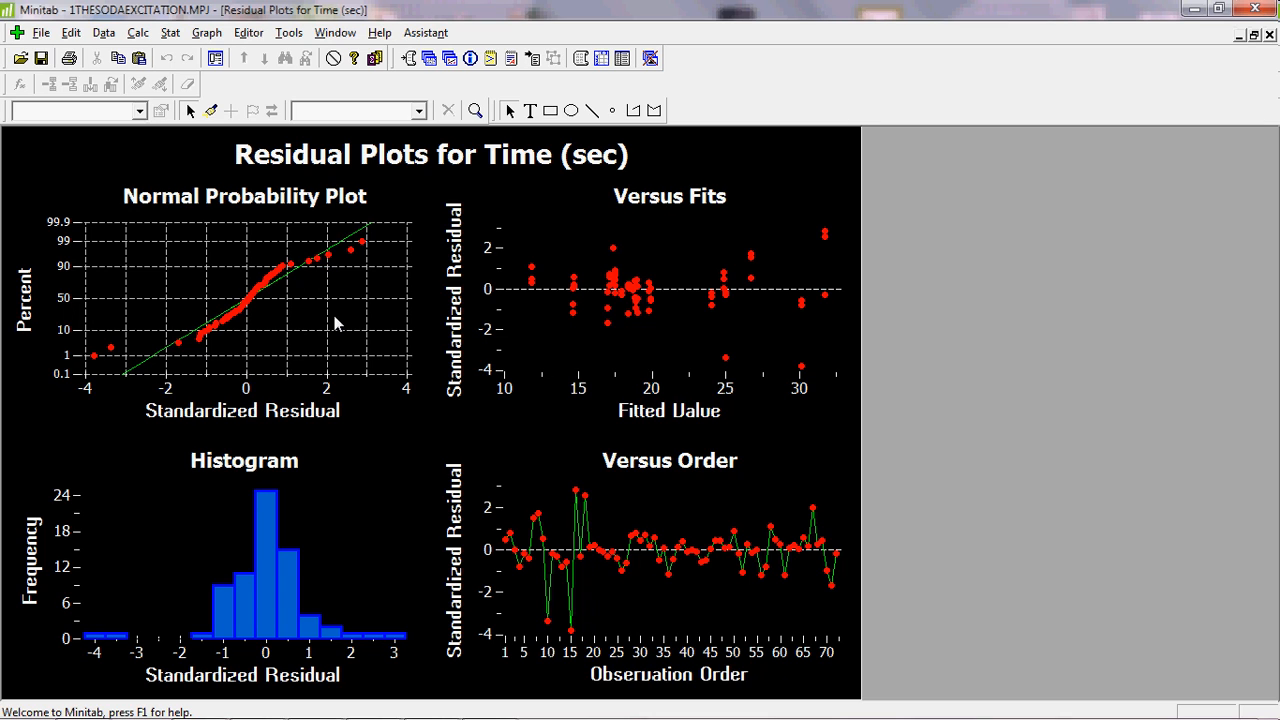
pyautogui.moveTo(368, 564)
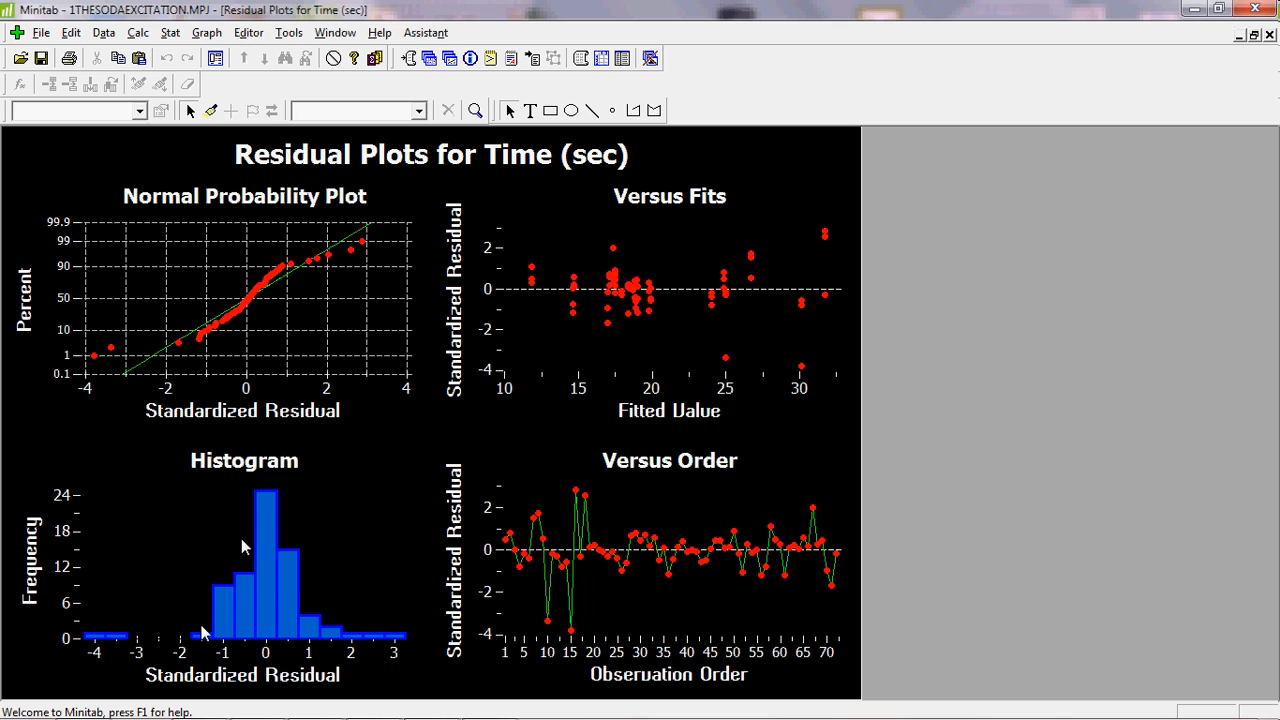
pyautogui.moveTo(120, 648)
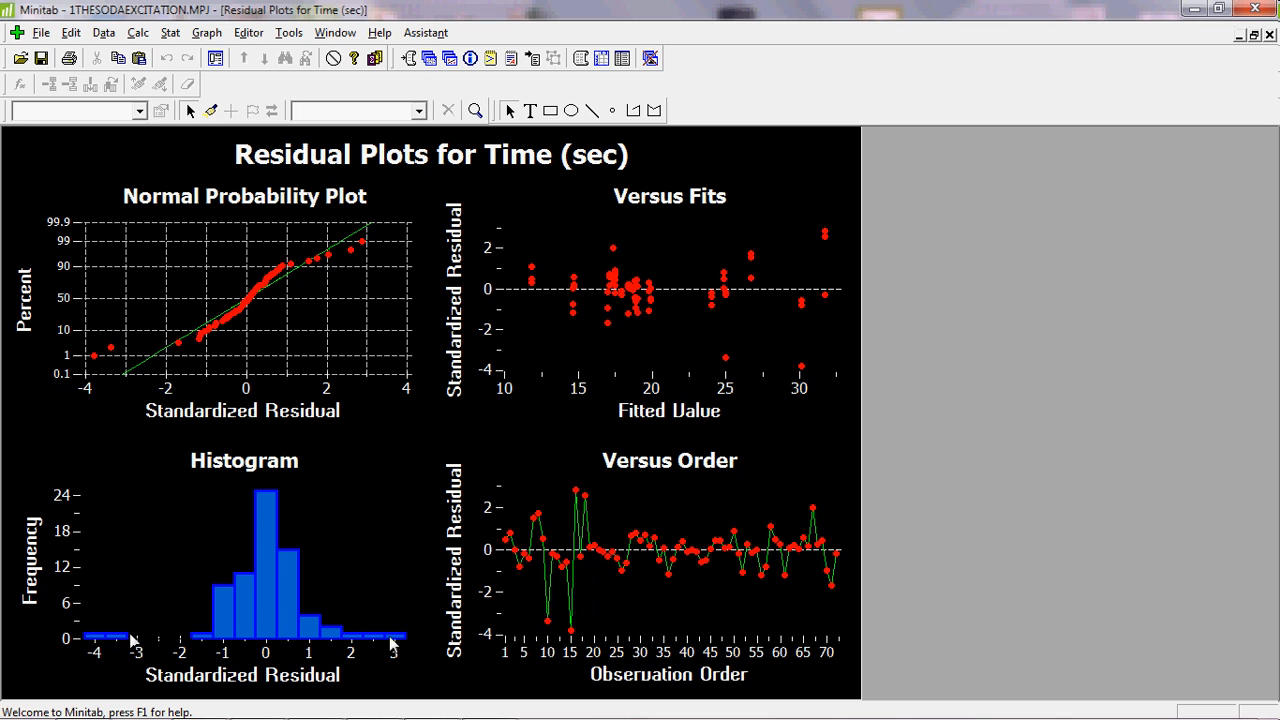
pyautogui.moveTo(240, 510)
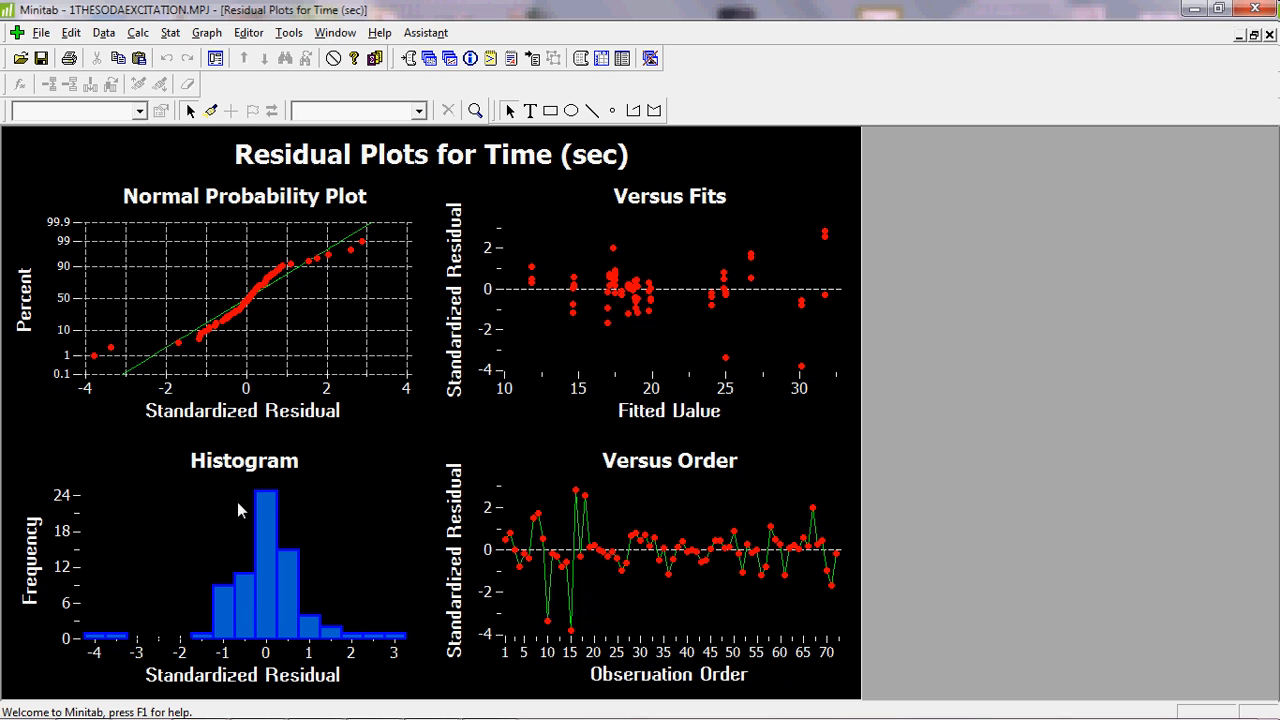
pyautogui.moveTo(284, 552)
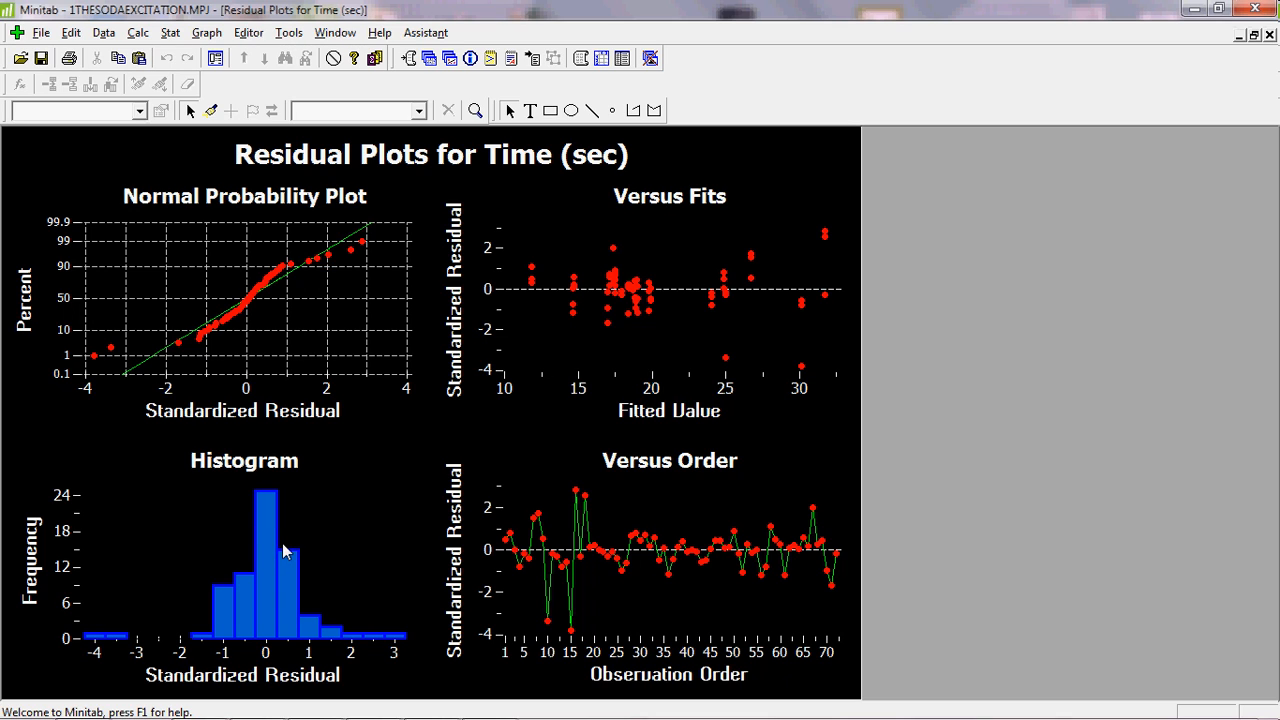
pyautogui.moveTo(278, 532)
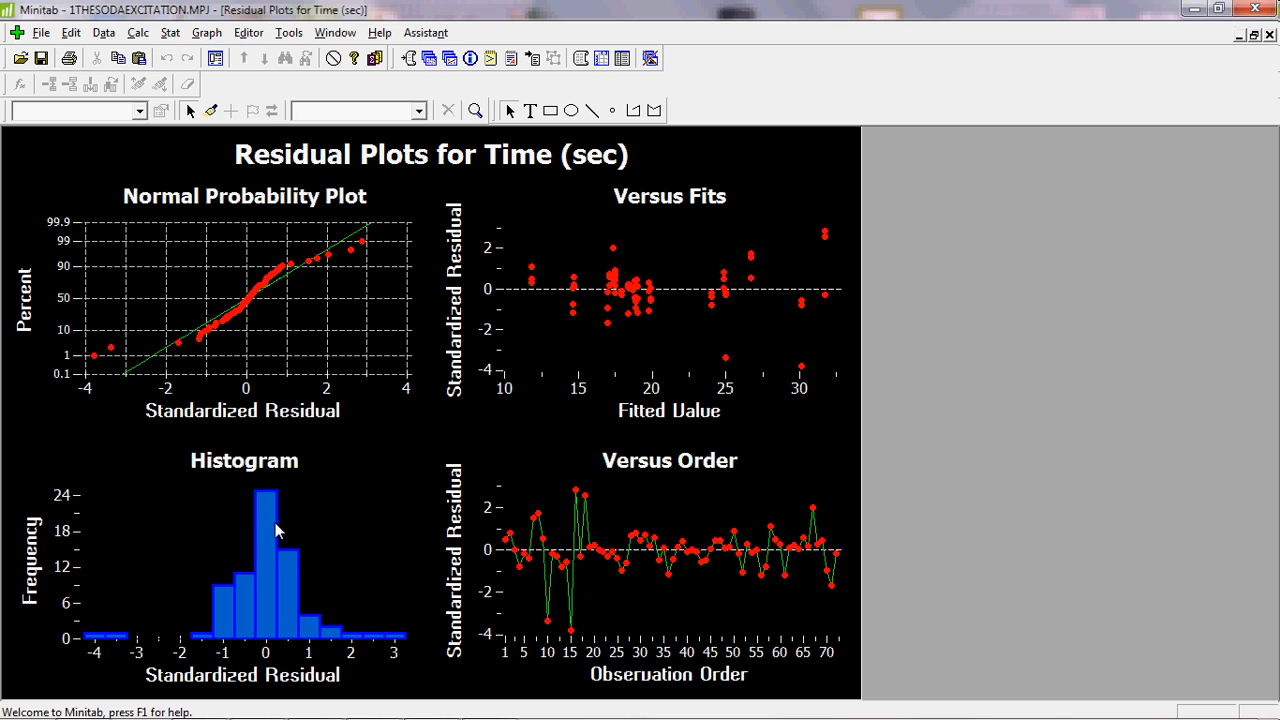
pyautogui.moveTo(288, 540)
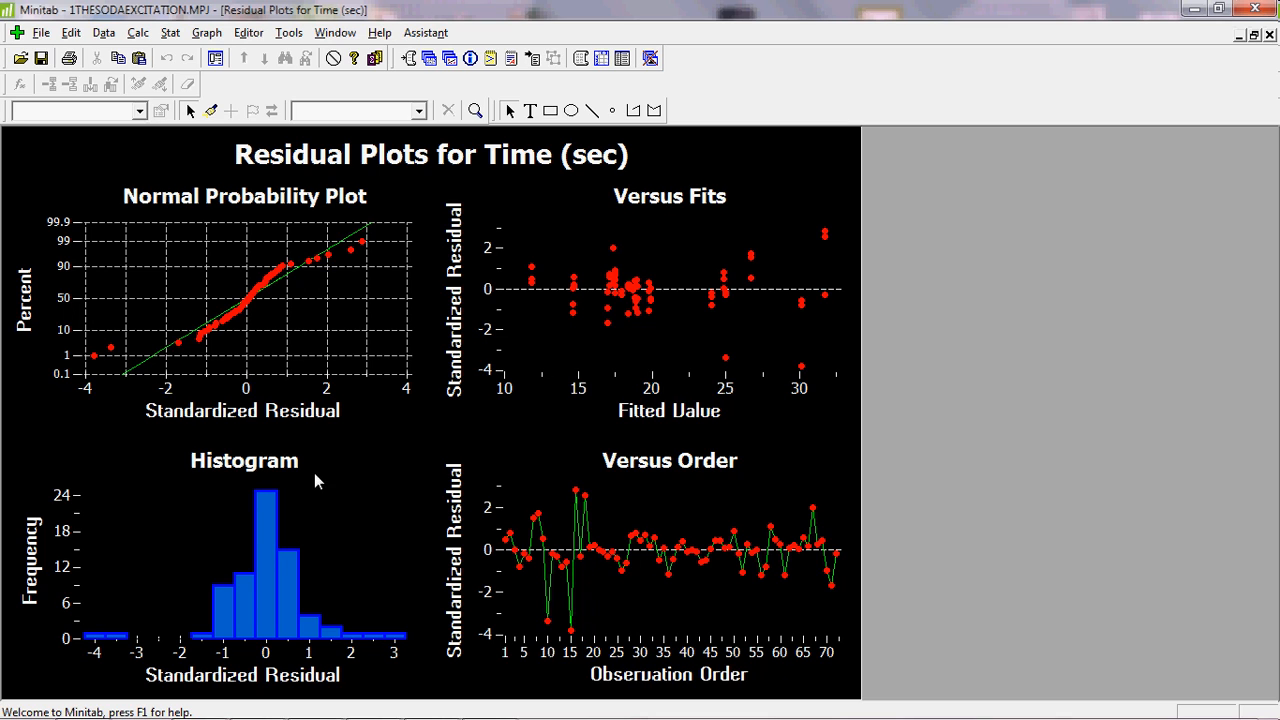
pyautogui.moveTo(716, 330)
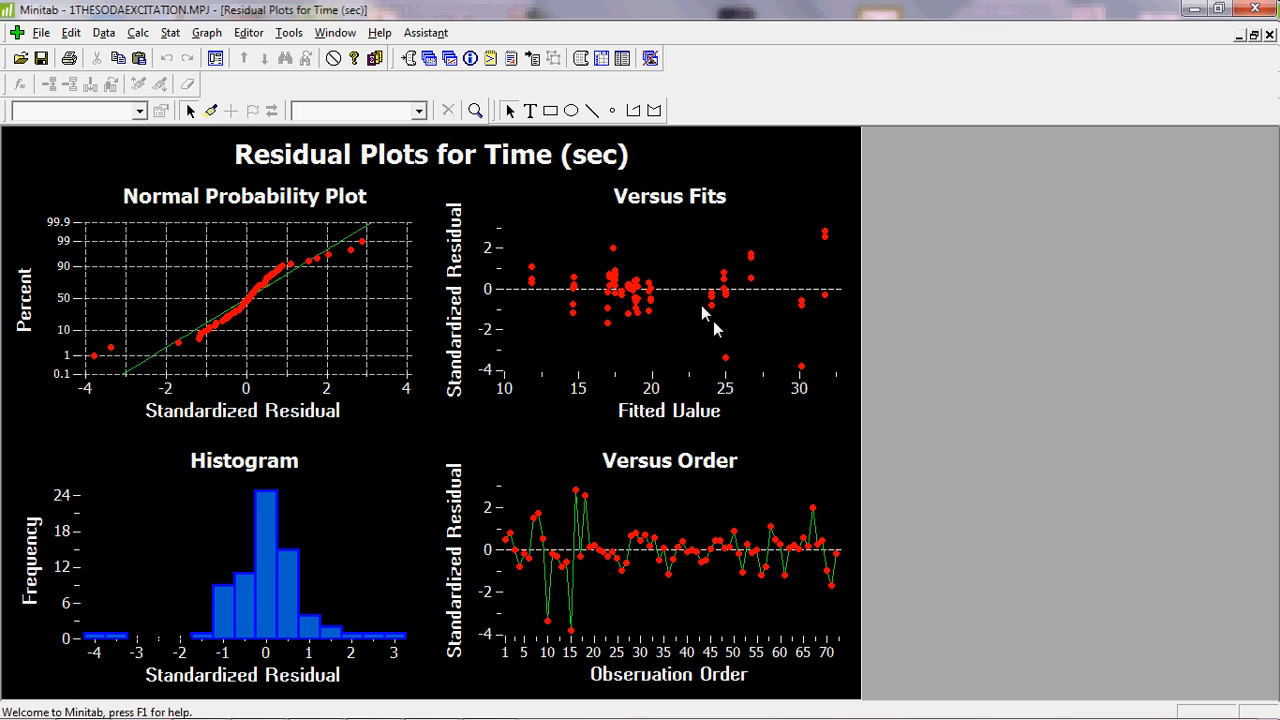
pyautogui.moveTo(736, 302)
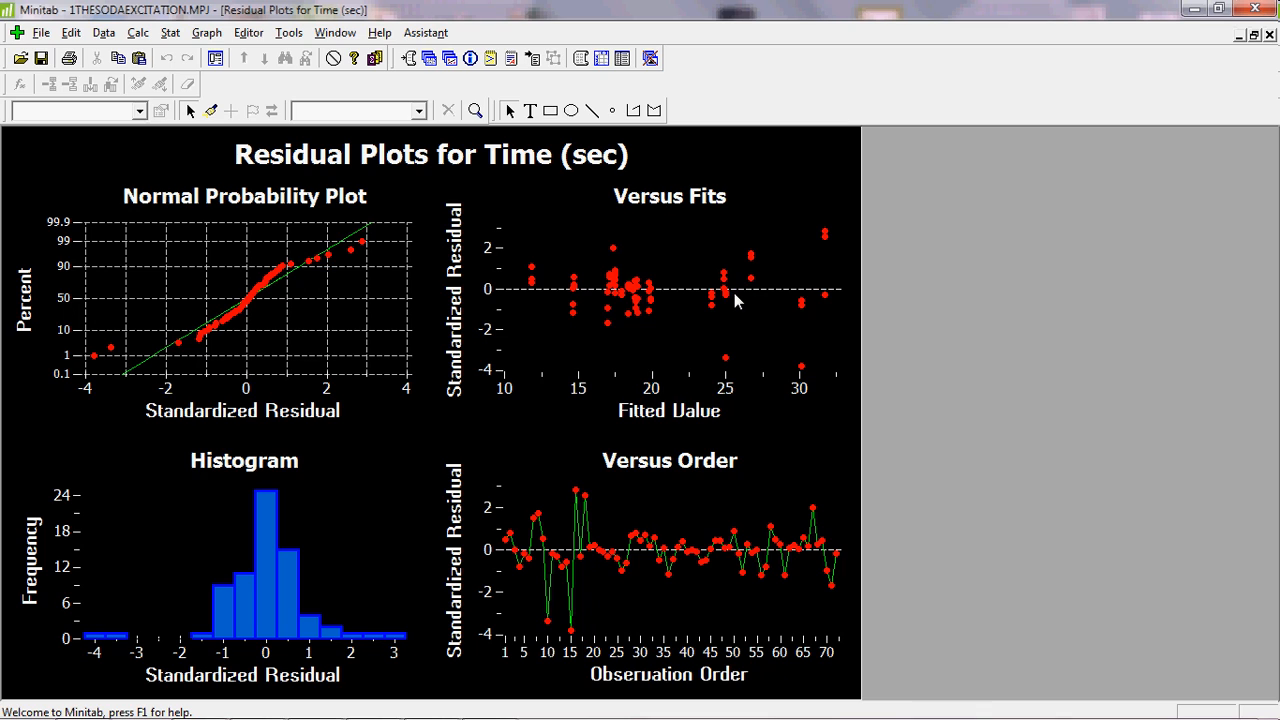
pyautogui.moveTo(792, 252)
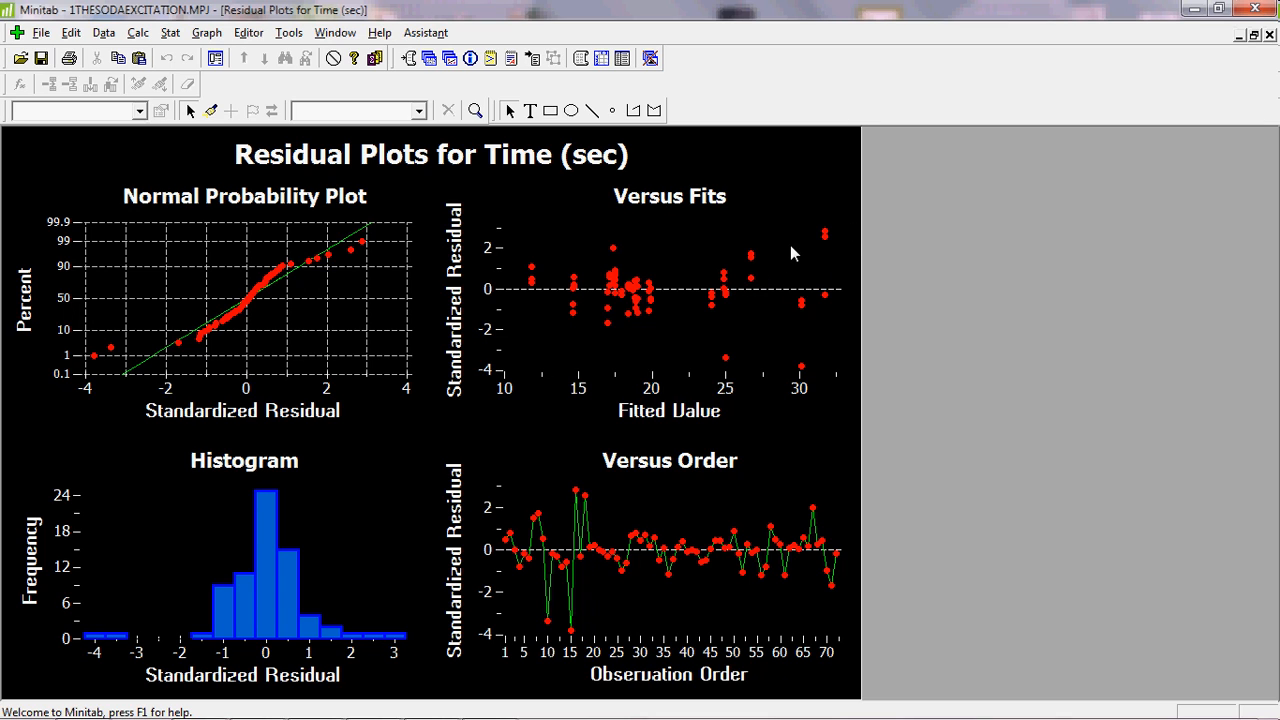
pyautogui.moveTo(826, 304)
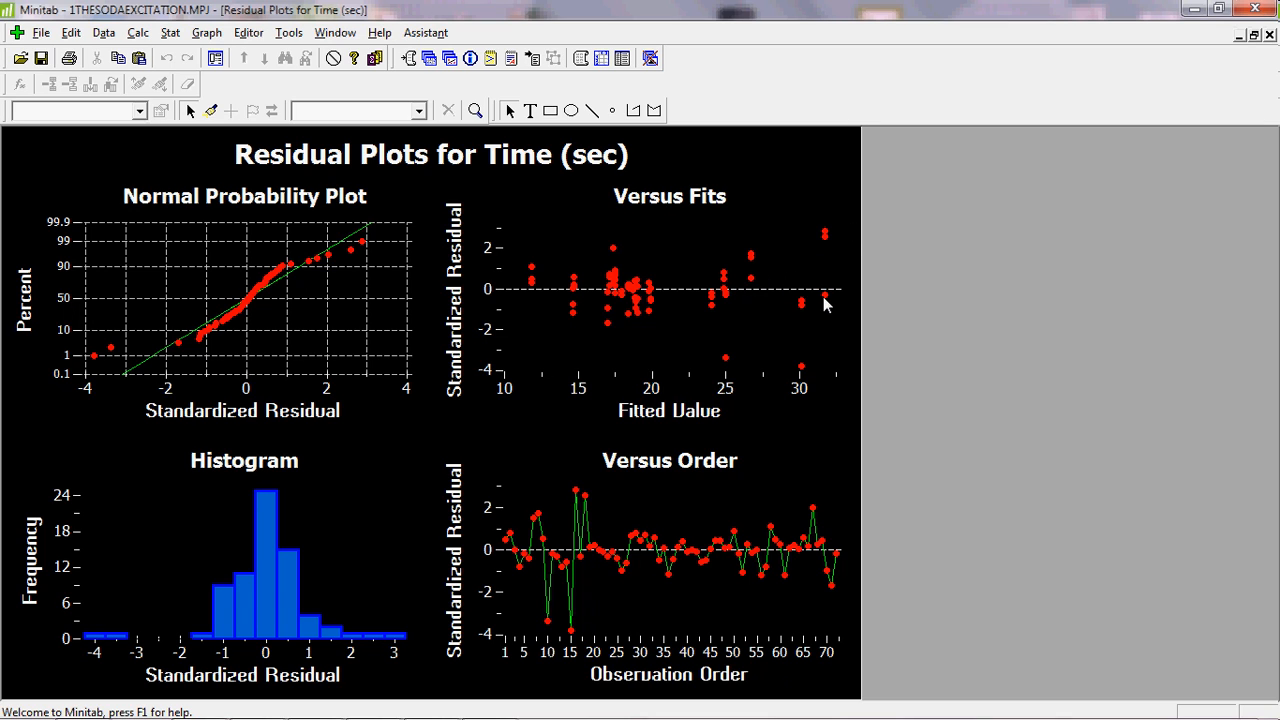
pyautogui.moveTo(816, 380)
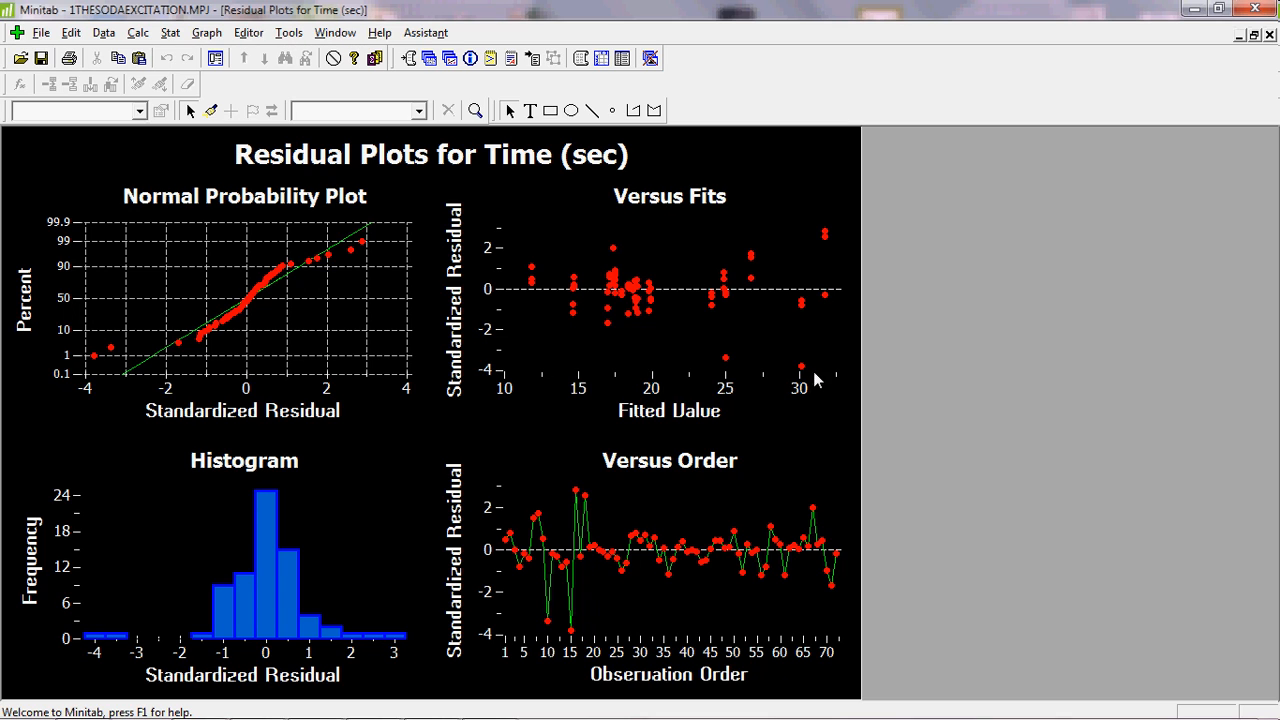
pyautogui.moveTo(762, 320)
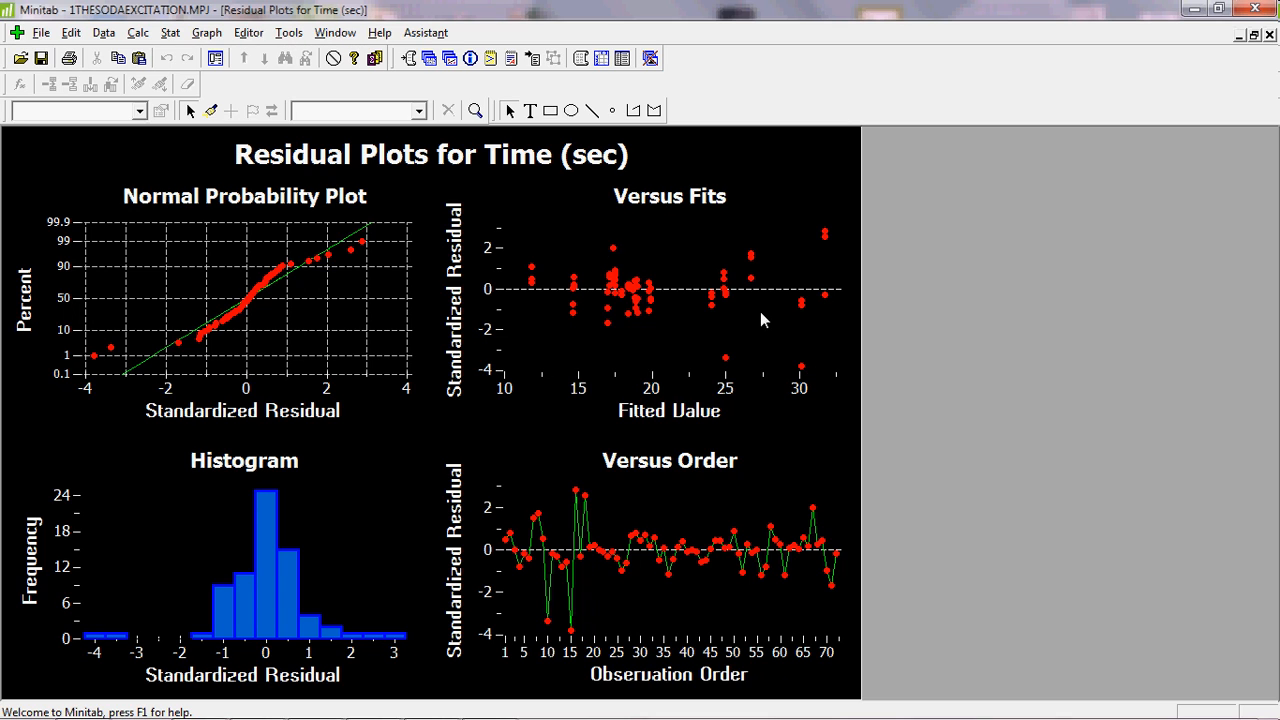
pyautogui.moveTo(660, 272)
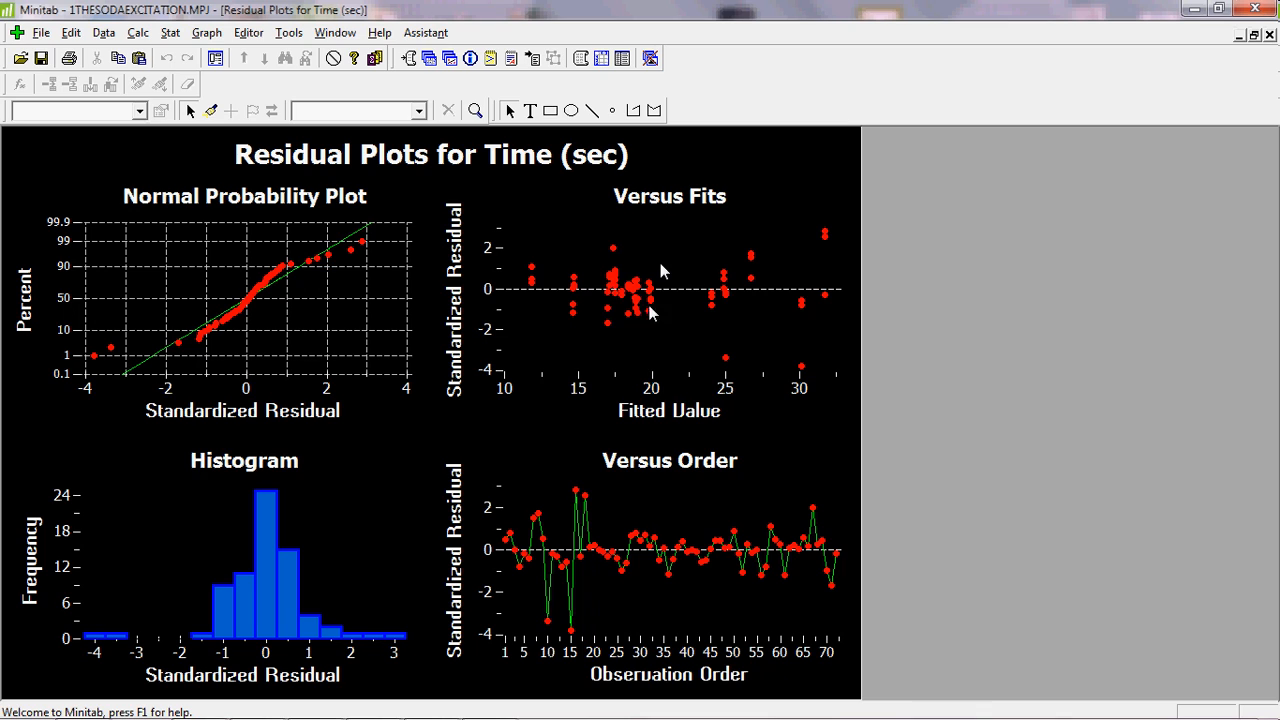
pyautogui.moveTo(684, 300)
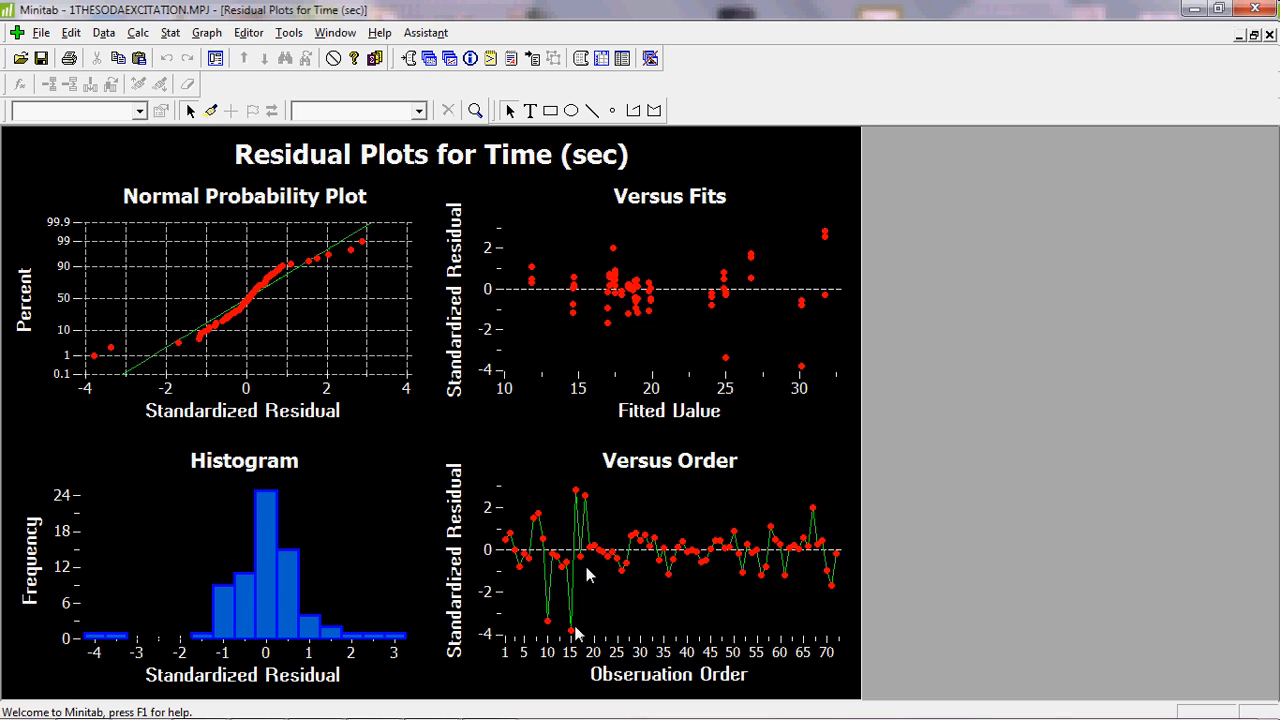
pyautogui.moveTo(564, 656)
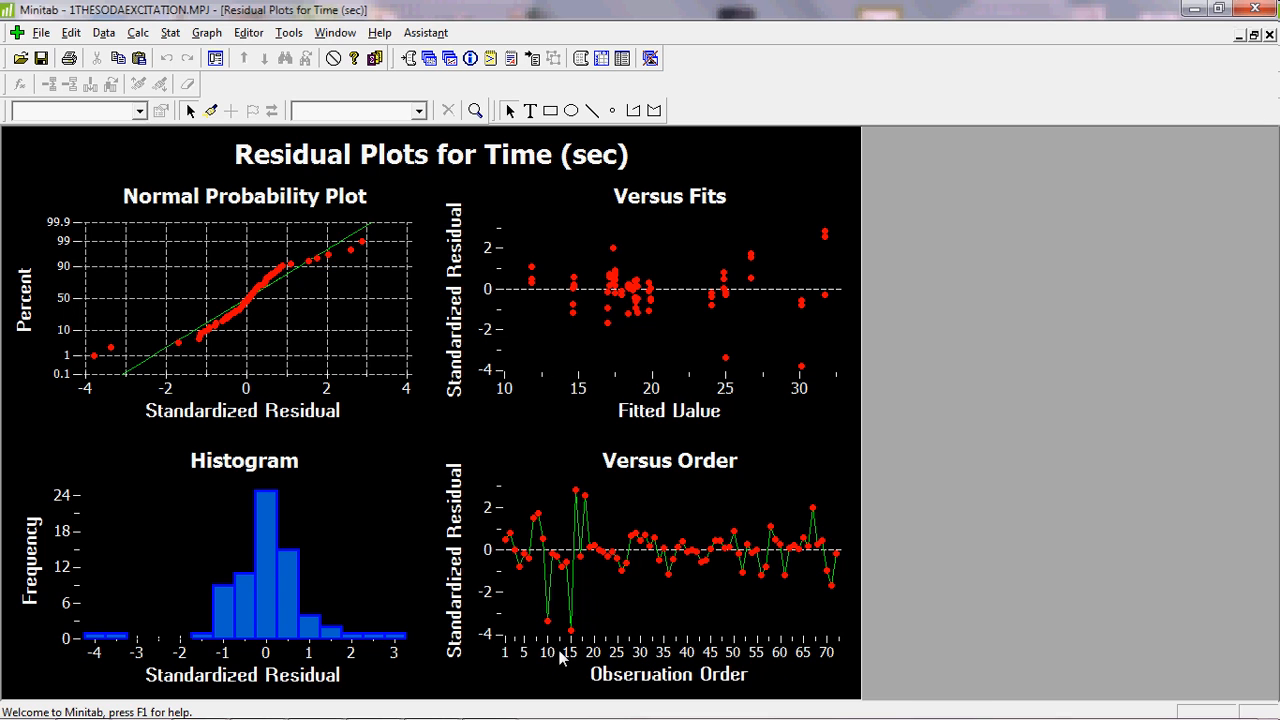
pyautogui.moveTo(578, 648)
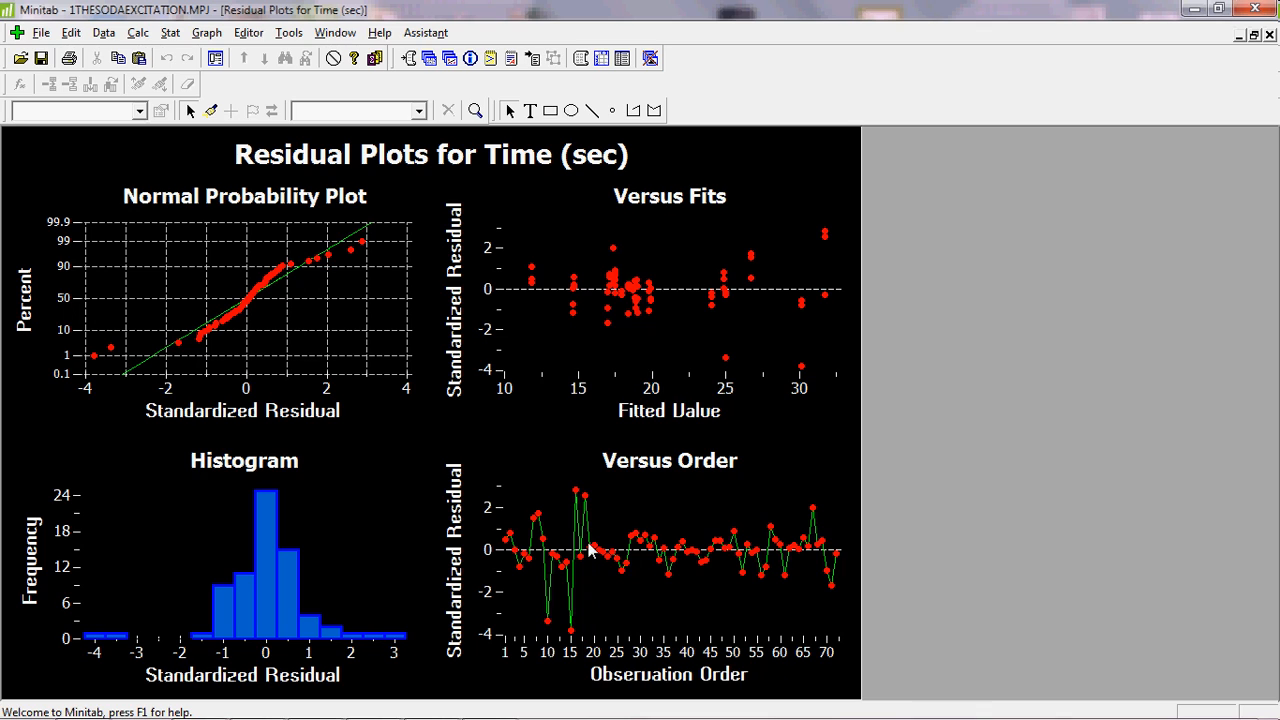
pyautogui.moveTo(586, 560)
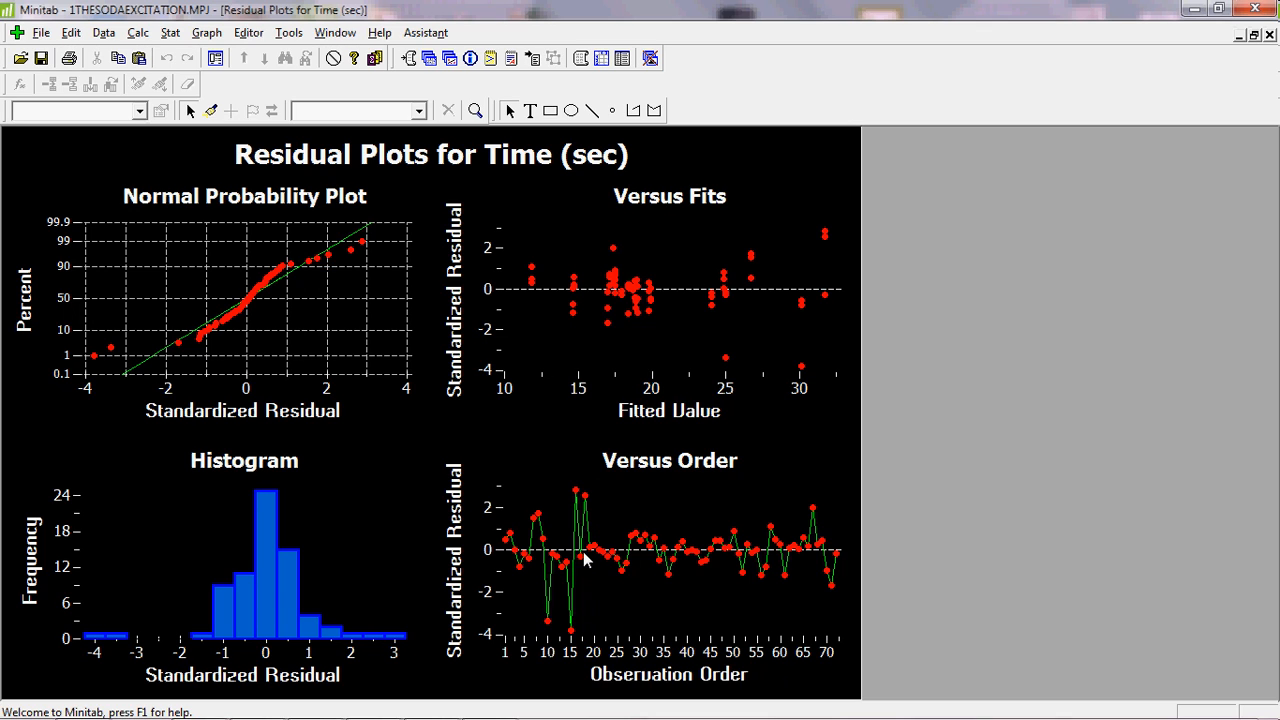
pyautogui.moveTo(568, 508)
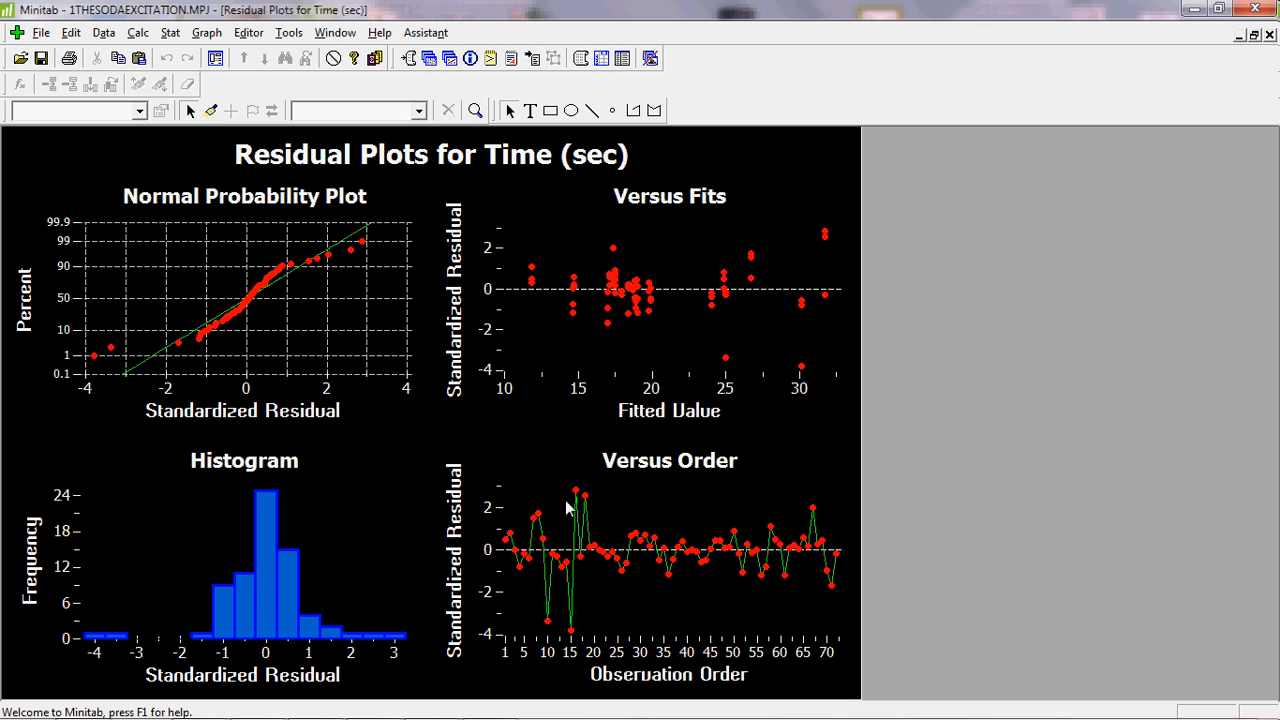
pyautogui.moveTo(892, 544)
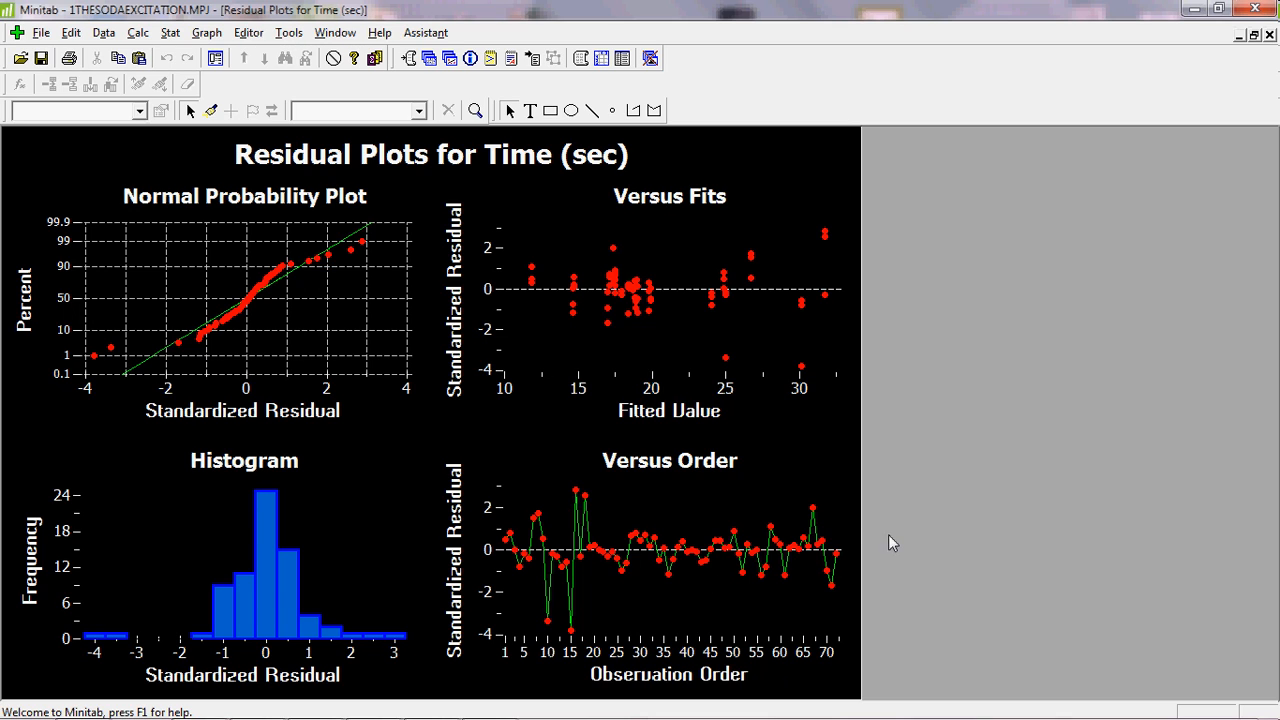
pyautogui.moveTo(816, 512)
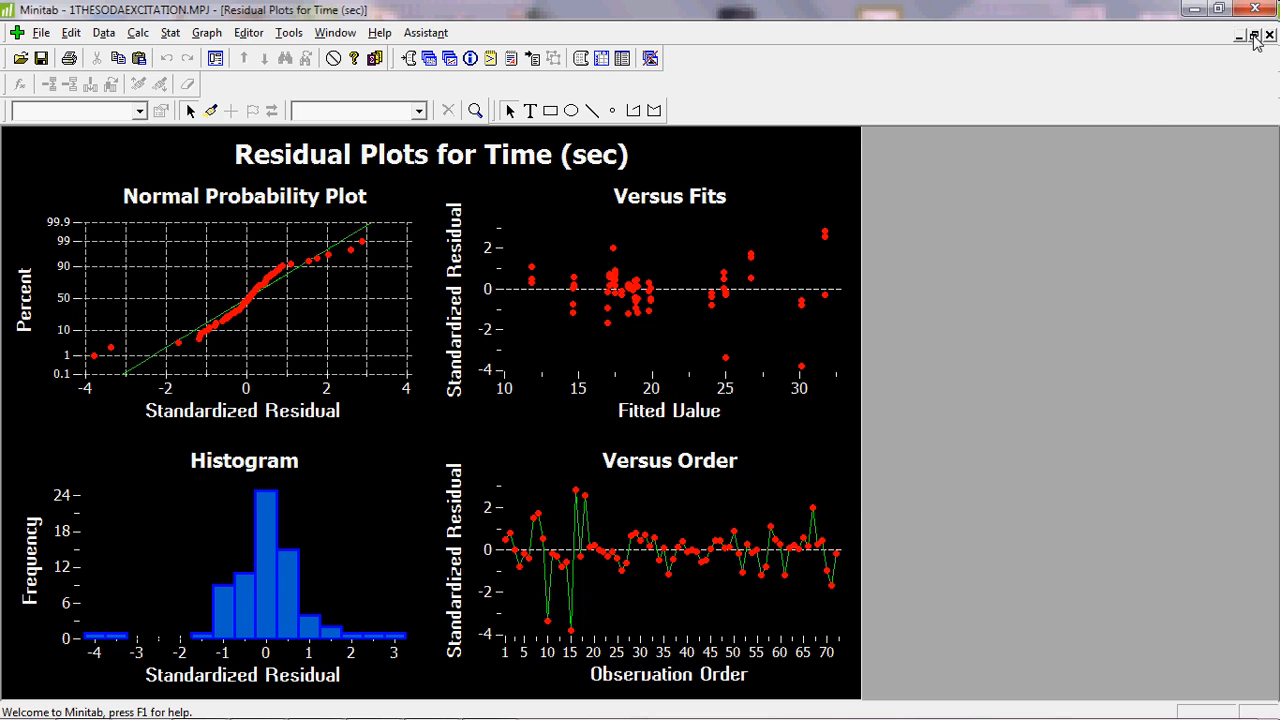
pyautogui.moveTo(1258, 50)
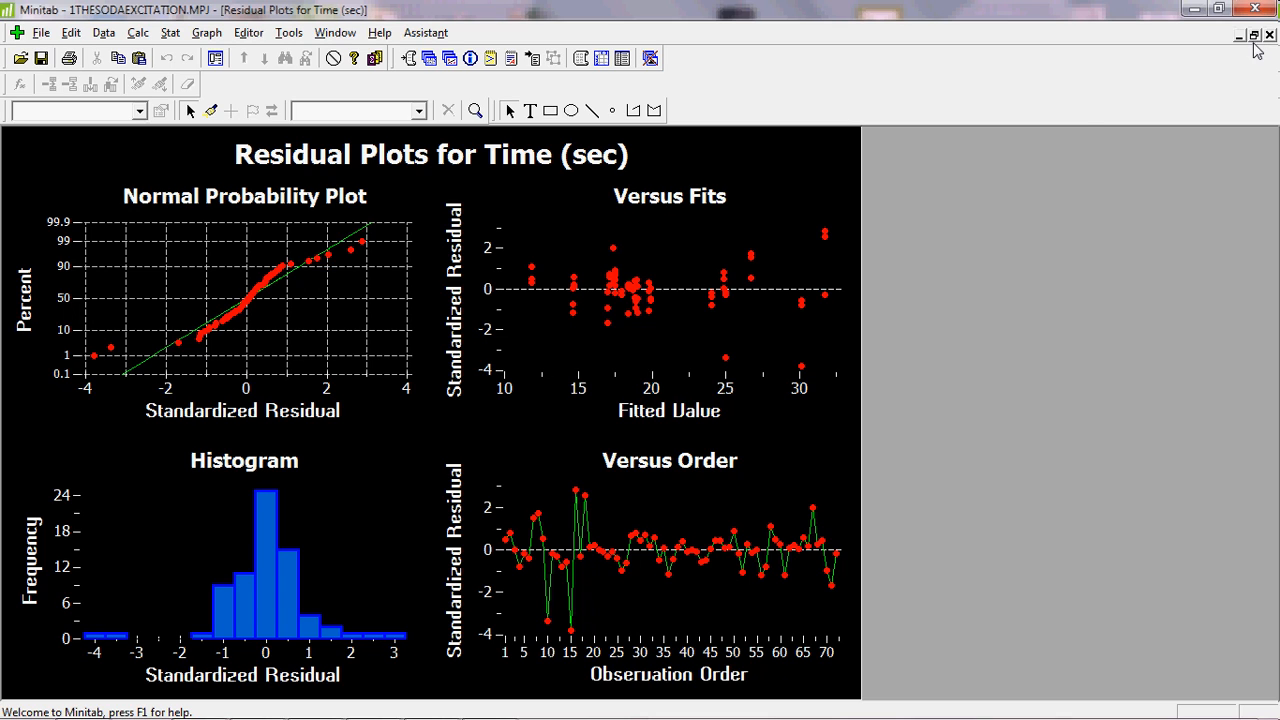
pyautogui.moveTo(672, 532)
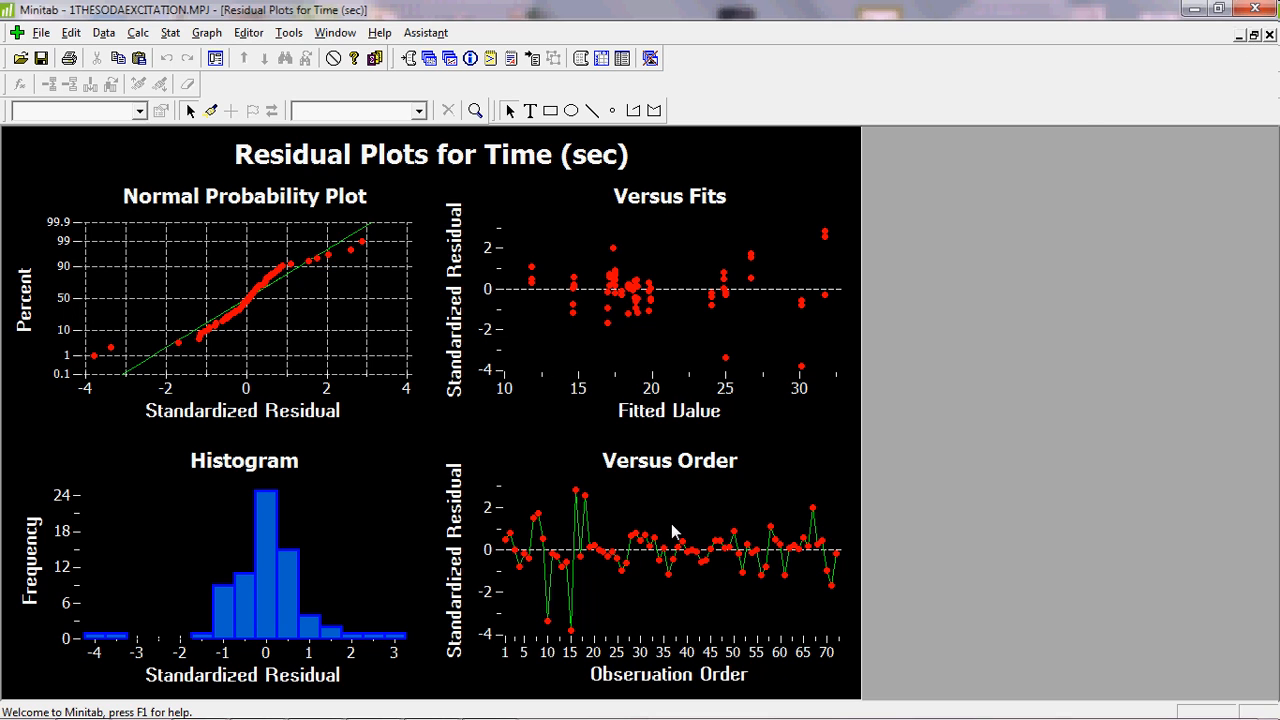
pyautogui.moveTo(756, 500)
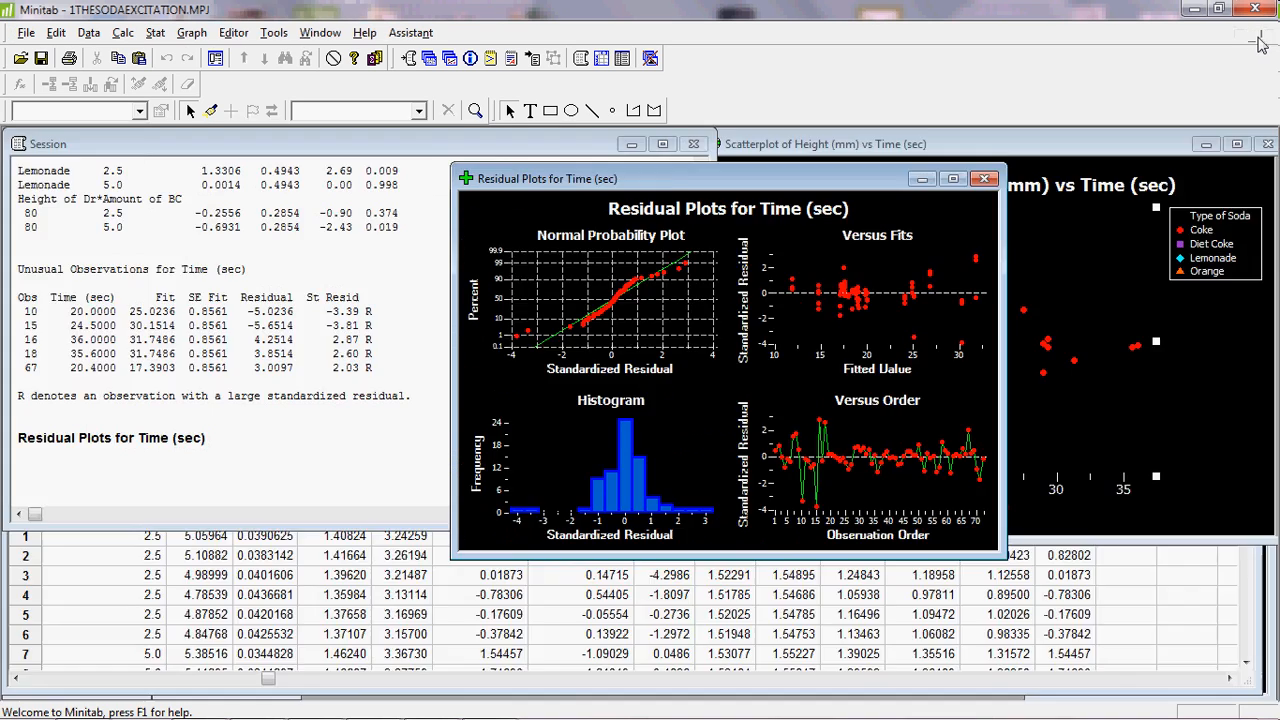
pyautogui.moveTo(624, 268)
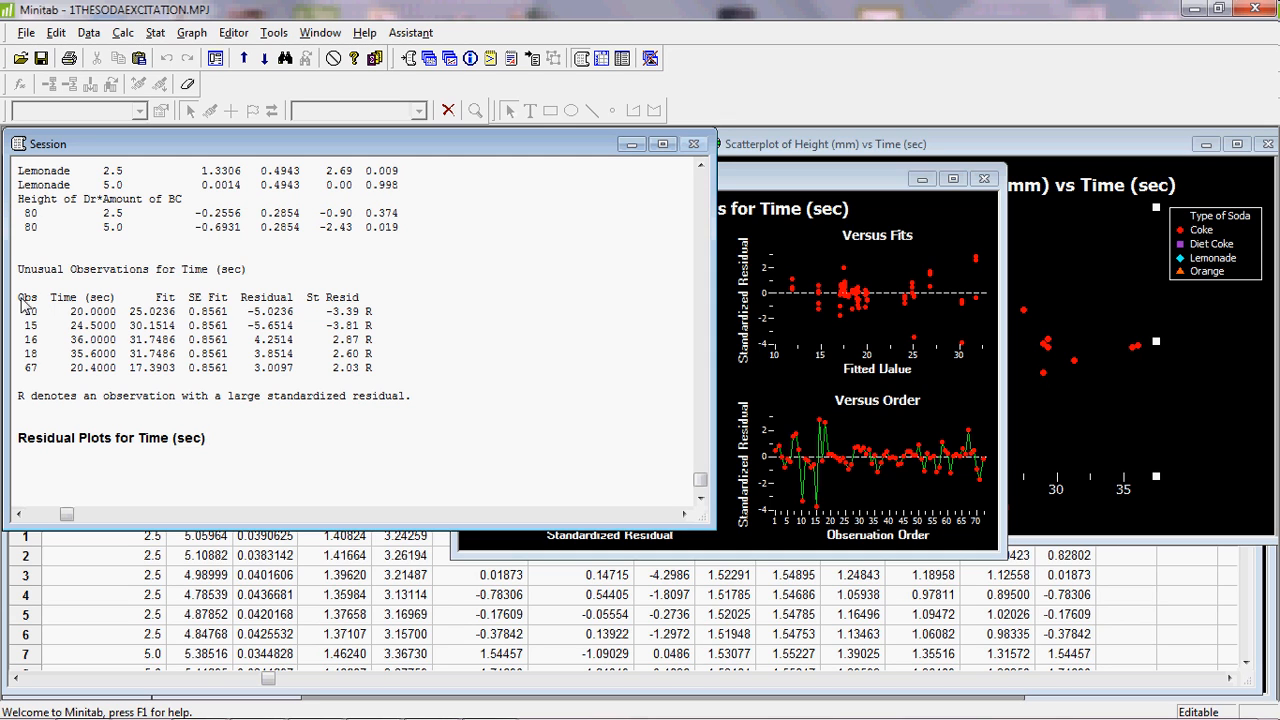
pyautogui.moveTo(392, 380)
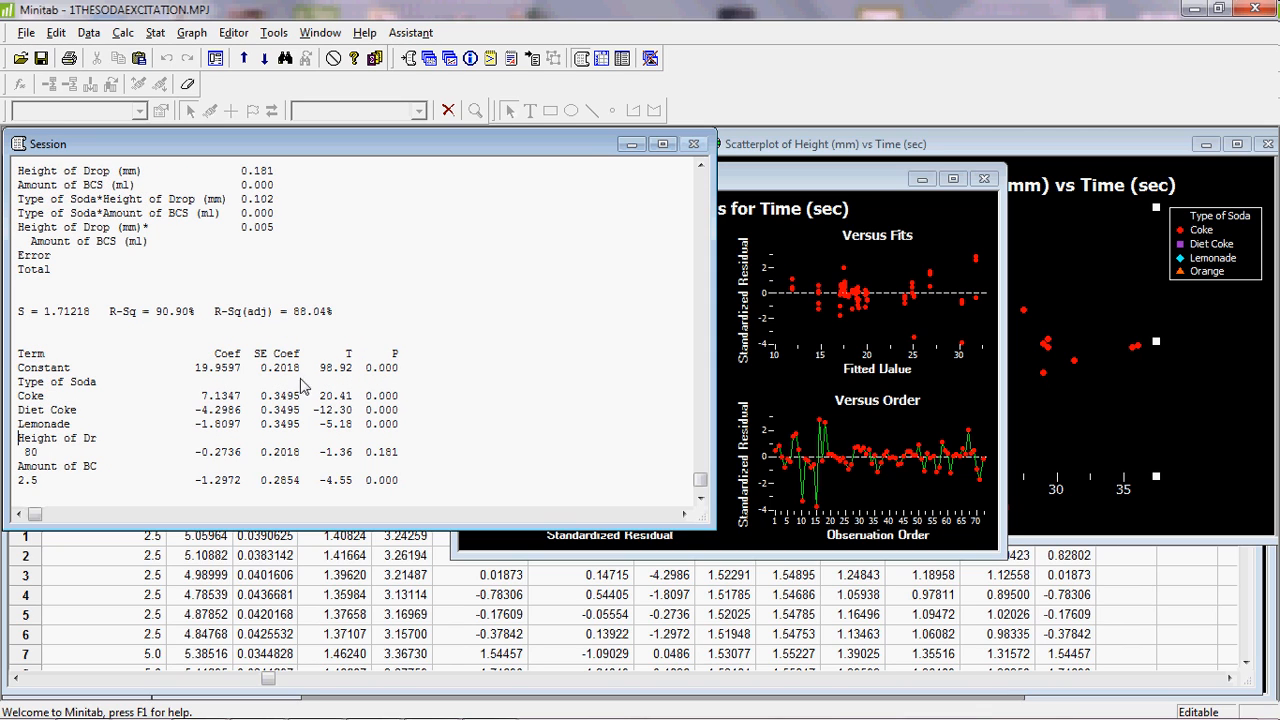
pyautogui.moveTo(204, 388)
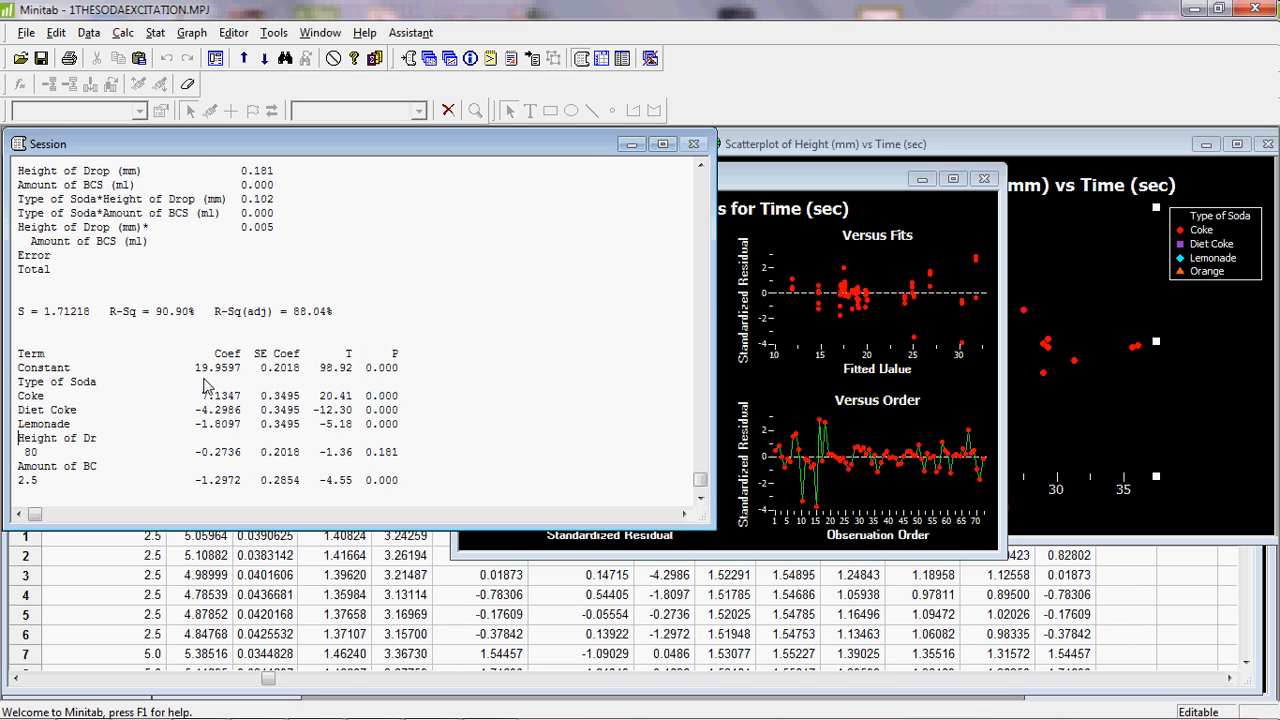
pyautogui.moveTo(140, 386)
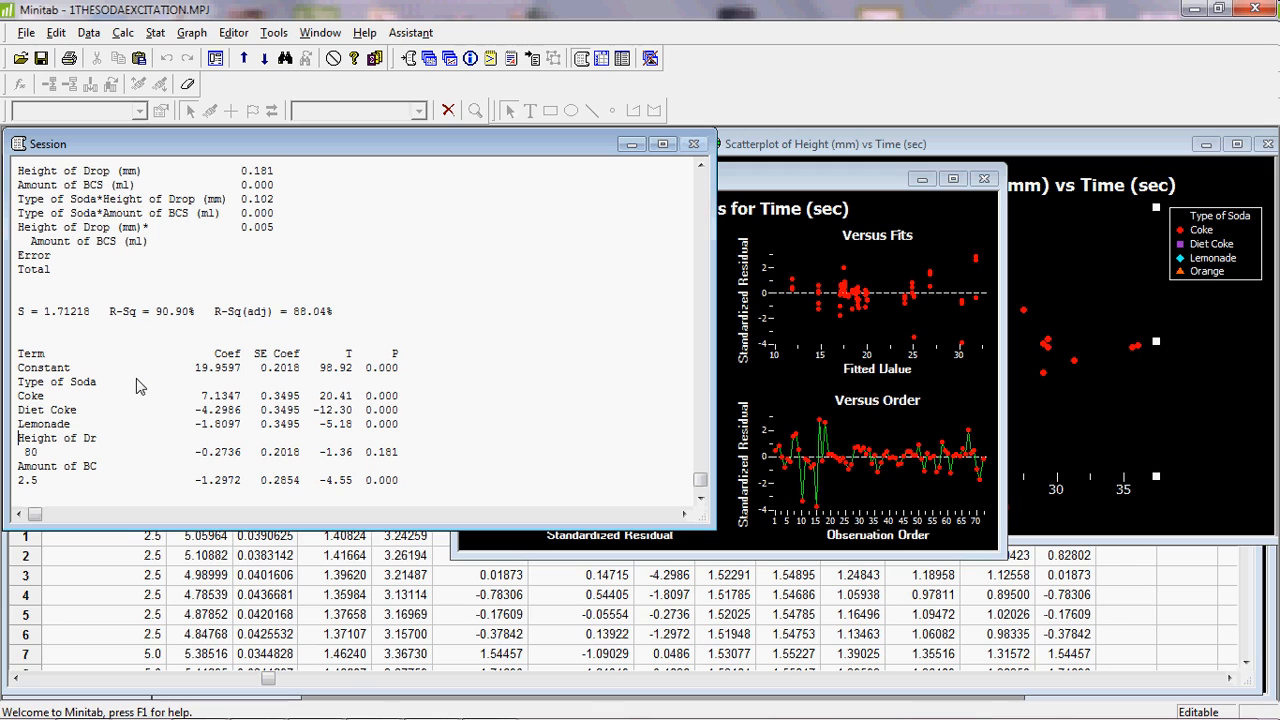
pyautogui.moveTo(64, 378)
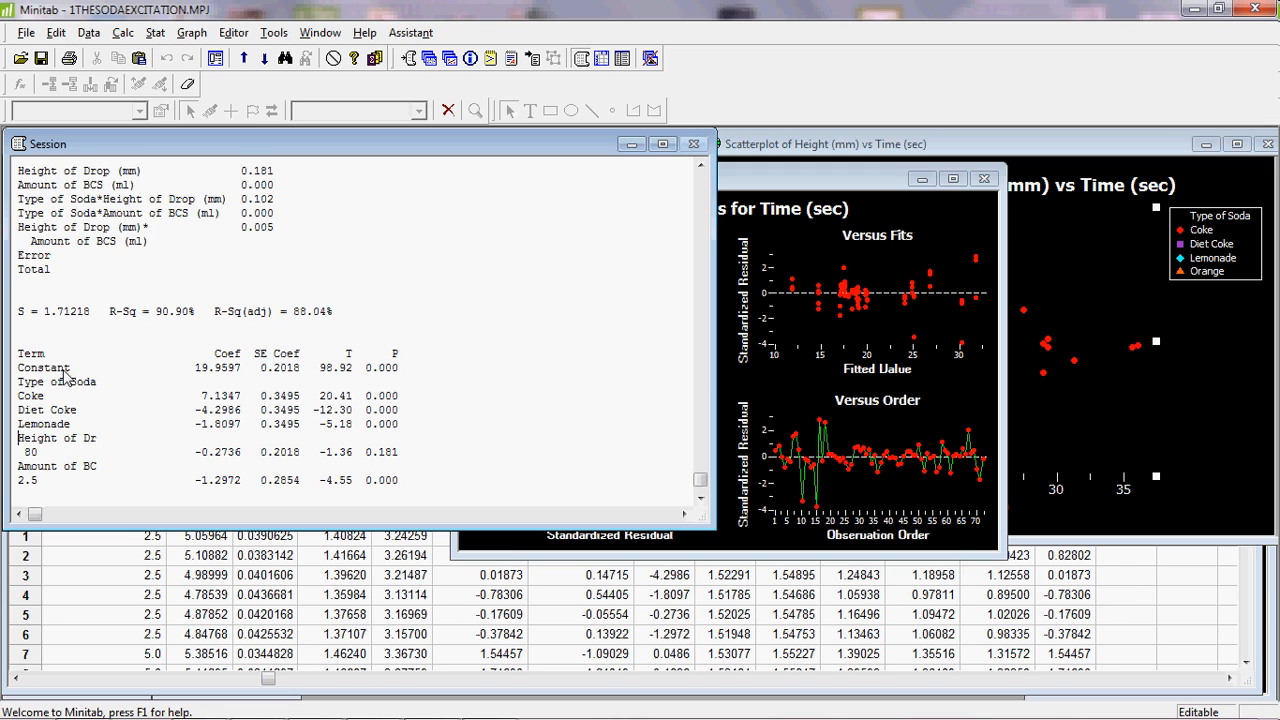
pyautogui.moveTo(66, 390)
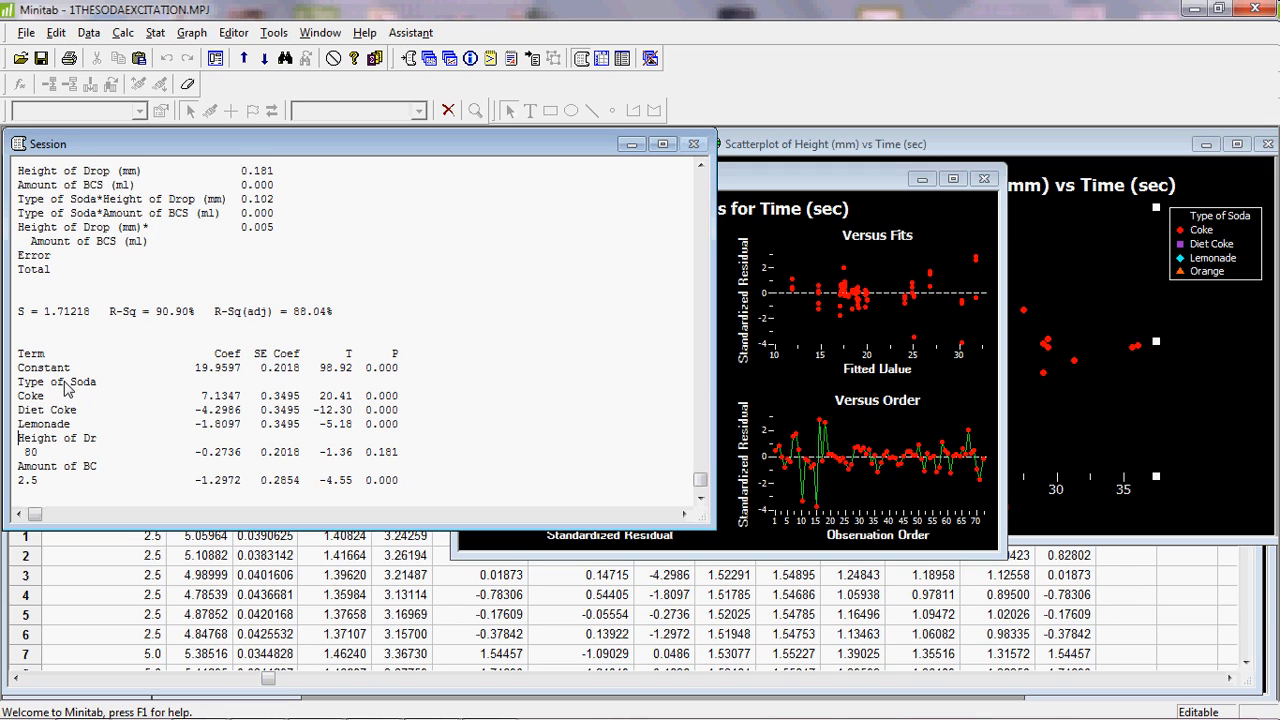
pyautogui.moveTo(56, 430)
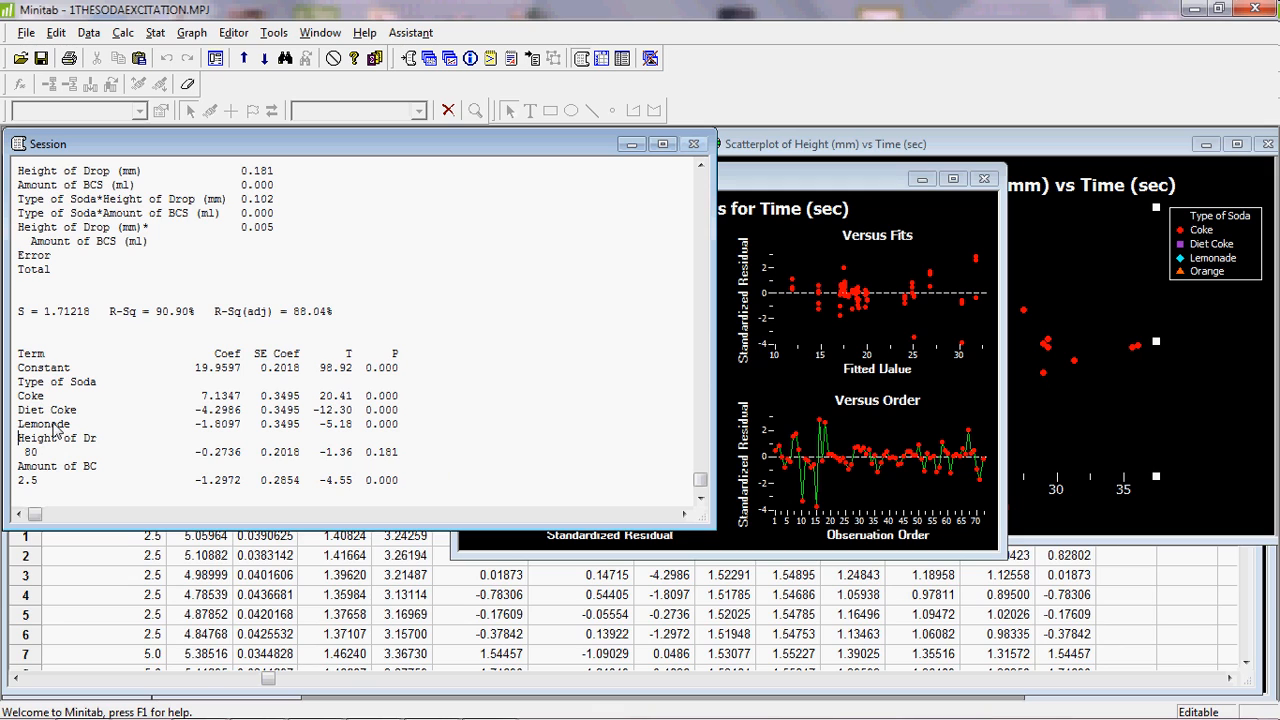
pyautogui.moveTo(22, 430)
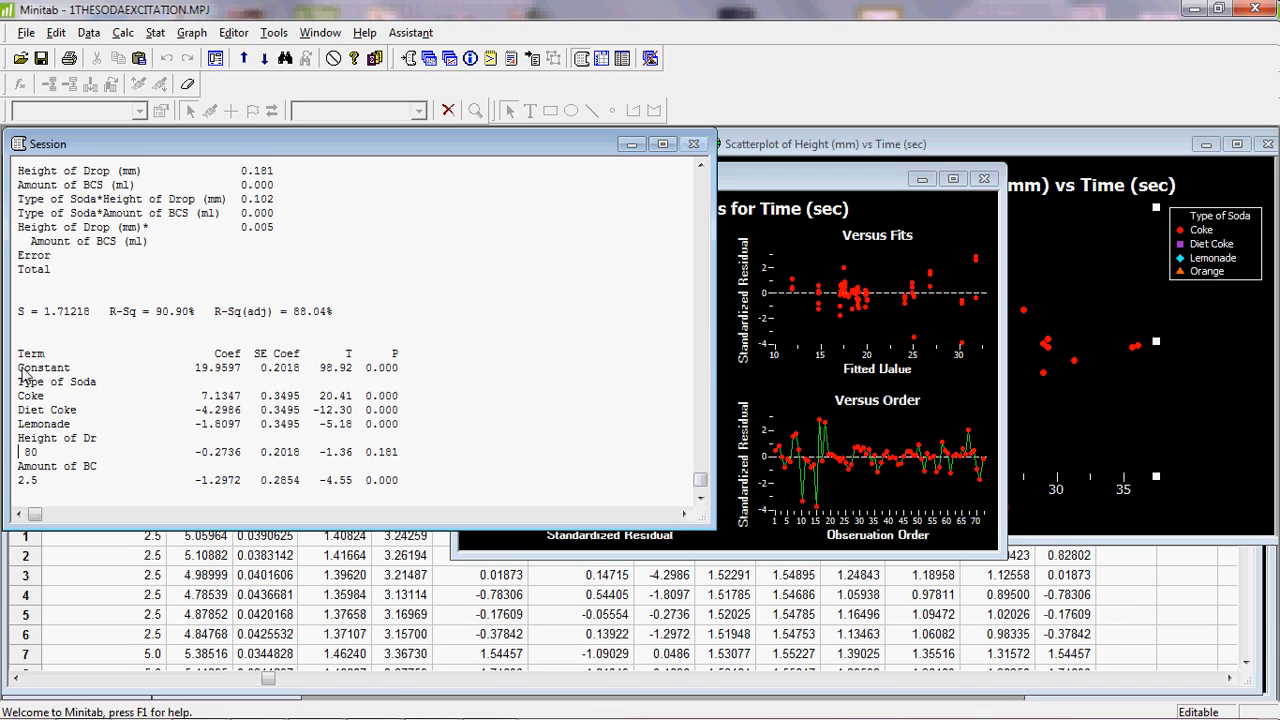
pyautogui.moveTo(24, 452)
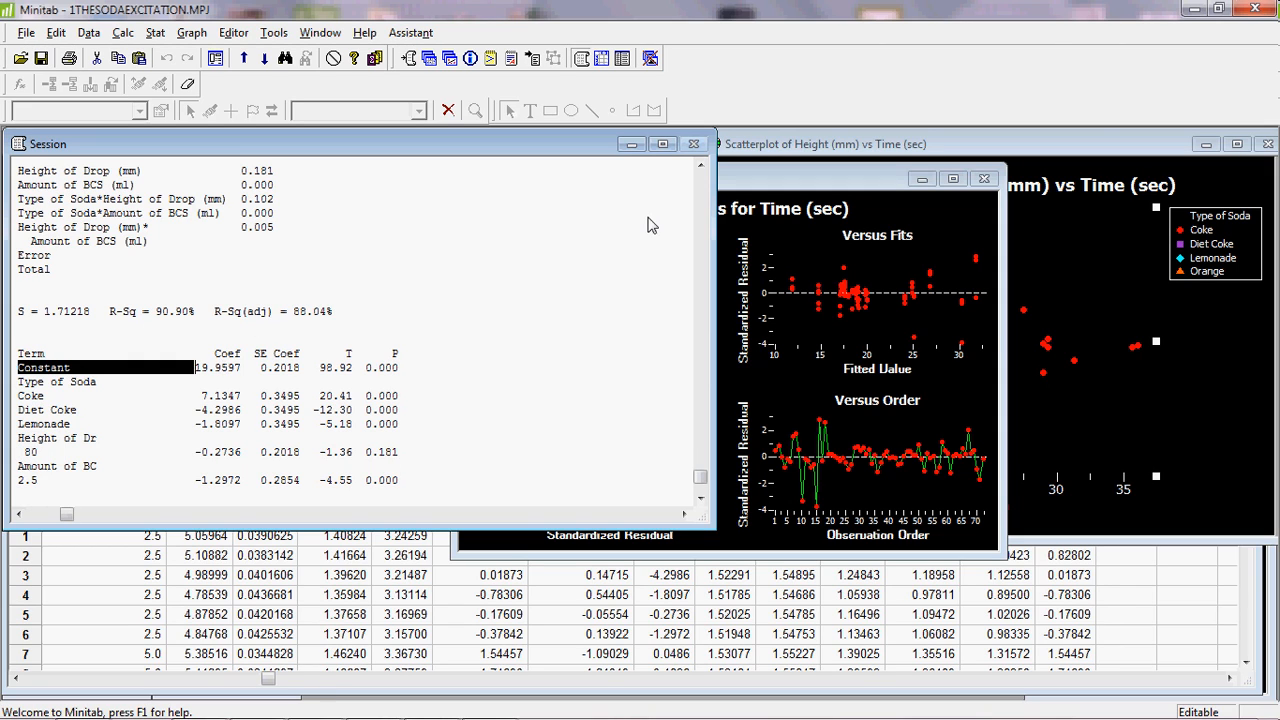
pyautogui.moveTo(220, 320)
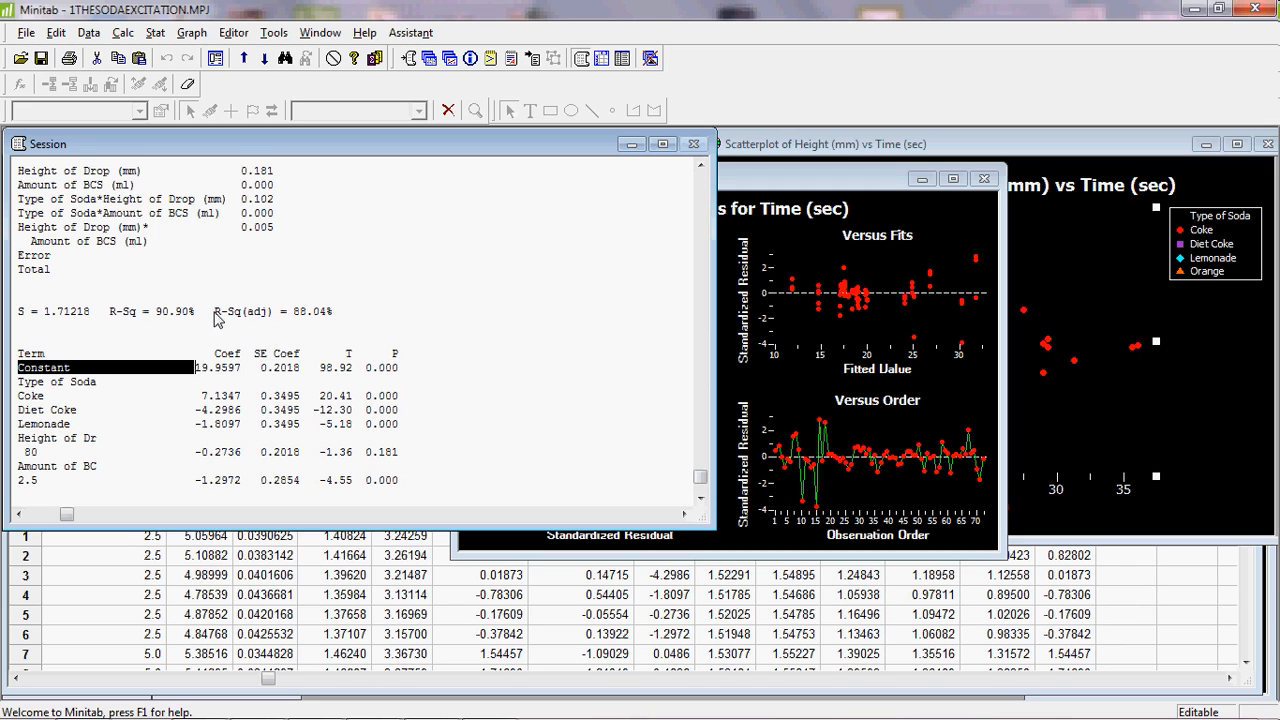
pyautogui.moveTo(348, 310)
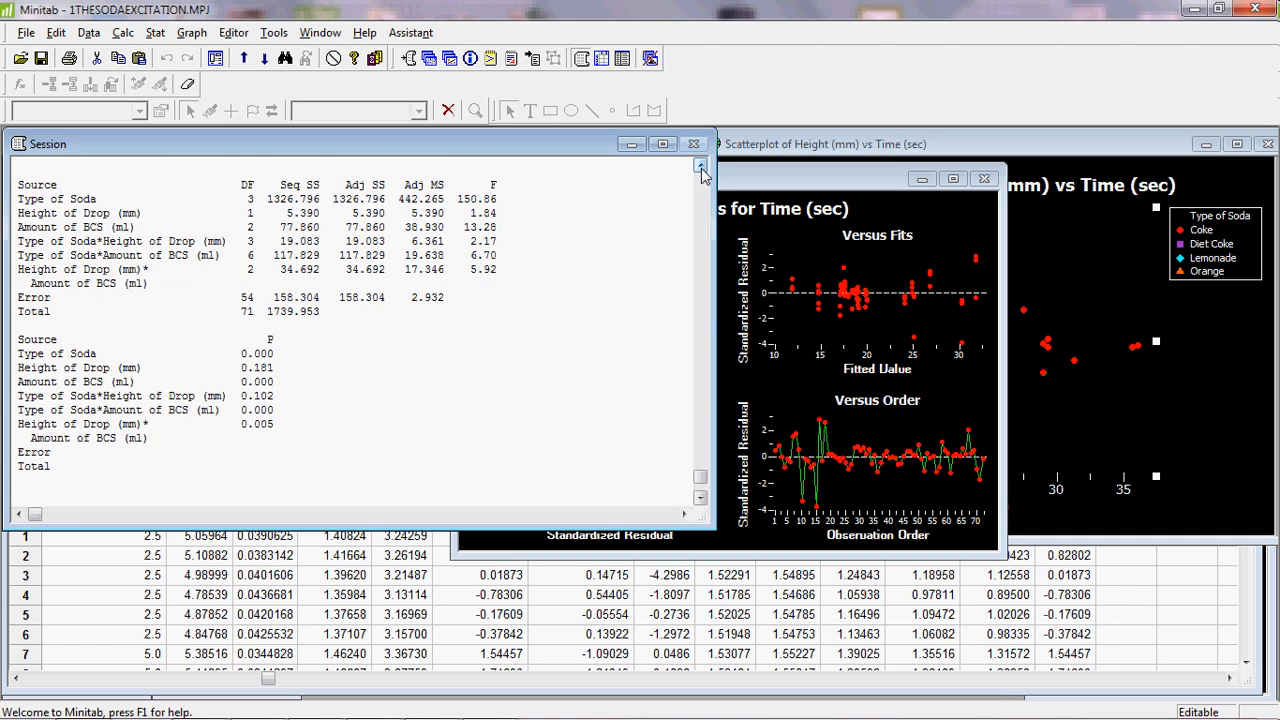
# Step: Scroll the session output to the Analysis of Variance table and mark the Height of Drop line
pyautogui.click(700, 166)
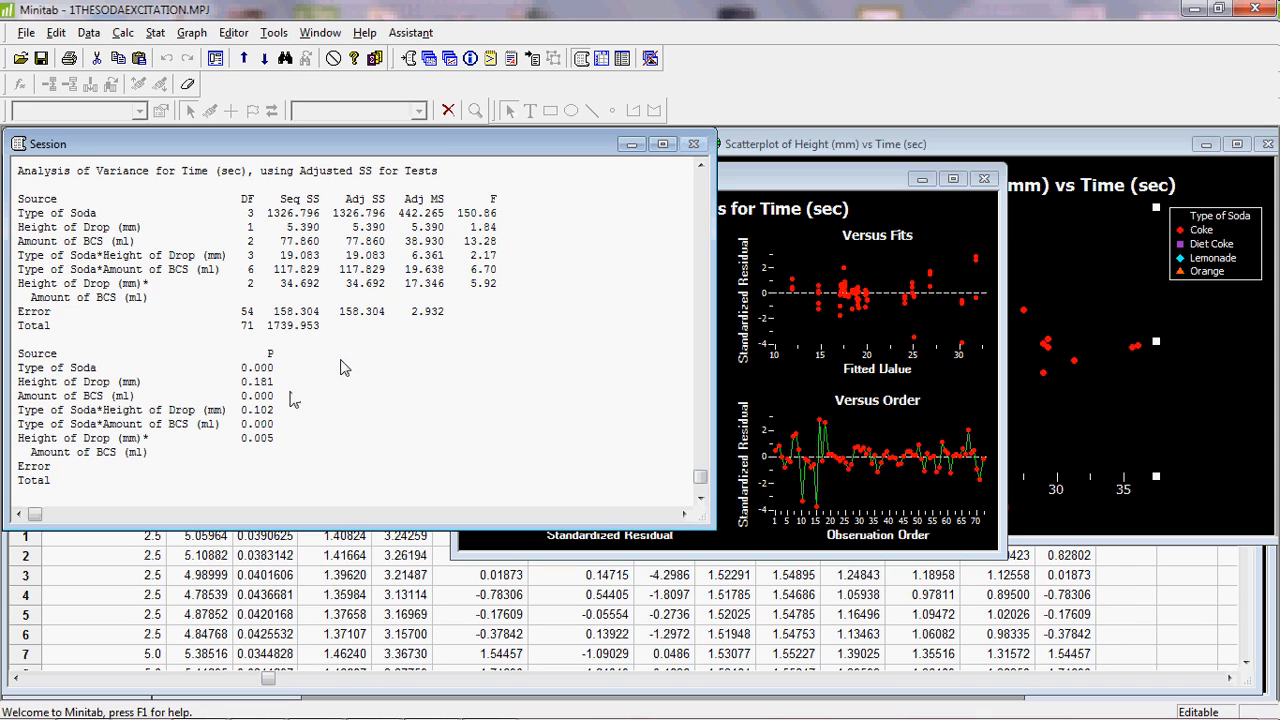
pyautogui.moveTo(208, 416)
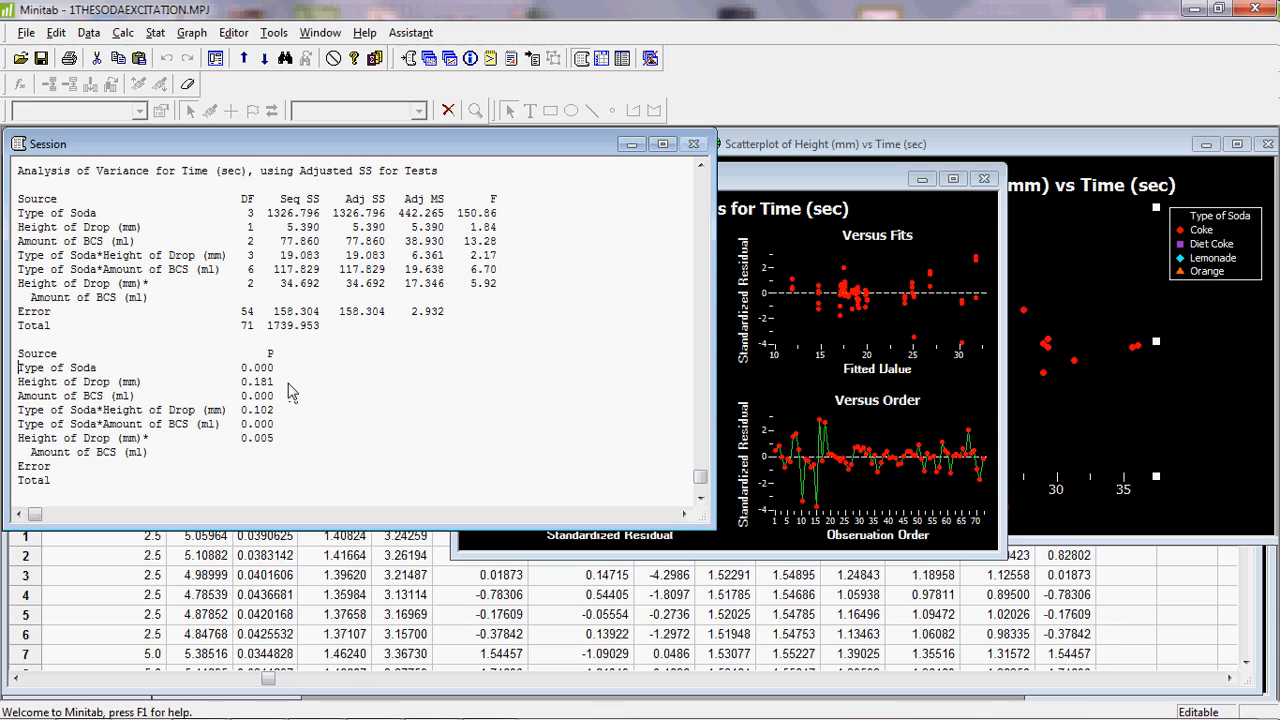
pyautogui.click(116, 382)
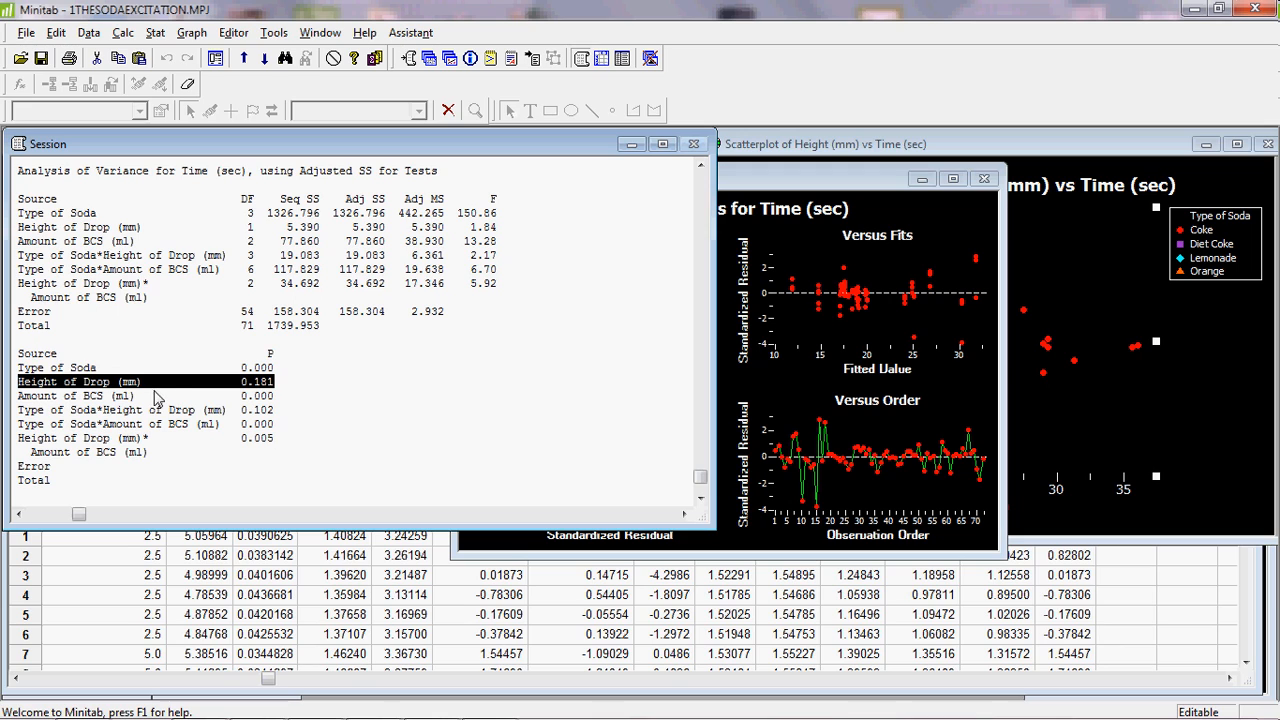
pyautogui.moveTo(284, 396)
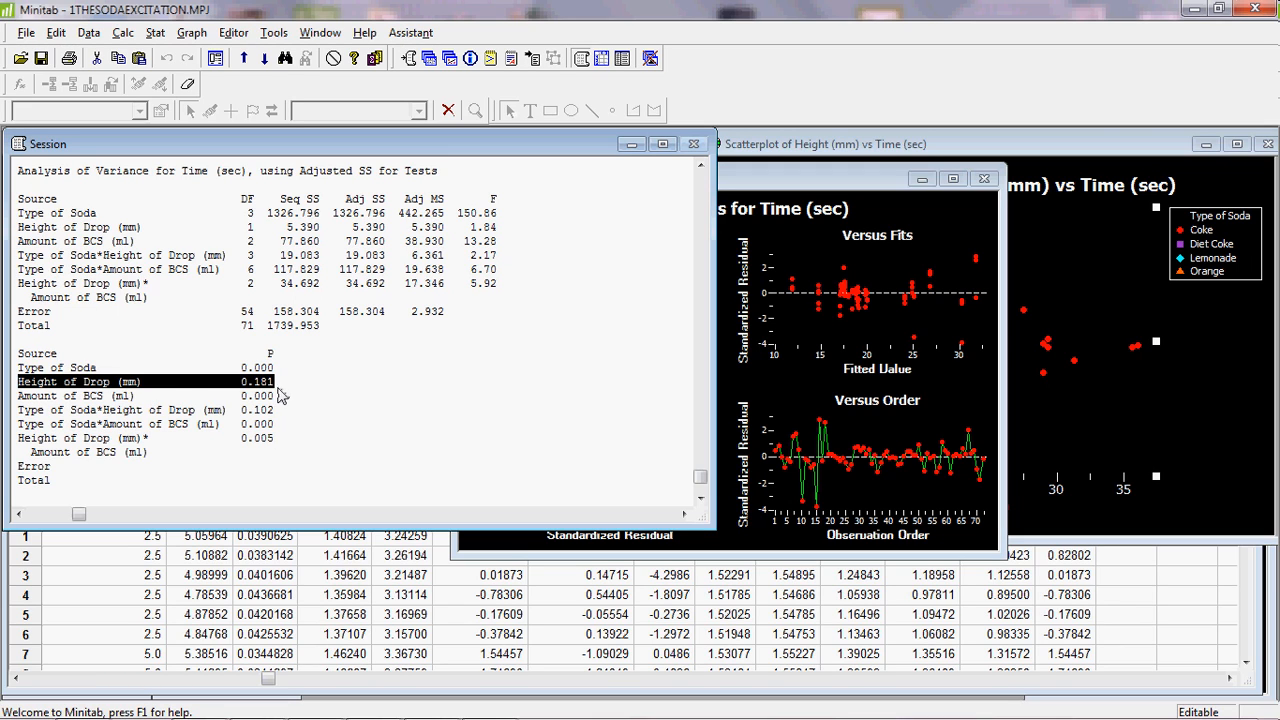
pyautogui.moveTo(288, 396)
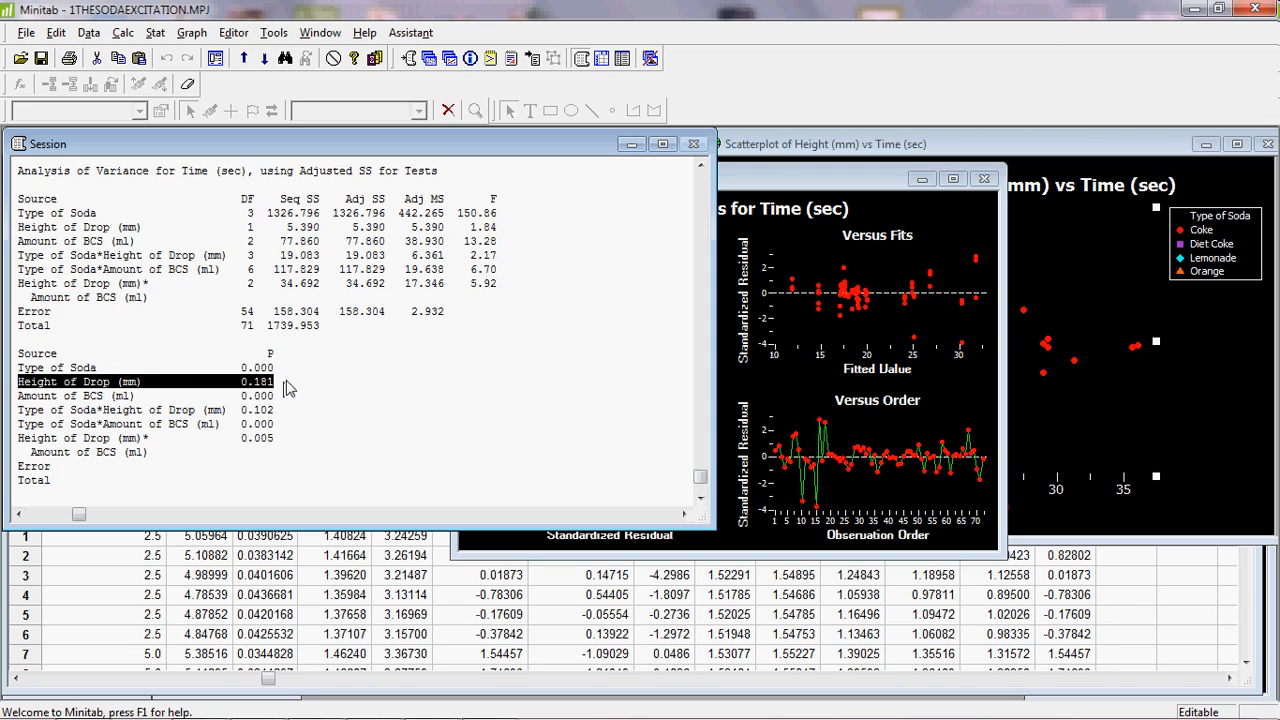
pyautogui.moveTo(290, 388)
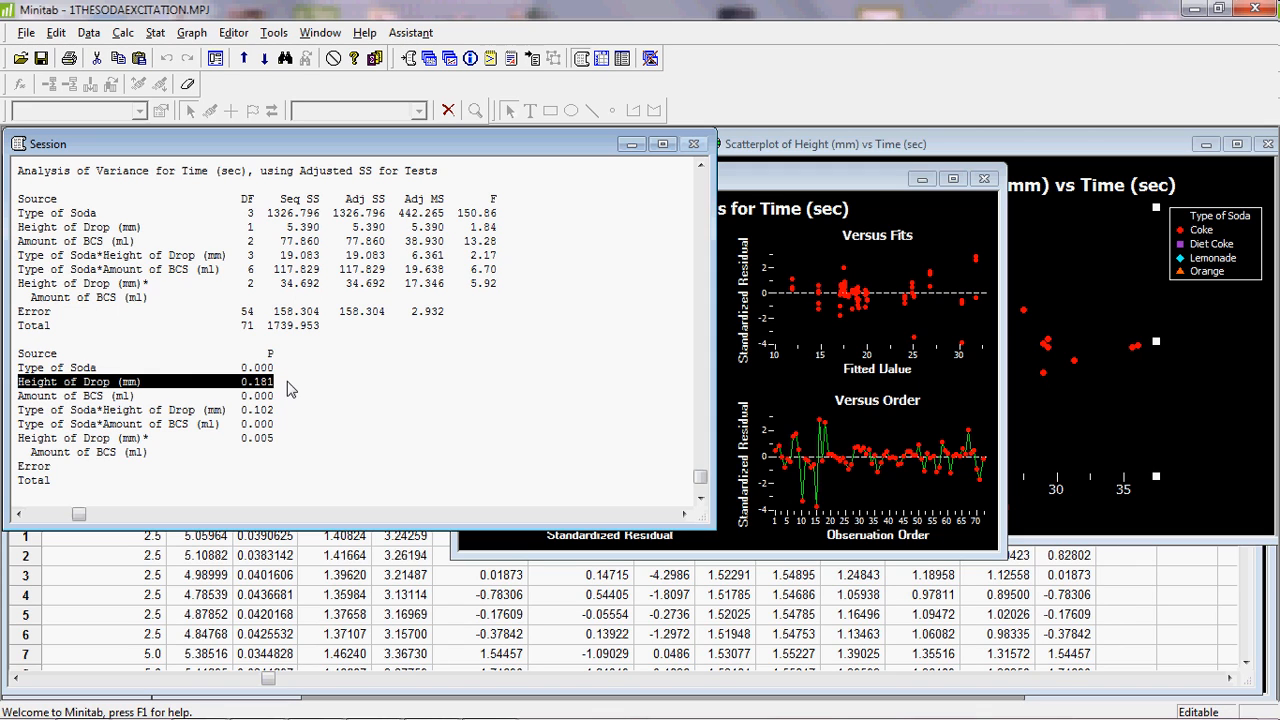
pyautogui.moveTo(284, 388)
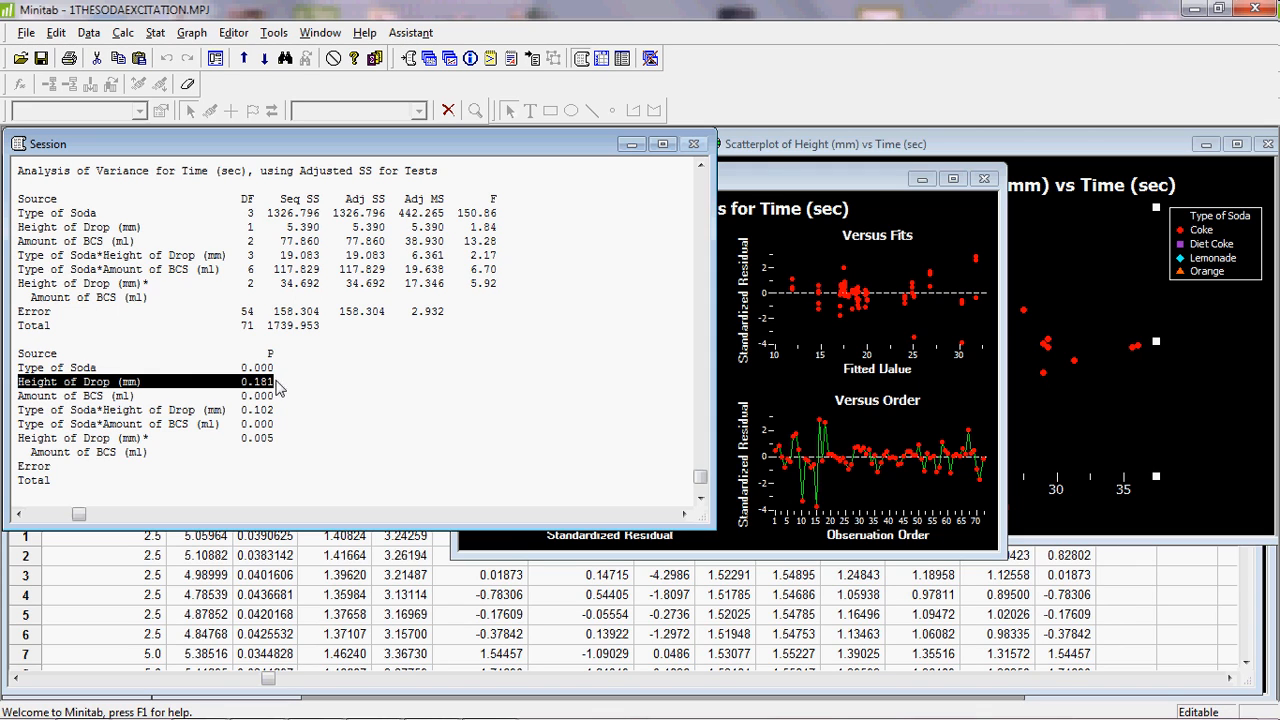
pyautogui.moveTo(284, 390)
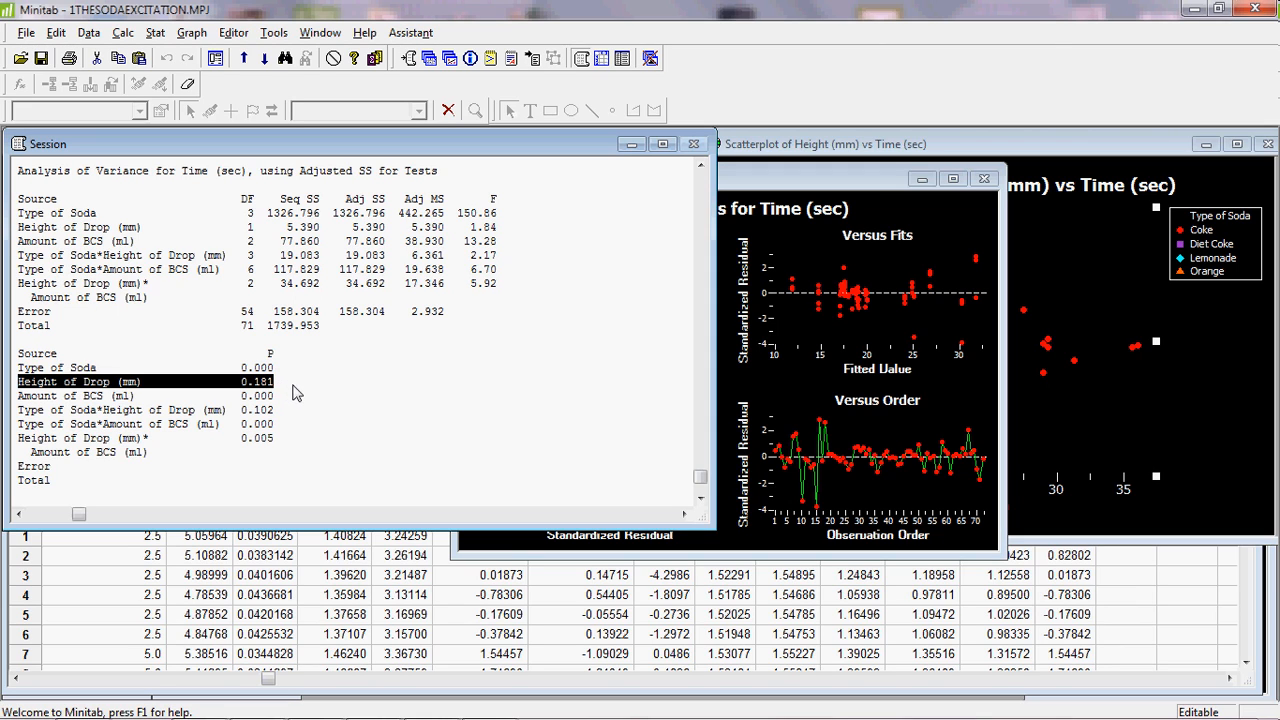
pyautogui.moveTo(302, 392)
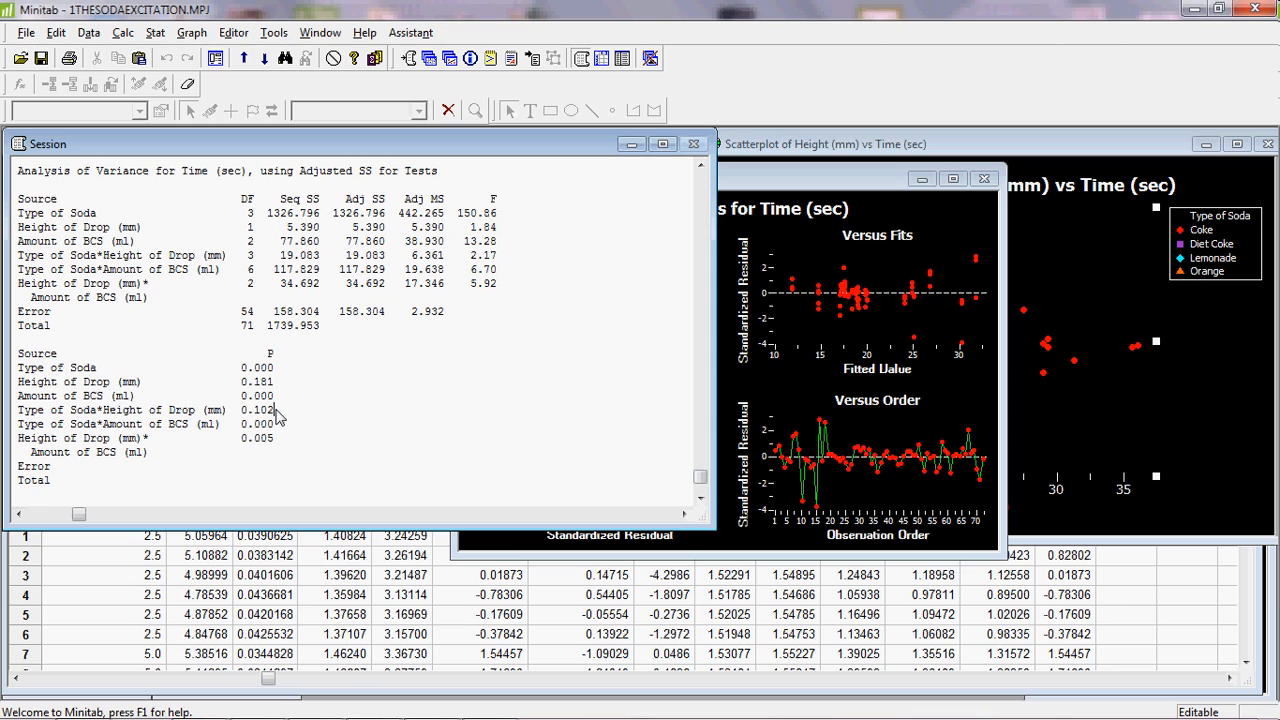
# Step: Mark the interaction and Height of Drop p-value lines in the ANOVA session output
pyautogui.doubleClick(144, 408)
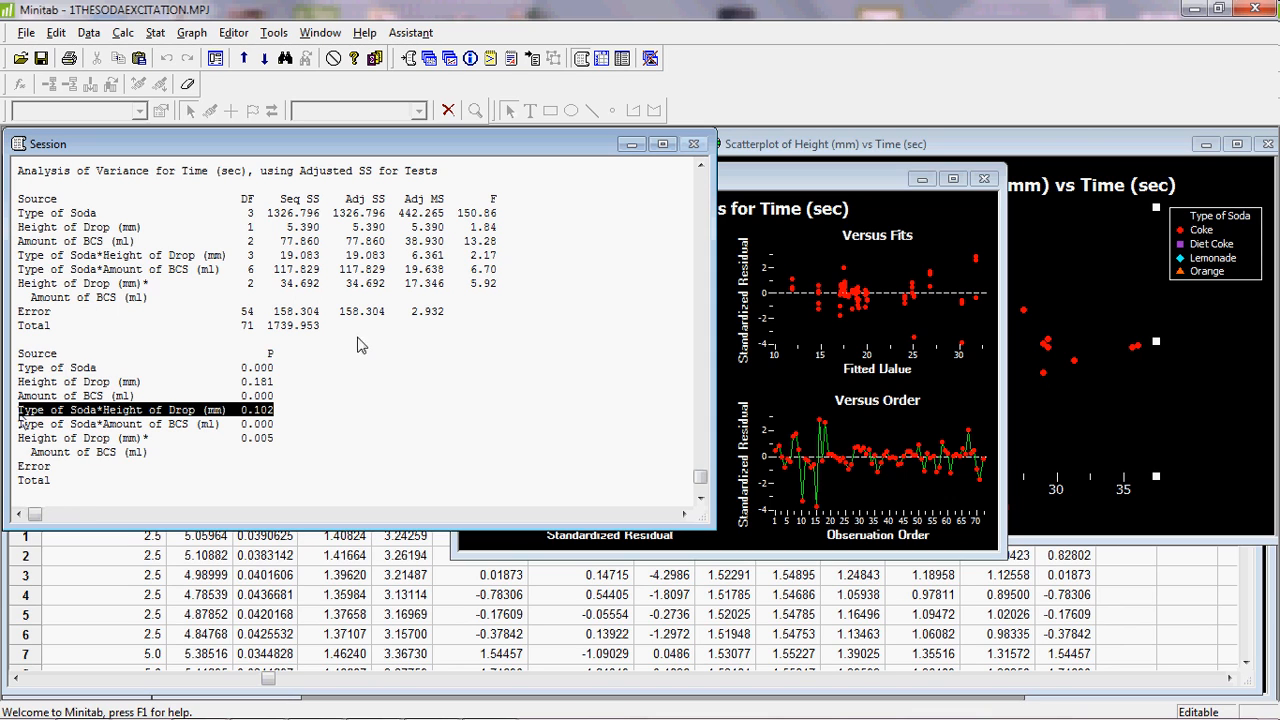
pyautogui.moveTo(380, 344)
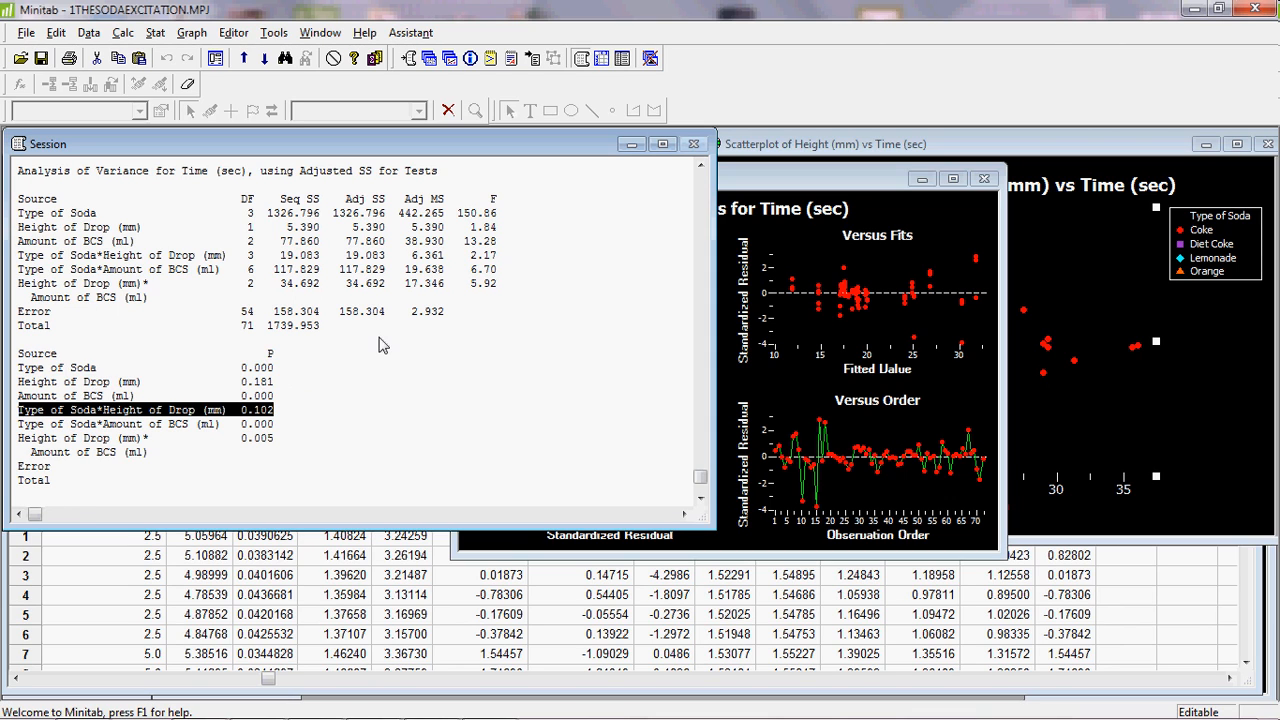
pyautogui.moveTo(310, 392)
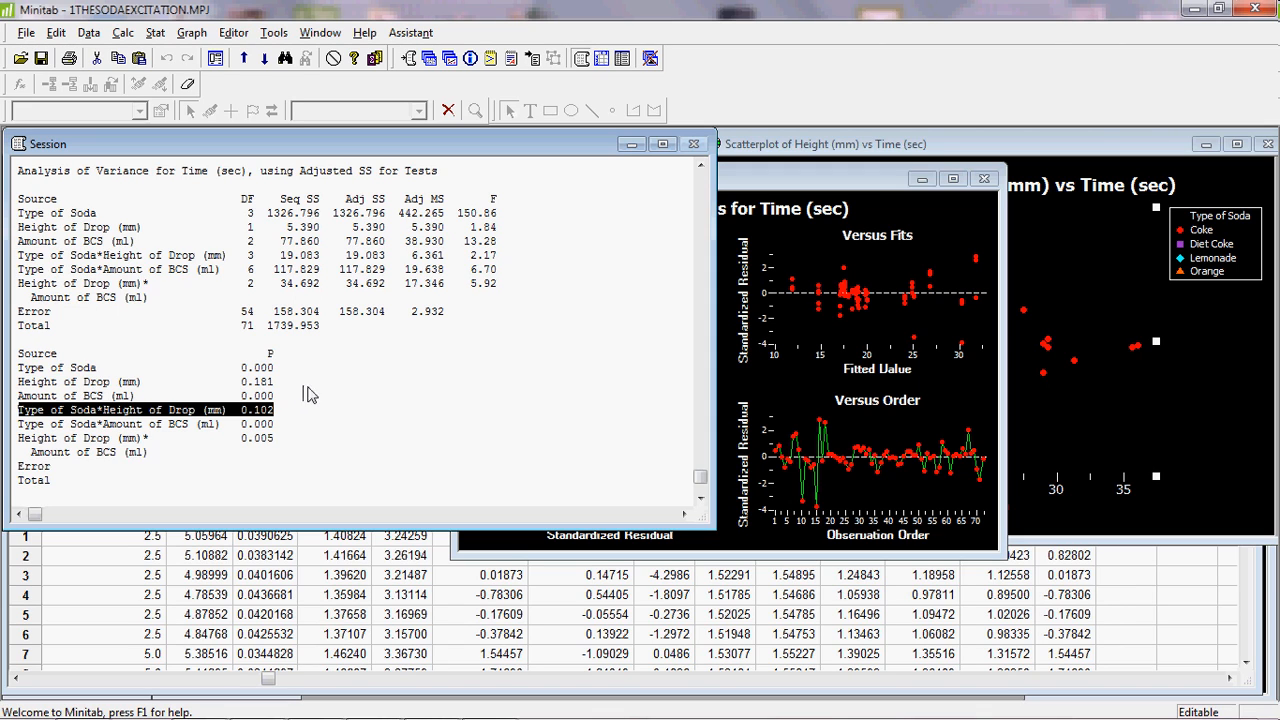
pyautogui.moveTo(316, 388)
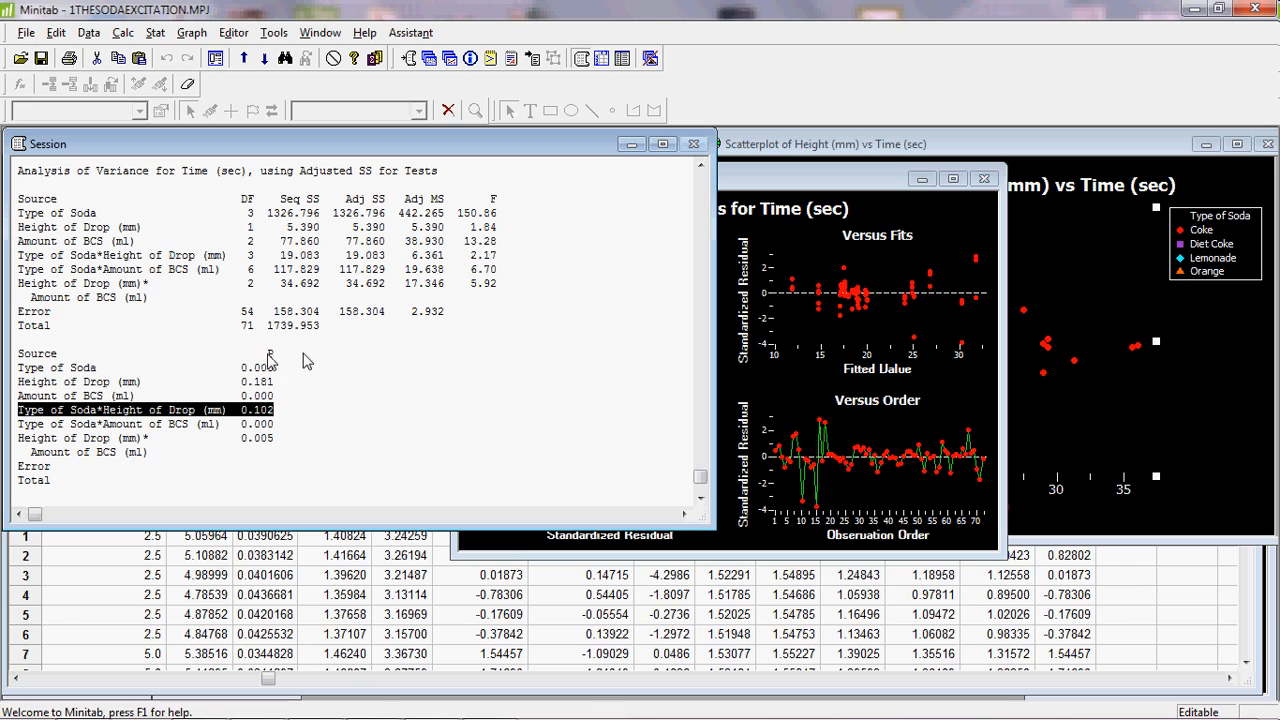
pyautogui.moveTo(276, 364)
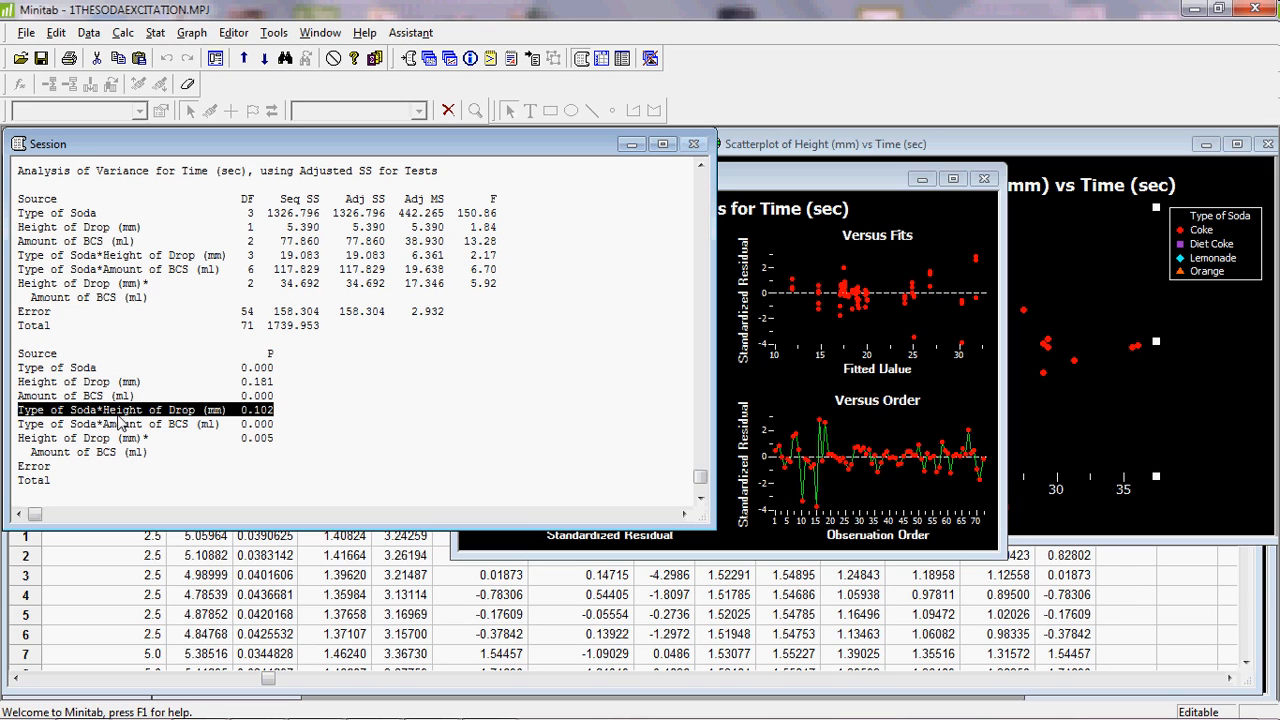
pyautogui.moveTo(120, 458)
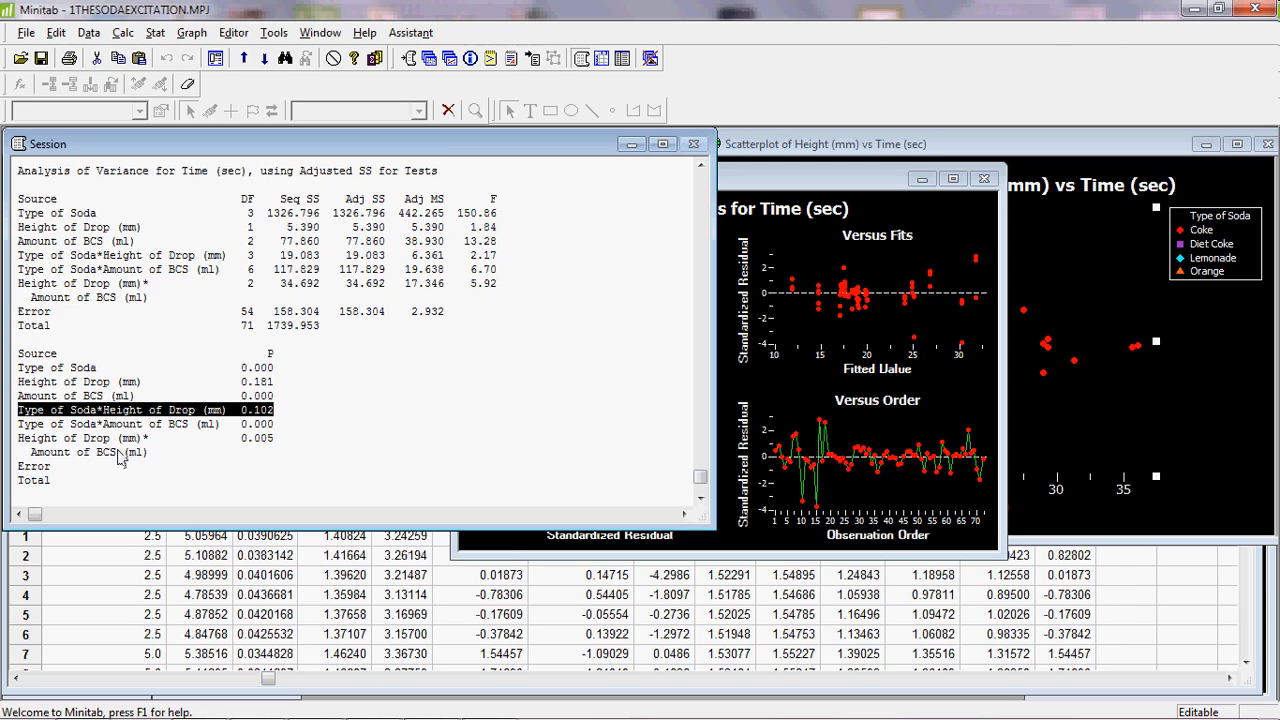
pyautogui.moveTo(148, 424)
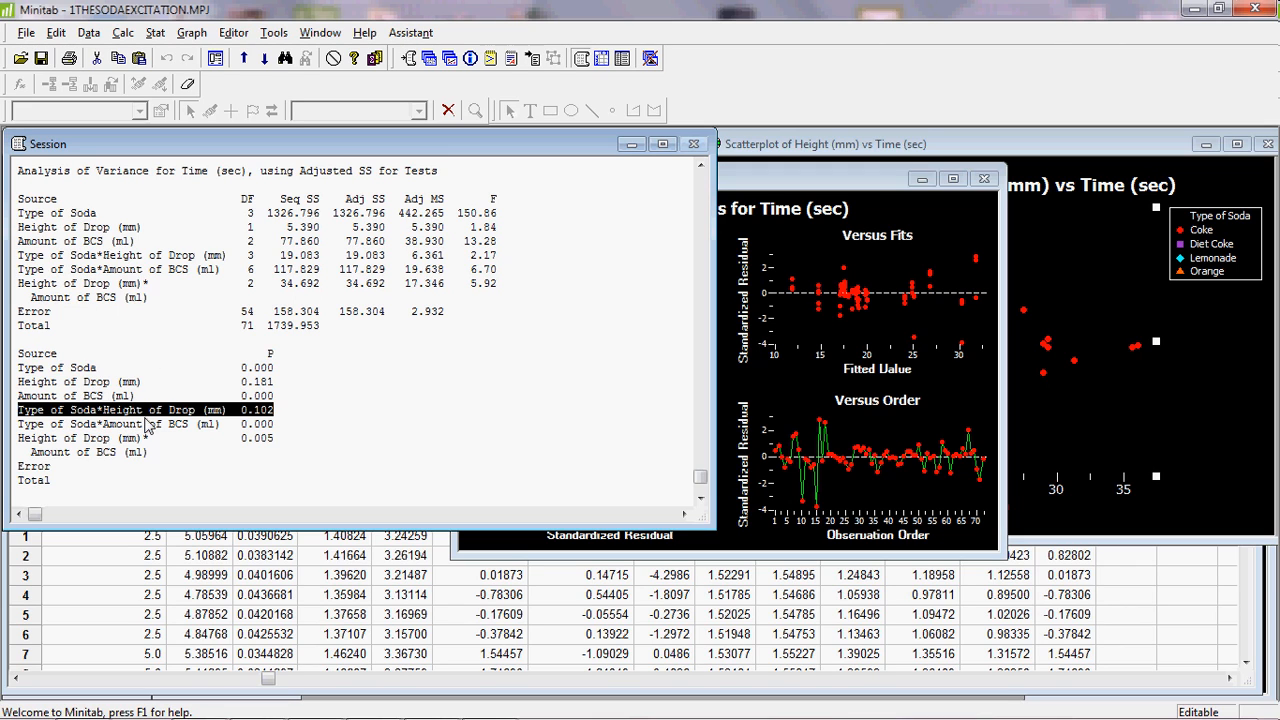
pyautogui.moveTo(284, 420)
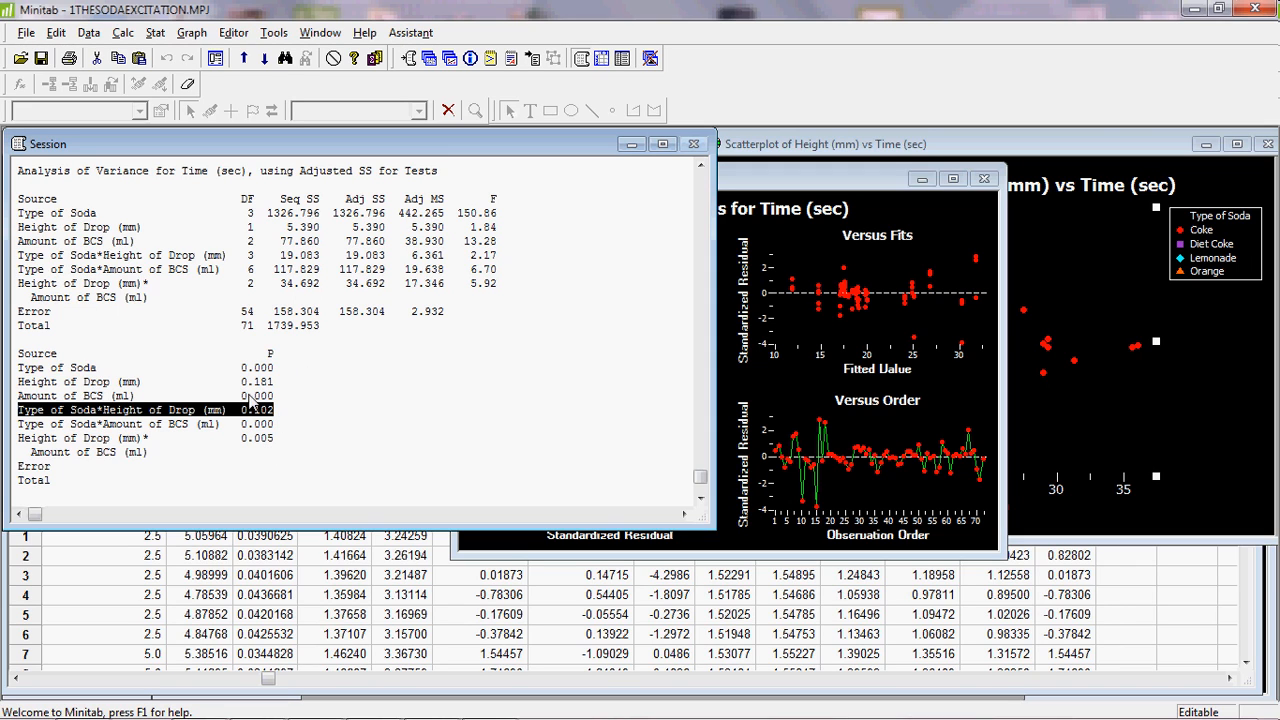
pyautogui.moveTo(280, 414)
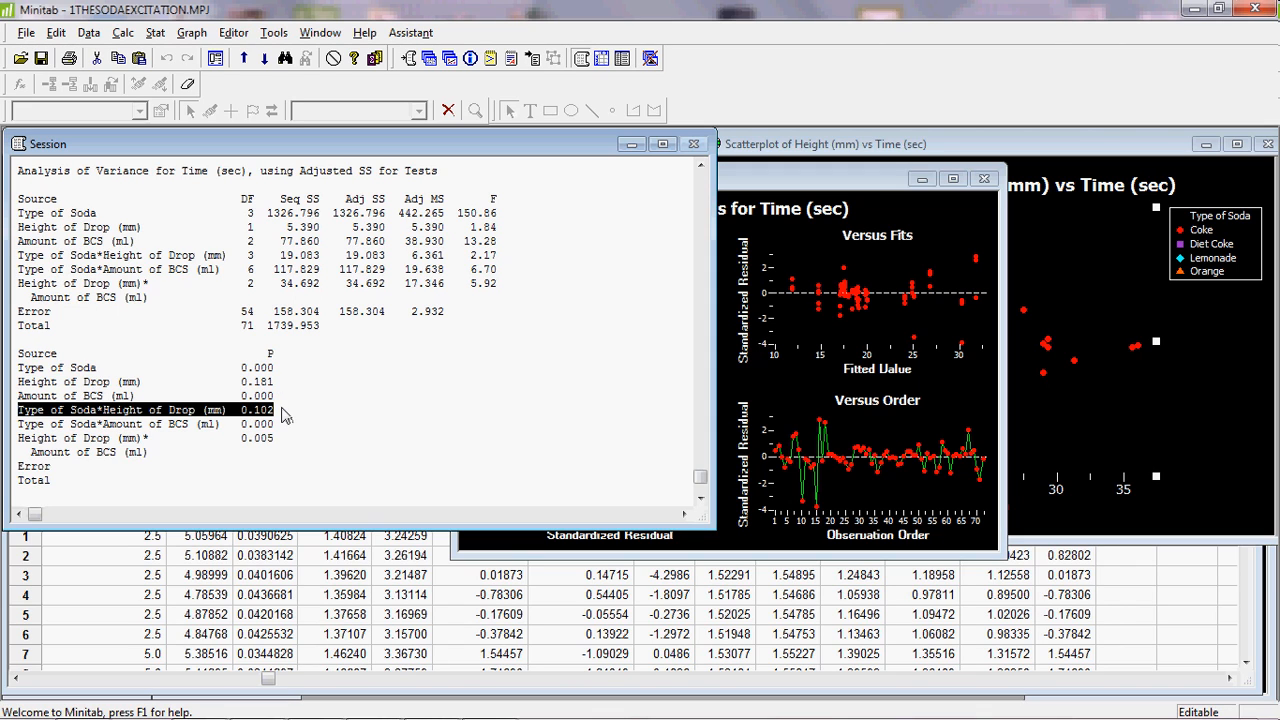
pyautogui.moveTo(288, 414)
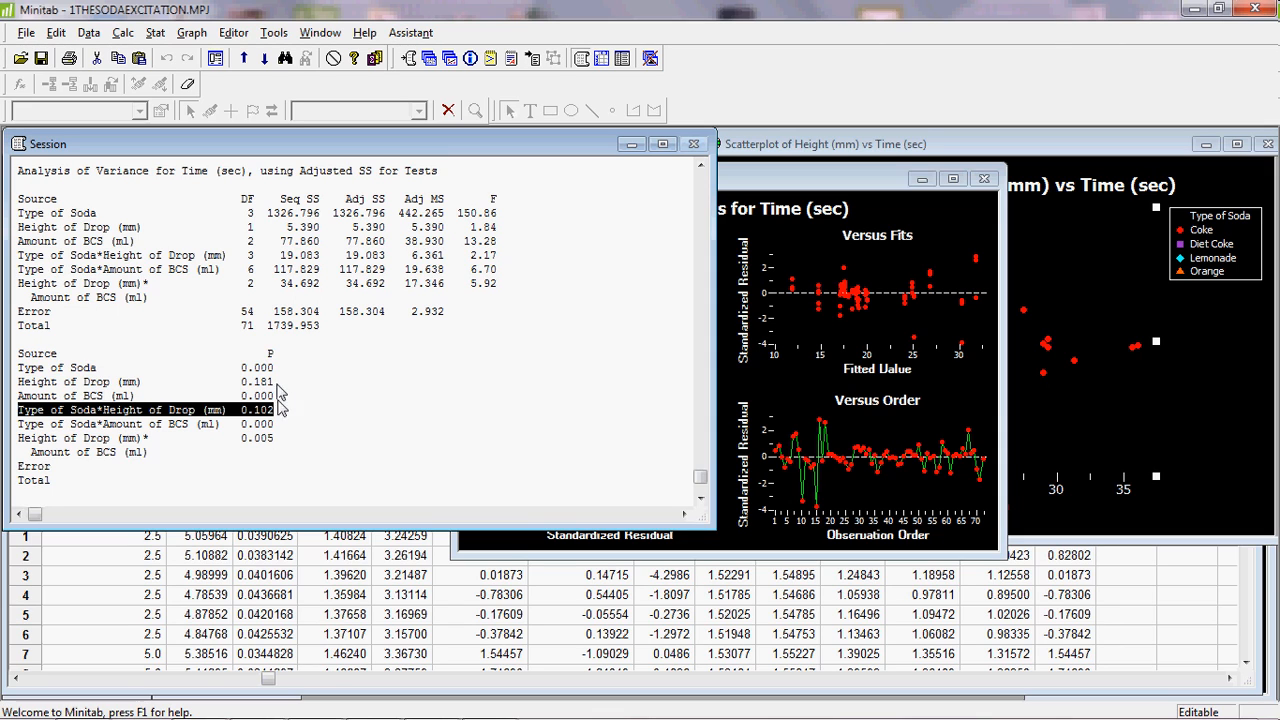
pyautogui.moveTo(210, 410)
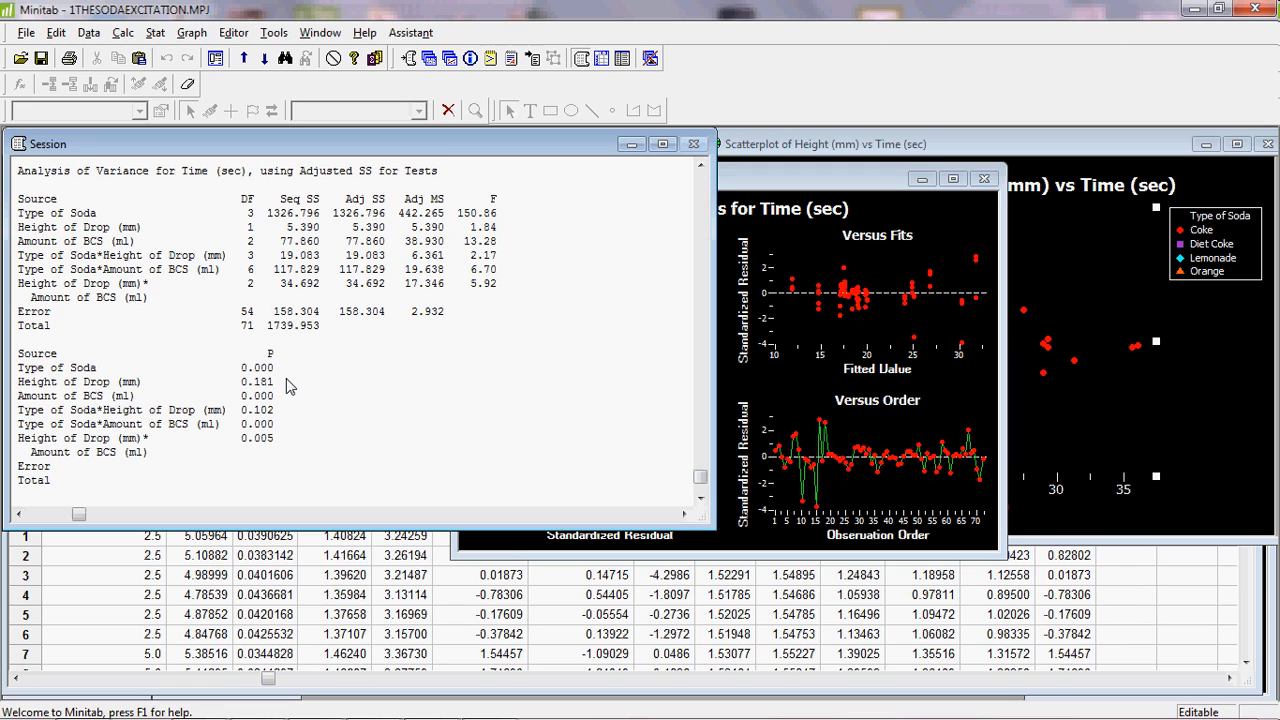
pyautogui.moveTo(336, 414)
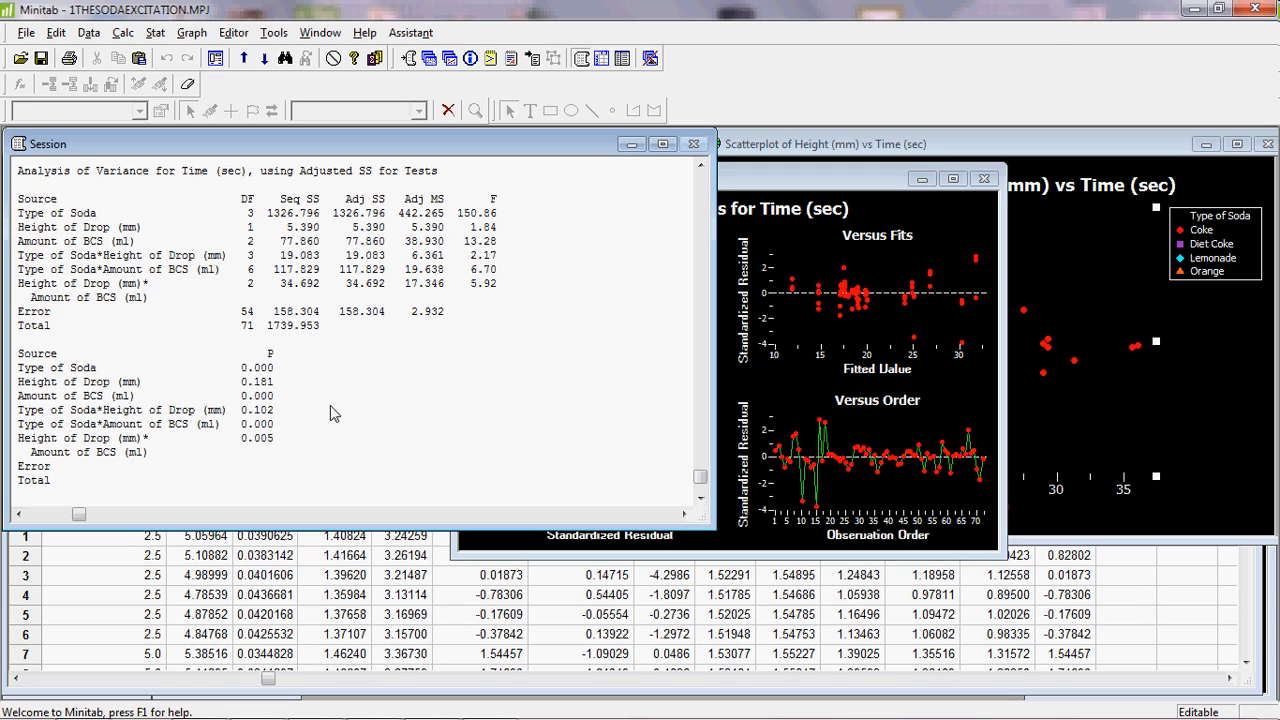
pyautogui.moveTo(322, 416)
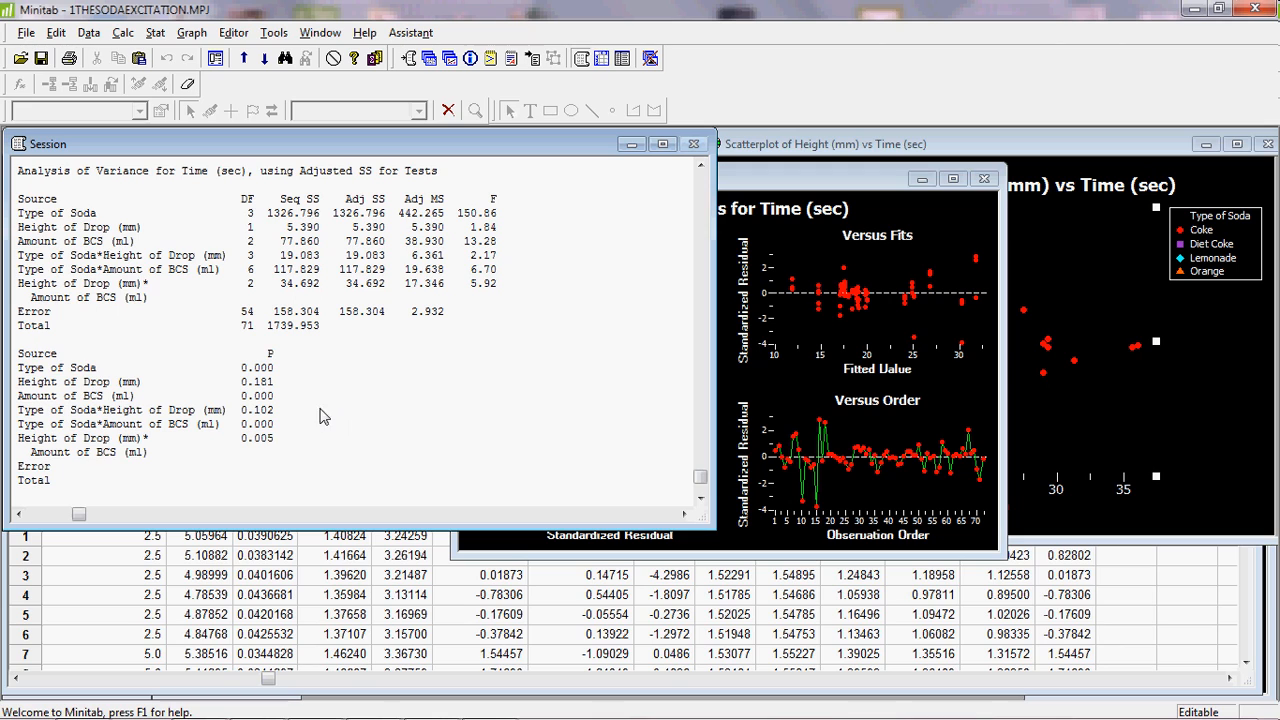
pyautogui.moveTo(390, 424)
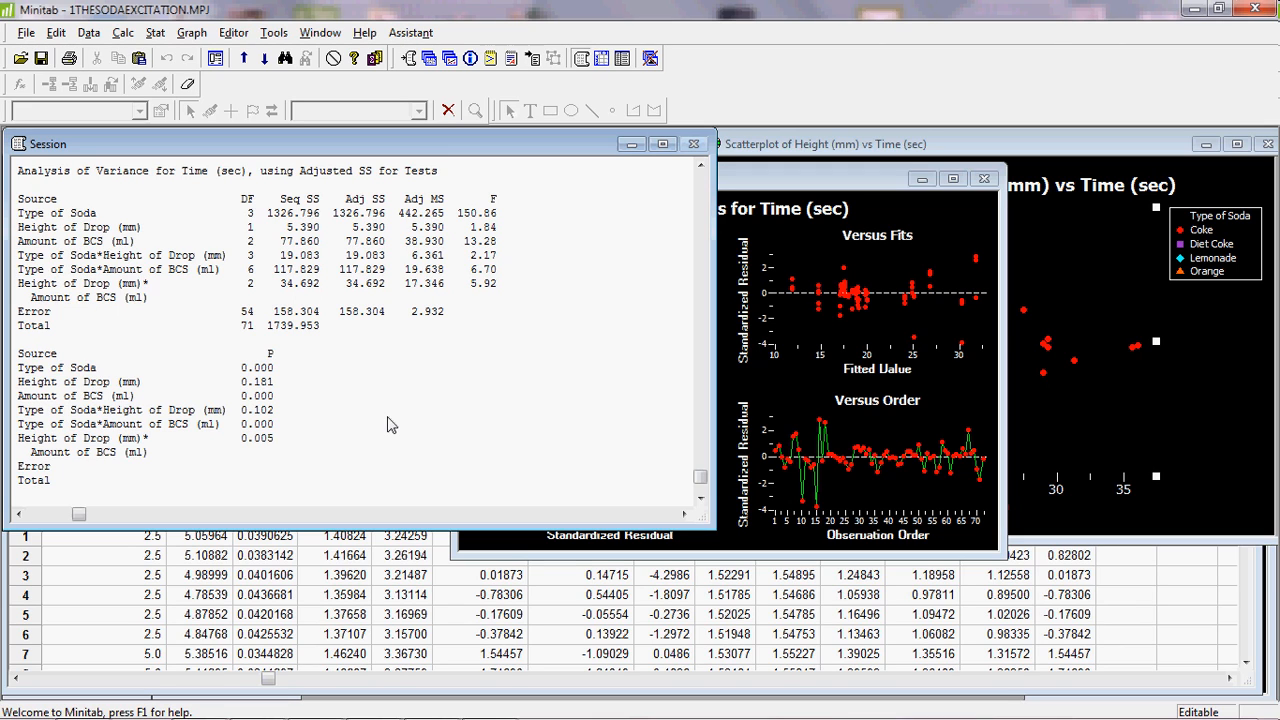
pyautogui.moveTo(380, 400)
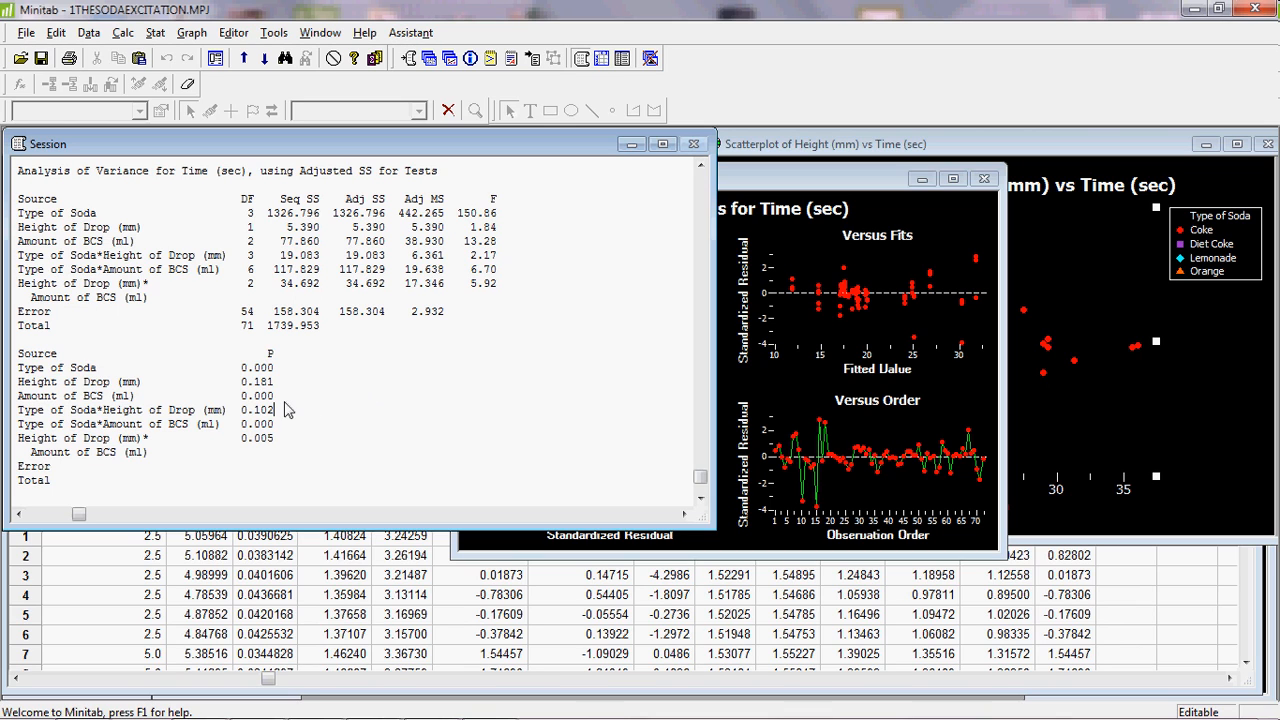
pyautogui.moveTo(292, 388)
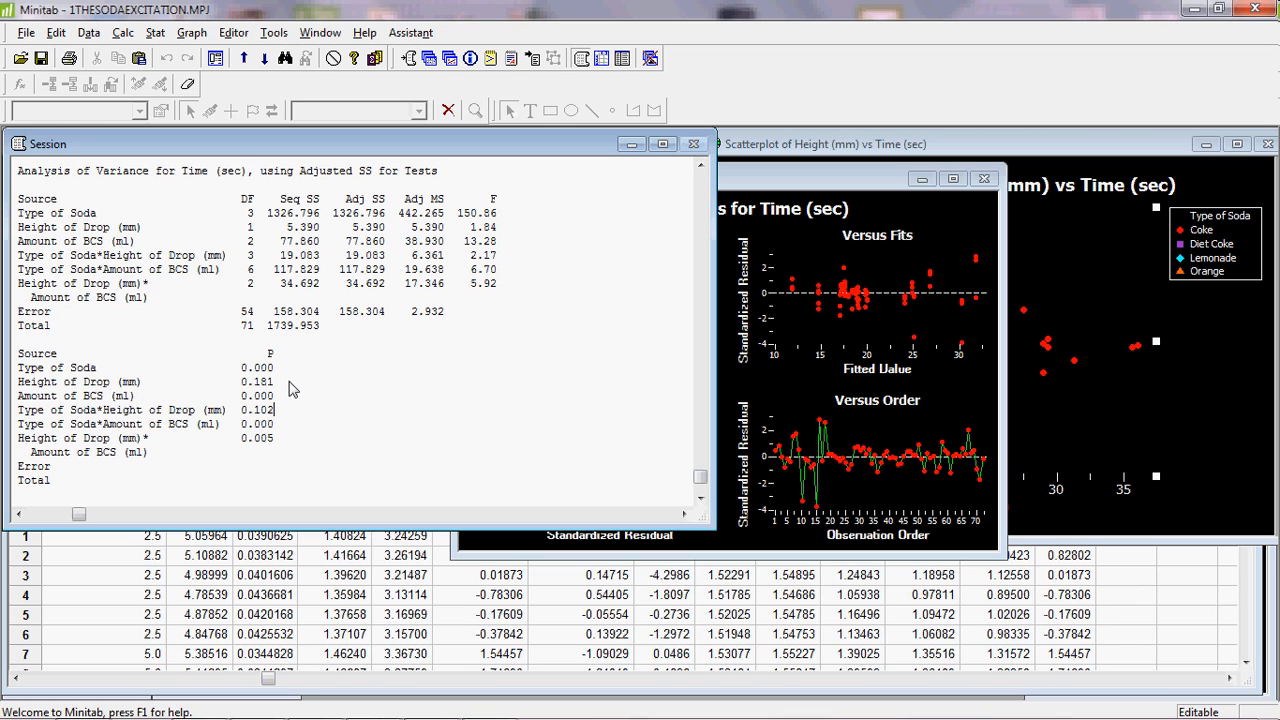
pyautogui.moveTo(772, 188)
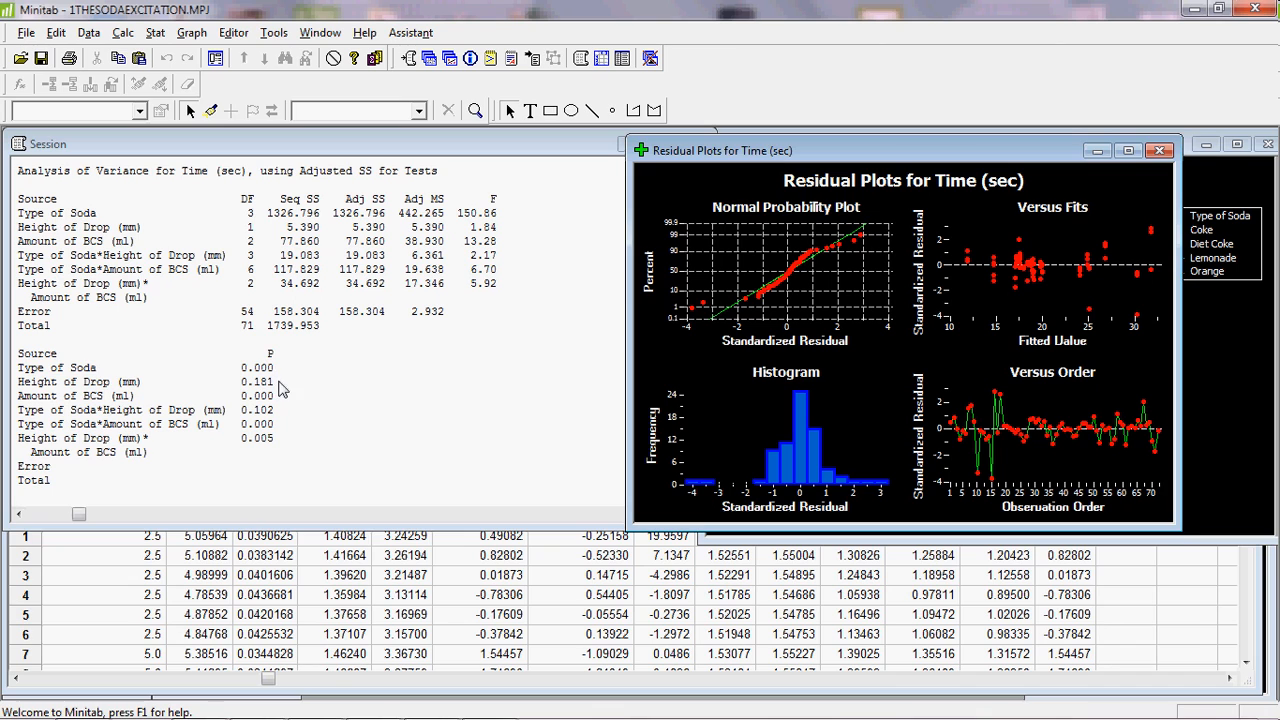
pyautogui.doubleClick(258, 380)
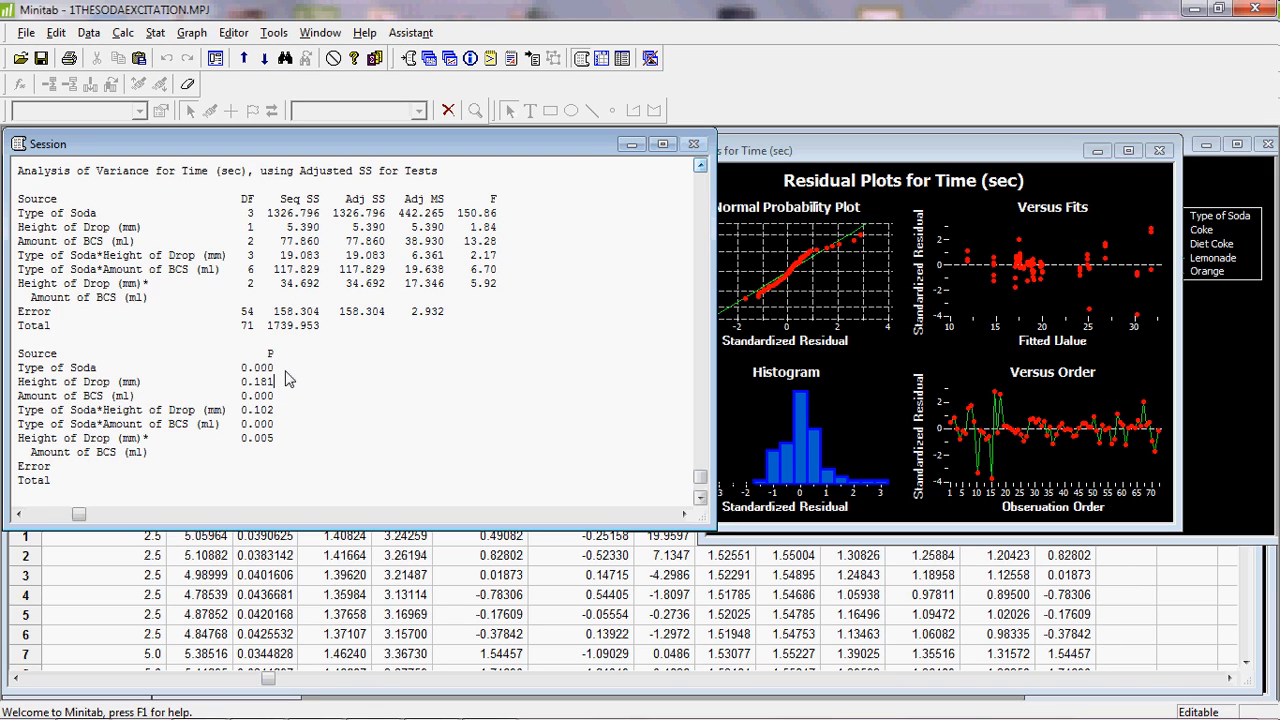
pyautogui.moveTo(408, 410)
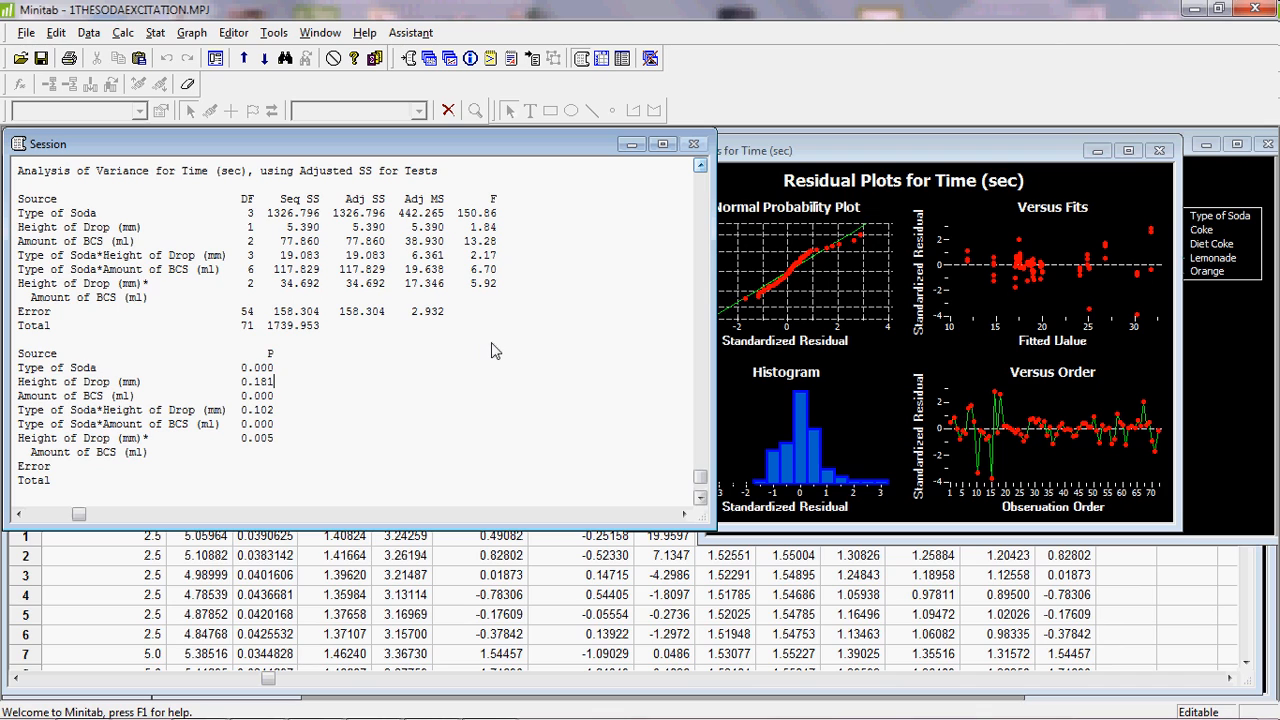
pyautogui.moveTo(288, 392)
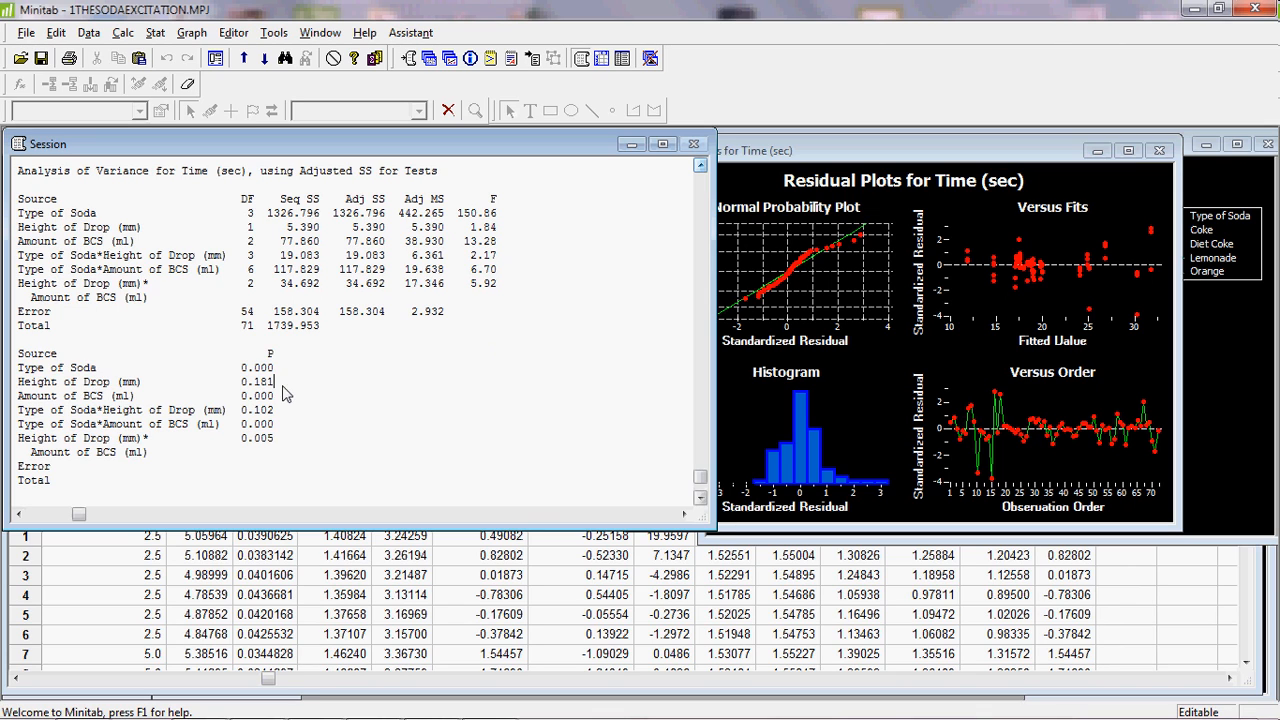
pyautogui.moveTo(296, 378)
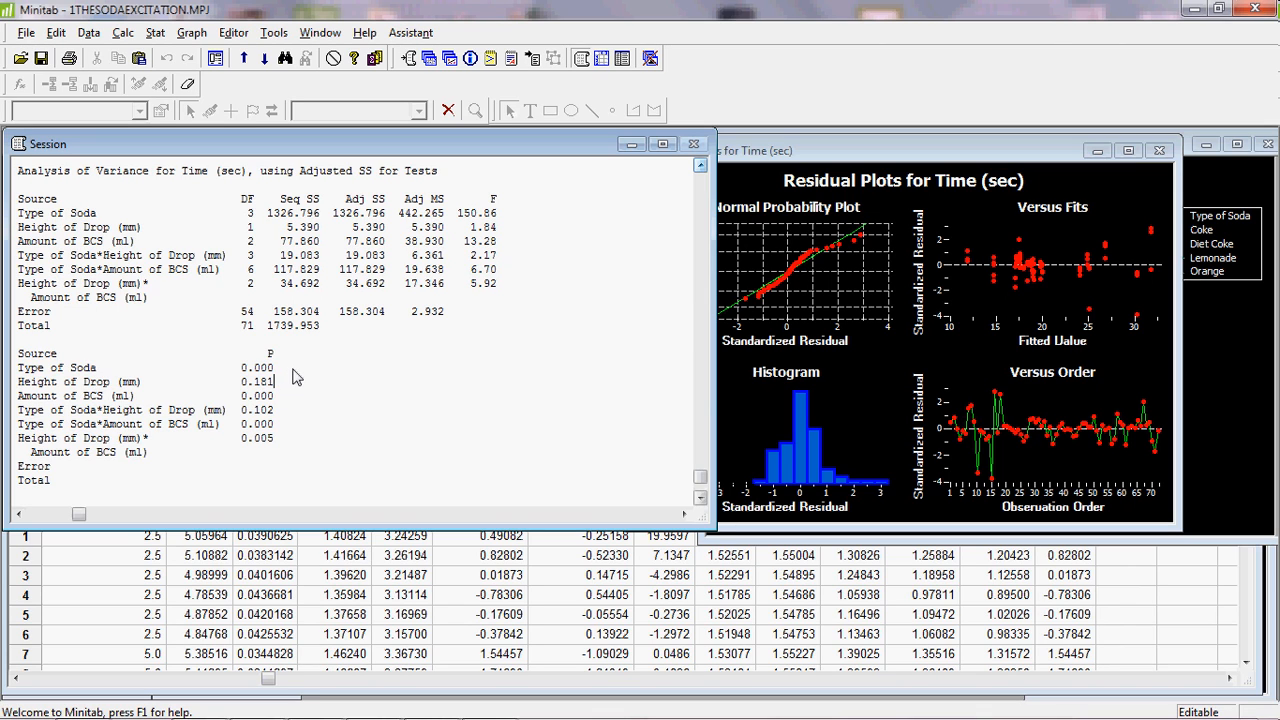
pyautogui.moveTo(364, 396)
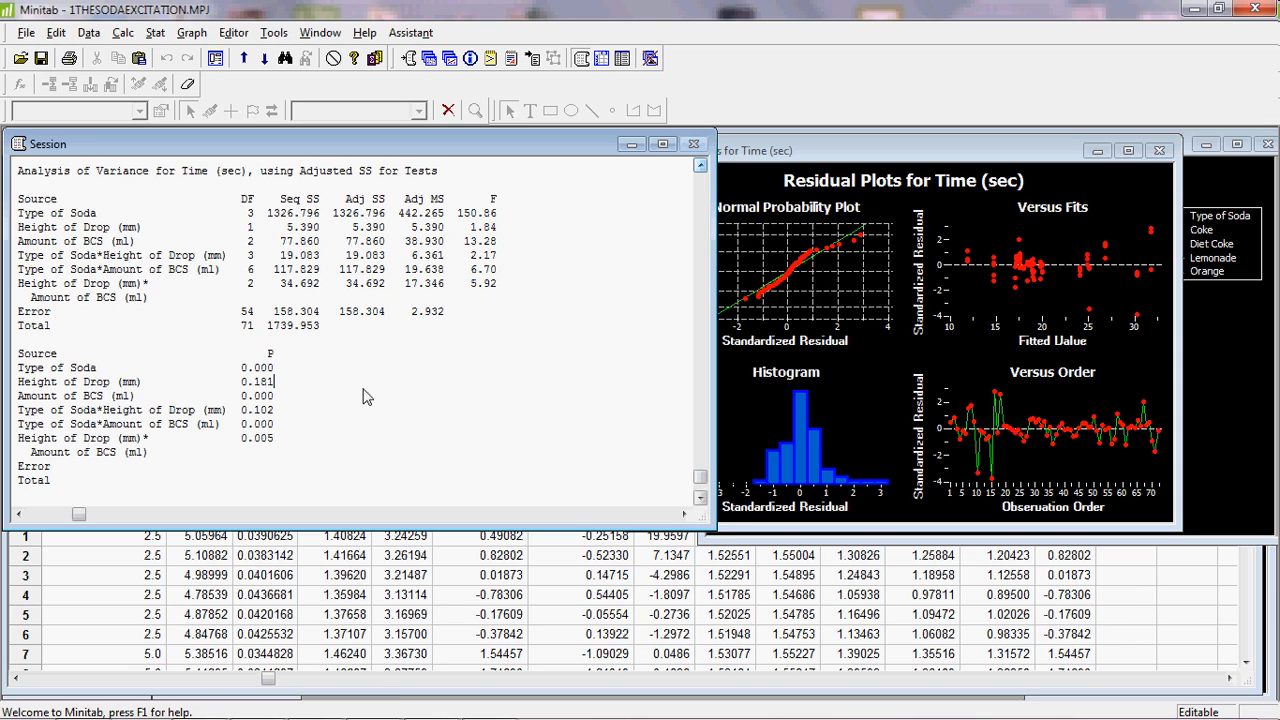
pyautogui.moveTo(140, 384)
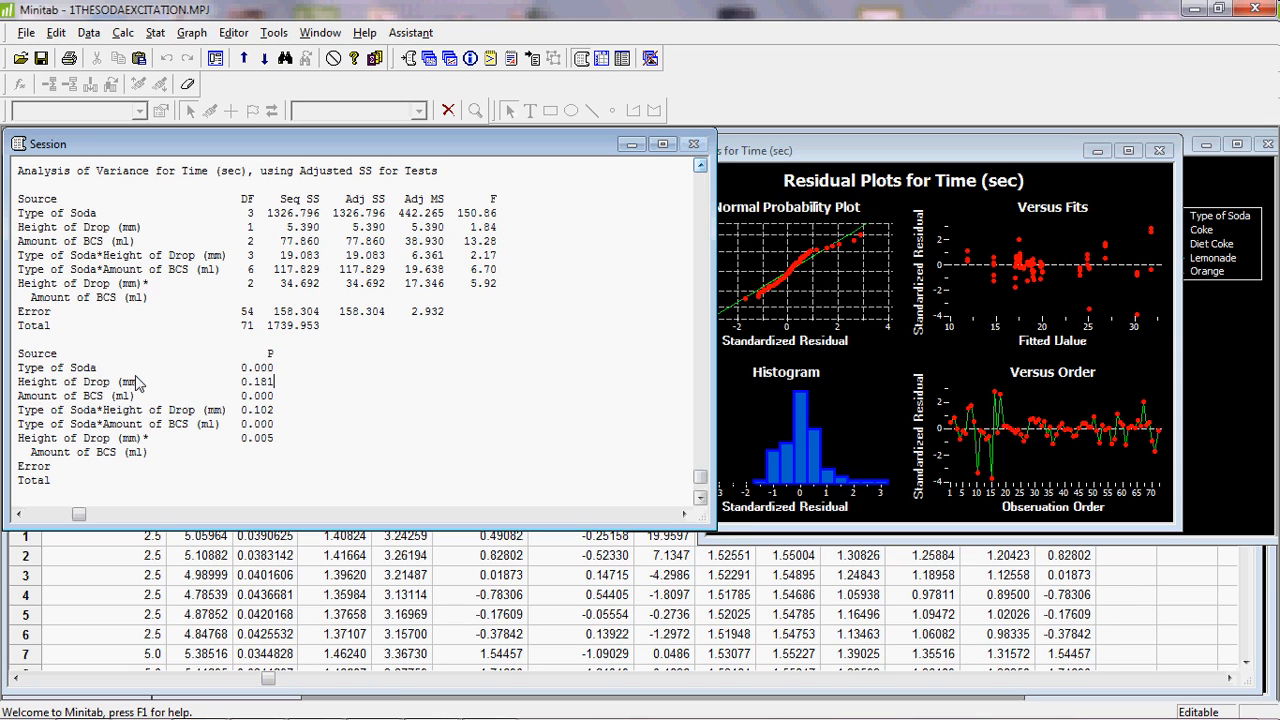
pyautogui.doubleClick(80, 380)
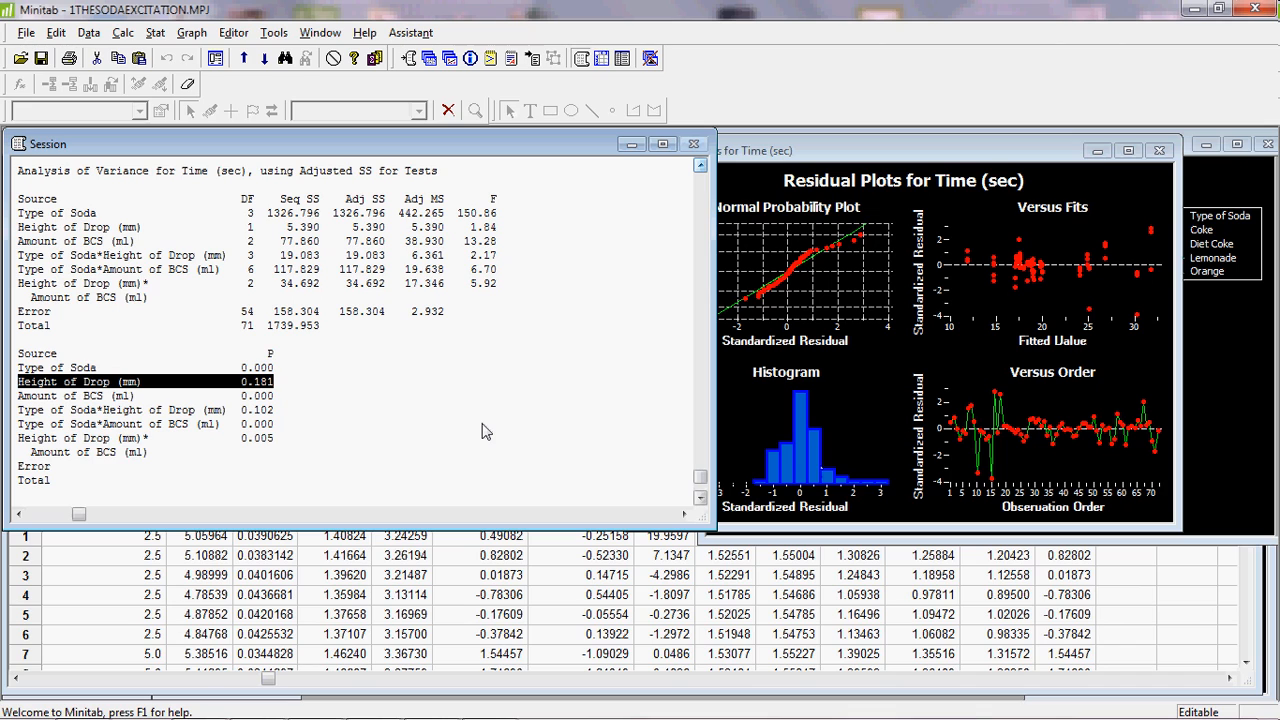
pyautogui.moveTo(818, 438)
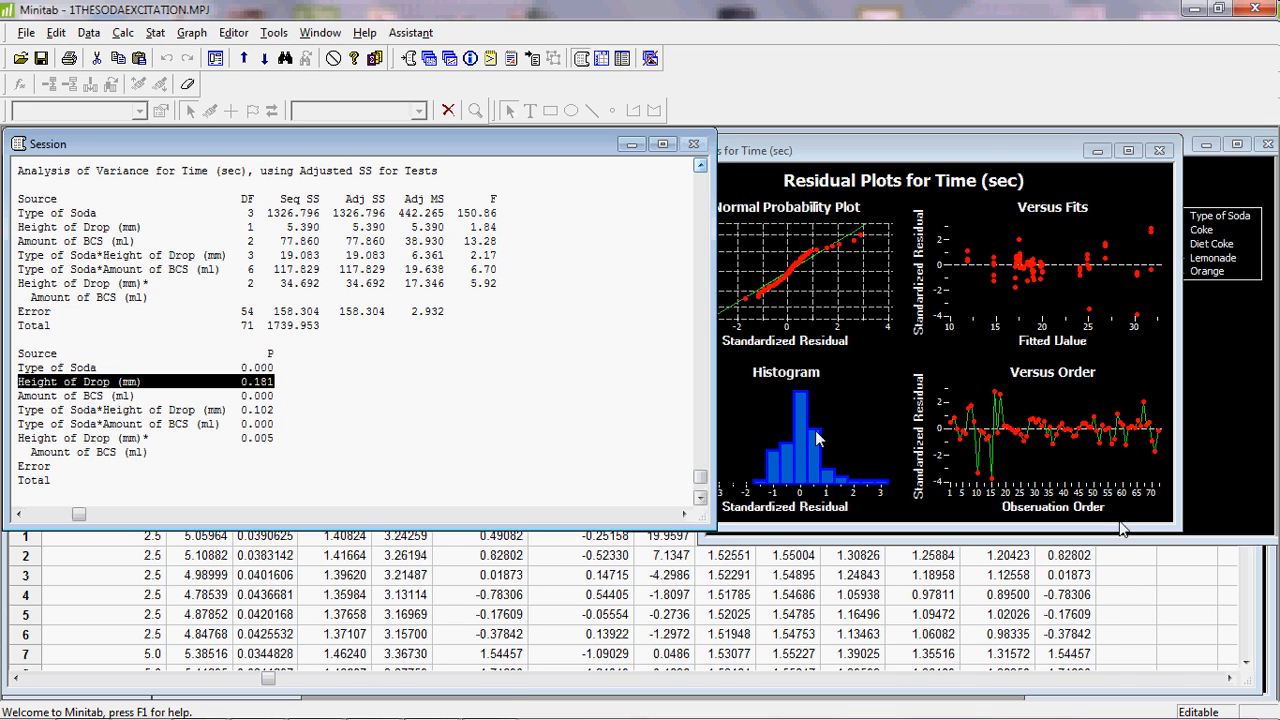
pyautogui.moveTo(1130, 564)
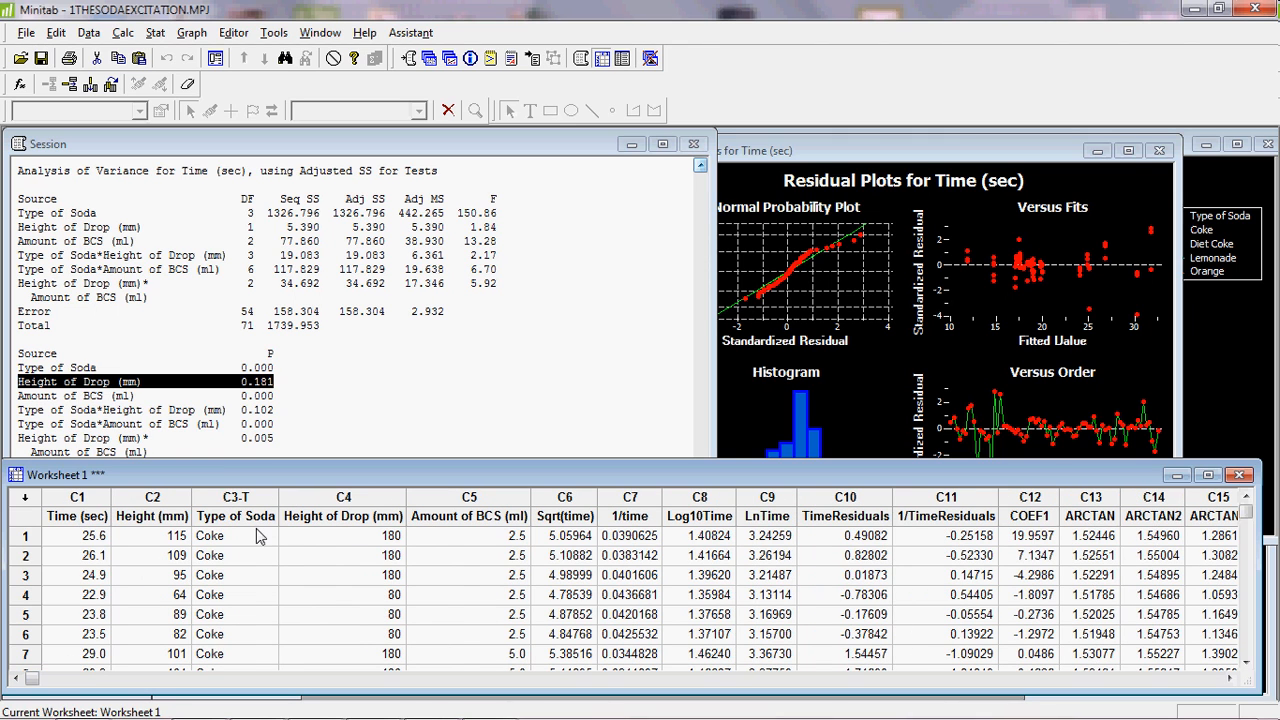
pyautogui.moveTo(492, 530)
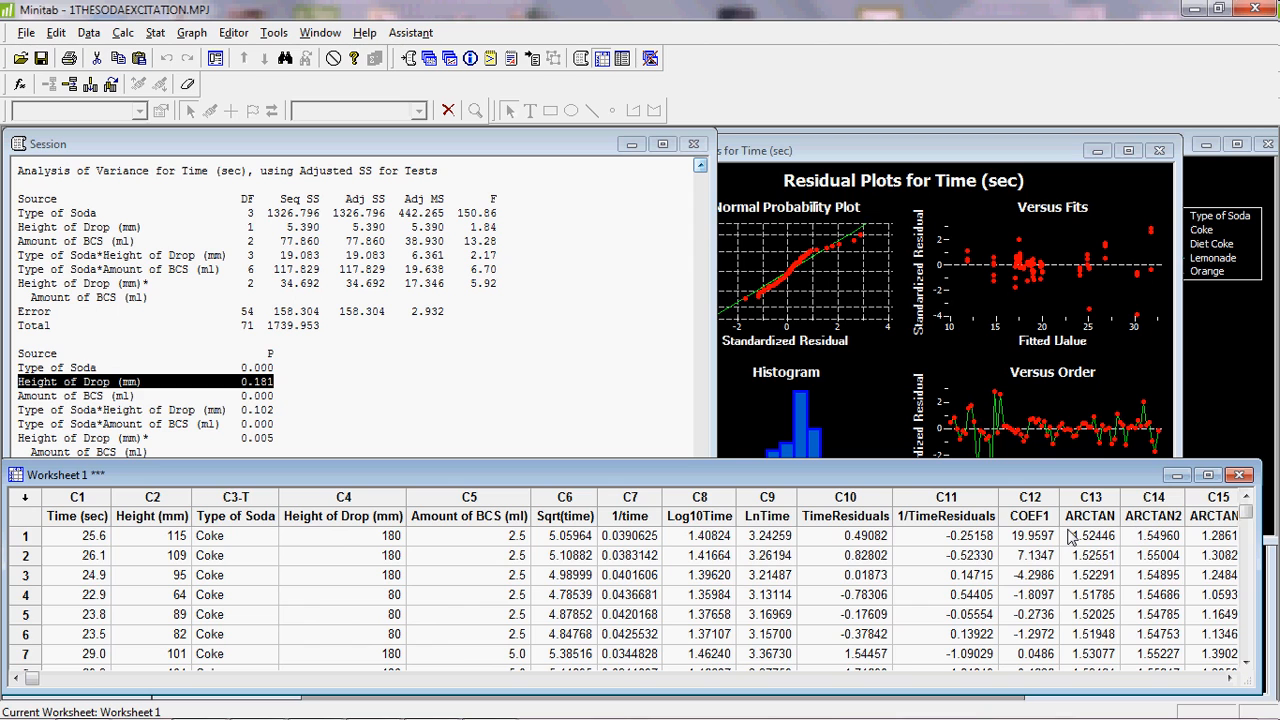
pyautogui.moveTo(1080, 624)
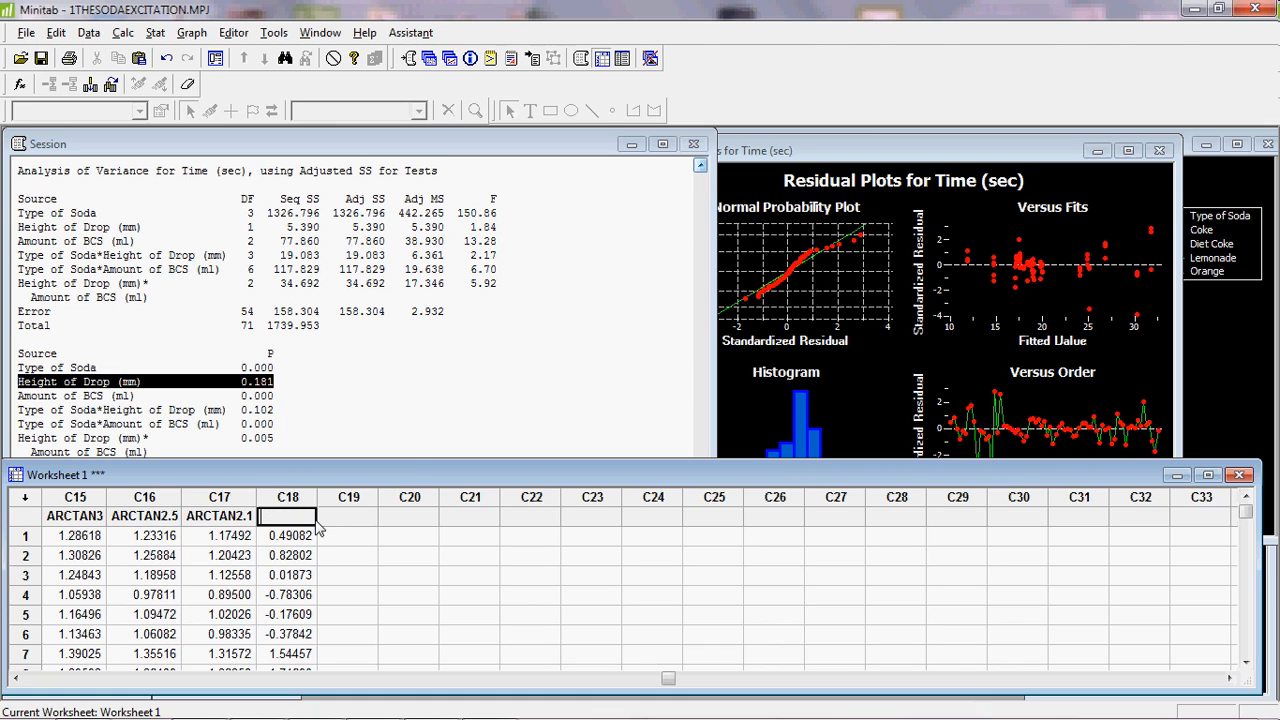
# Step: Enter TimeResidualFullModel as the name of residual column C18
pyautogui.write('Time')
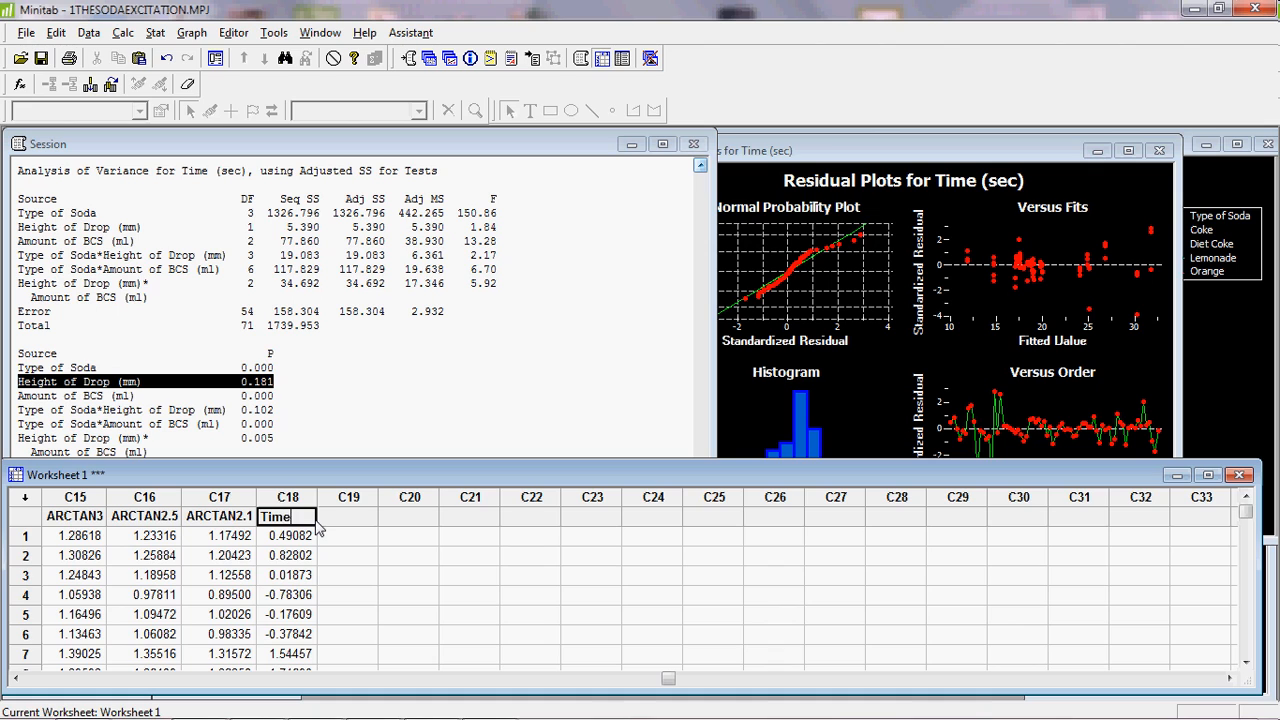
pyautogui.write('Residual')
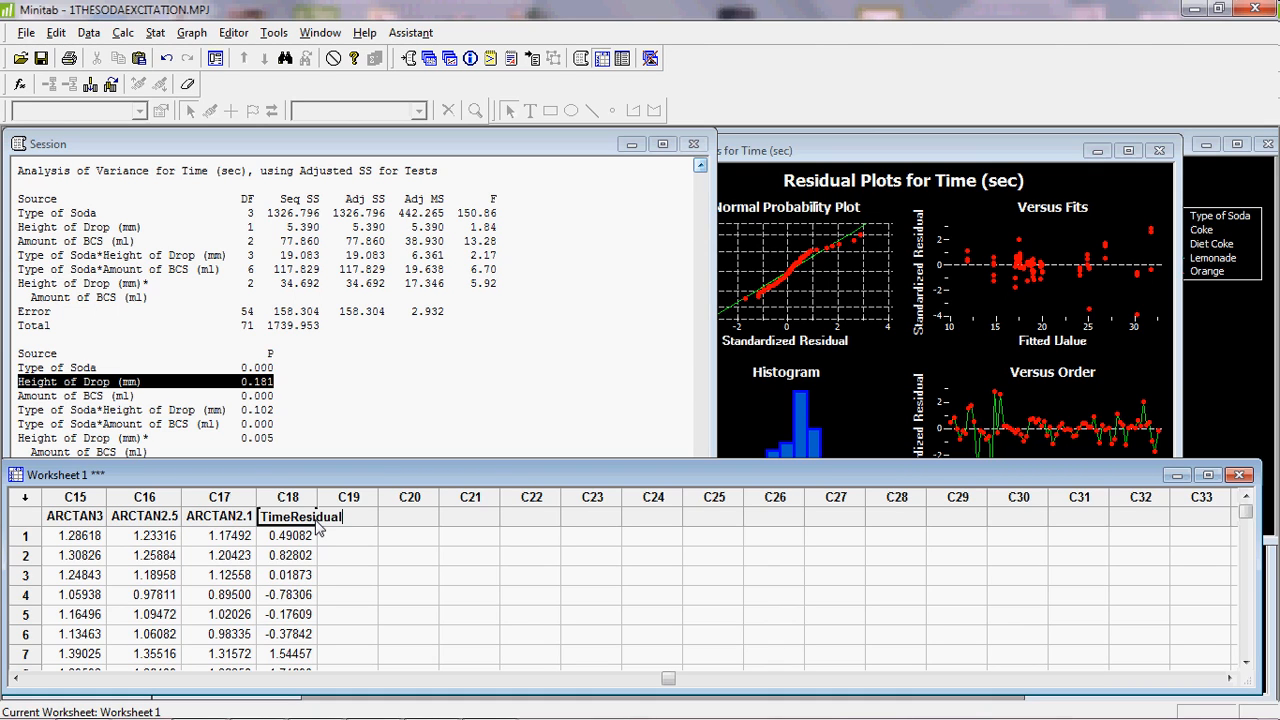
pyautogui.write('Full')
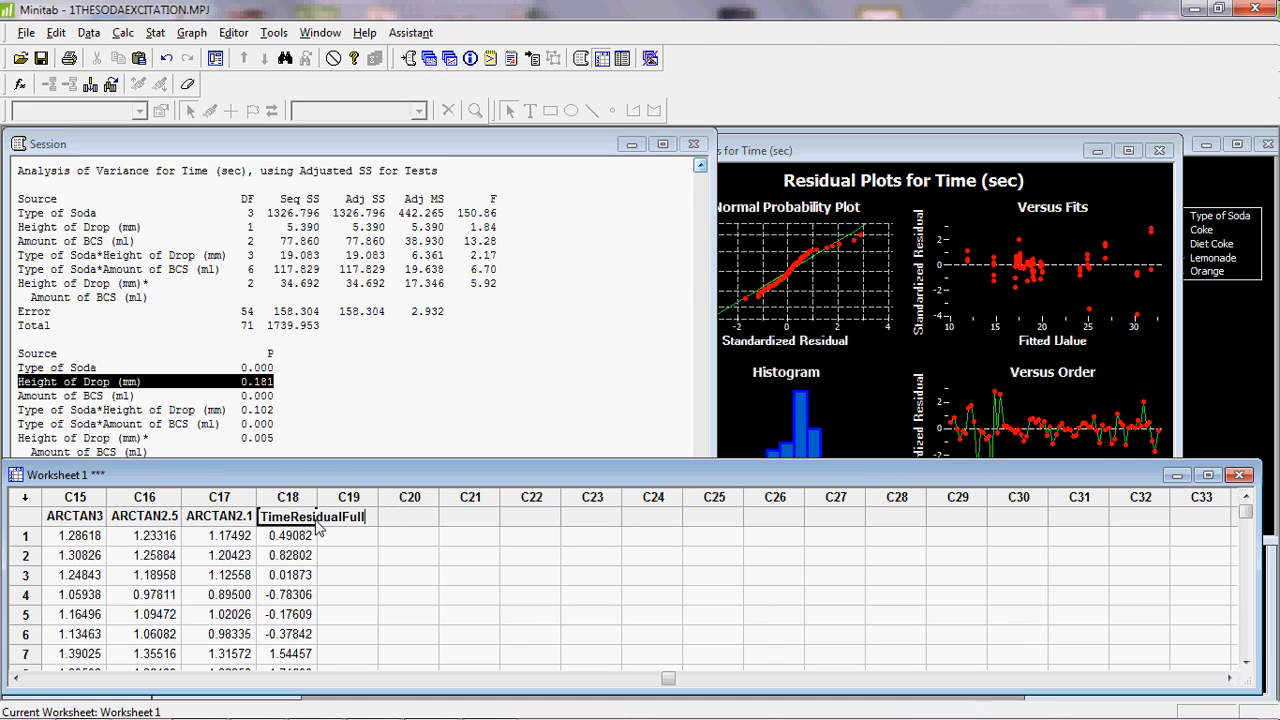
pyautogui.write('Model')
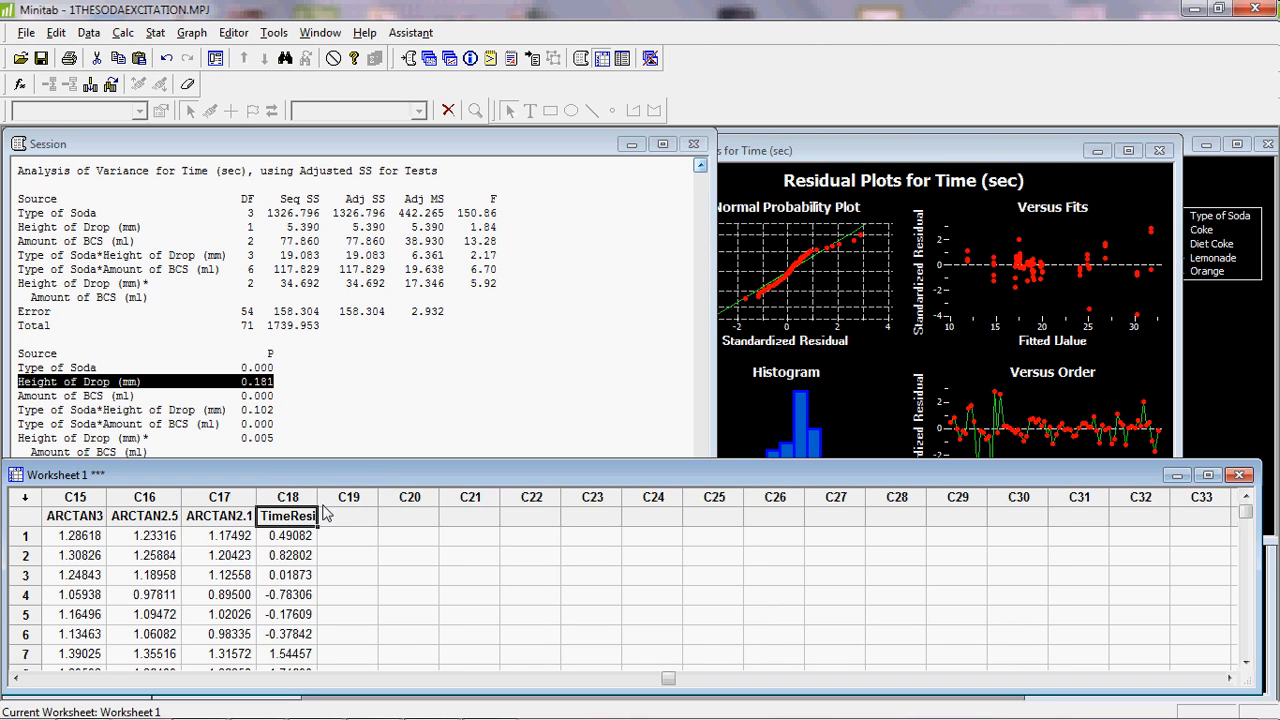
pyautogui.write('TimeResidualFullModel')
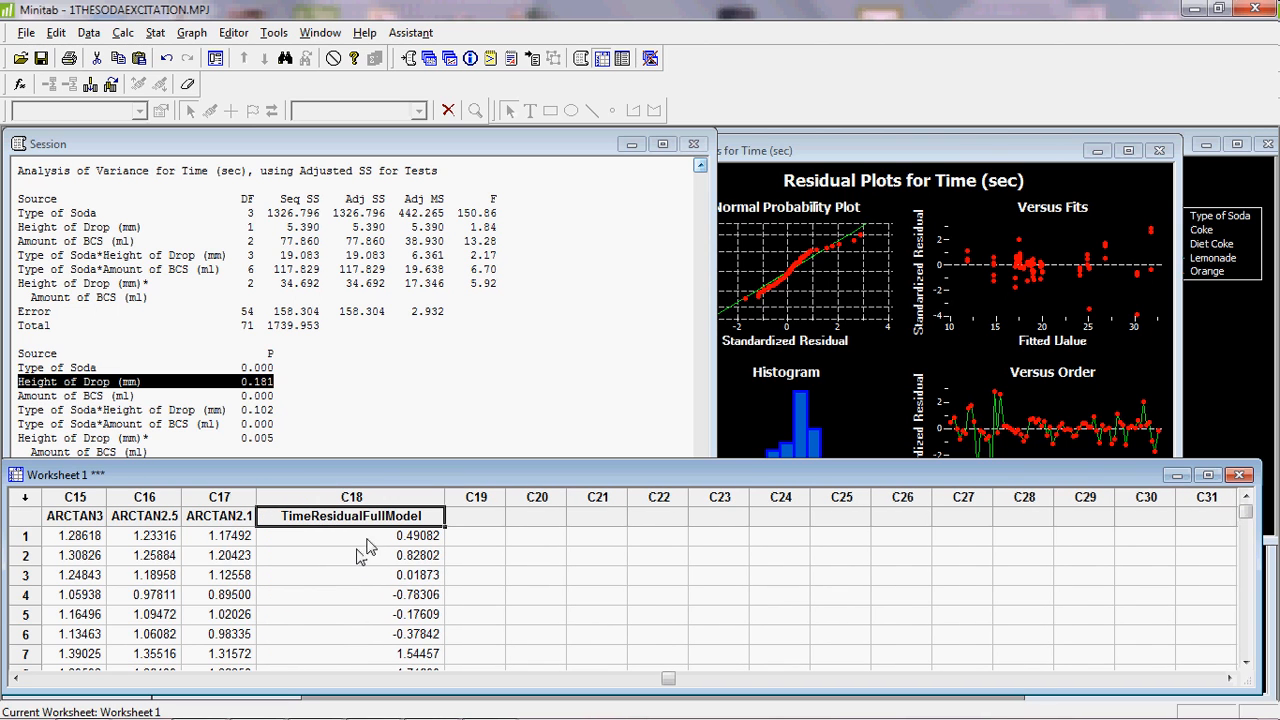
pyautogui.moveTo(250, 64)
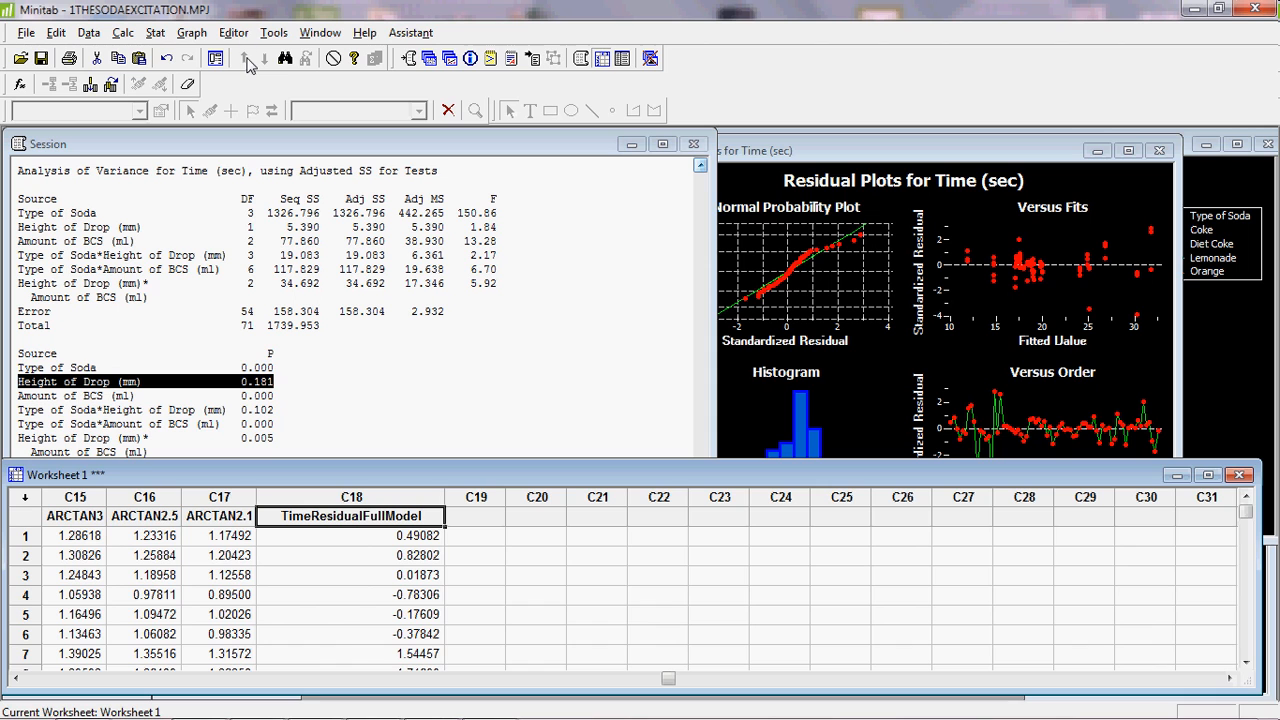
pyautogui.click(192, 32)
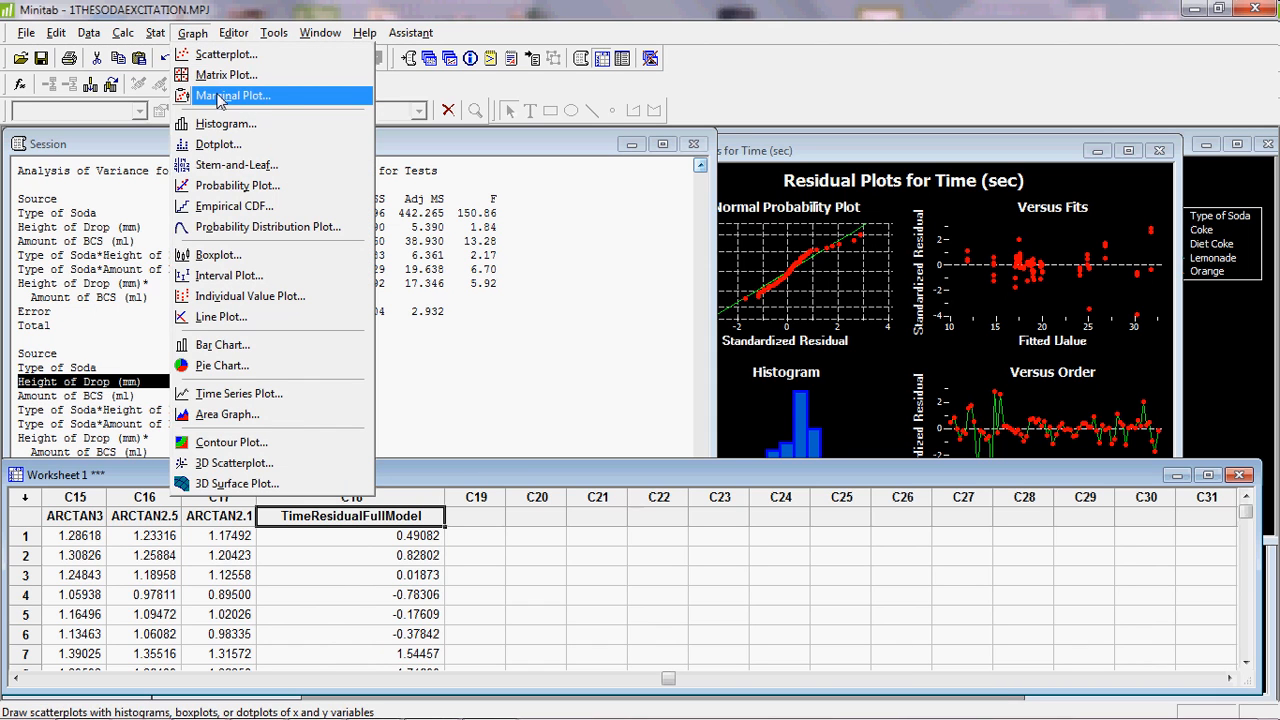
pyautogui.click(226, 124)
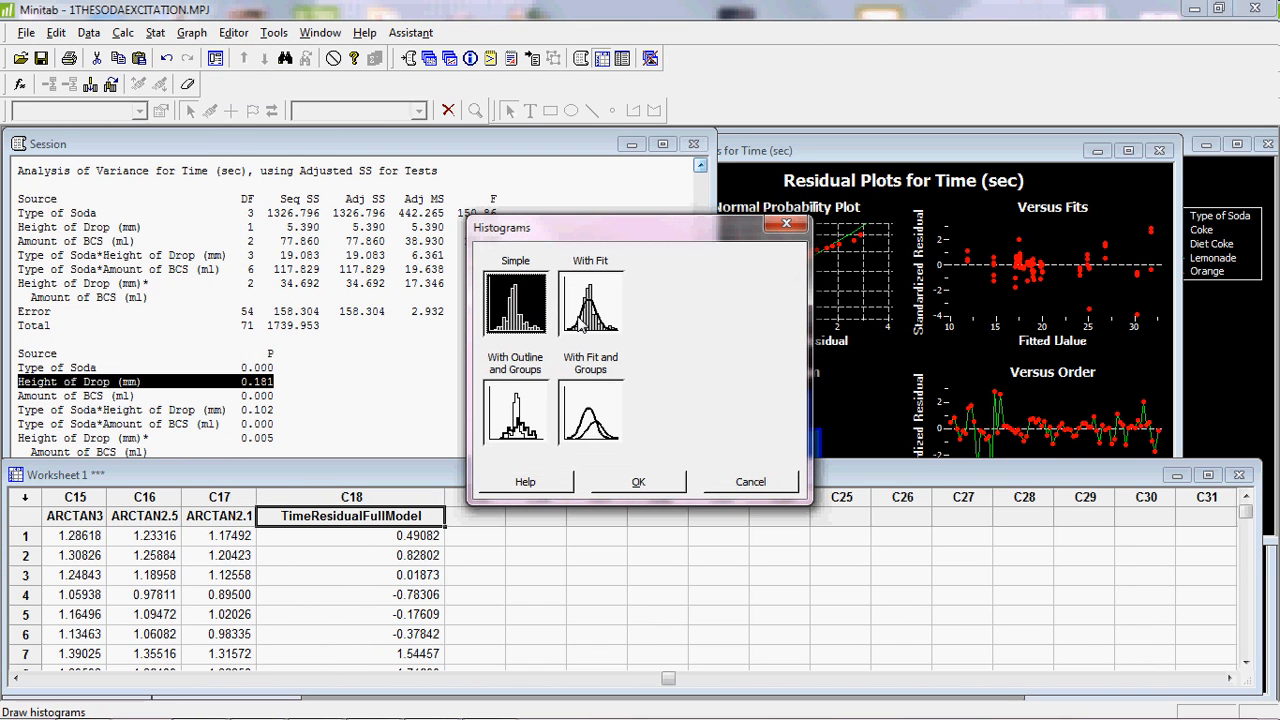
pyautogui.click(590, 300)
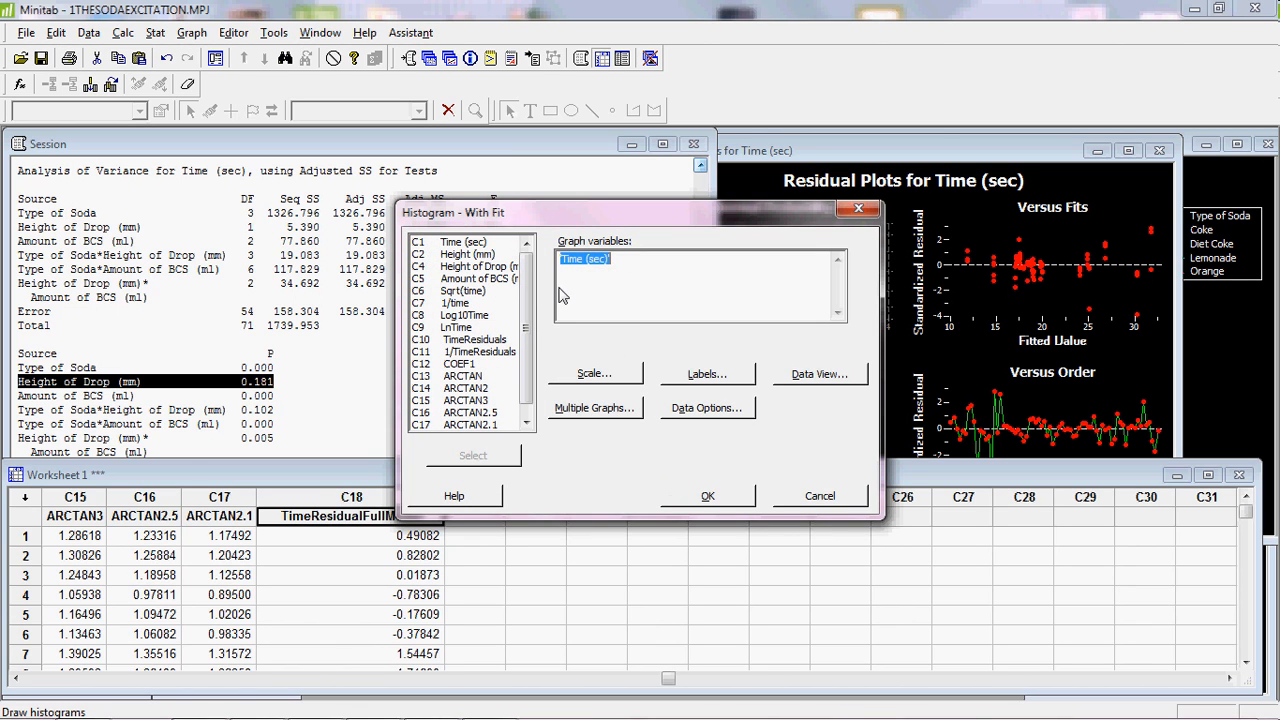
pyautogui.moveTo(584, 272)
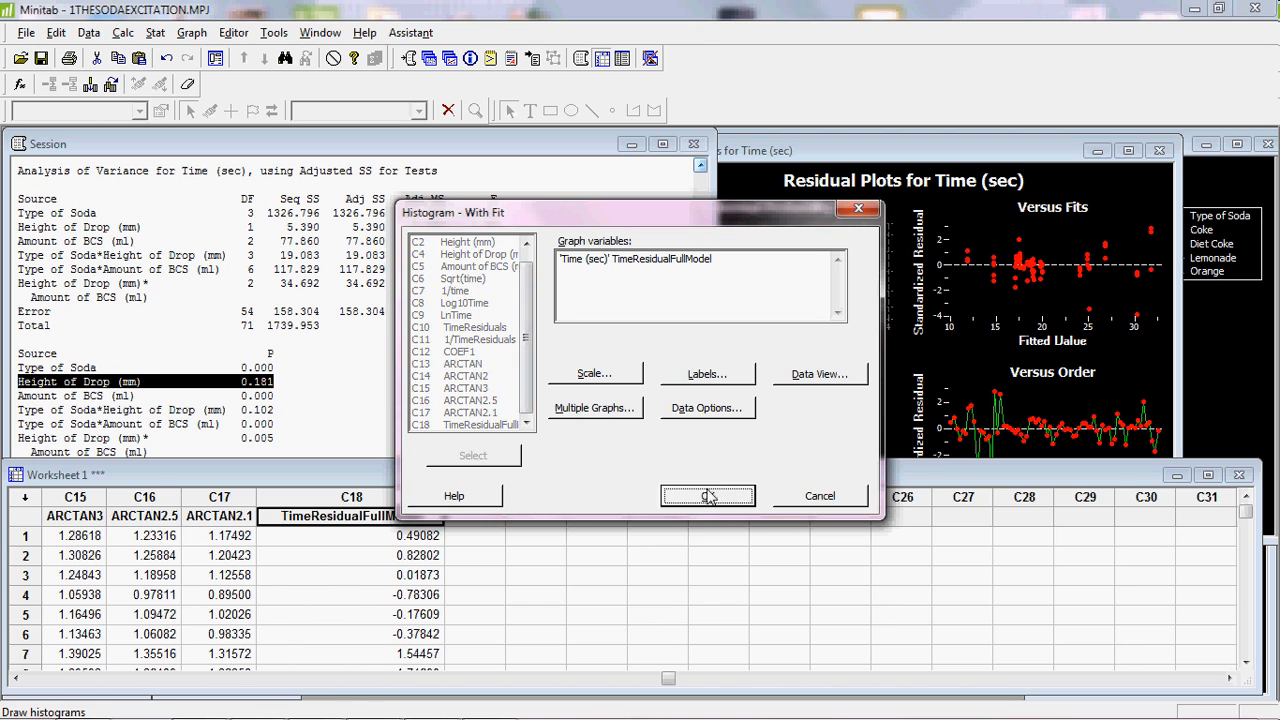
pyautogui.click(708, 496)
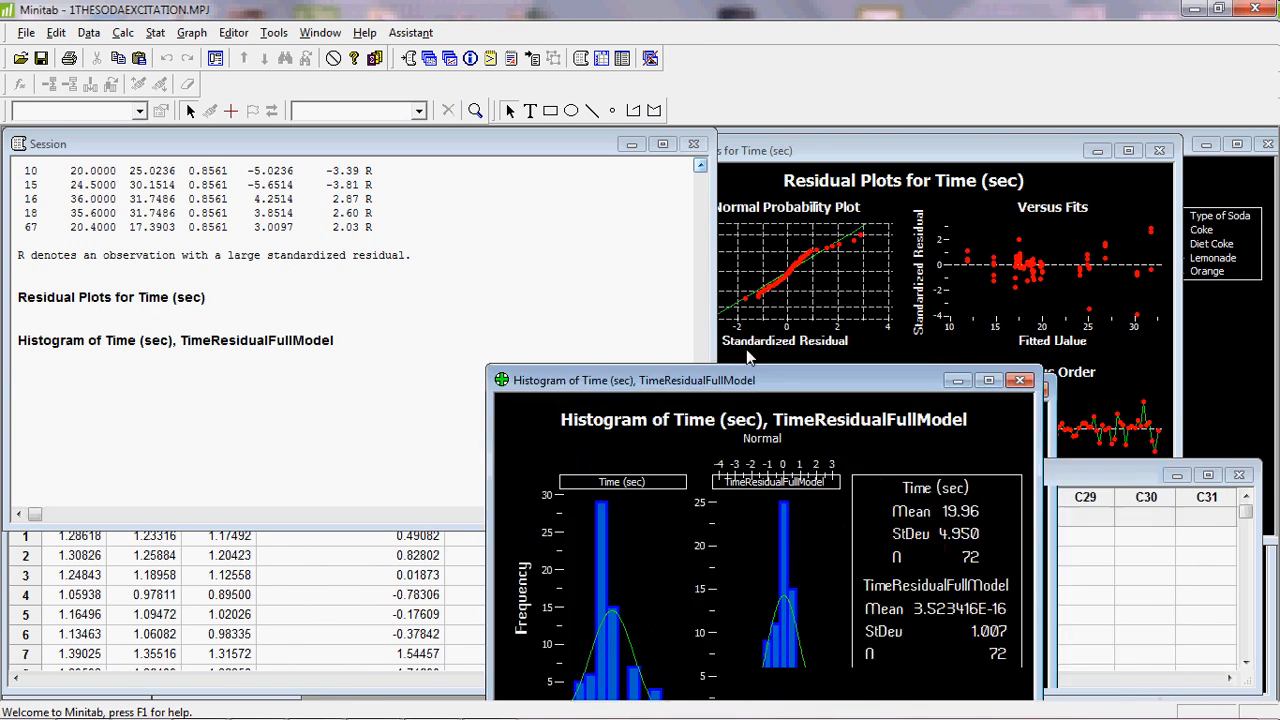
pyautogui.moveTo(630, 380); pyautogui.dragTo(376, 188)
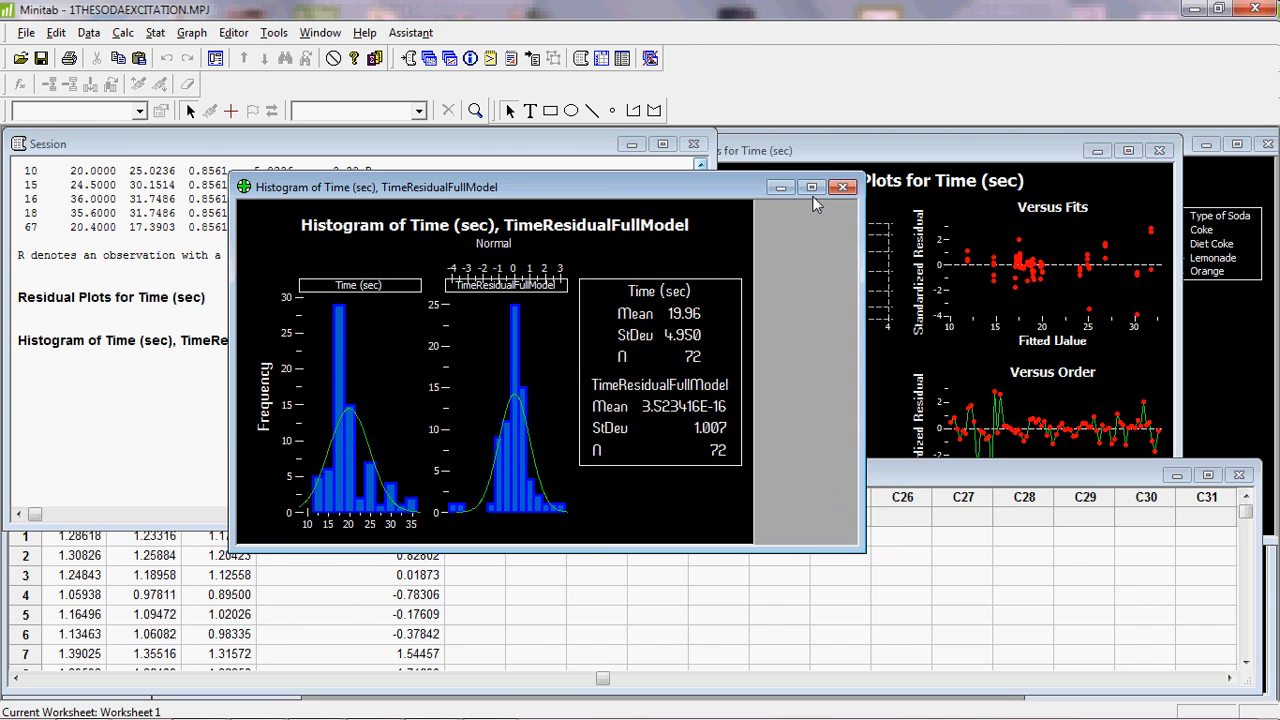
pyautogui.click(812, 188)
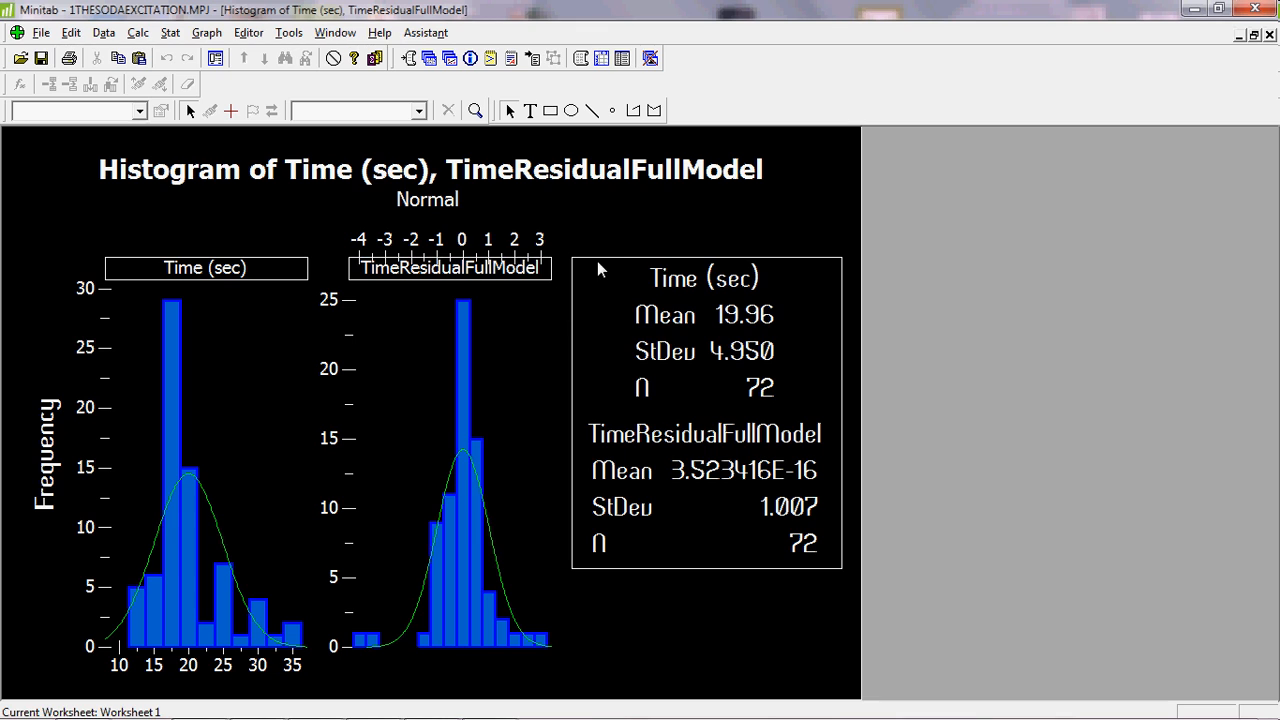
pyautogui.moveTo(404, 88)
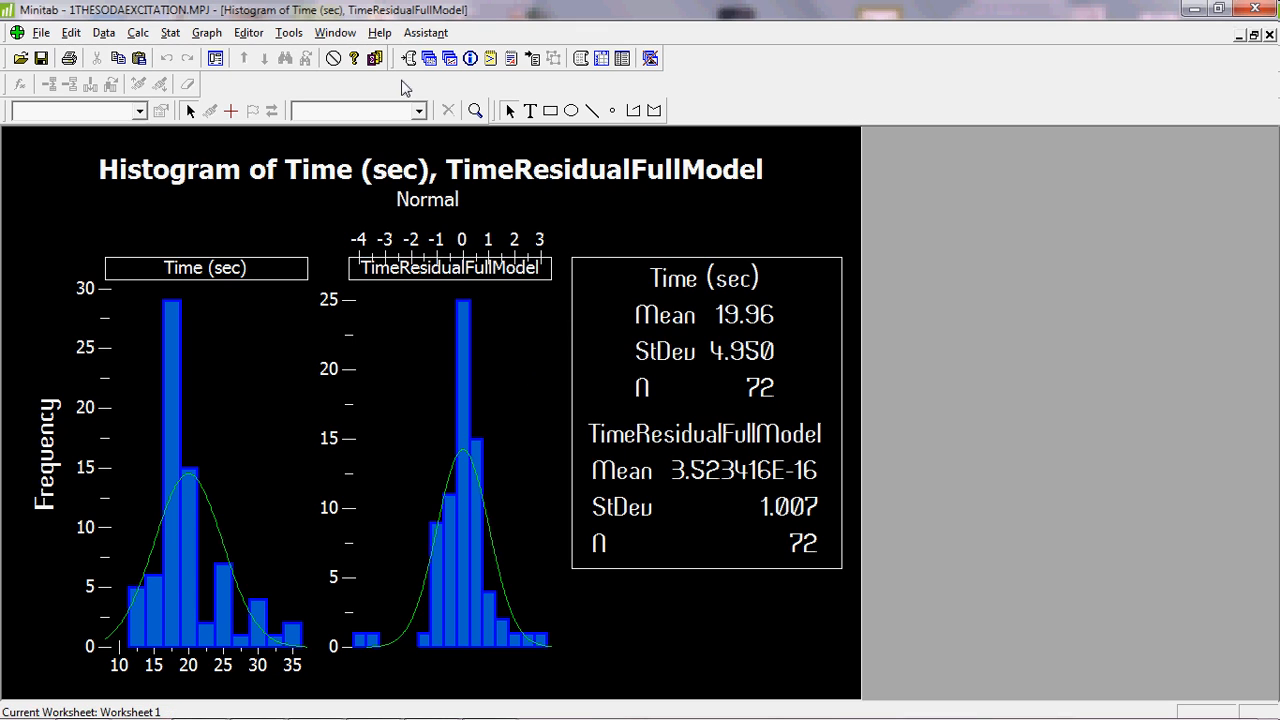
pyautogui.moveTo(460, 500)
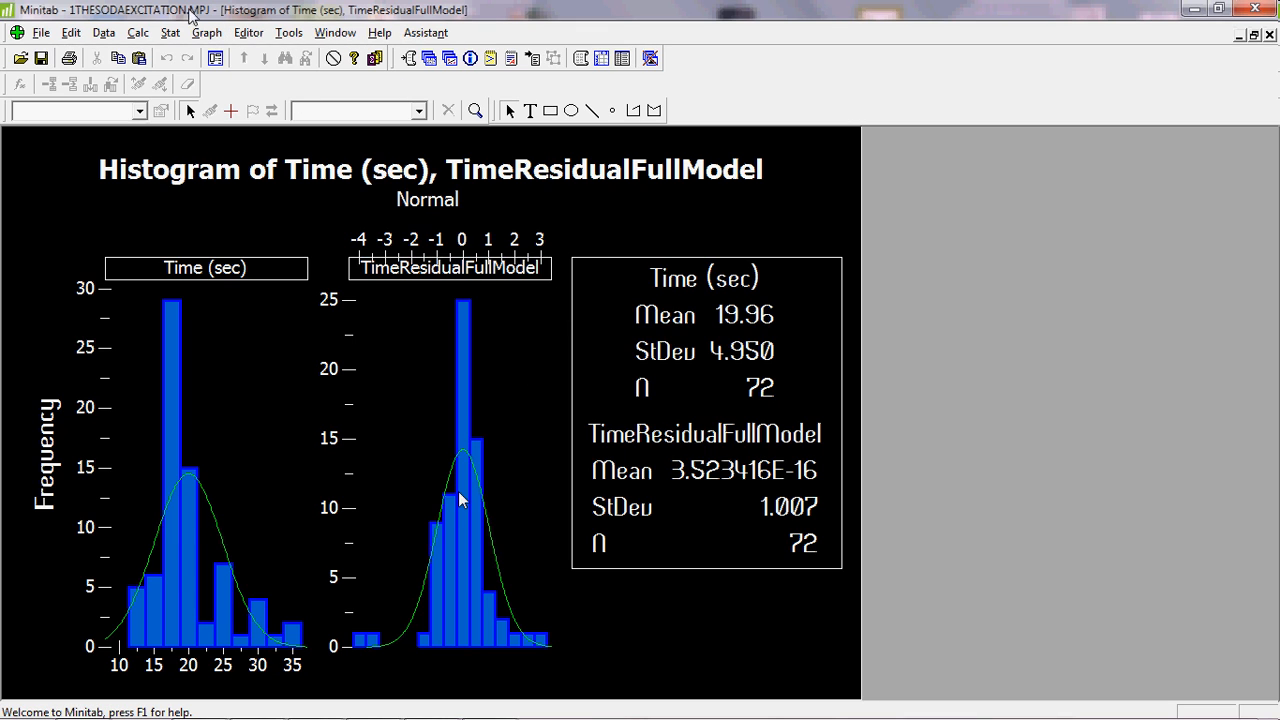
# Step: Create a histogram with fitted normal curve of TimeResidualFullModel
pyautogui.click(206, 32)
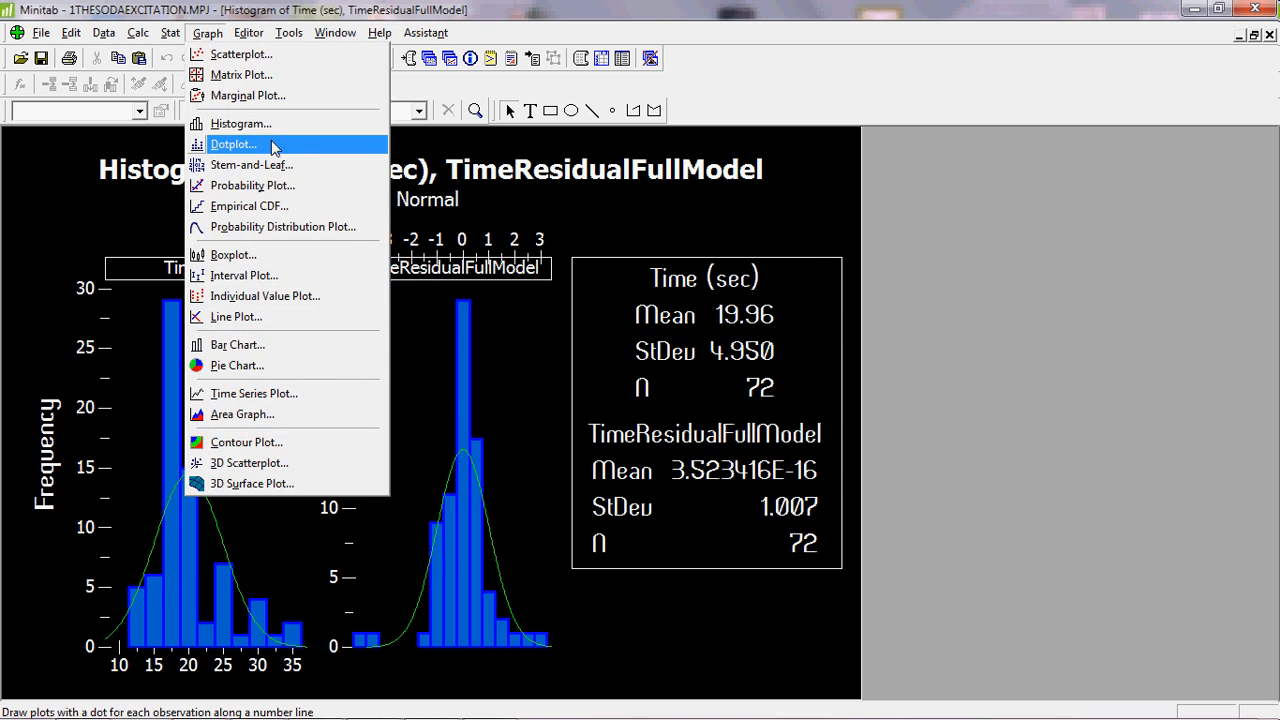
pyautogui.click(240, 124)
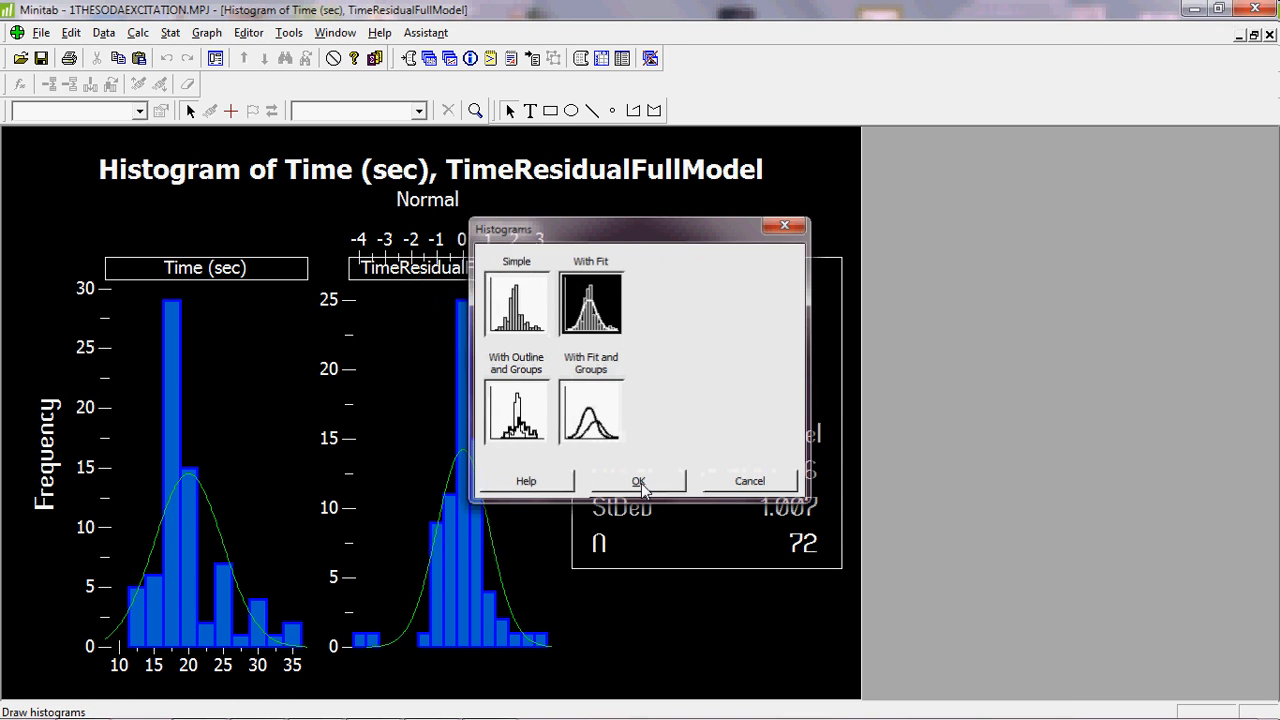
pyautogui.click(638, 480)
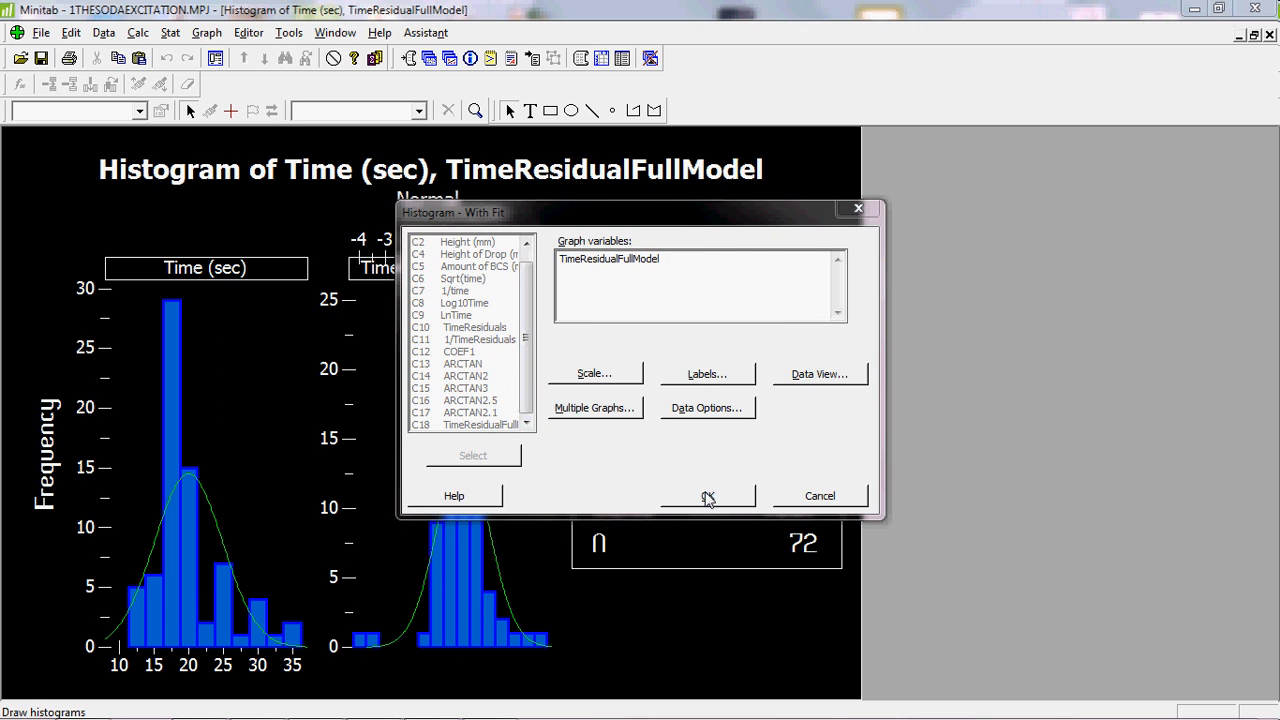
pyautogui.click(708, 496)
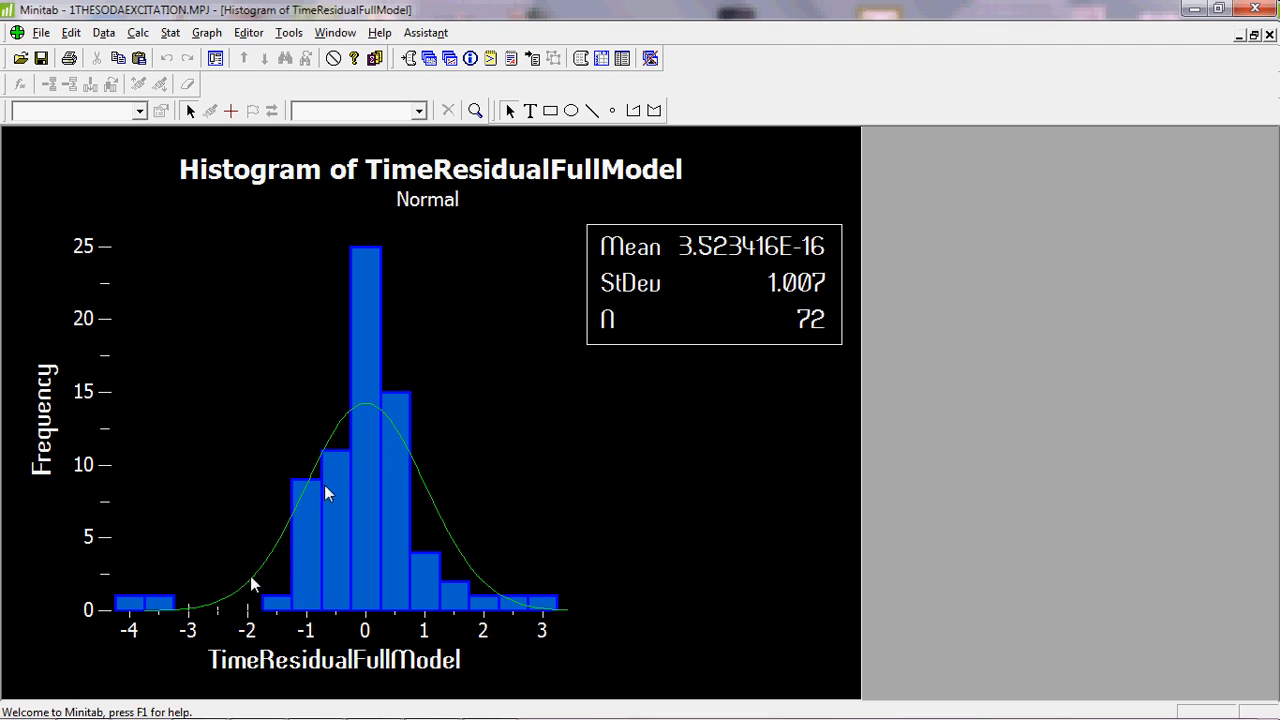
pyautogui.moveTo(444, 500)
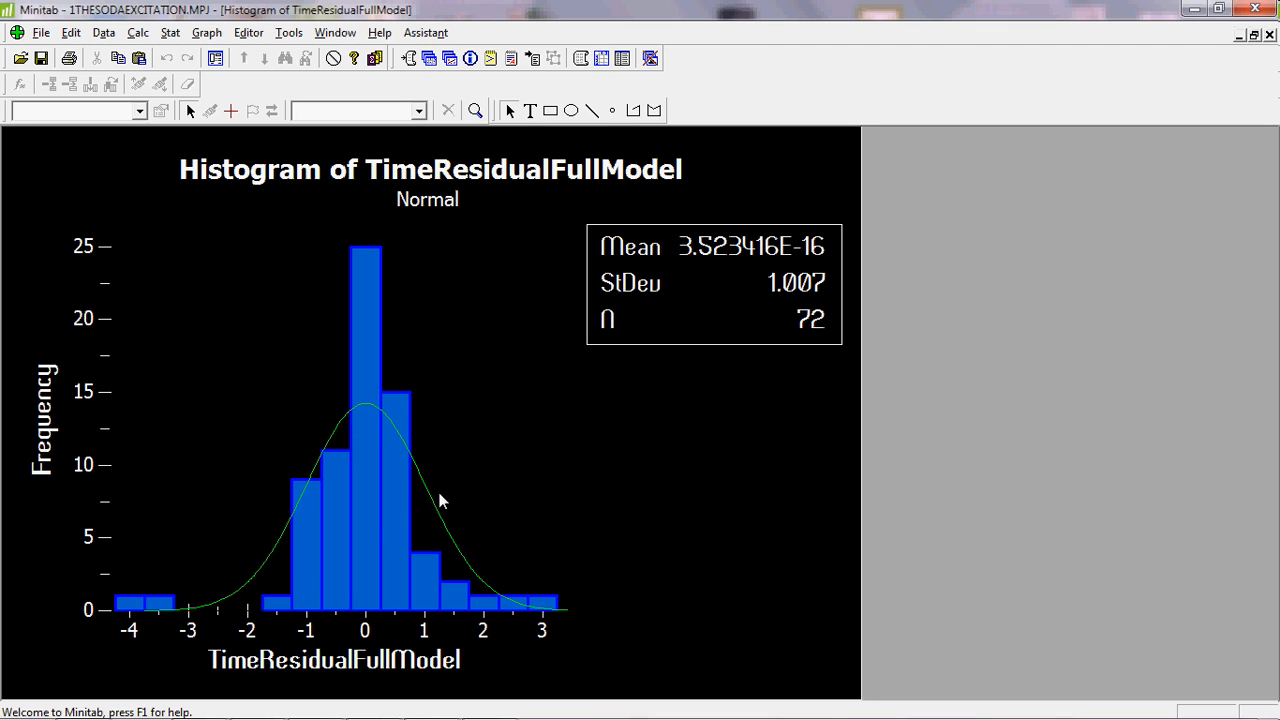
pyautogui.moveTo(564, 616)
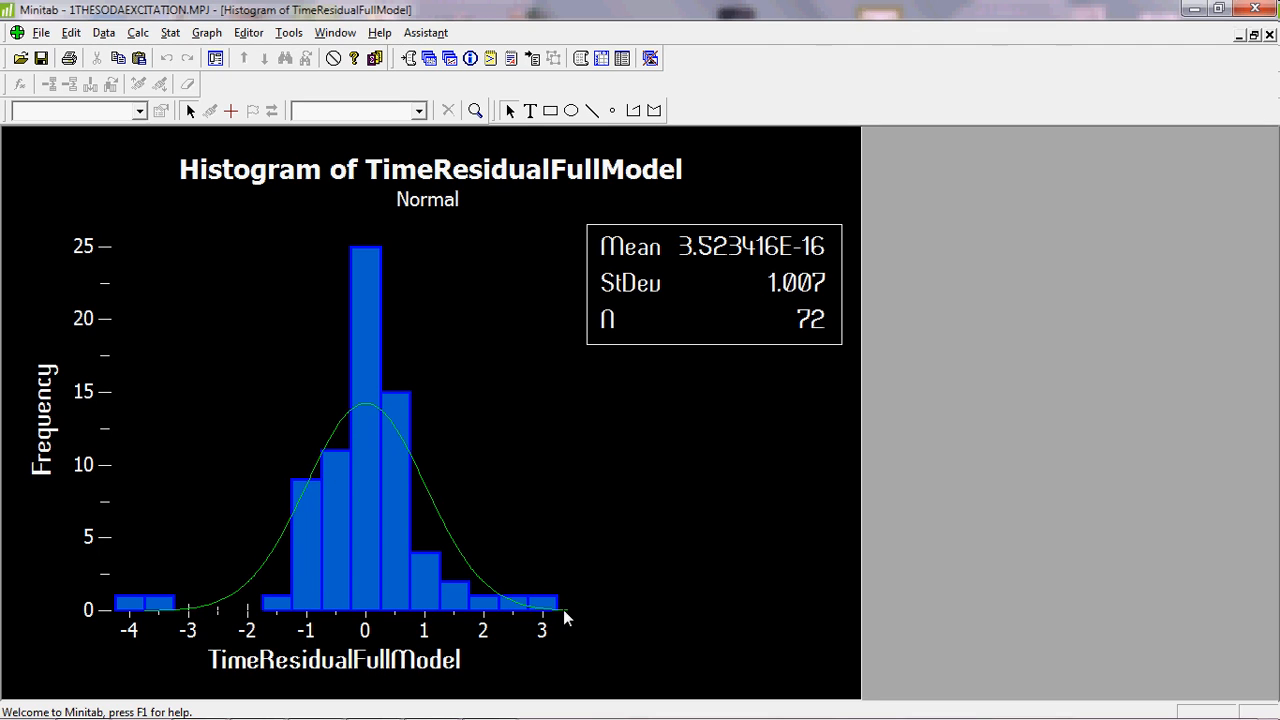
pyautogui.moveTo(120, 600)
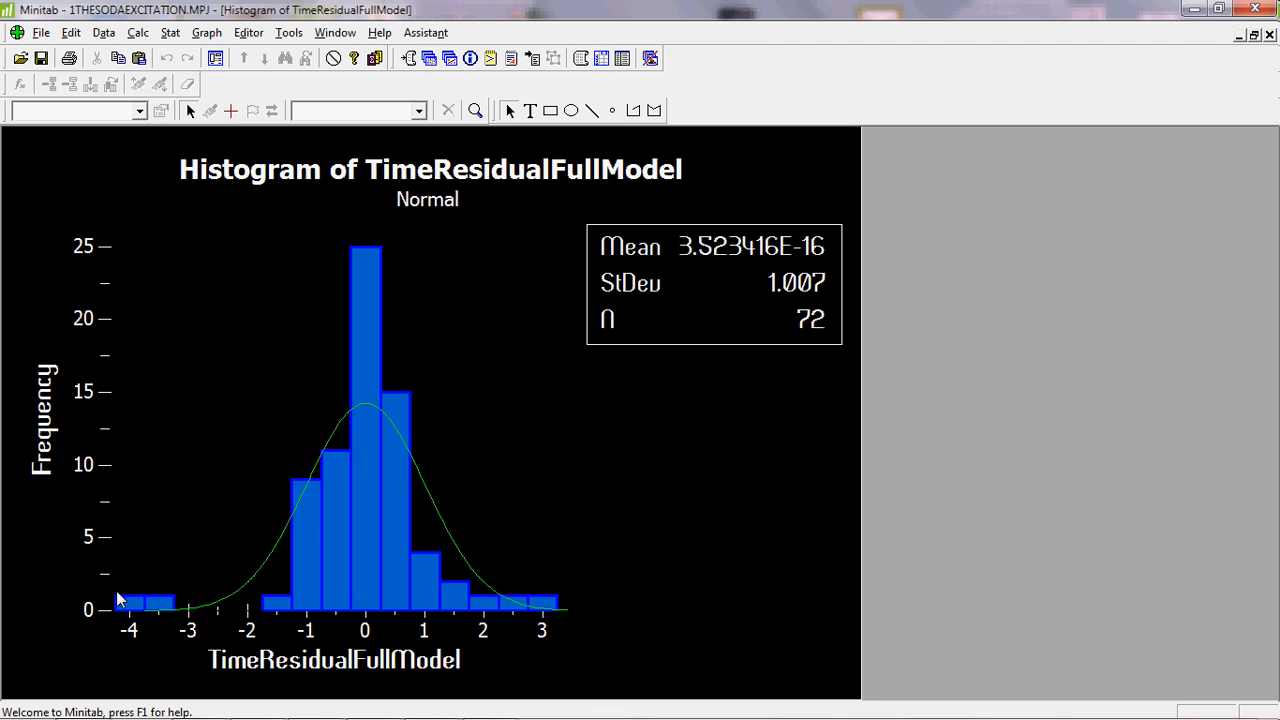
pyautogui.moveTo(140, 604)
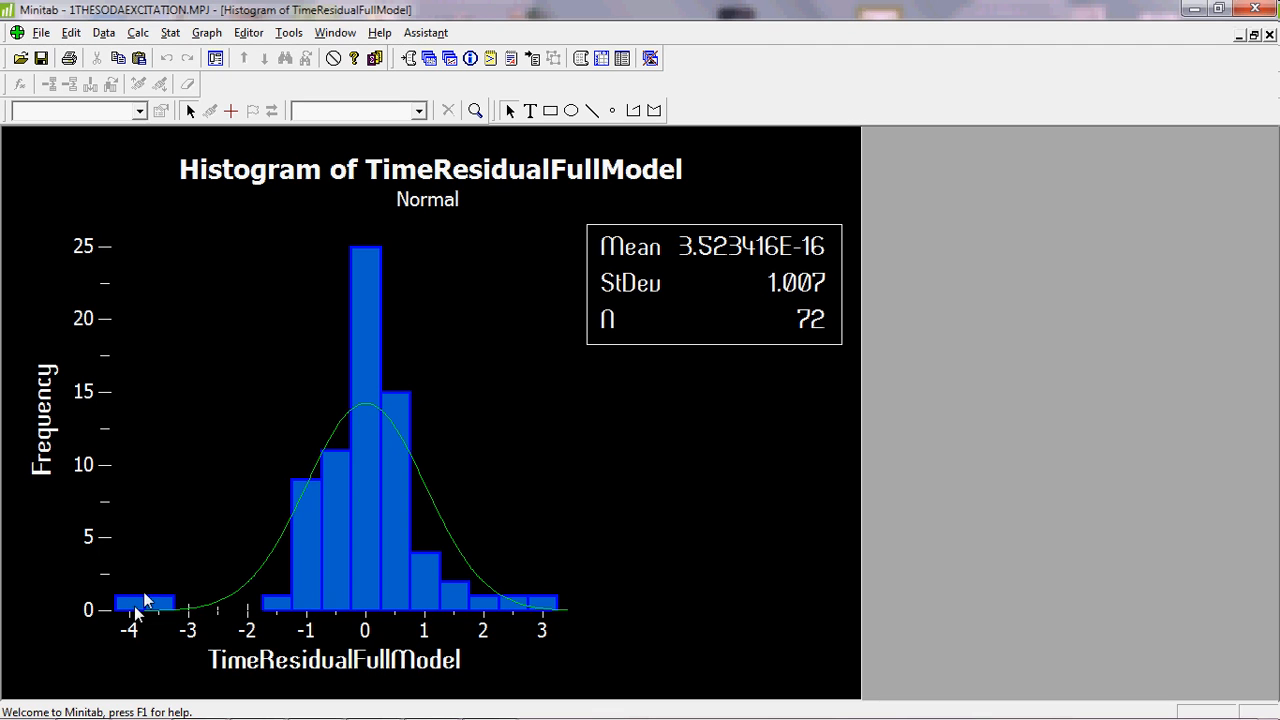
pyautogui.moveTo(384, 604)
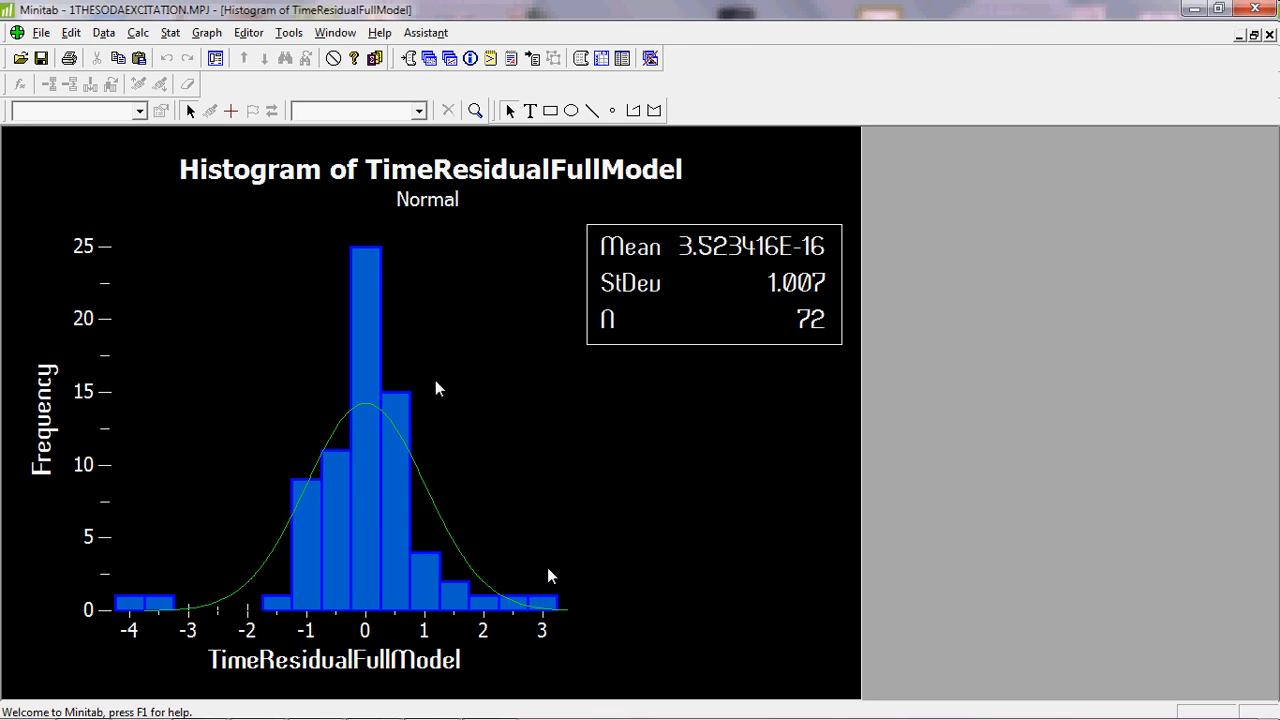
pyautogui.moveTo(344, 414)
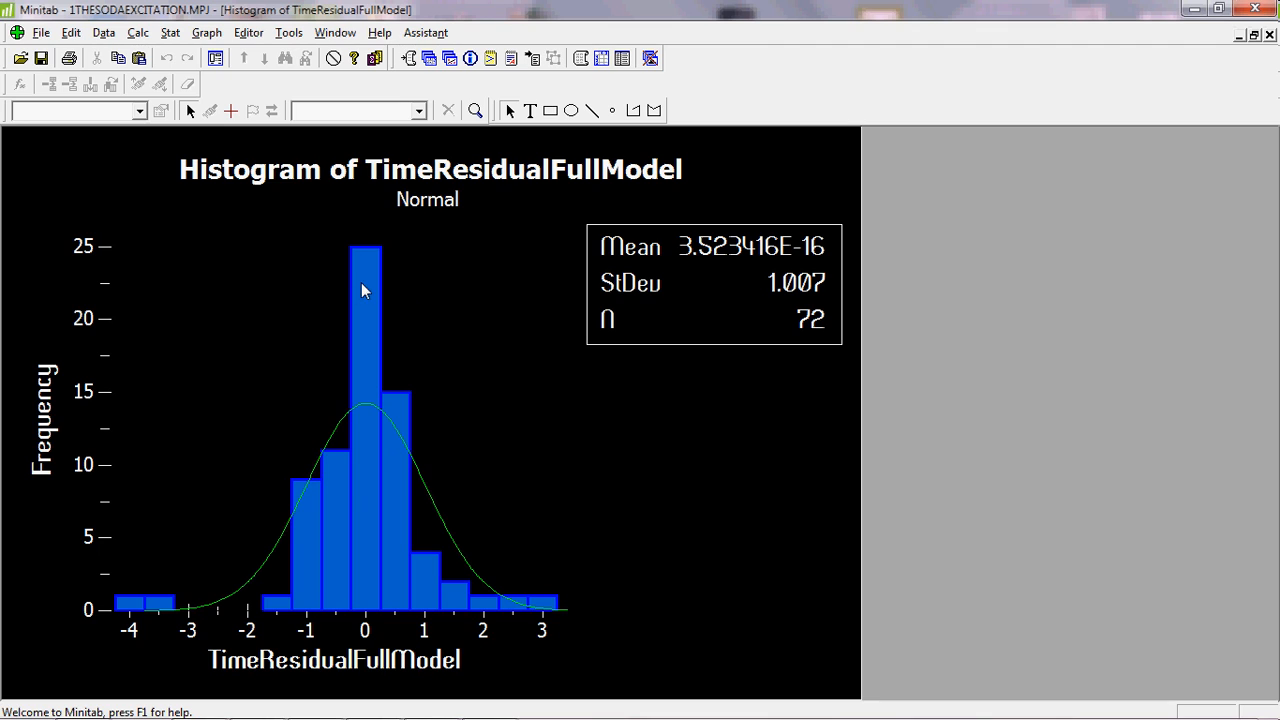
pyautogui.moveTo(336, 464)
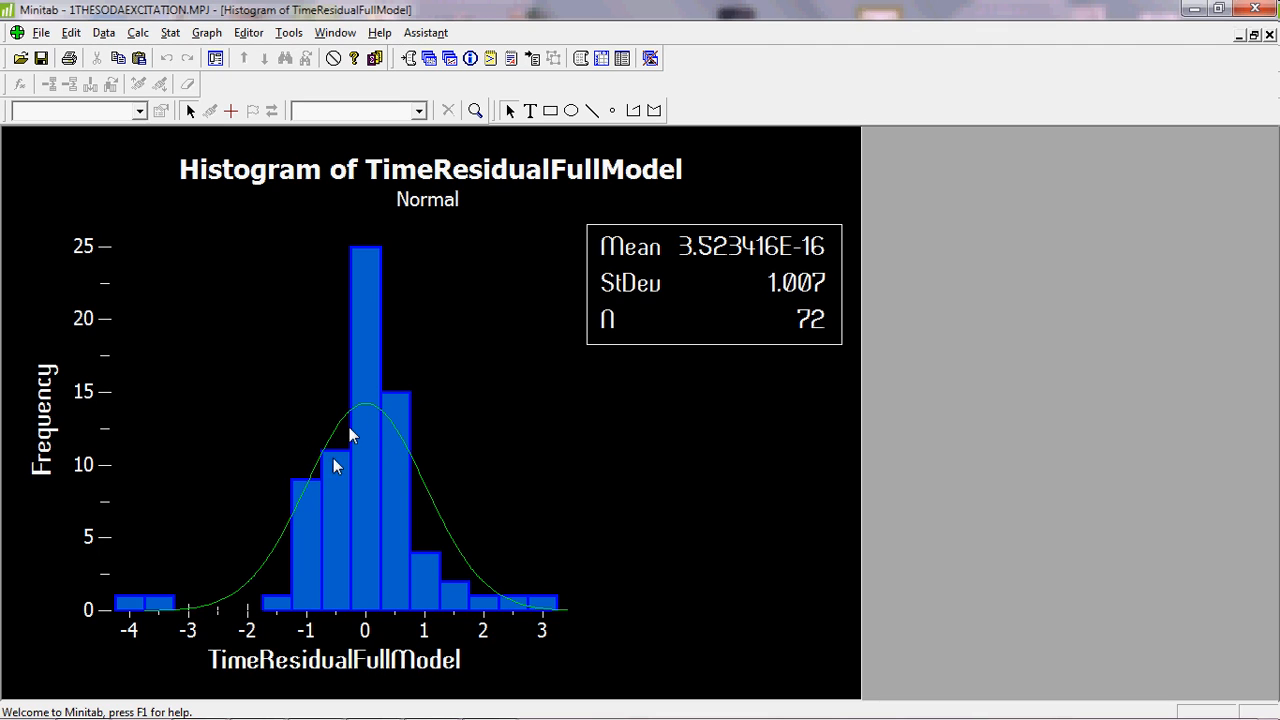
pyautogui.moveTo(452, 512)
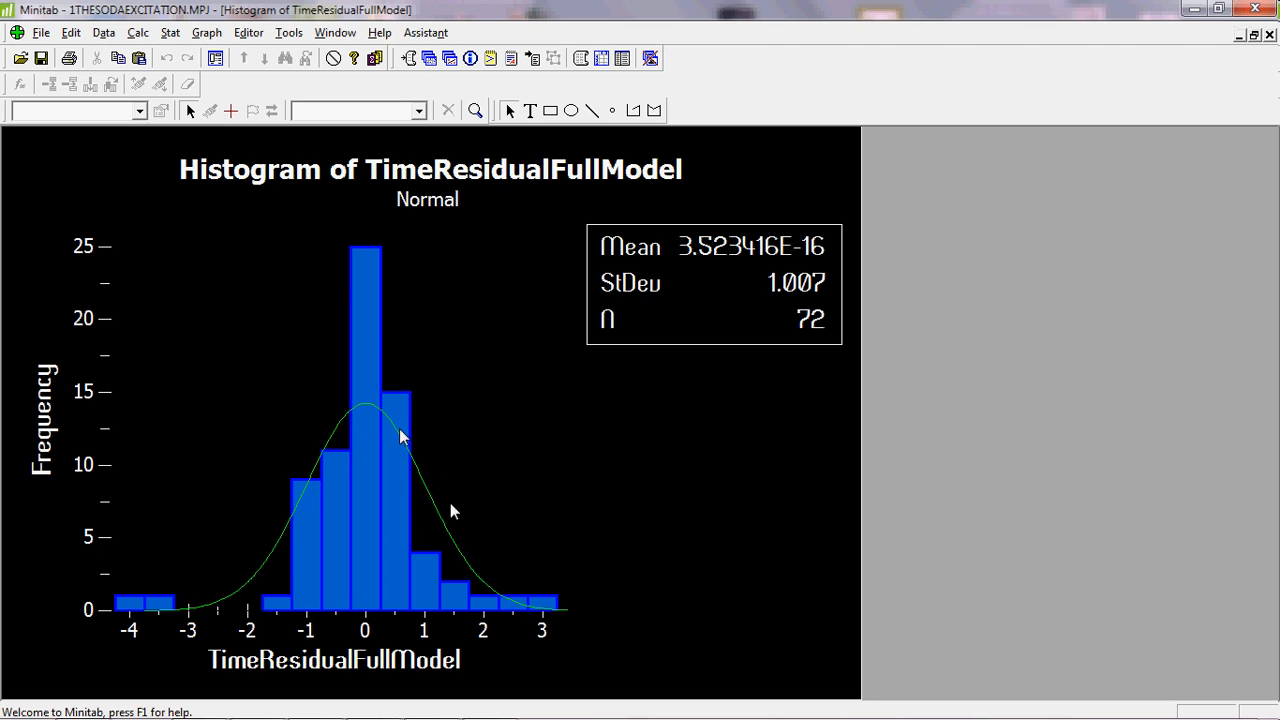
pyautogui.moveTo(520, 600)
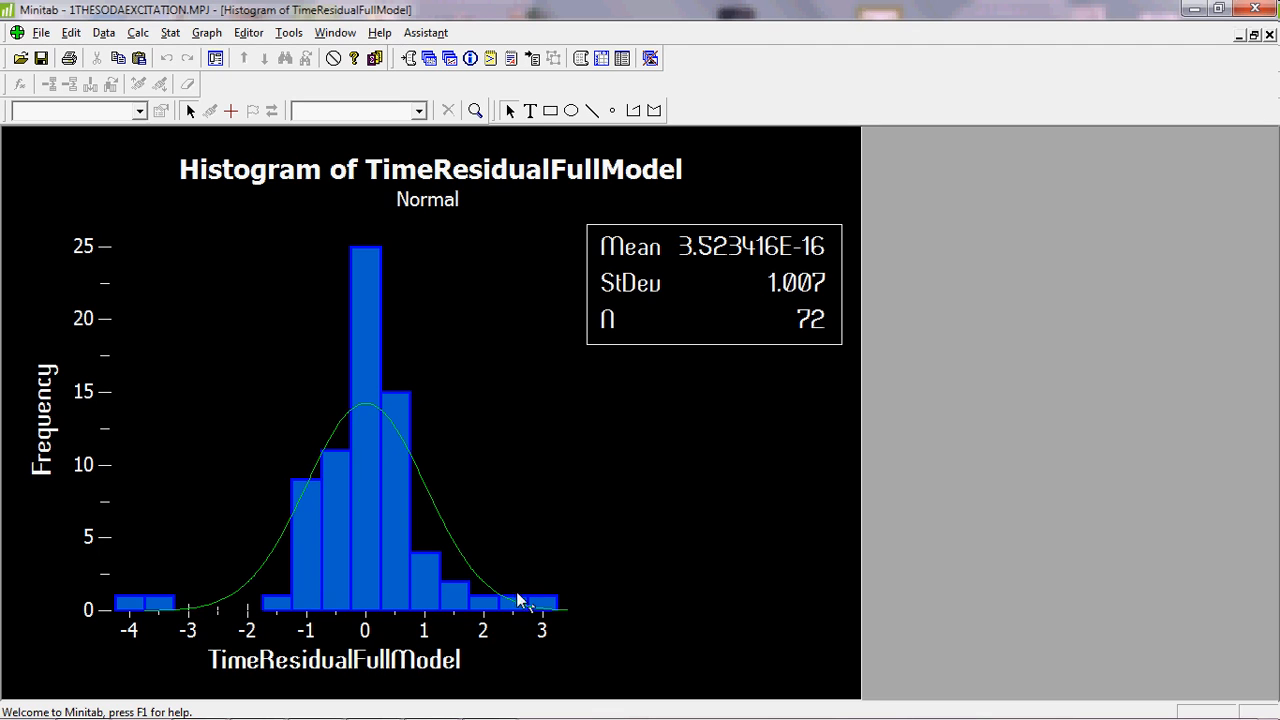
pyautogui.moveTo(418, 528)
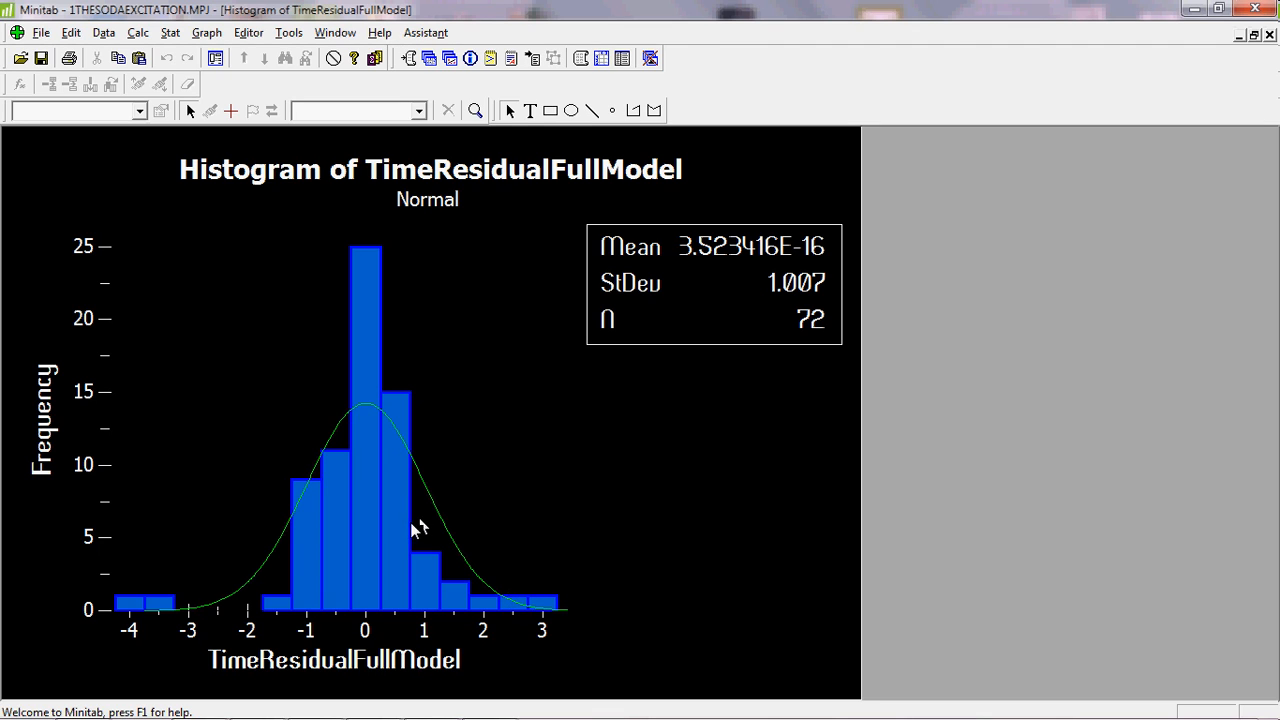
pyautogui.moveTo(408, 540)
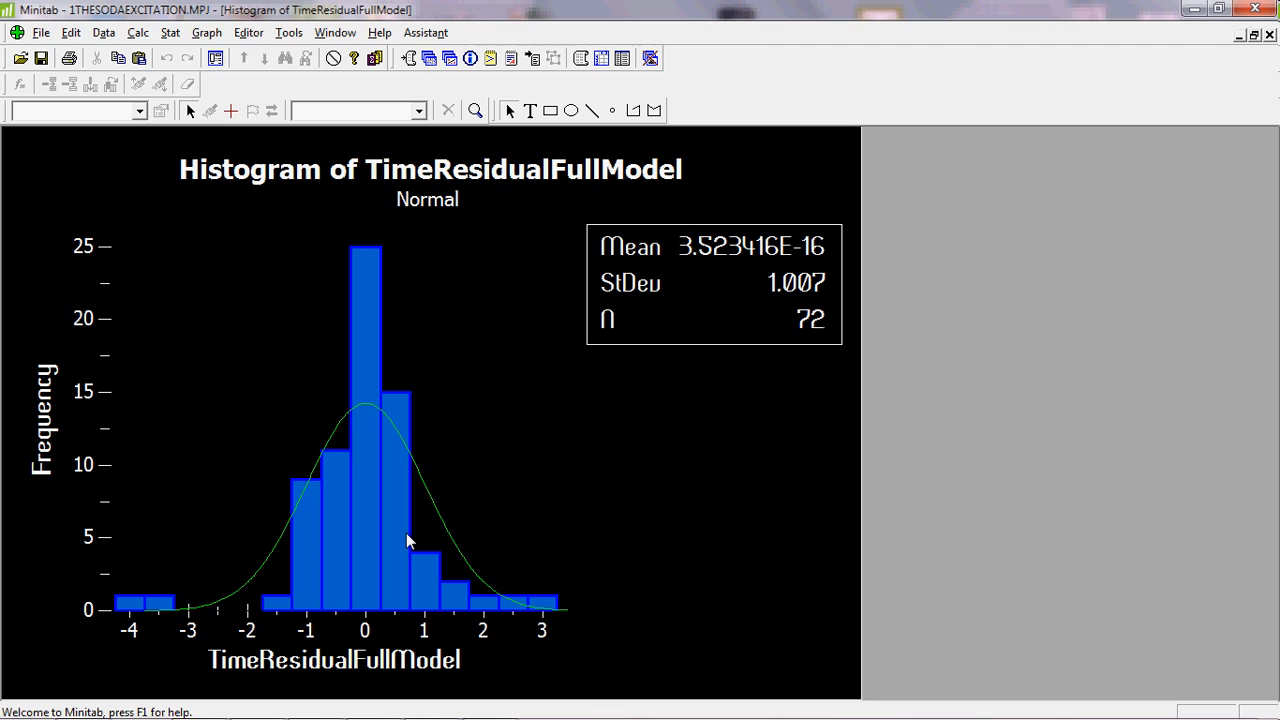
pyautogui.moveTo(340, 552)
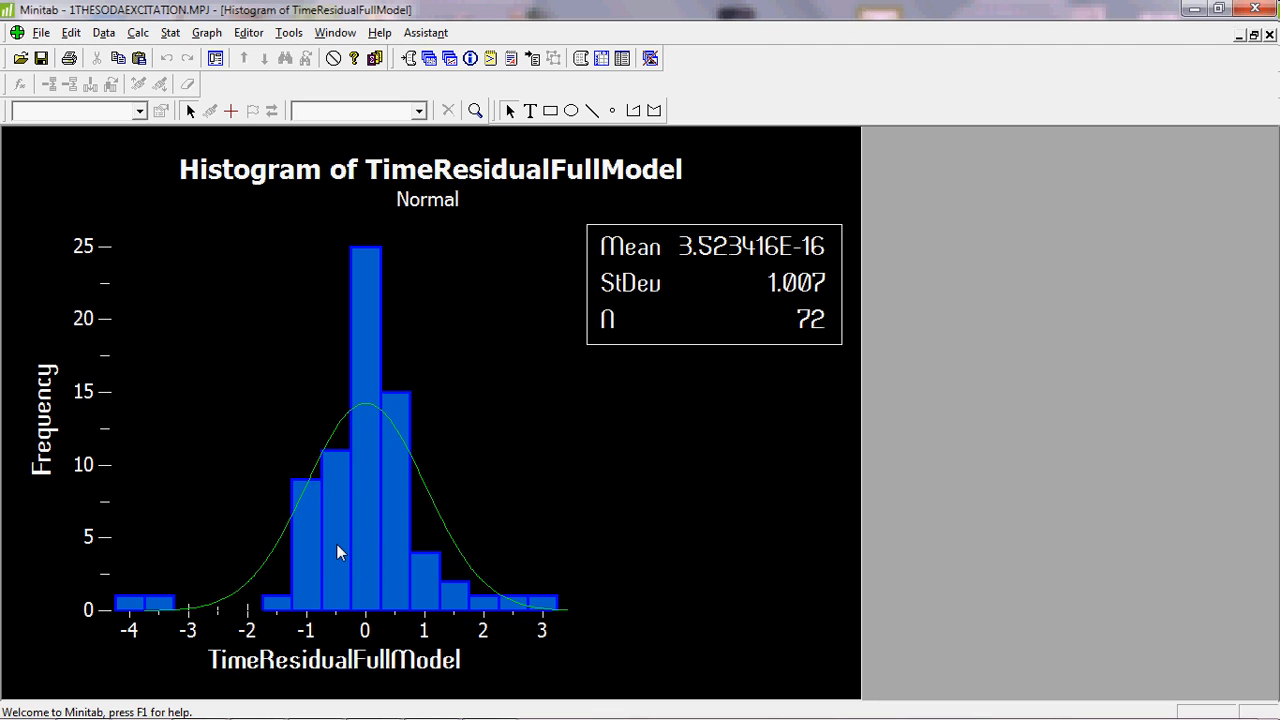
pyautogui.moveTo(382, 328)
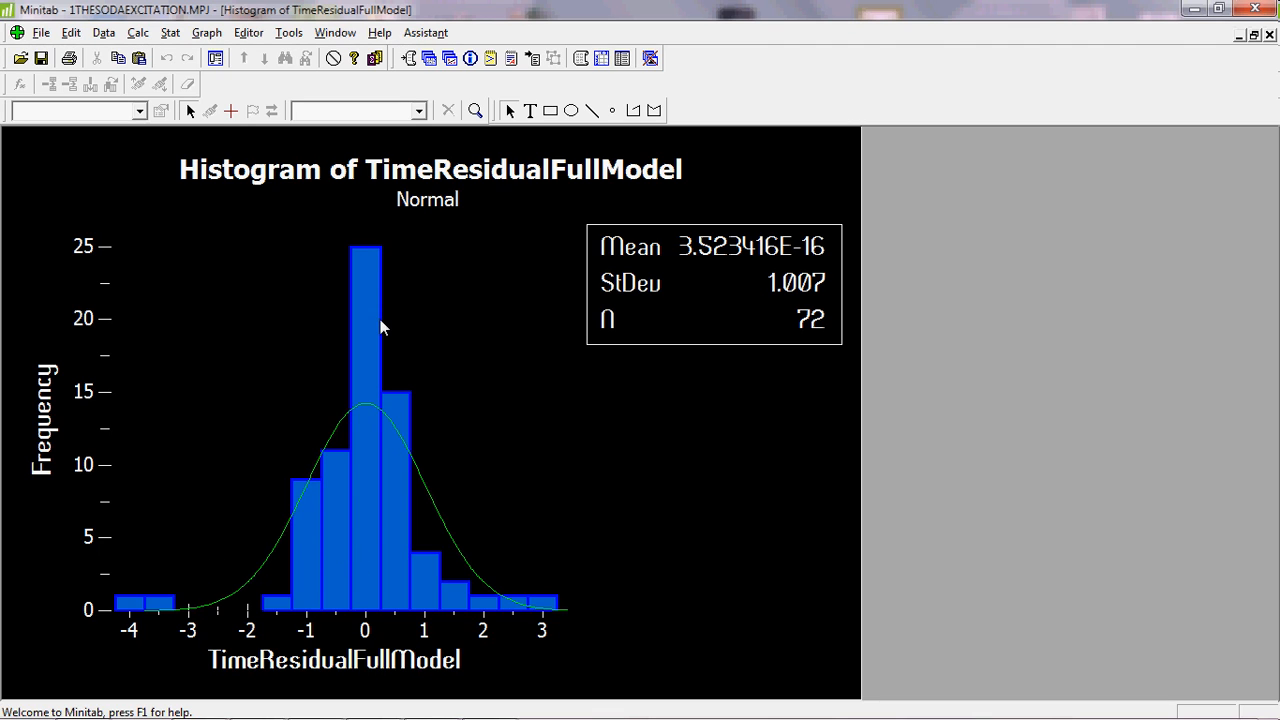
pyautogui.moveTo(398, 600)
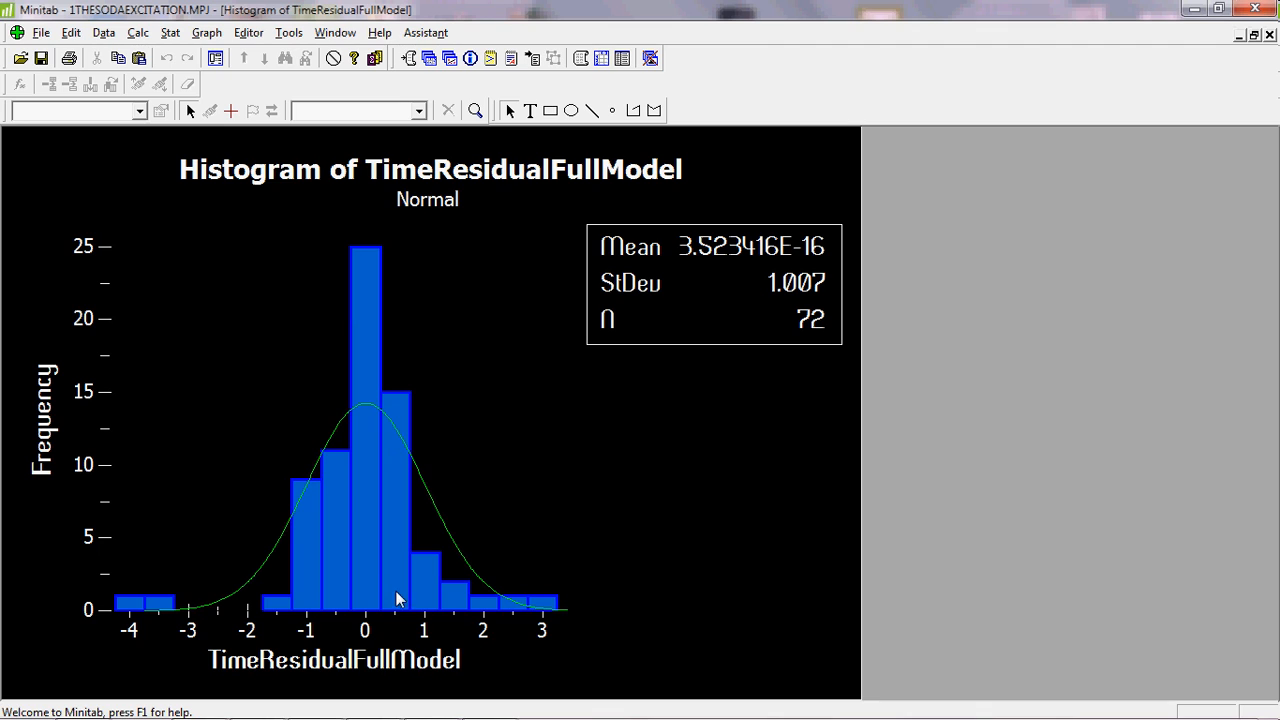
pyautogui.moveTo(380, 298)
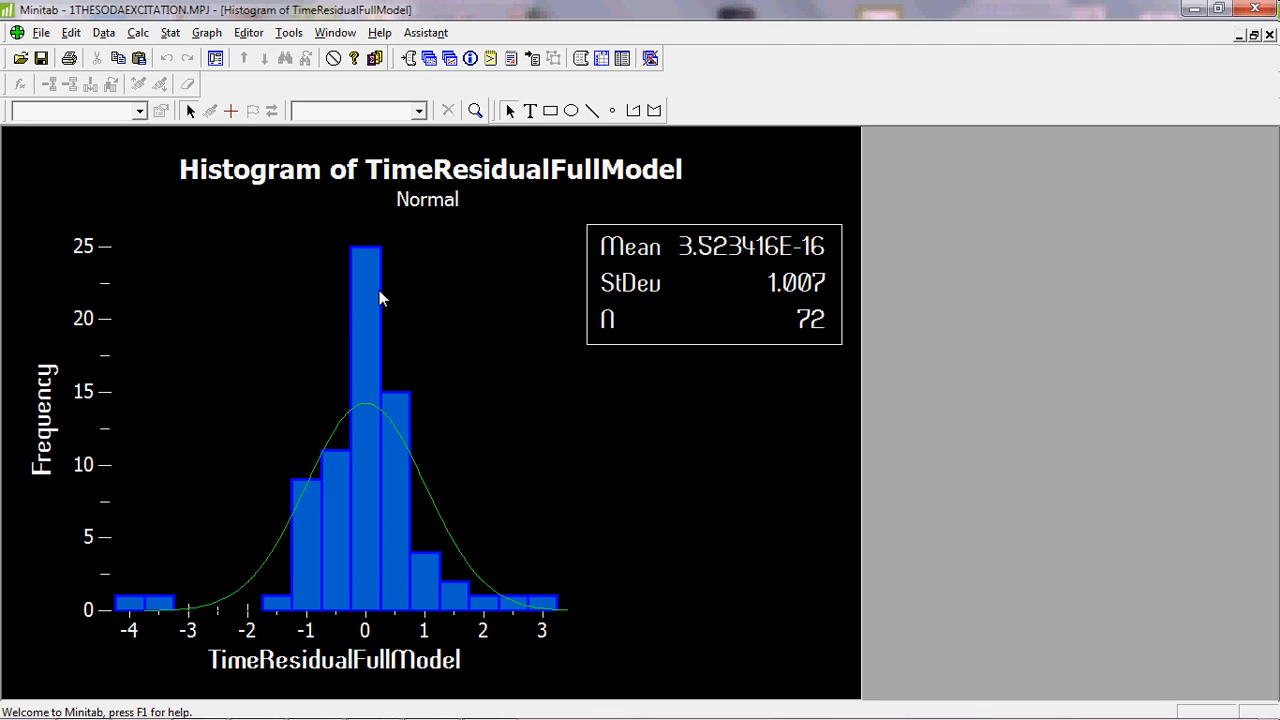
pyautogui.moveTo(304, 460)
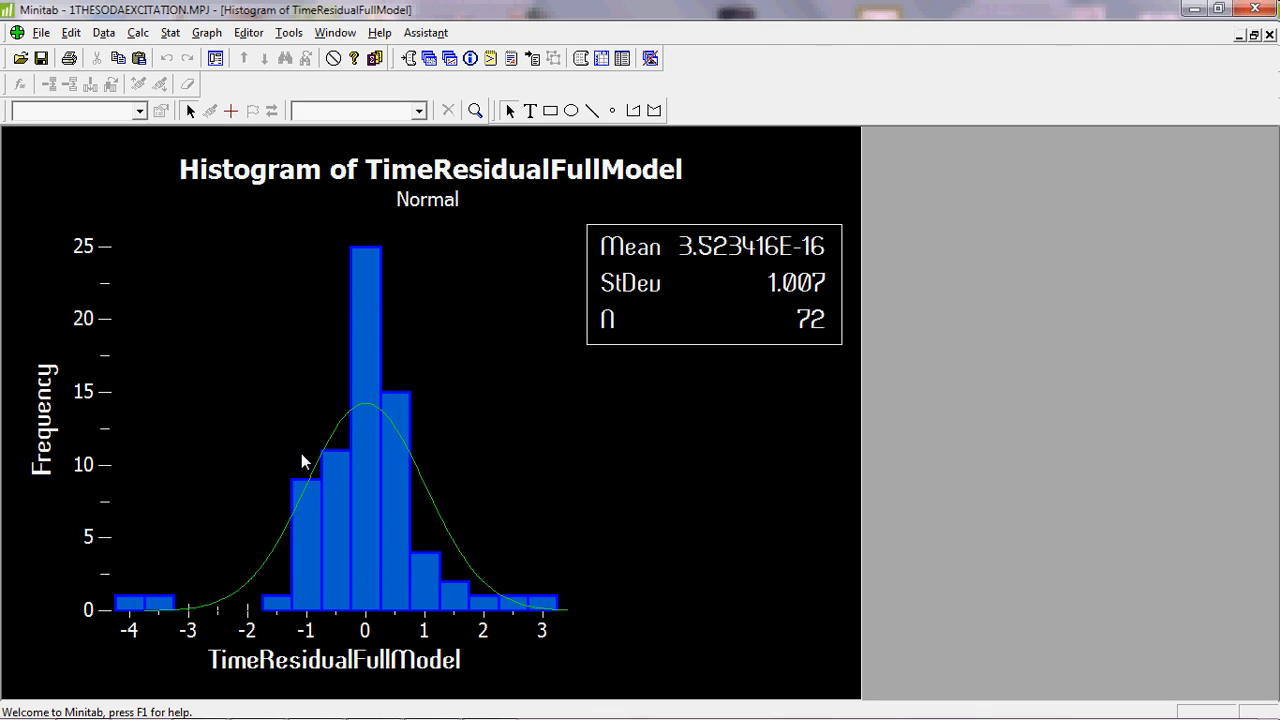
# Step: Create a second fitted histogram for Time (sec)
pyautogui.click(206, 32)
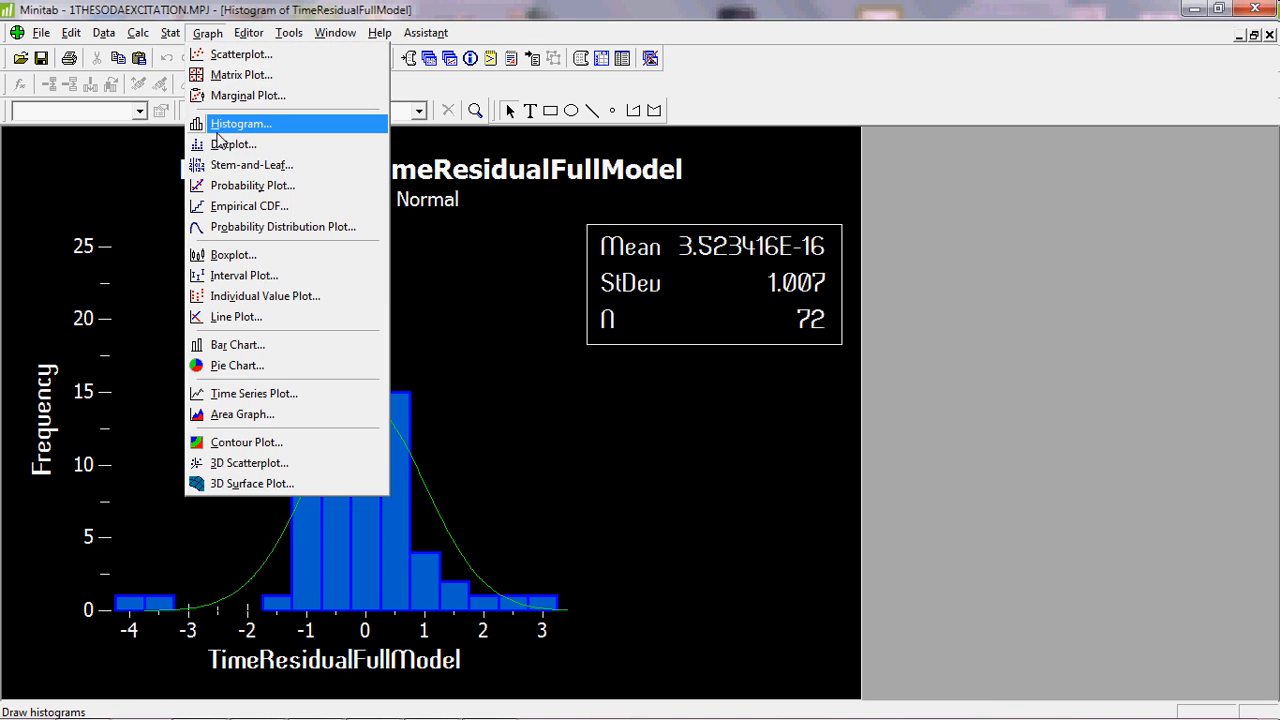
pyautogui.click(240, 124)
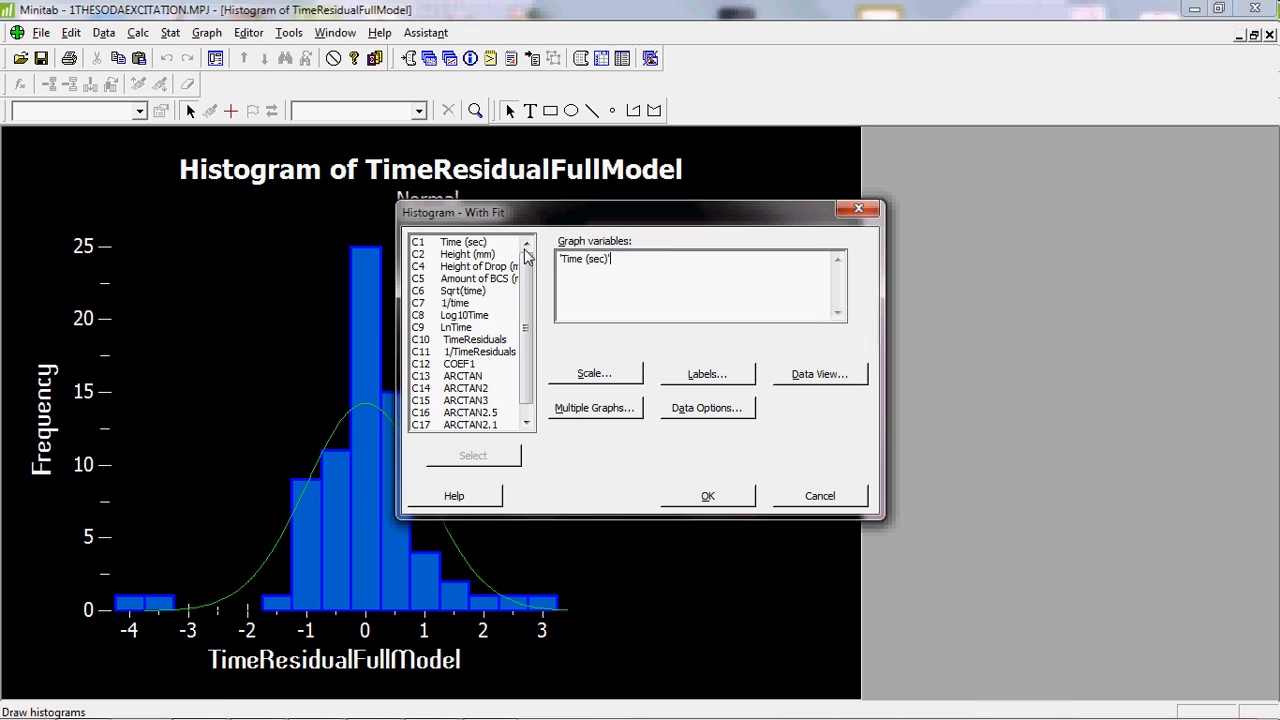
pyautogui.click(708, 496)
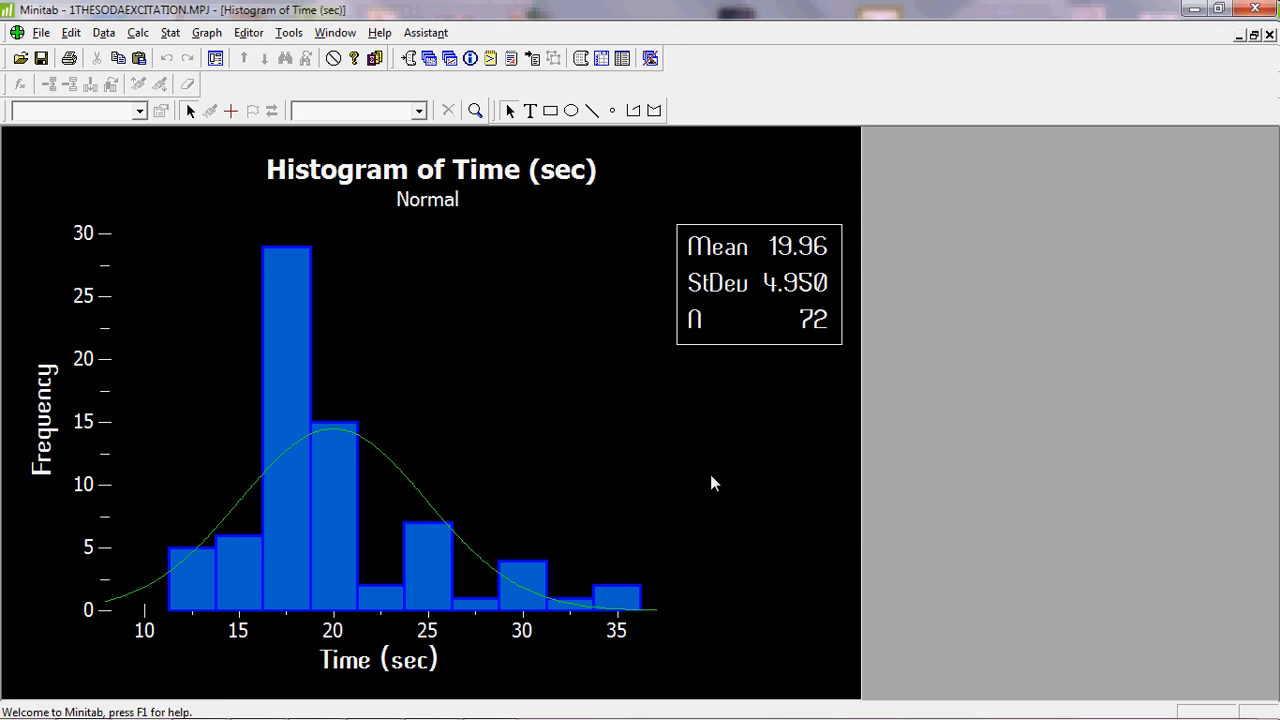
pyautogui.moveTo(432, 524)
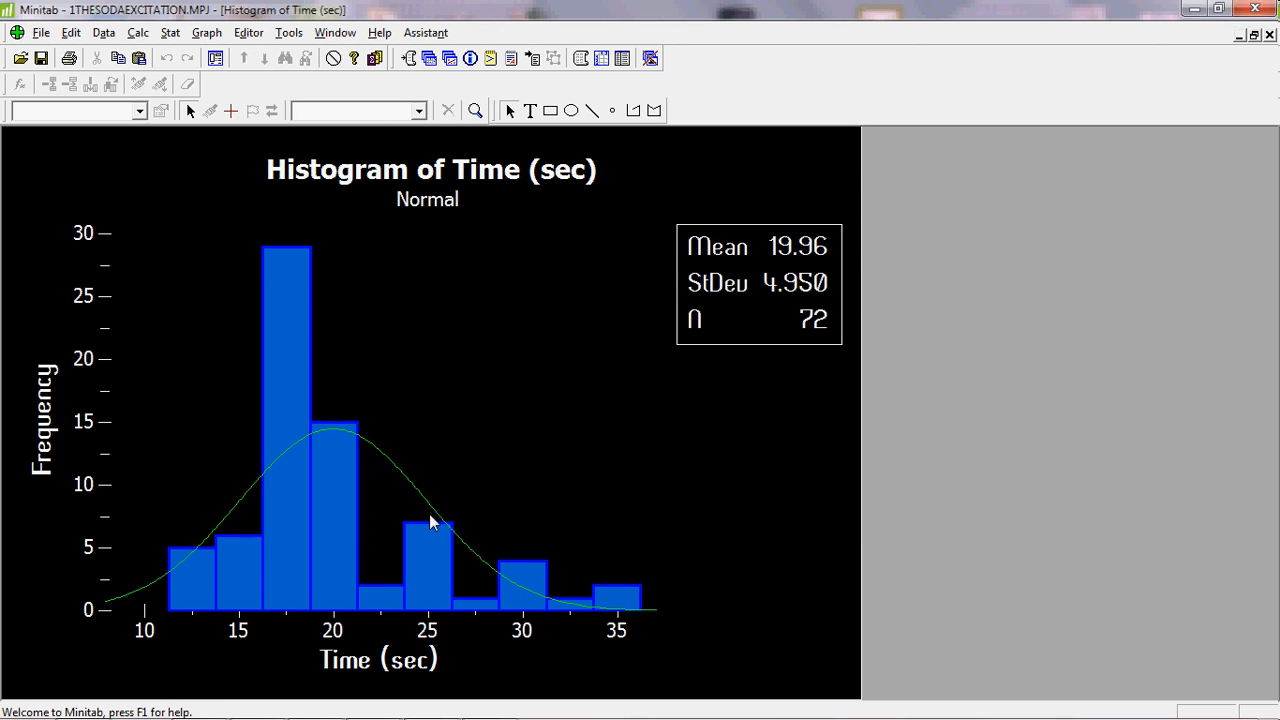
pyautogui.moveTo(648, 610)
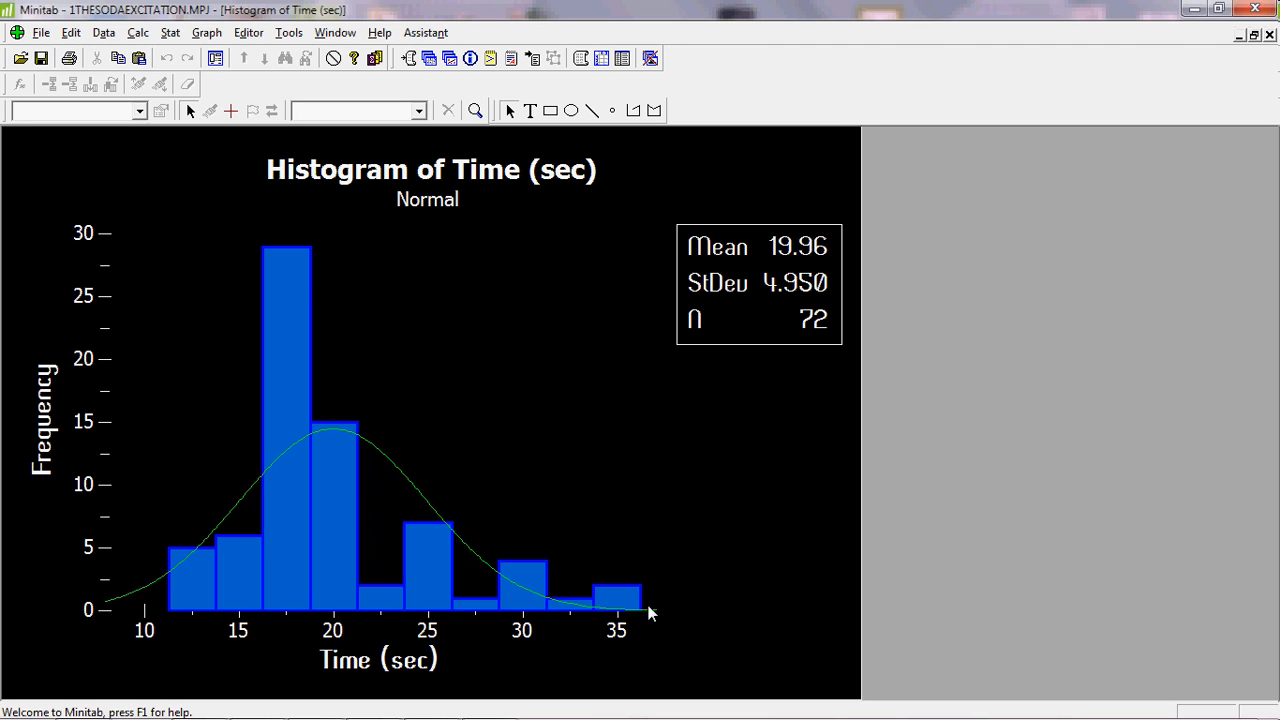
pyautogui.moveTo(672, 618)
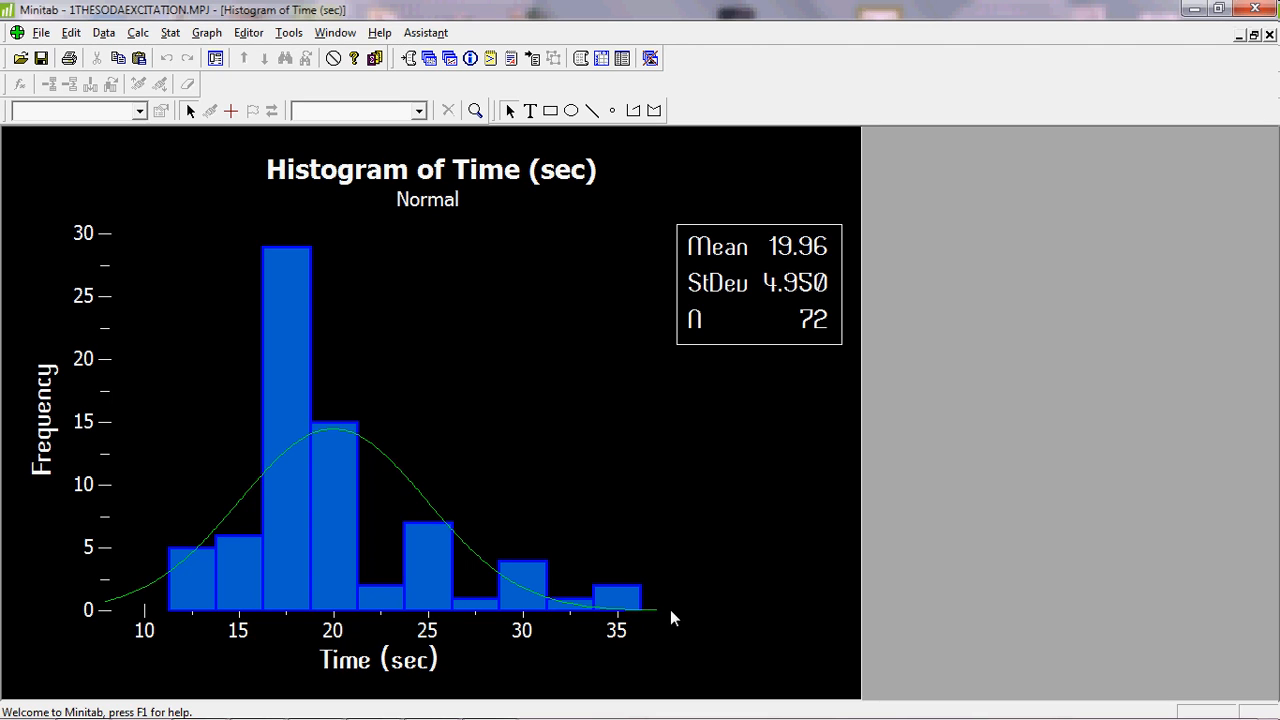
pyautogui.moveTo(308, 248)
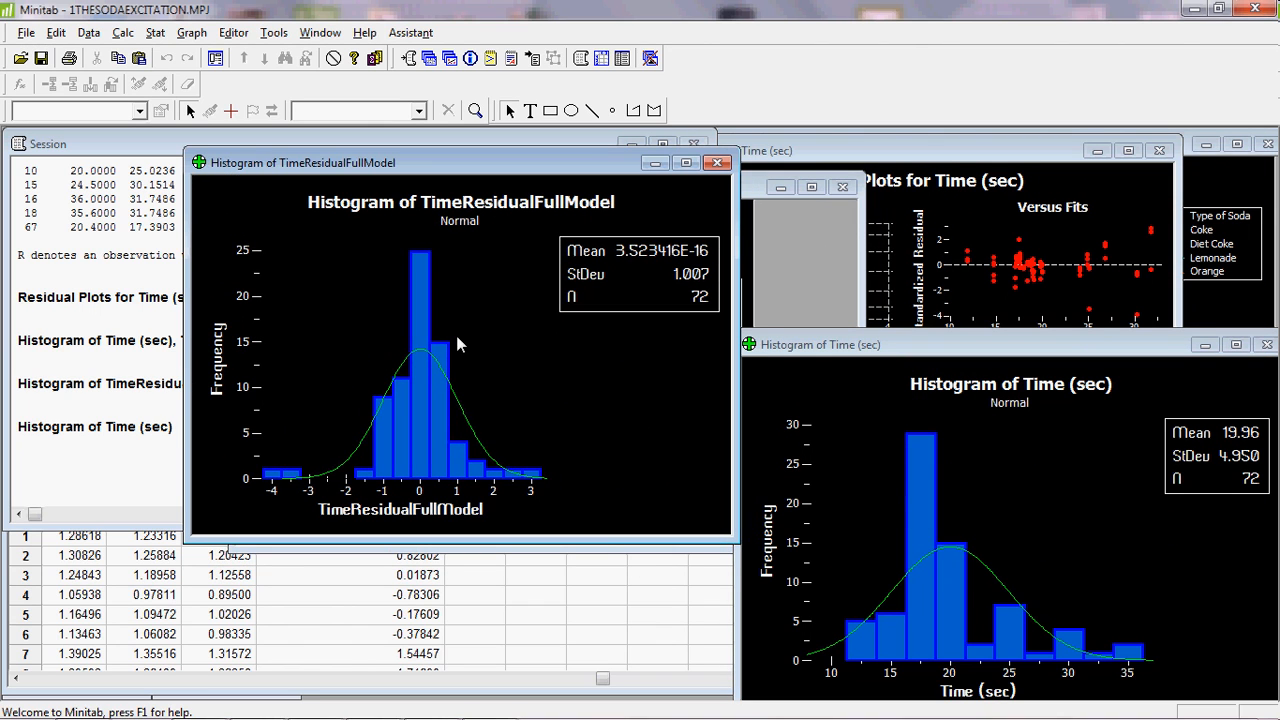
pyautogui.moveTo(570, 370)
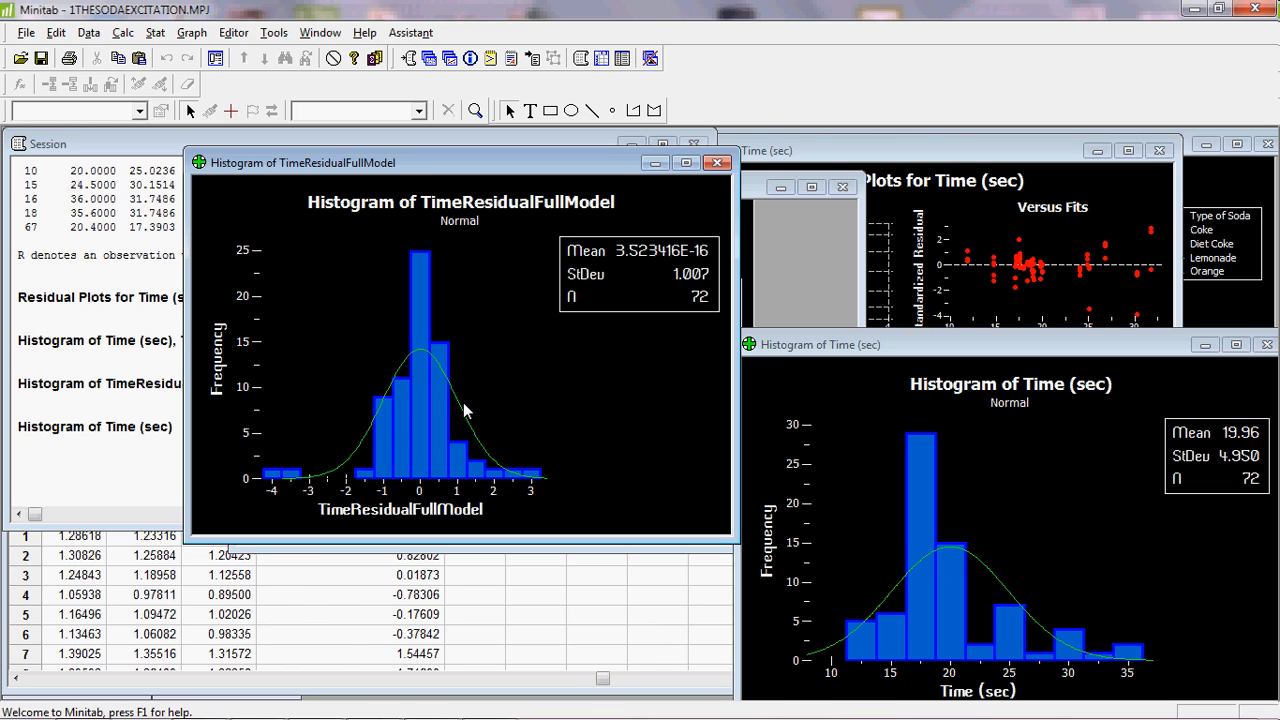
pyautogui.moveTo(480, 150)
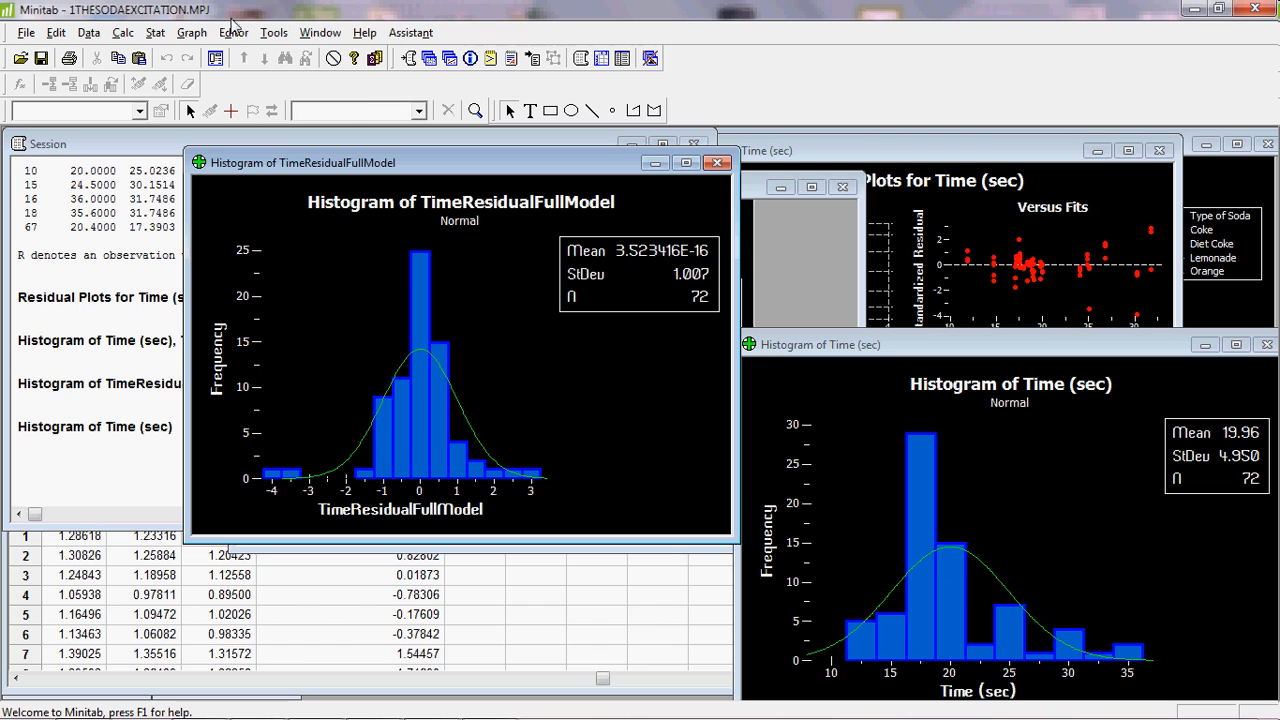
# Step: Run Display Descriptive Statistics for TimeResidualFullModel and Time (sec) with skewness and kurtosis included
pyautogui.click(156, 32)
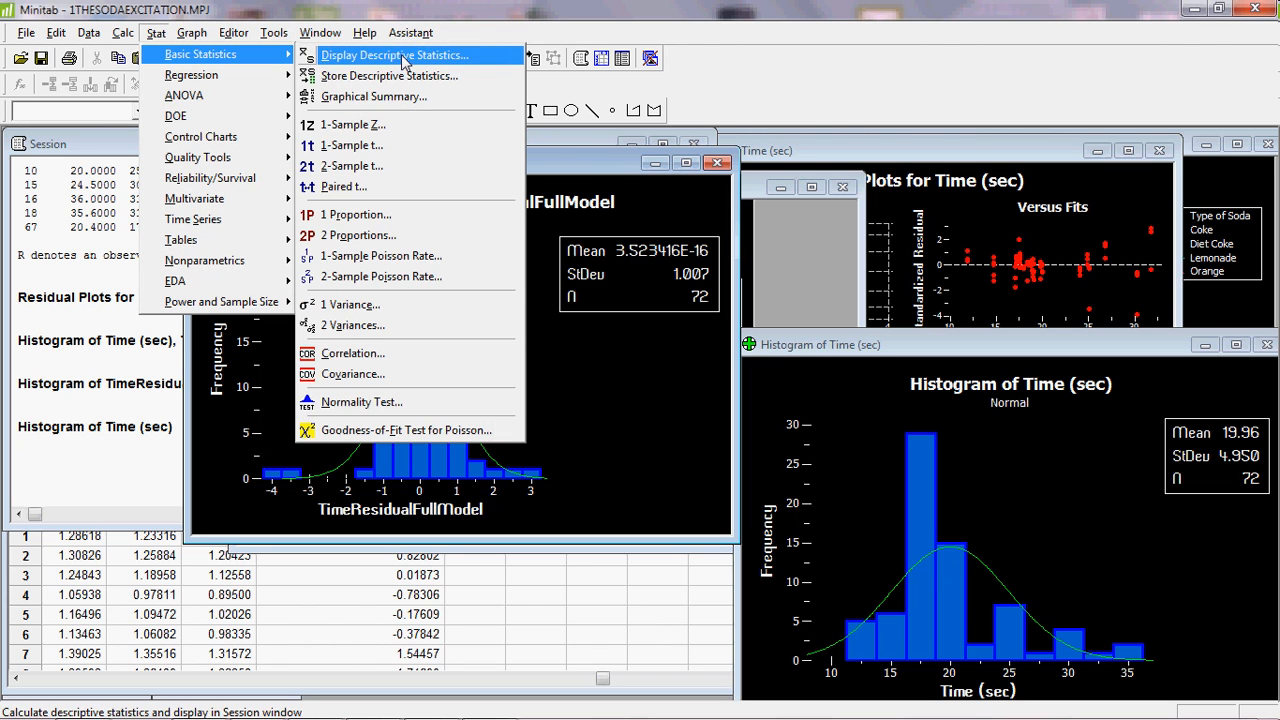
pyautogui.click(392, 56)
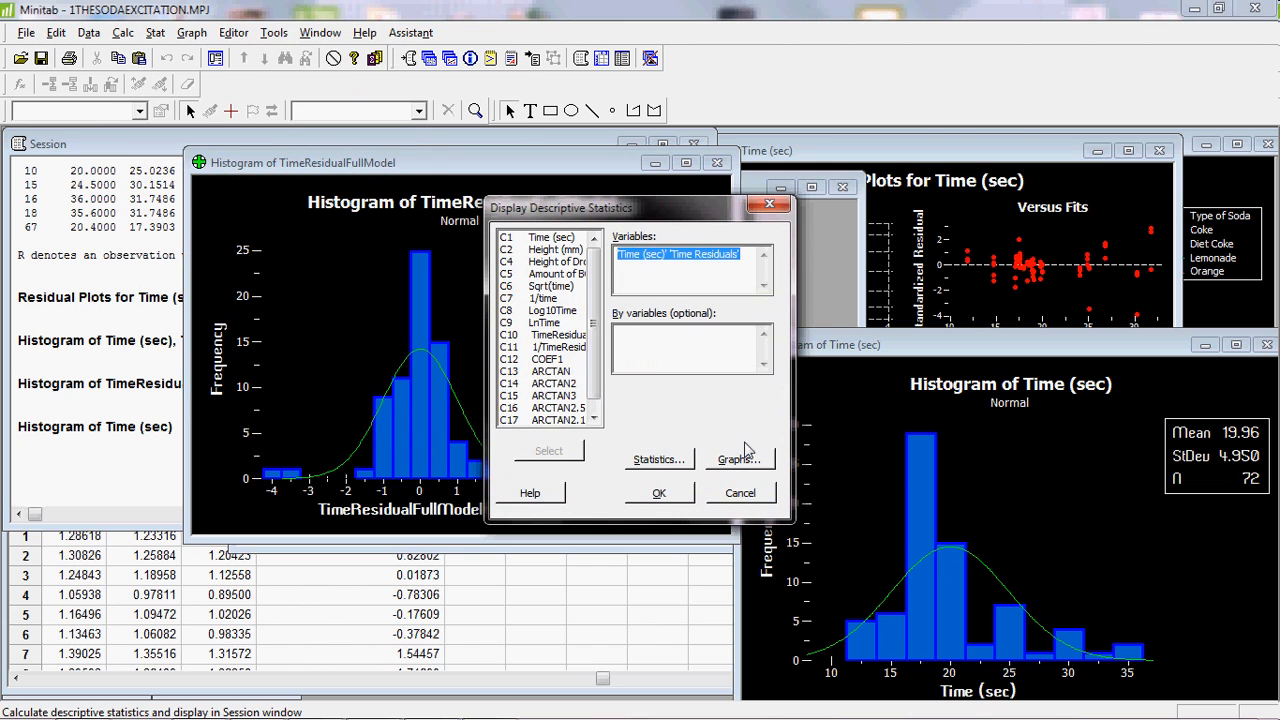
pyautogui.moveTo(664, 468)
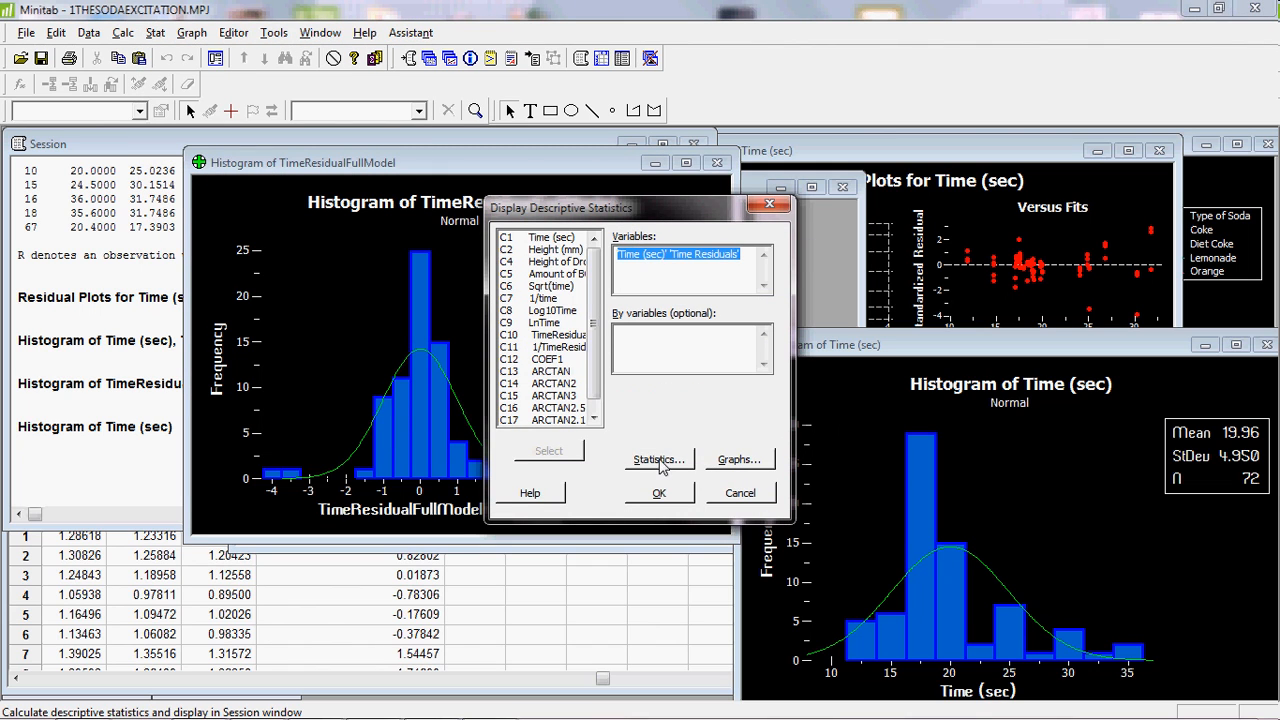
pyautogui.moveTo(744, 238)
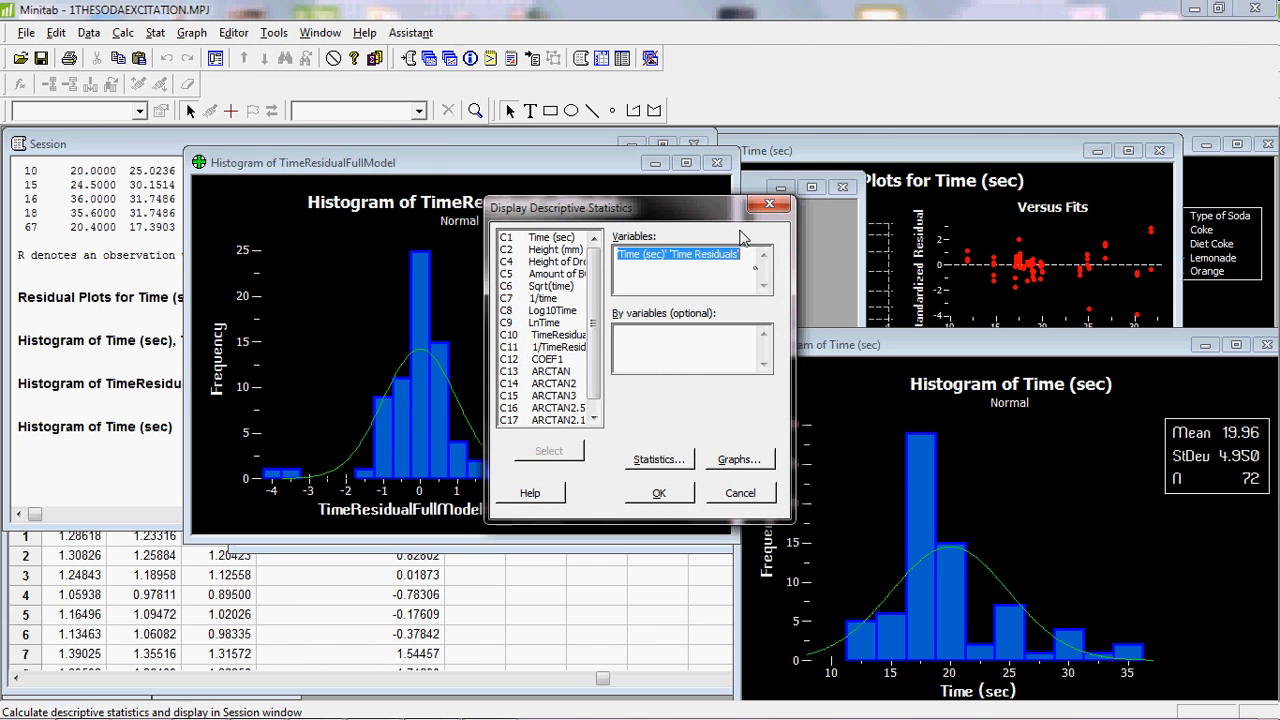
pyautogui.scroll(-3)
pyautogui.write("TimeResidualFullModel 'Time (sec)")
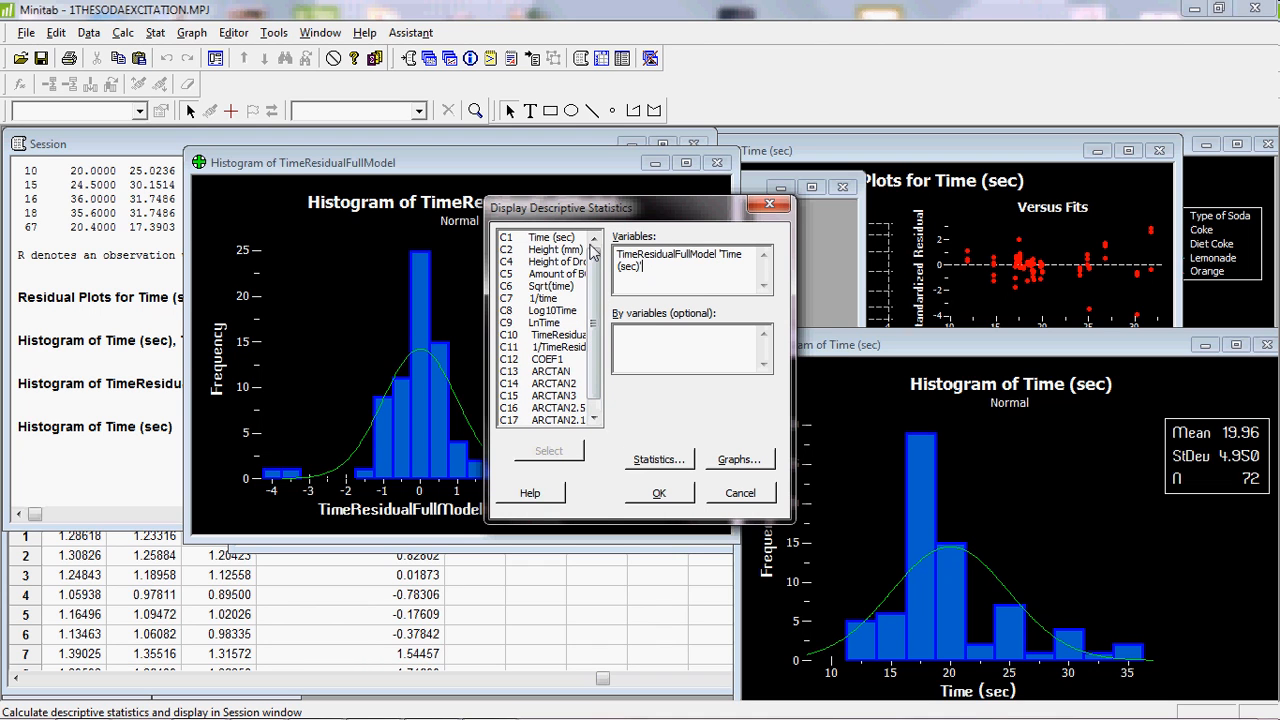
pyautogui.click(658, 458)
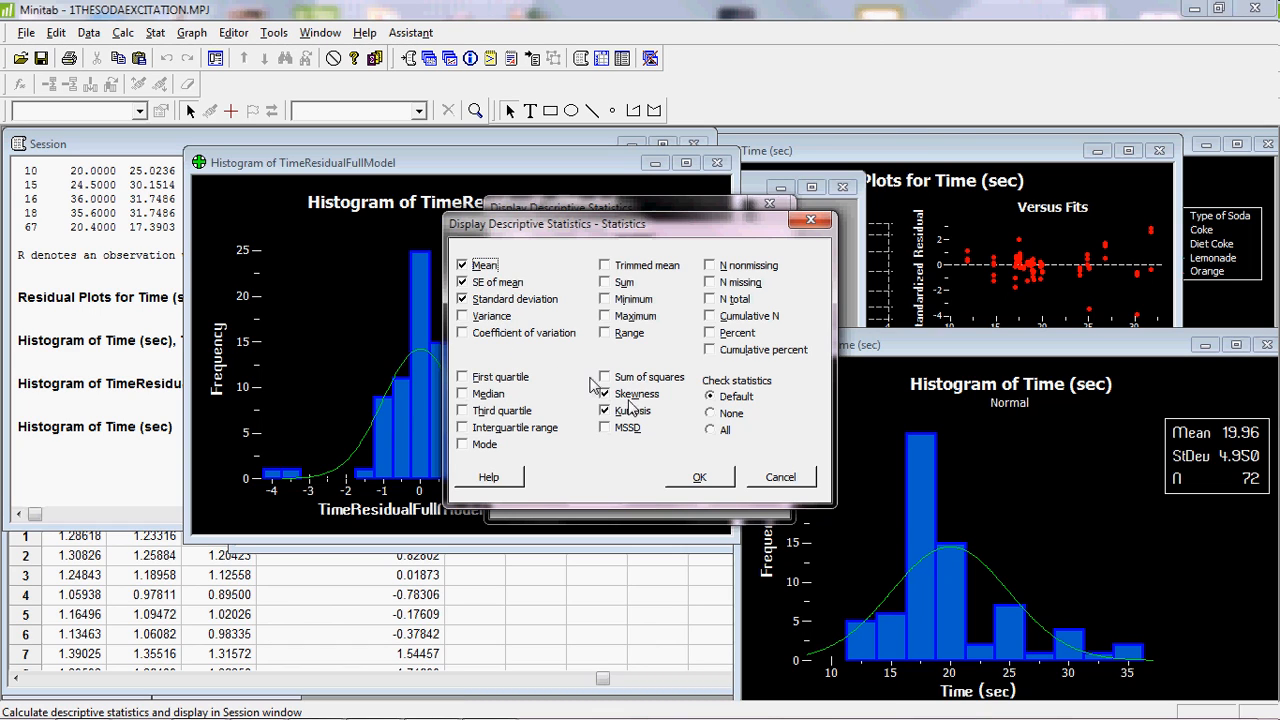
pyautogui.click(604, 412)
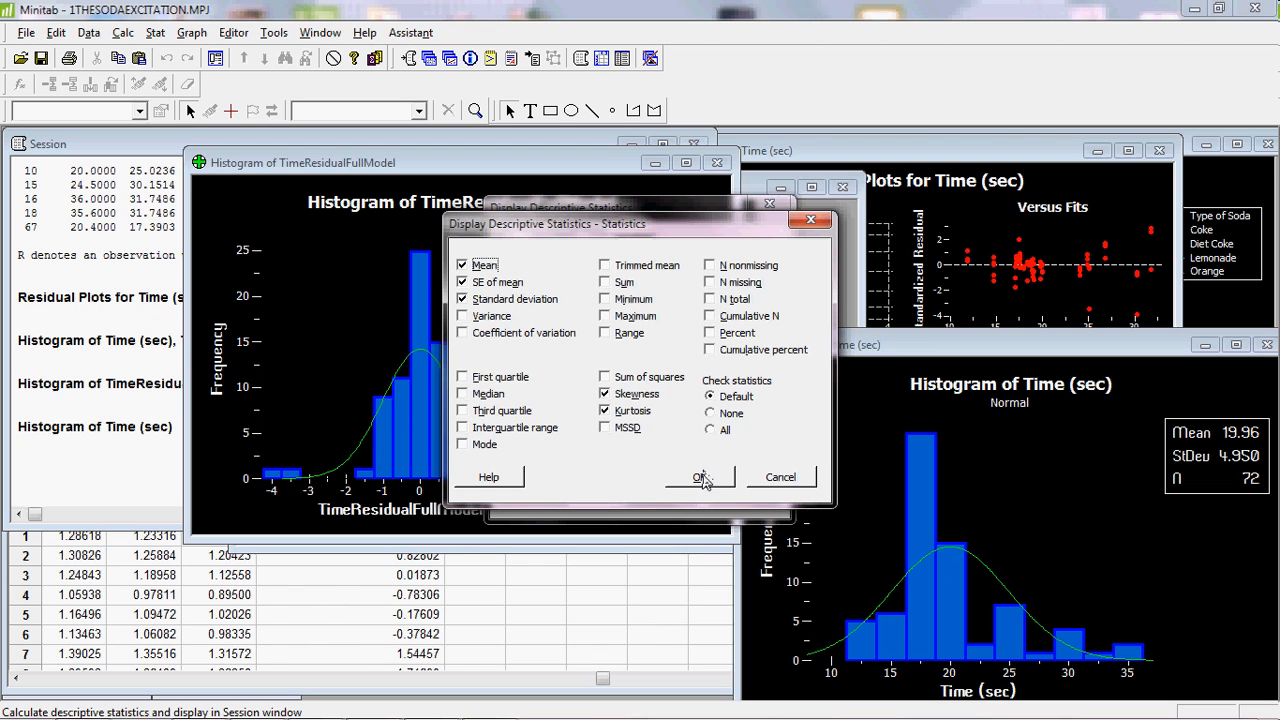
pyautogui.click(700, 476)
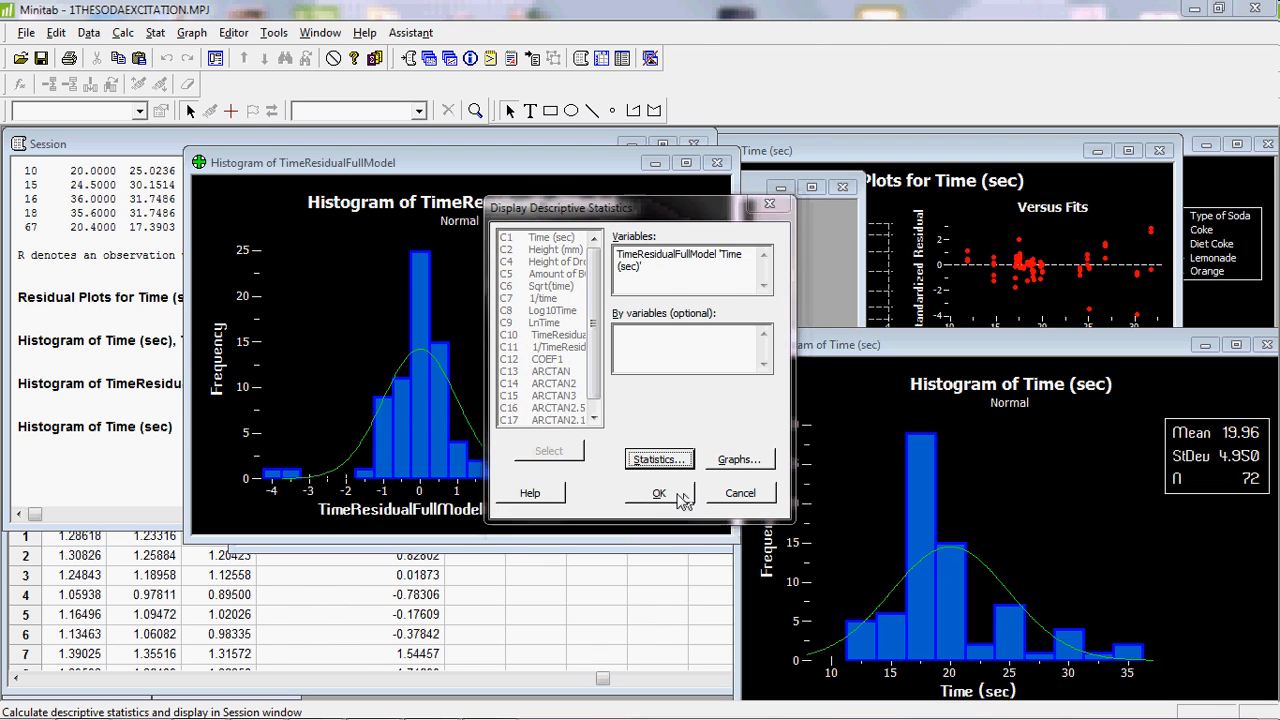
pyautogui.click(660, 492)
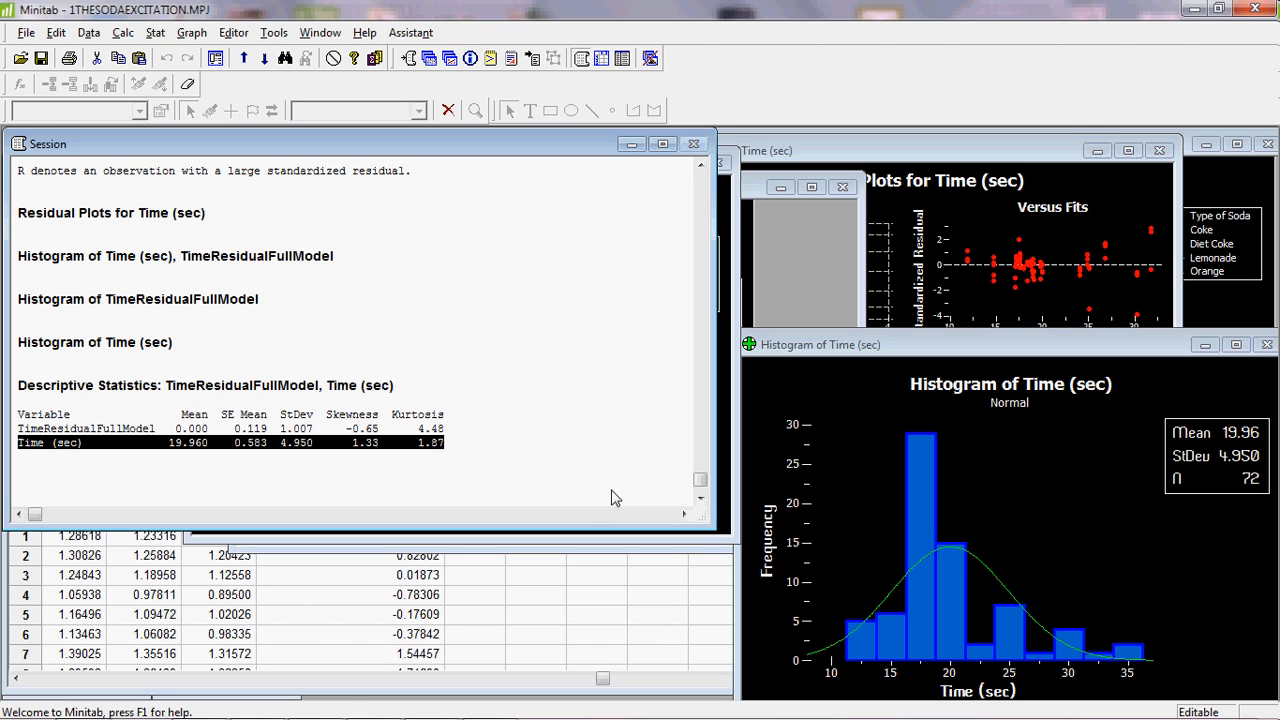
pyautogui.moveTo(924, 356)
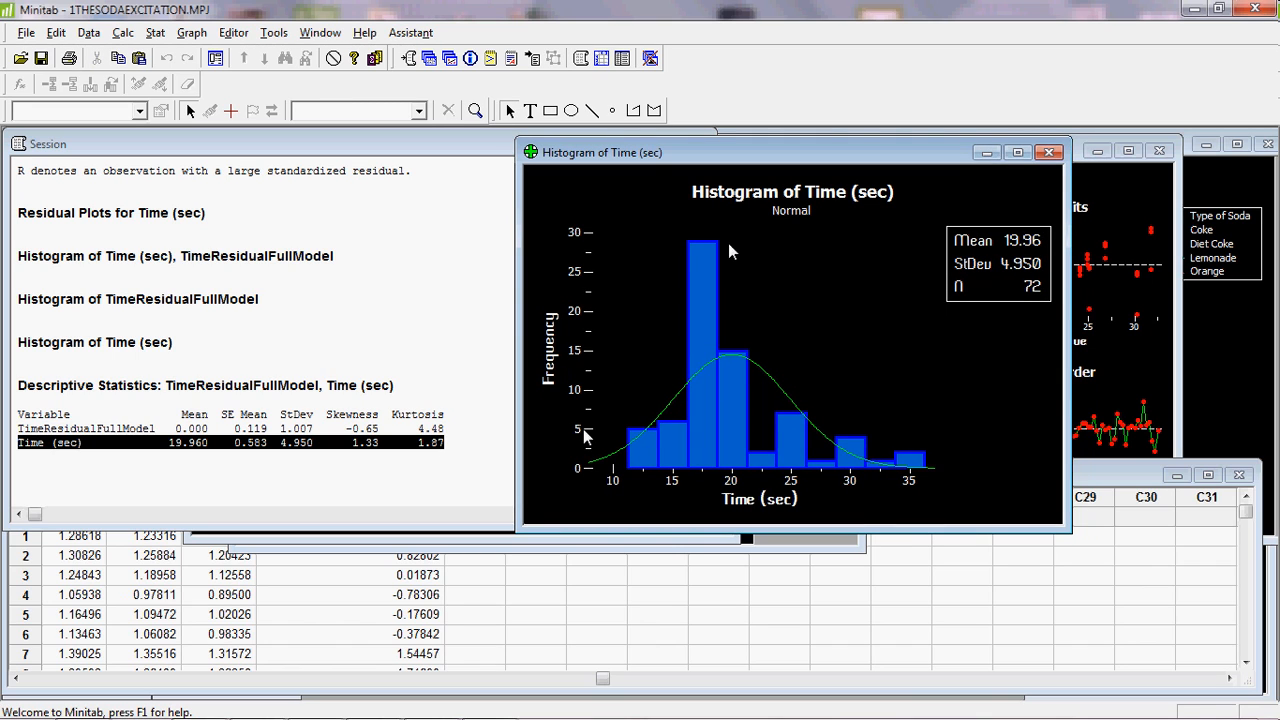
pyautogui.moveTo(736, 272)
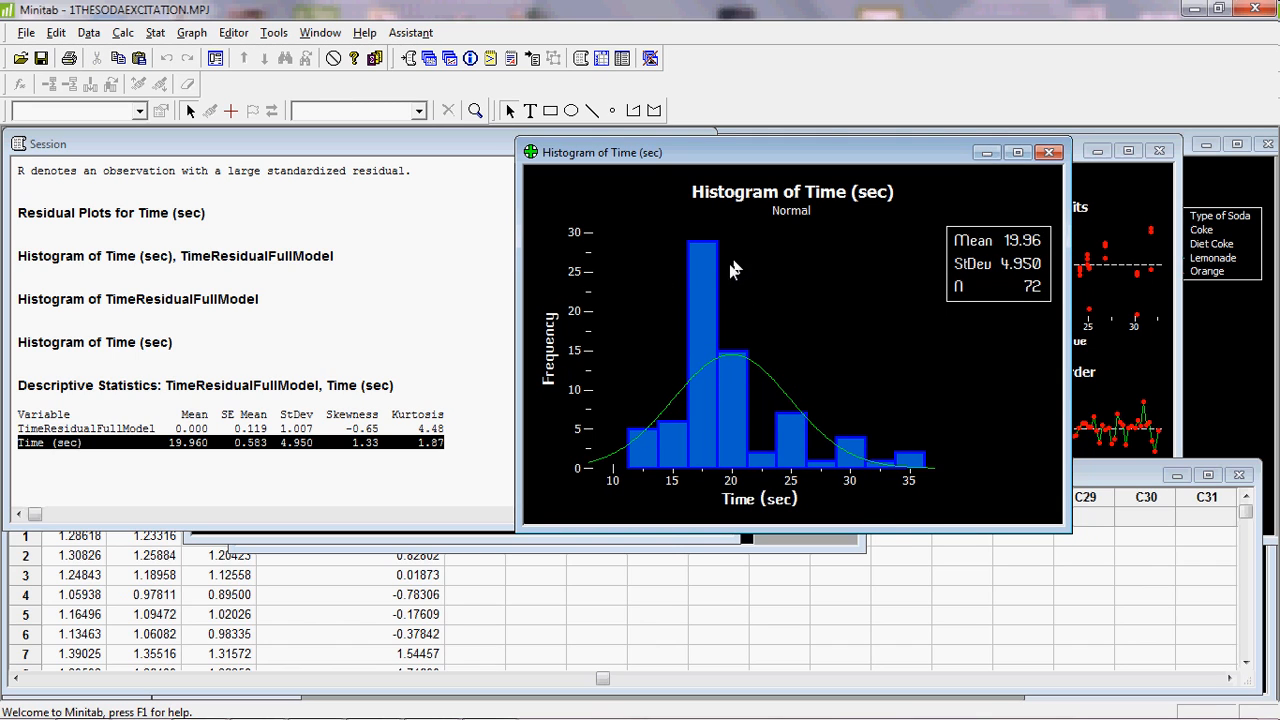
pyautogui.moveTo(728, 332)
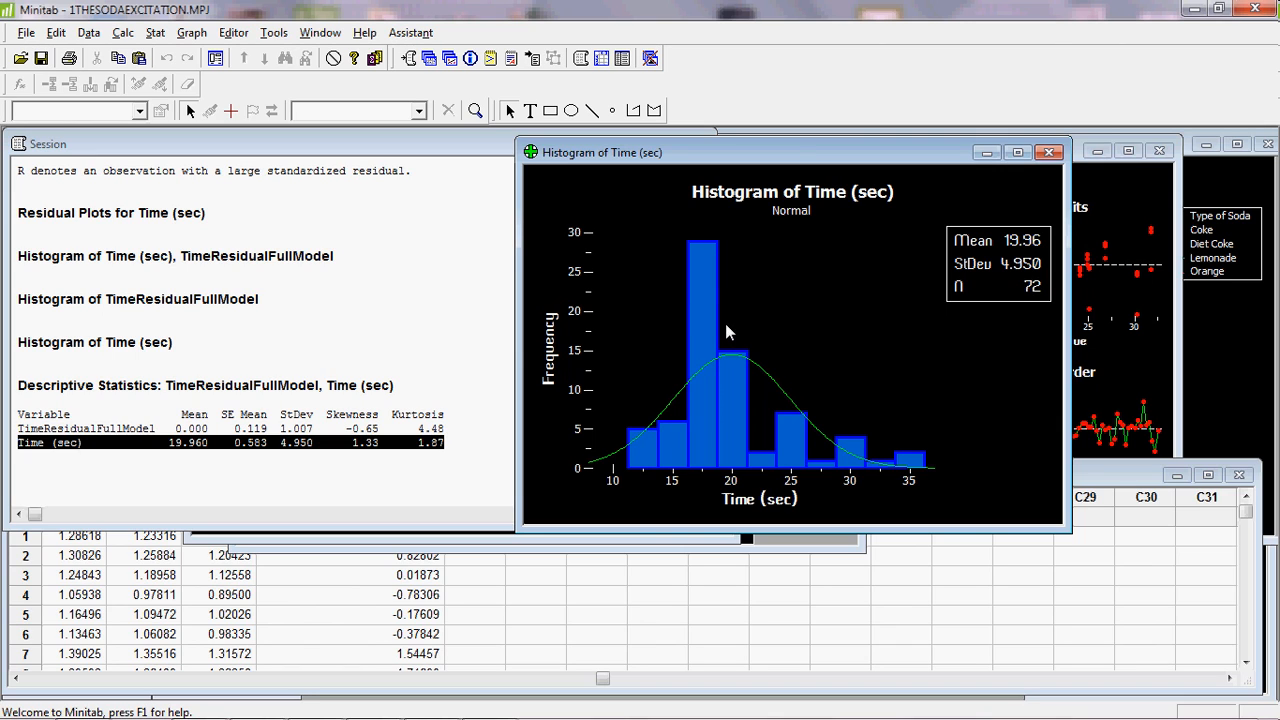
pyautogui.moveTo(740, 330)
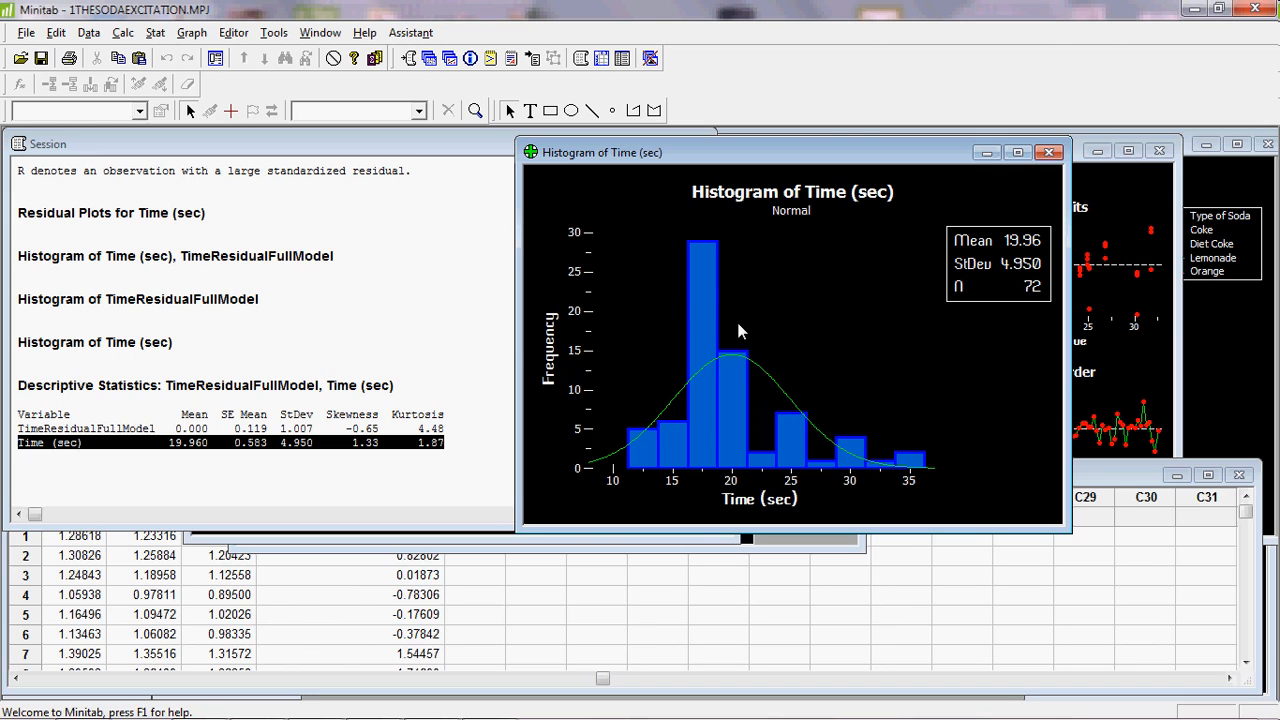
pyautogui.moveTo(744, 326)
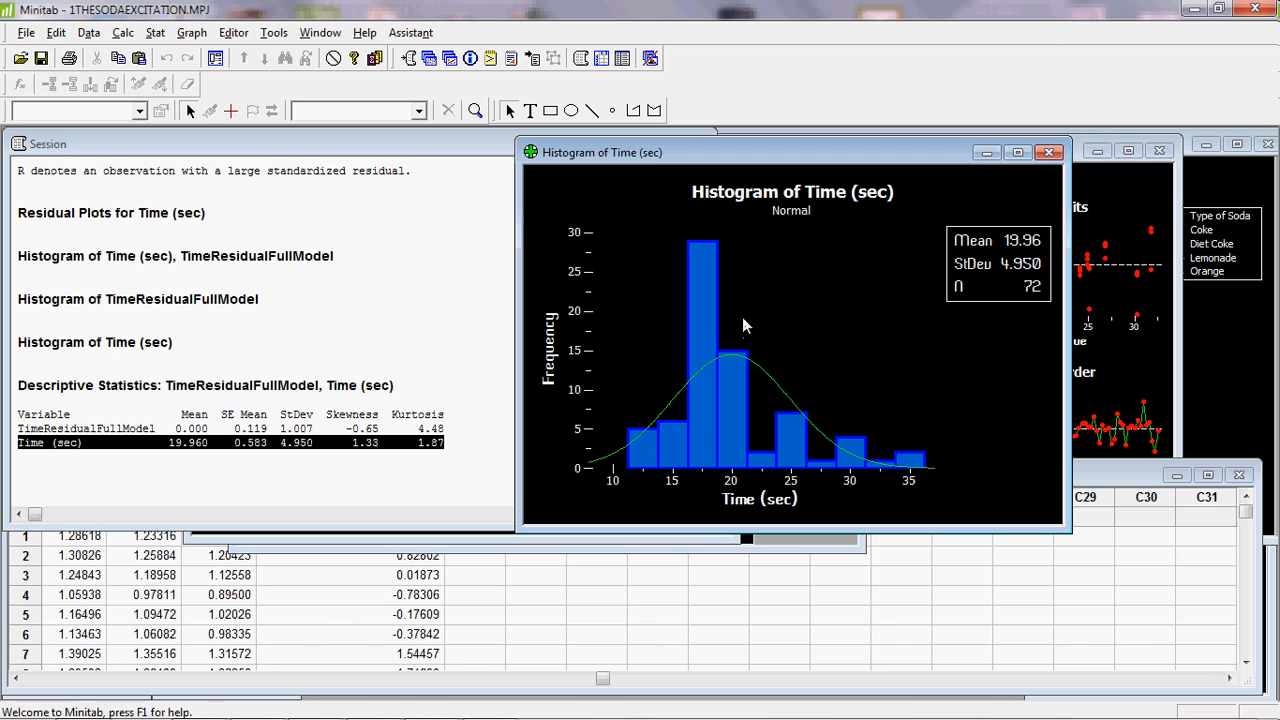
pyautogui.moveTo(732, 270)
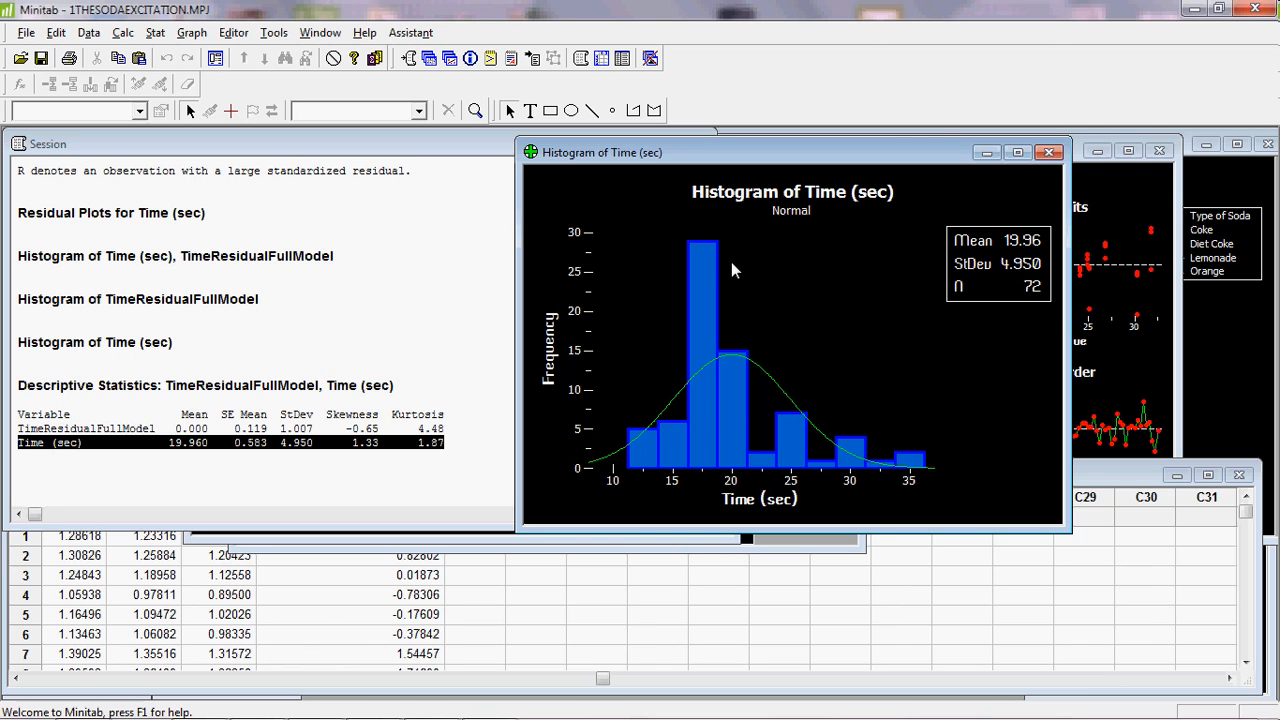
pyautogui.moveTo(452, 438)
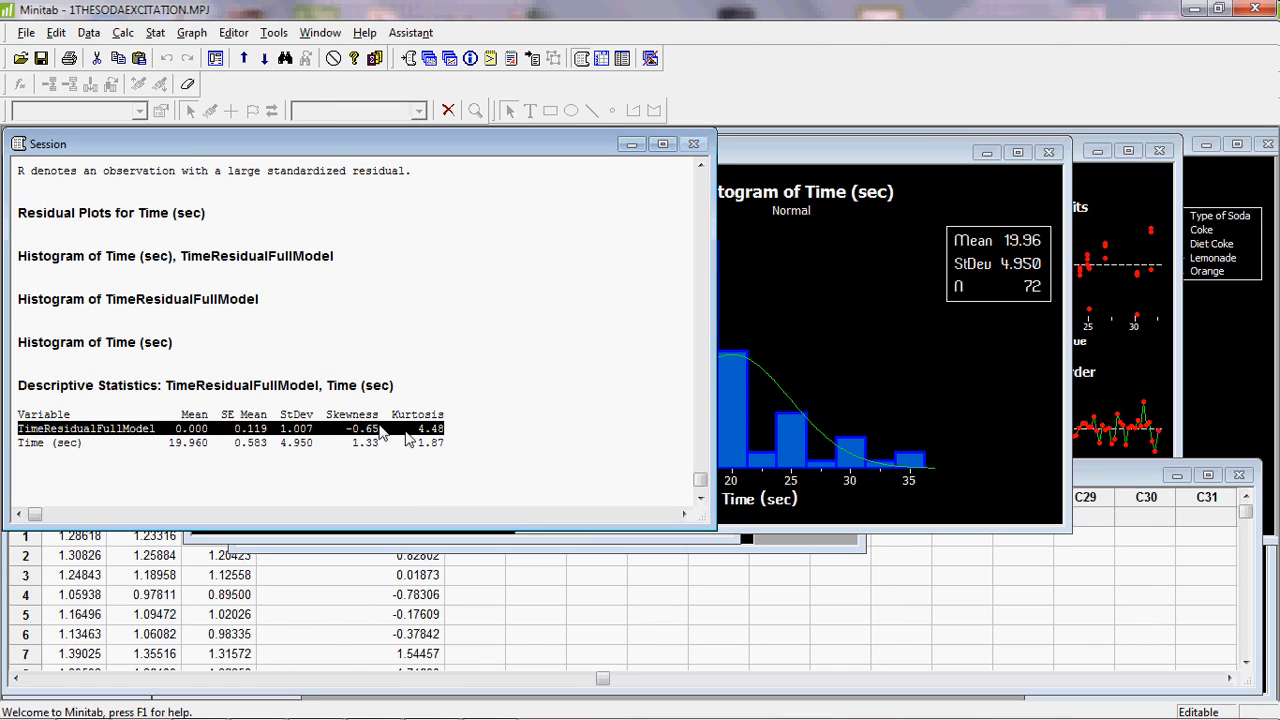
pyautogui.moveTo(410, 440)
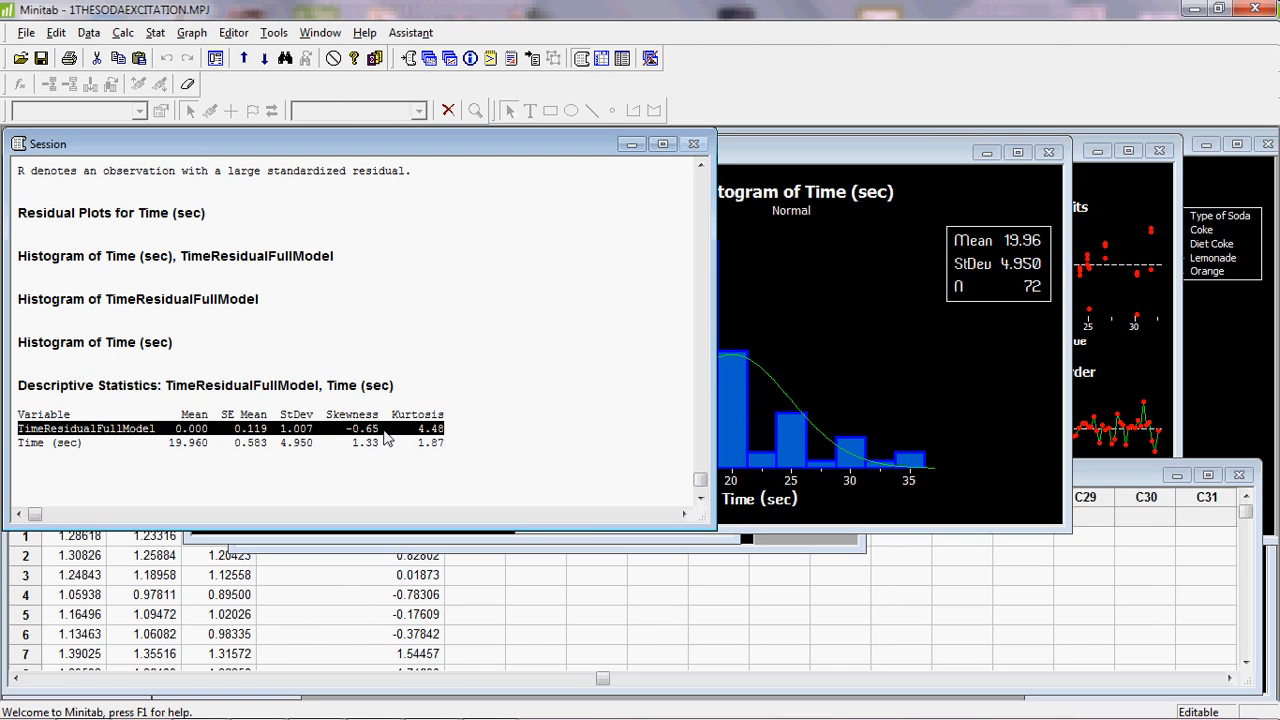
pyautogui.moveTo(398, 438)
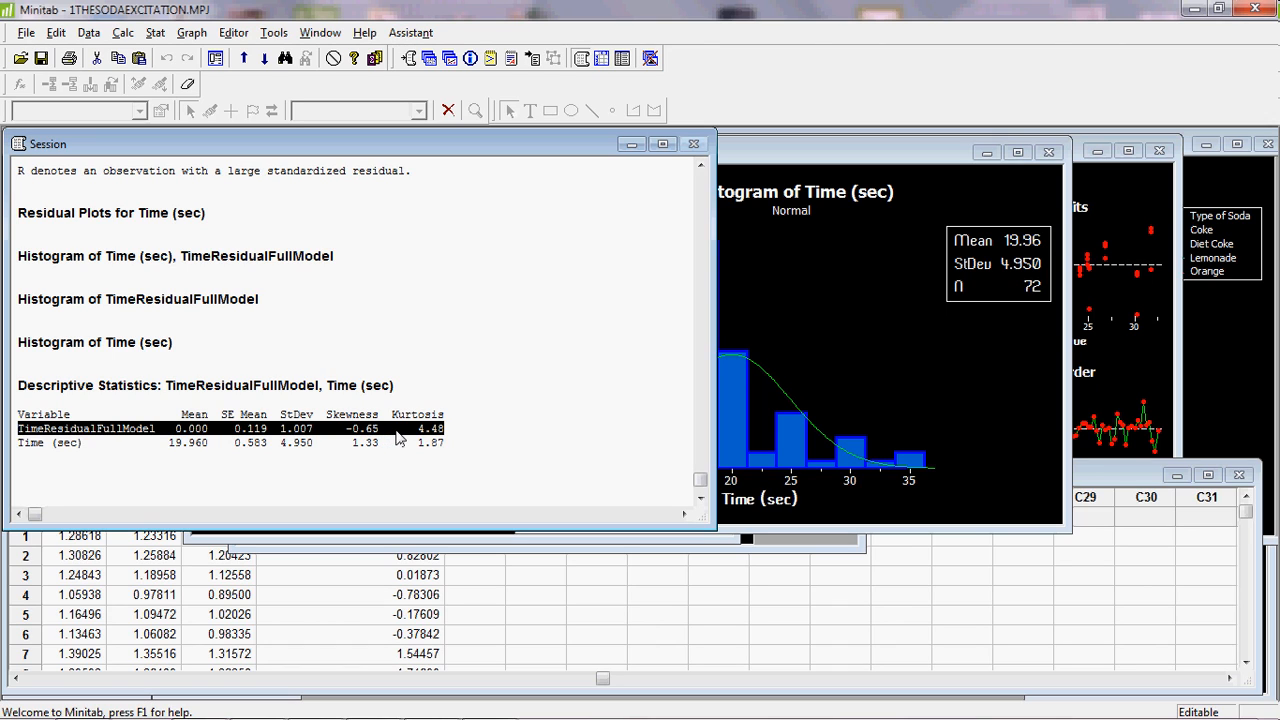
pyautogui.moveTo(422, 440)
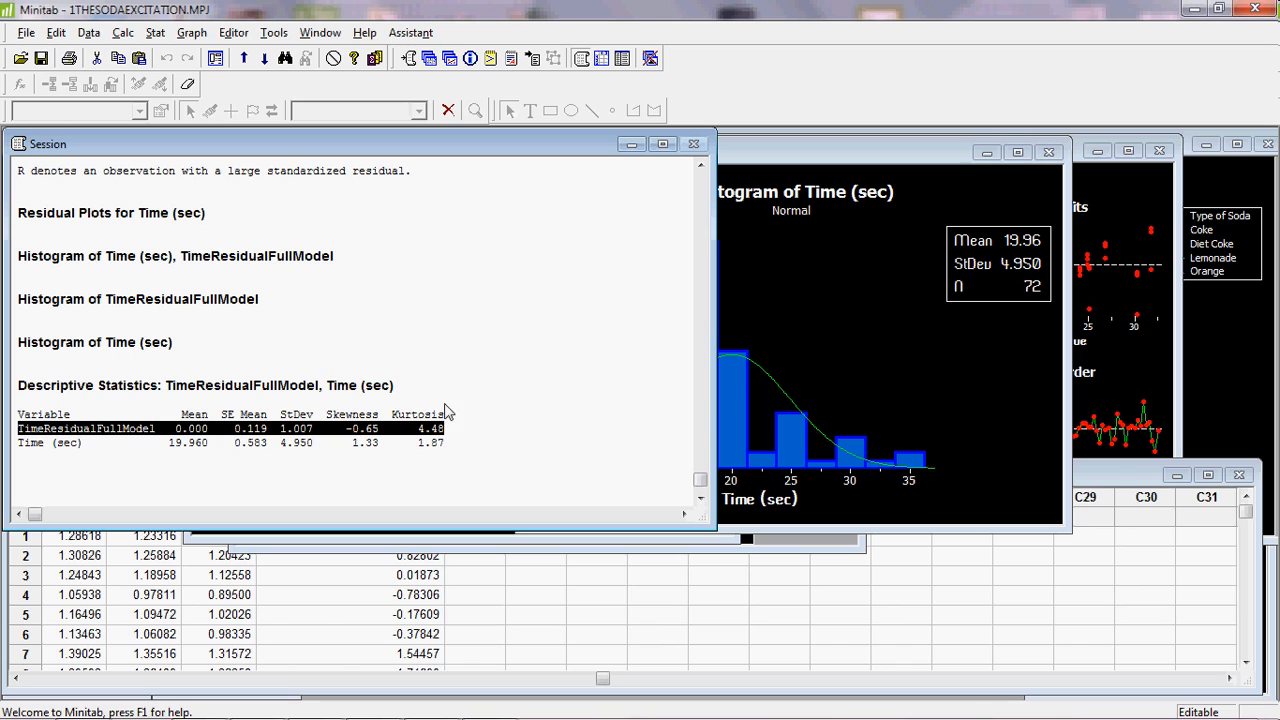
pyautogui.moveTo(448, 444)
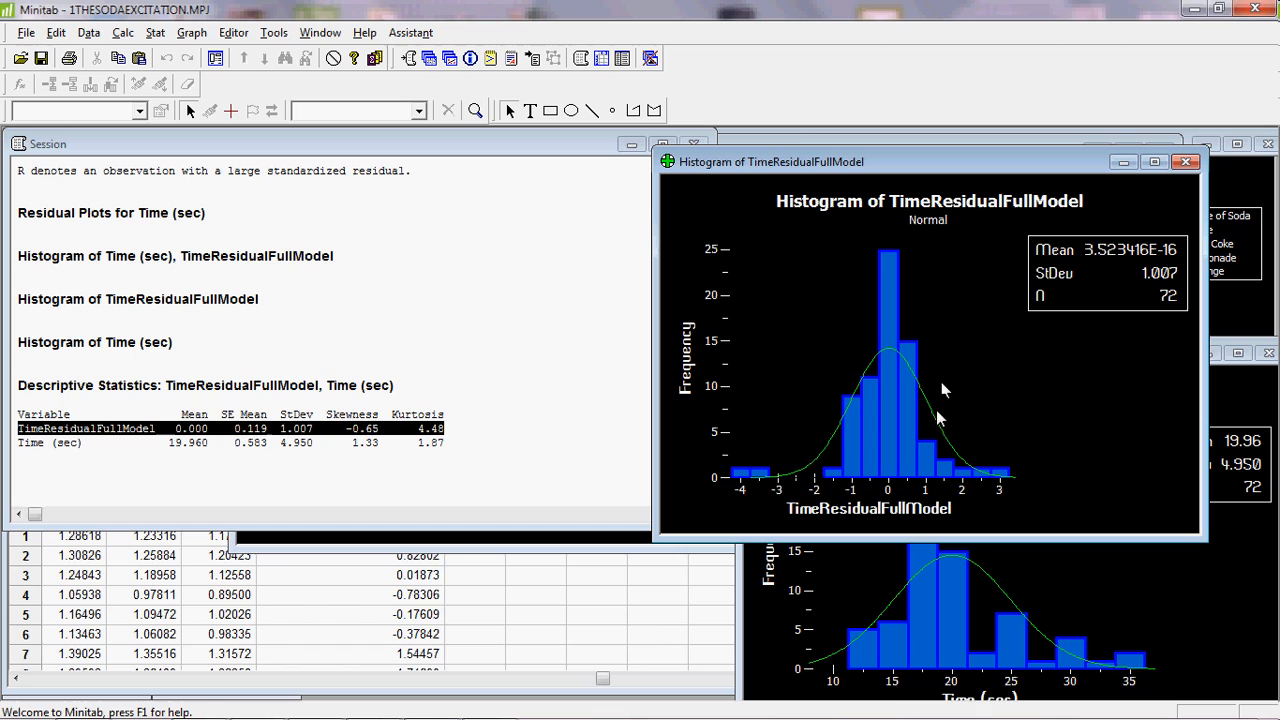
pyautogui.moveTo(936, 276)
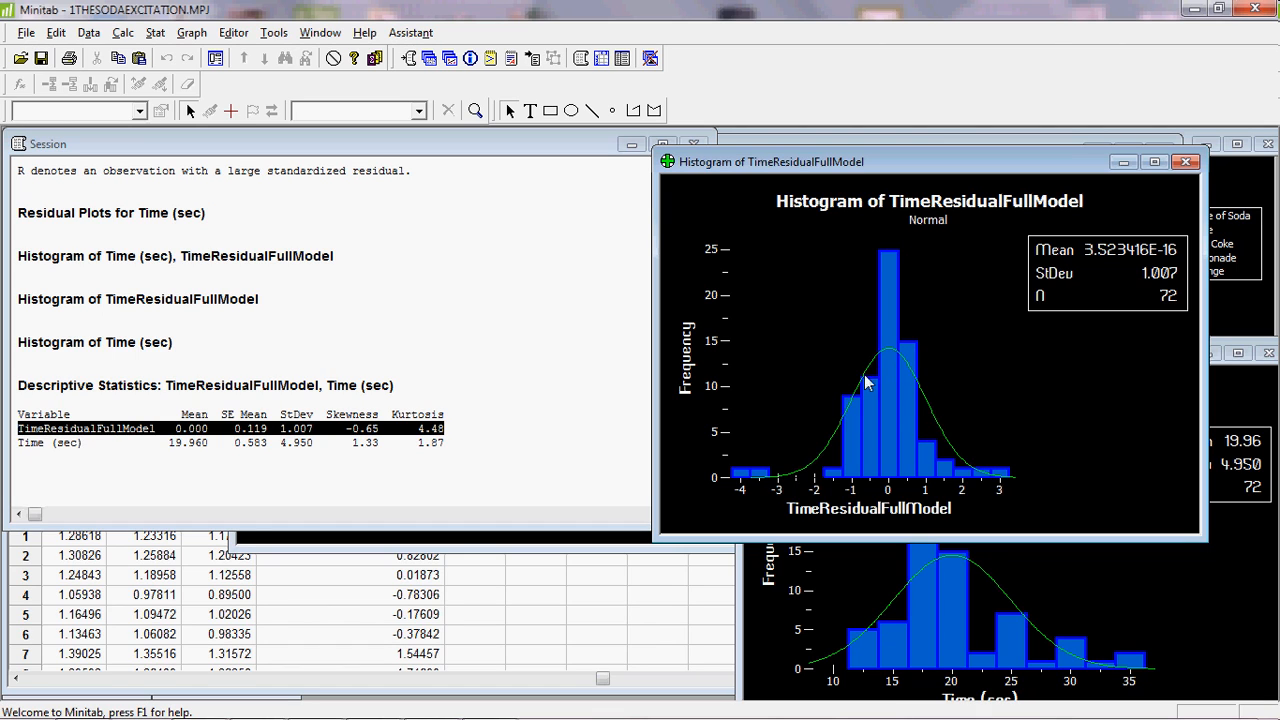
pyautogui.moveTo(584, 552)
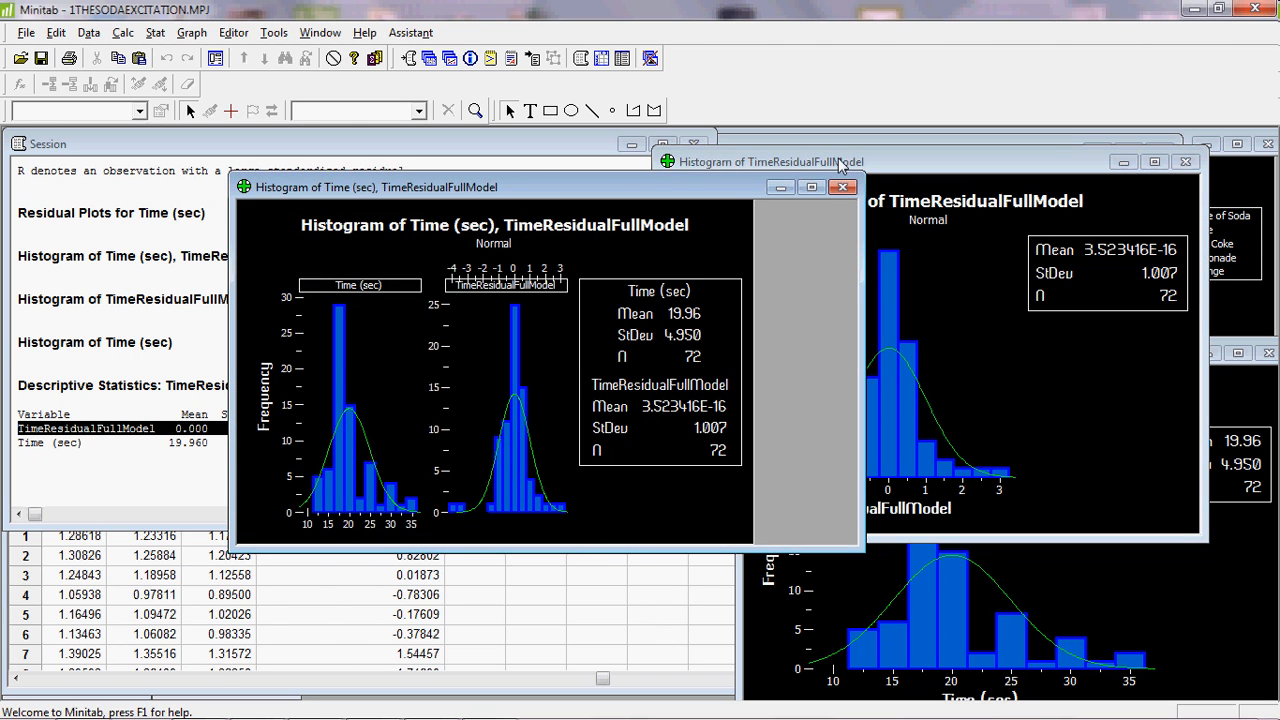
# Step: Close the combined histogram and start a Normality Test on TimeResidualFullModel
pyautogui.click(844, 188)
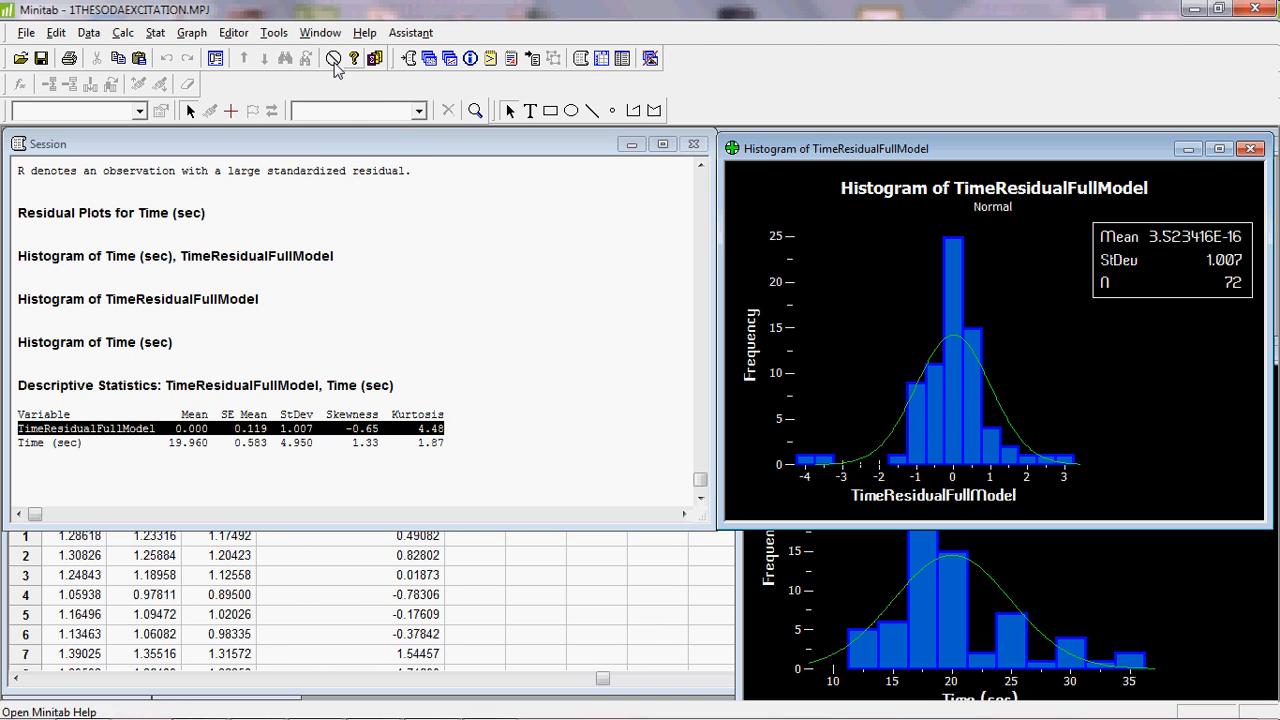
pyautogui.click(192, 32)
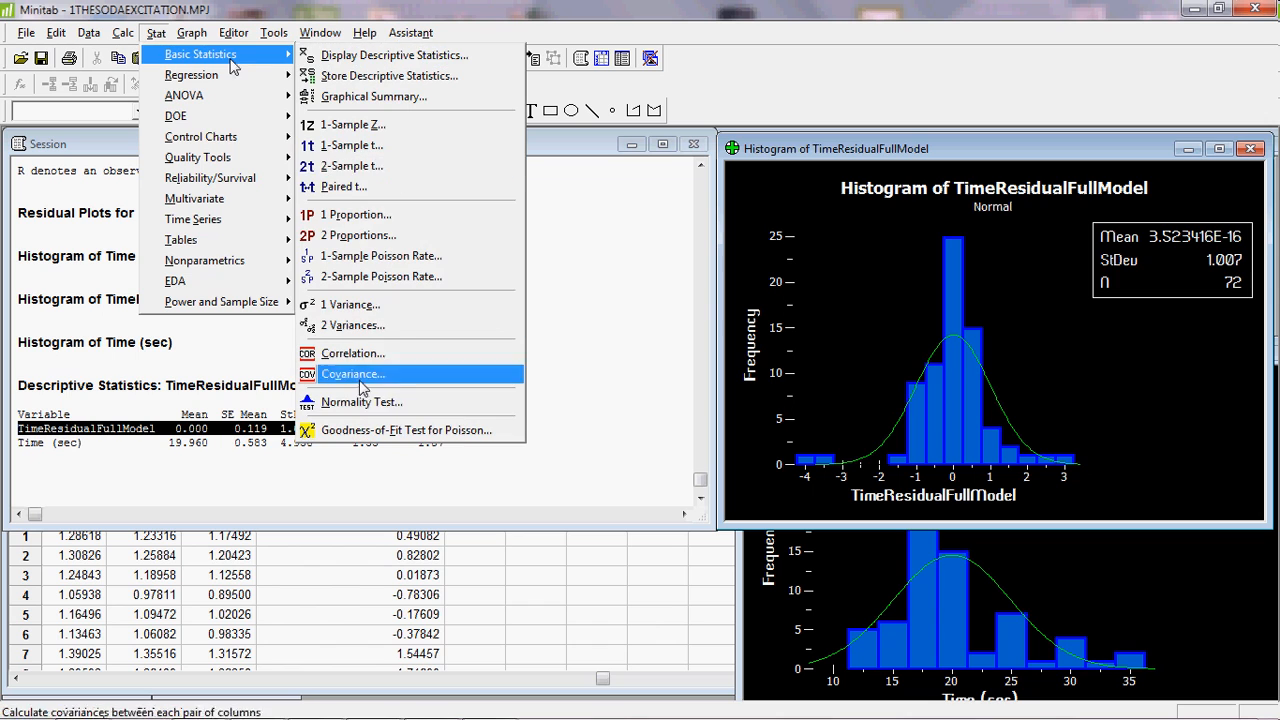
pyautogui.click(360, 400)
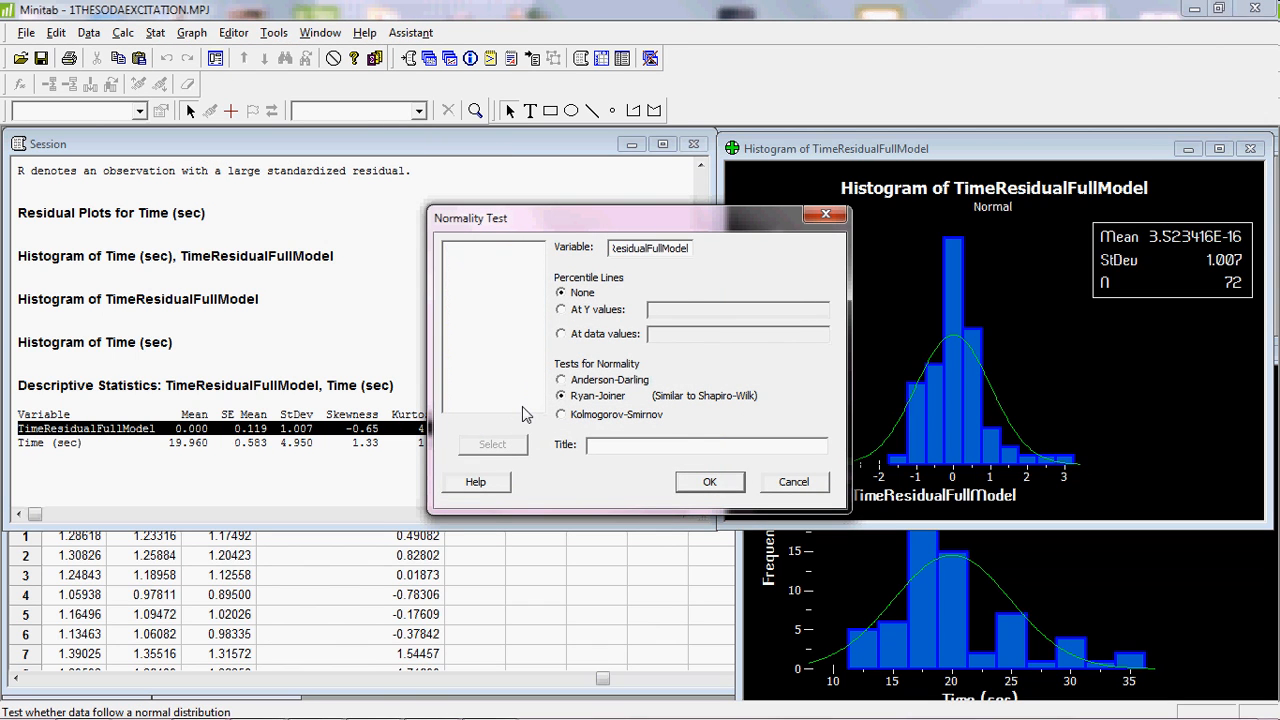
# Step: Choose the Ryan-Joiner test, giving RJ 0.940 with p-value below 0.010
pyautogui.click(708, 480)
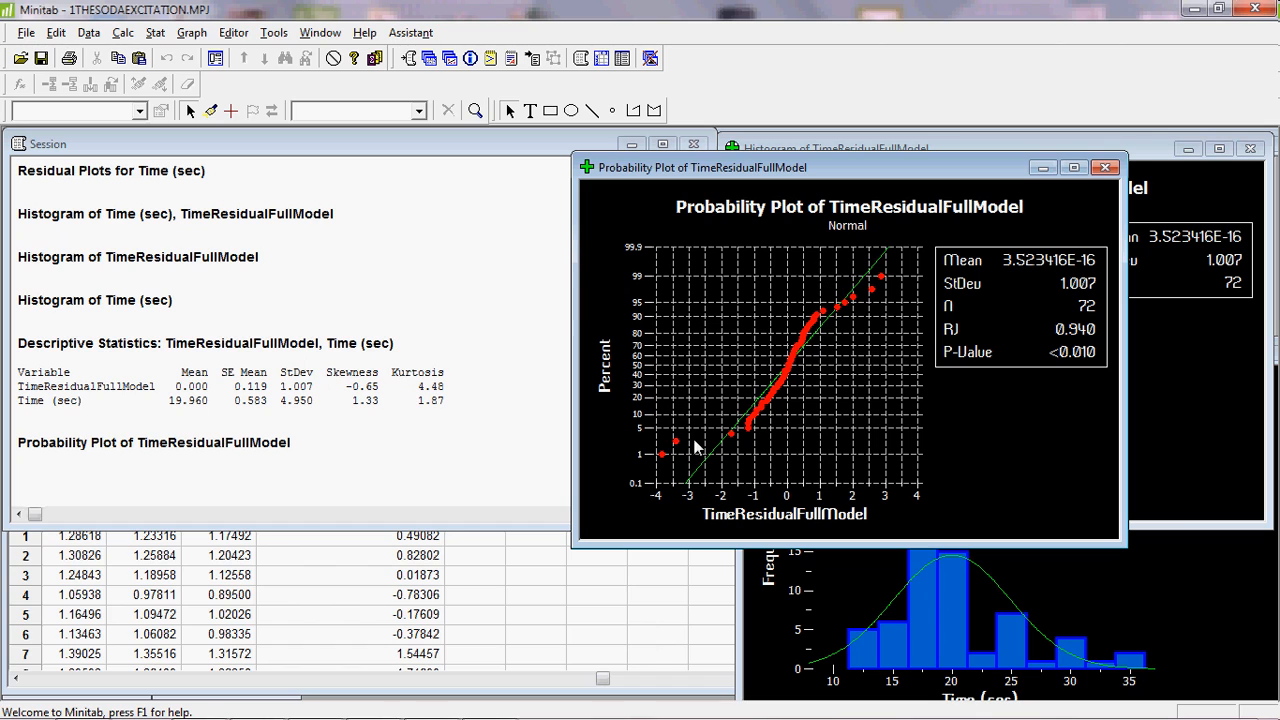
pyautogui.moveTo(984, 308)
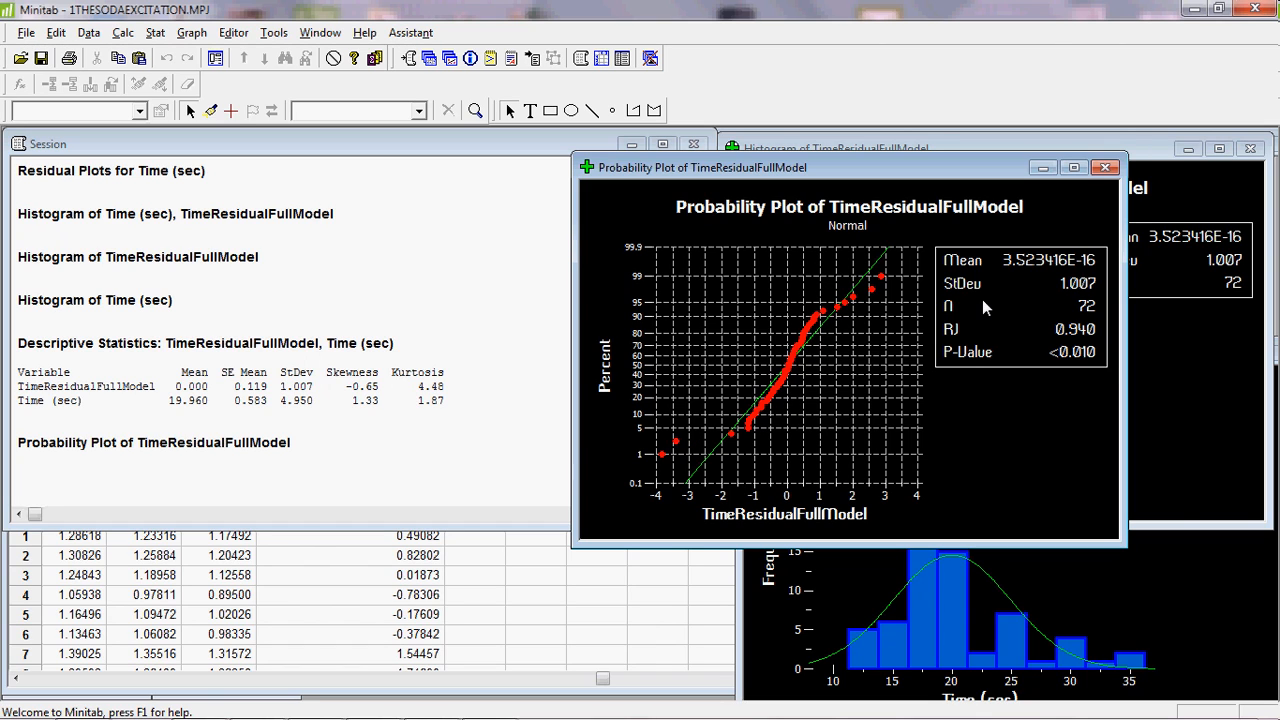
pyautogui.moveTo(1096, 364)
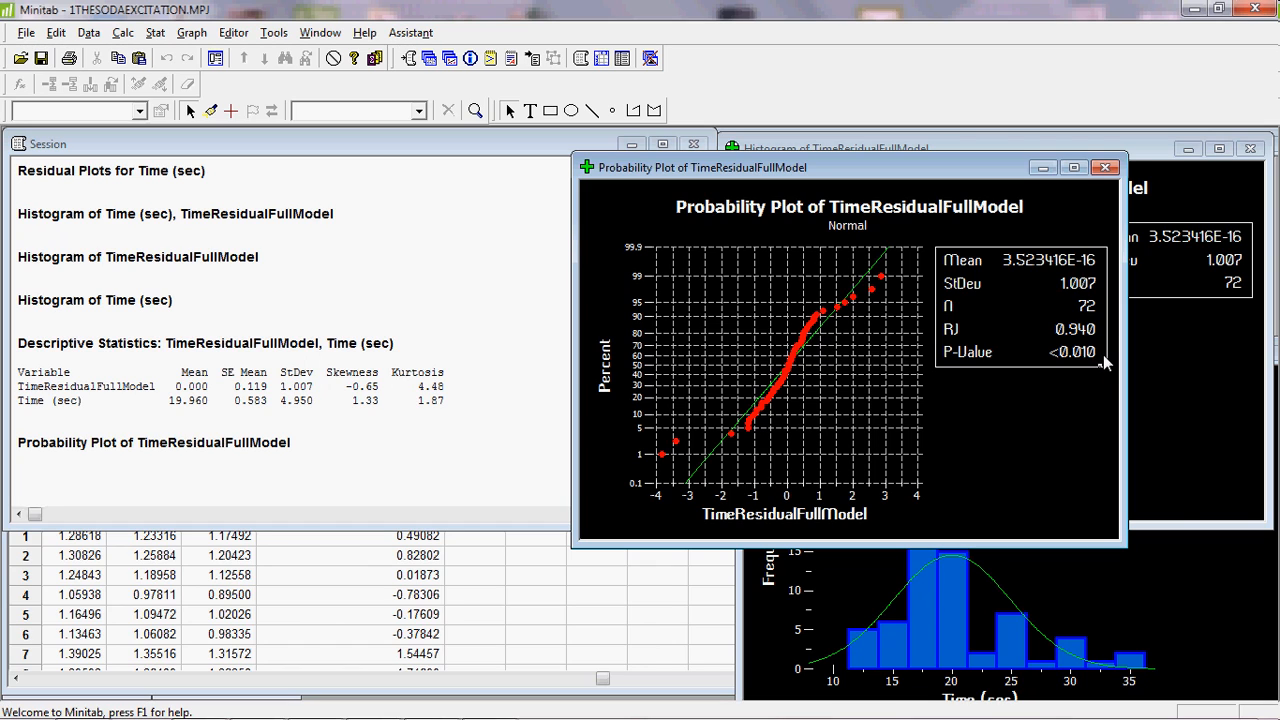
pyautogui.moveTo(1098, 360)
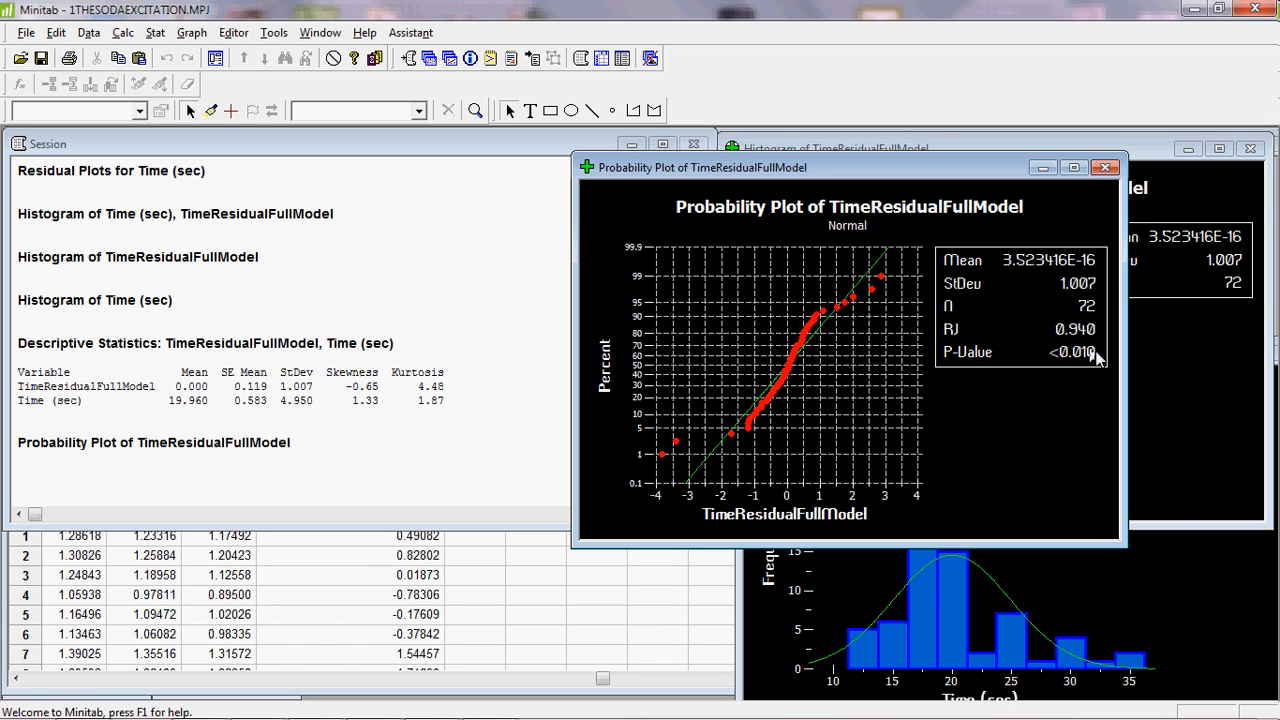
pyautogui.moveTo(1100, 360)
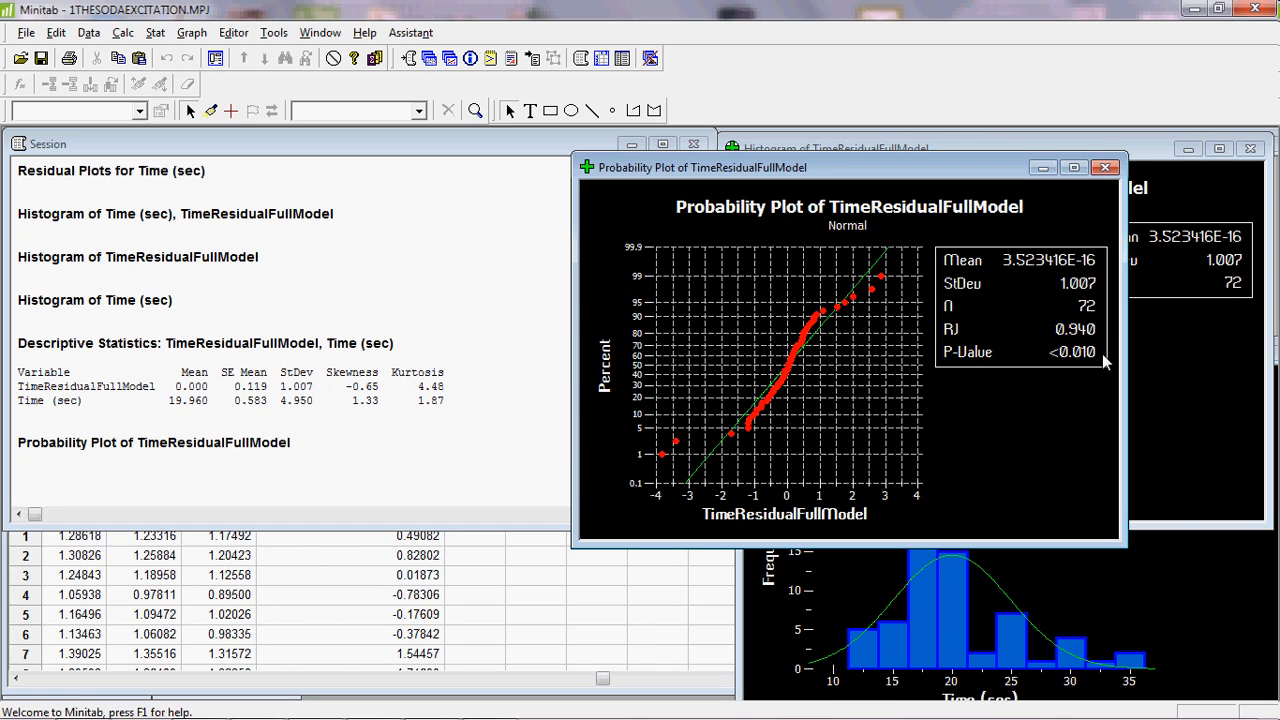
pyautogui.moveTo(1090, 358)
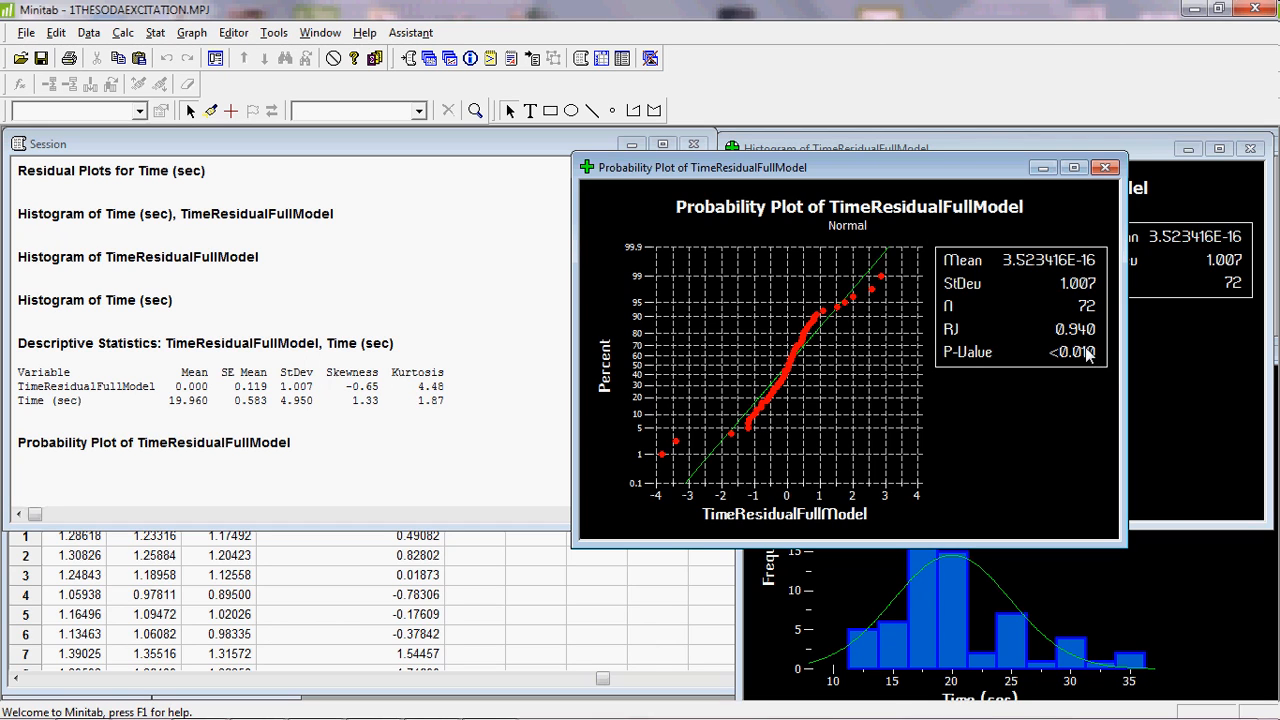
pyautogui.moveTo(1092, 358)
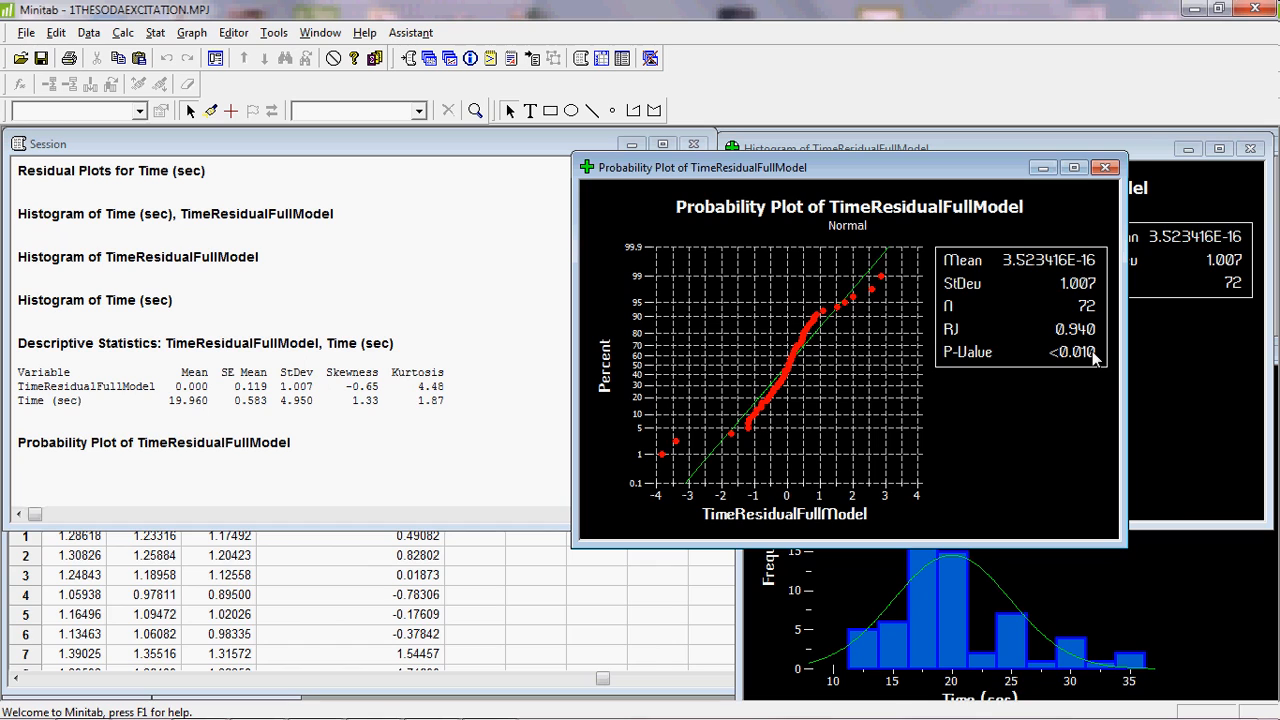
pyautogui.moveTo(1088, 358)
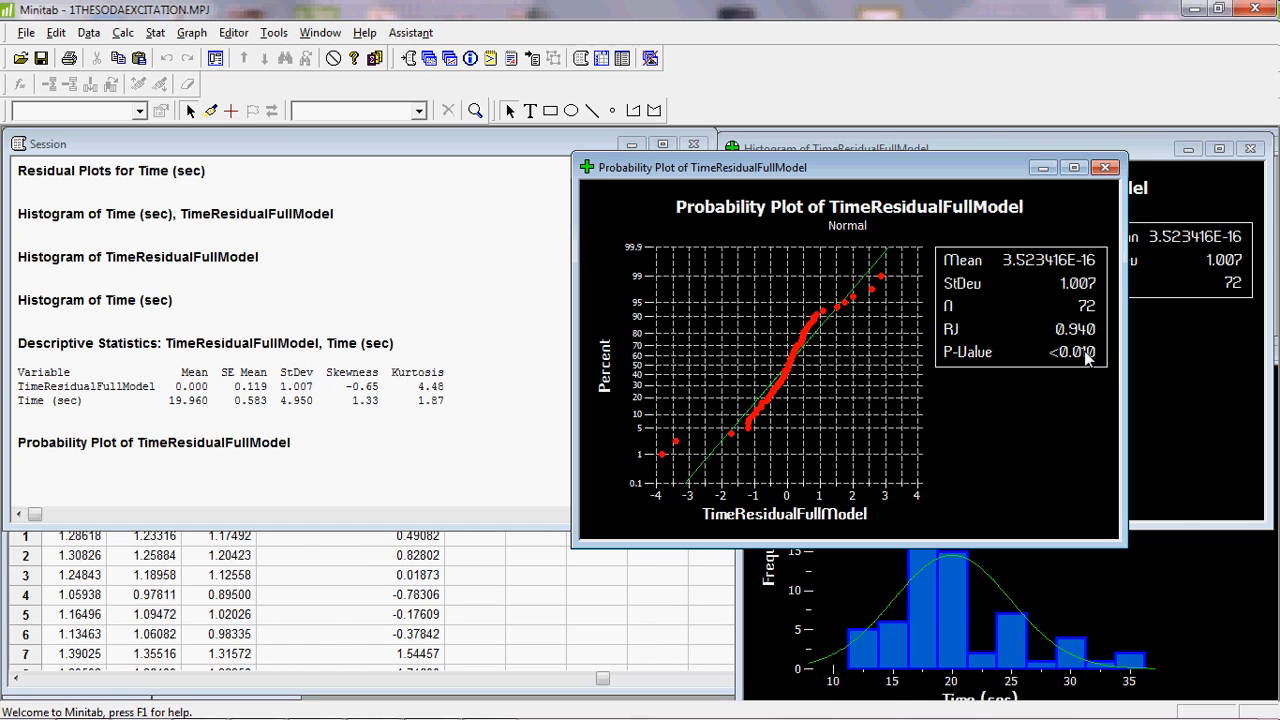
pyautogui.moveTo(892, 338)
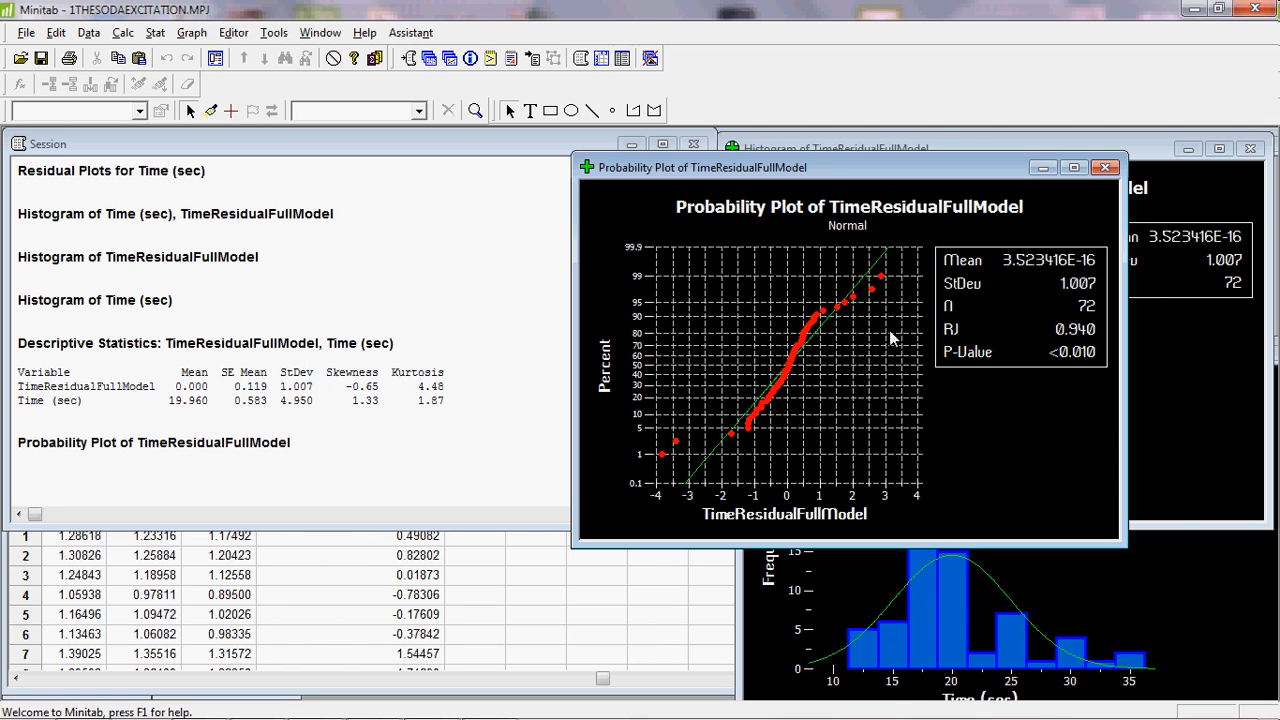
pyautogui.moveTo(658, 460)
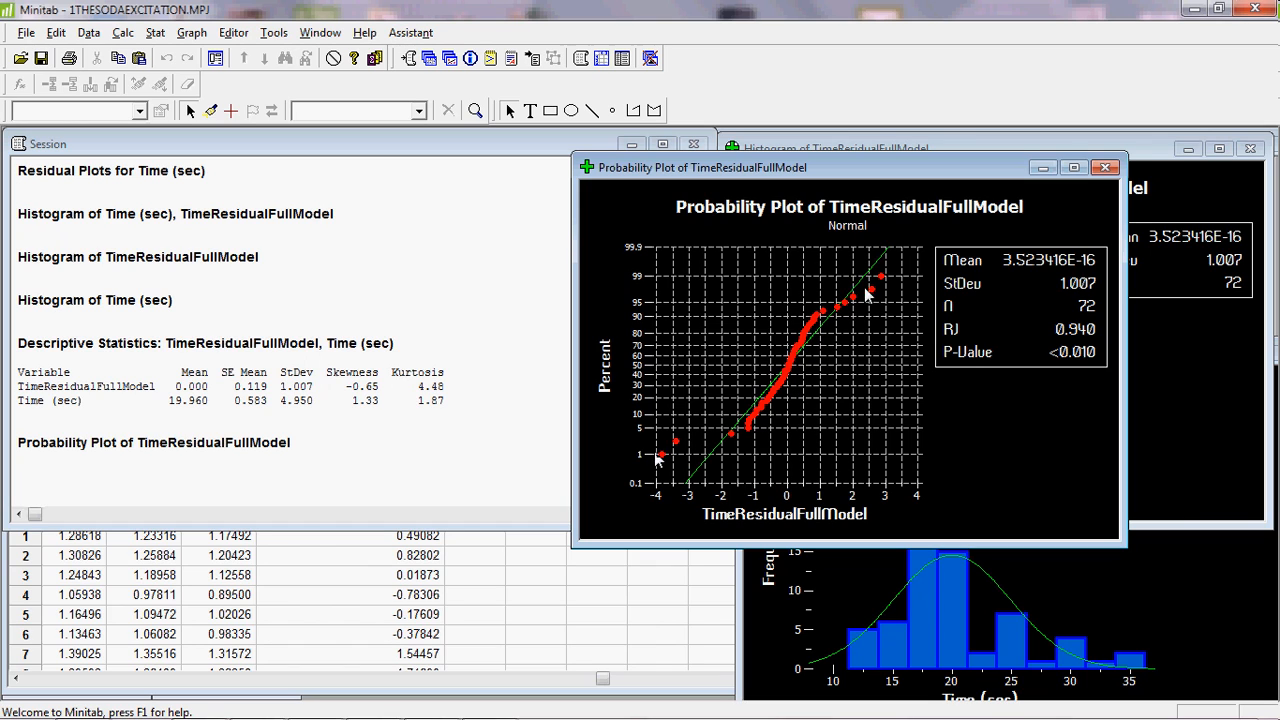
pyautogui.moveTo(924, 288)
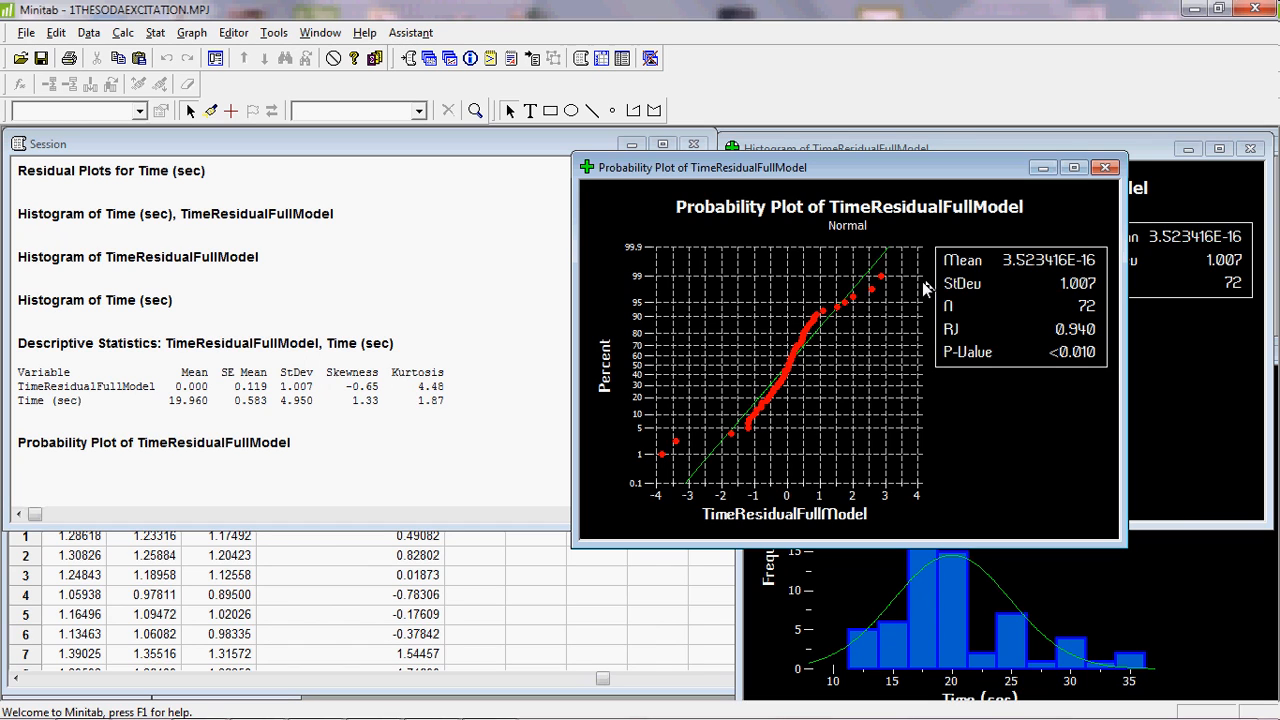
pyautogui.moveTo(1012, 190)
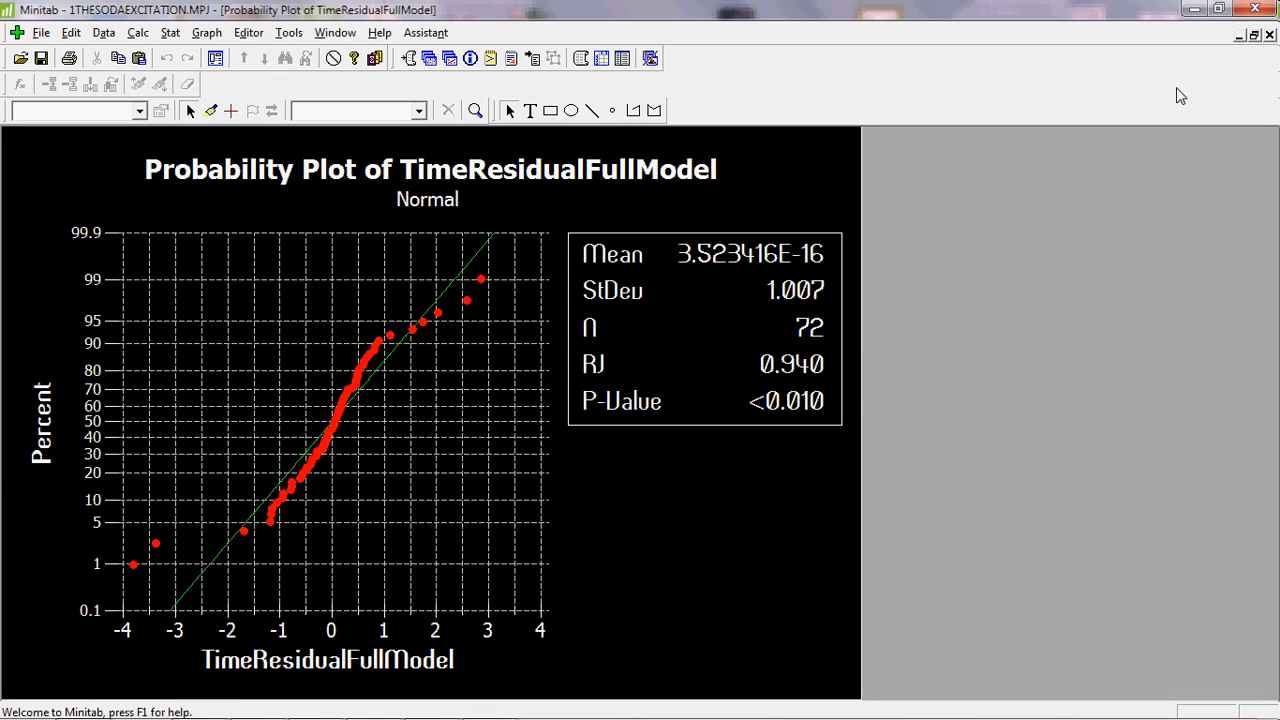
pyautogui.moveTo(990, 264)
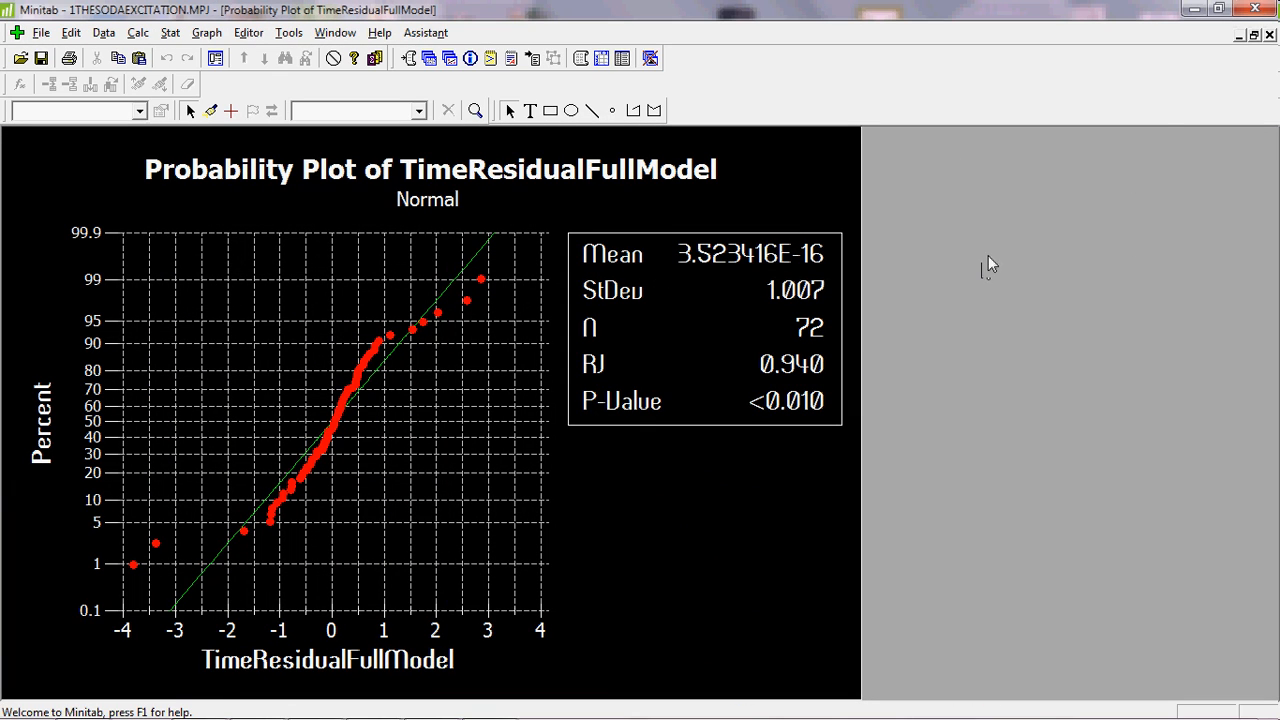
pyautogui.moveTo(1256, 52)
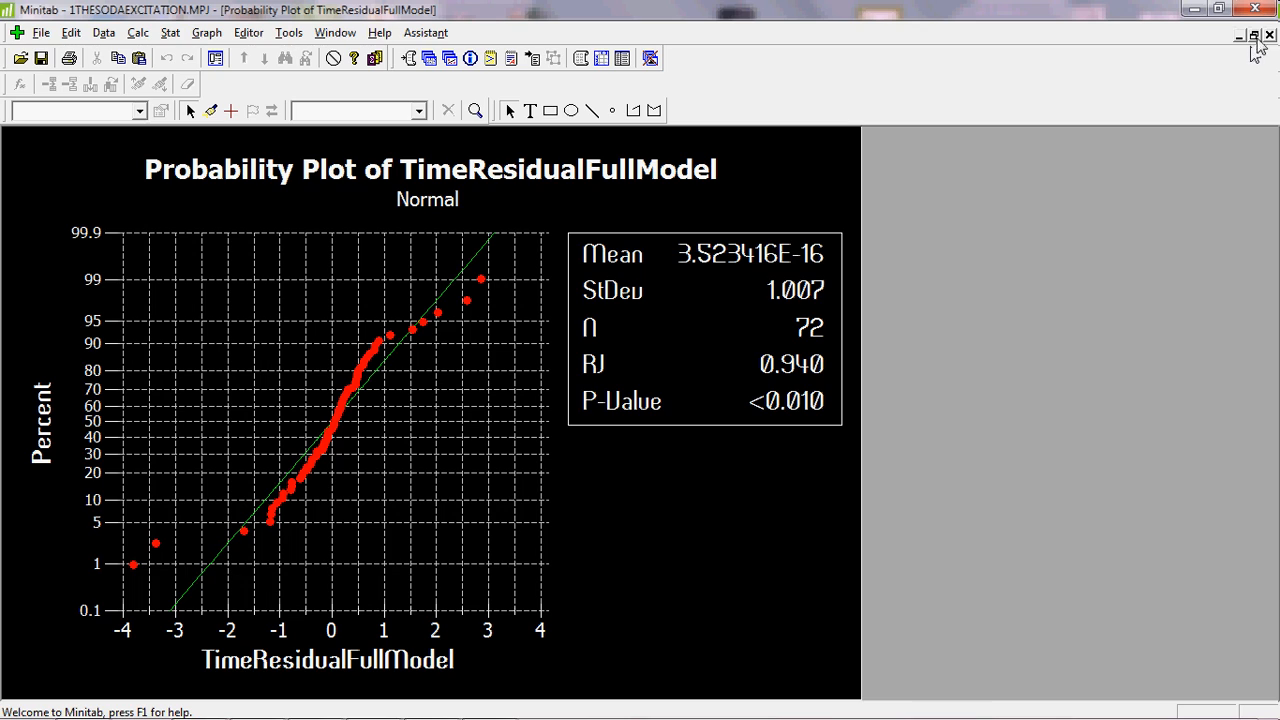
pyautogui.moveTo(1260, 44)
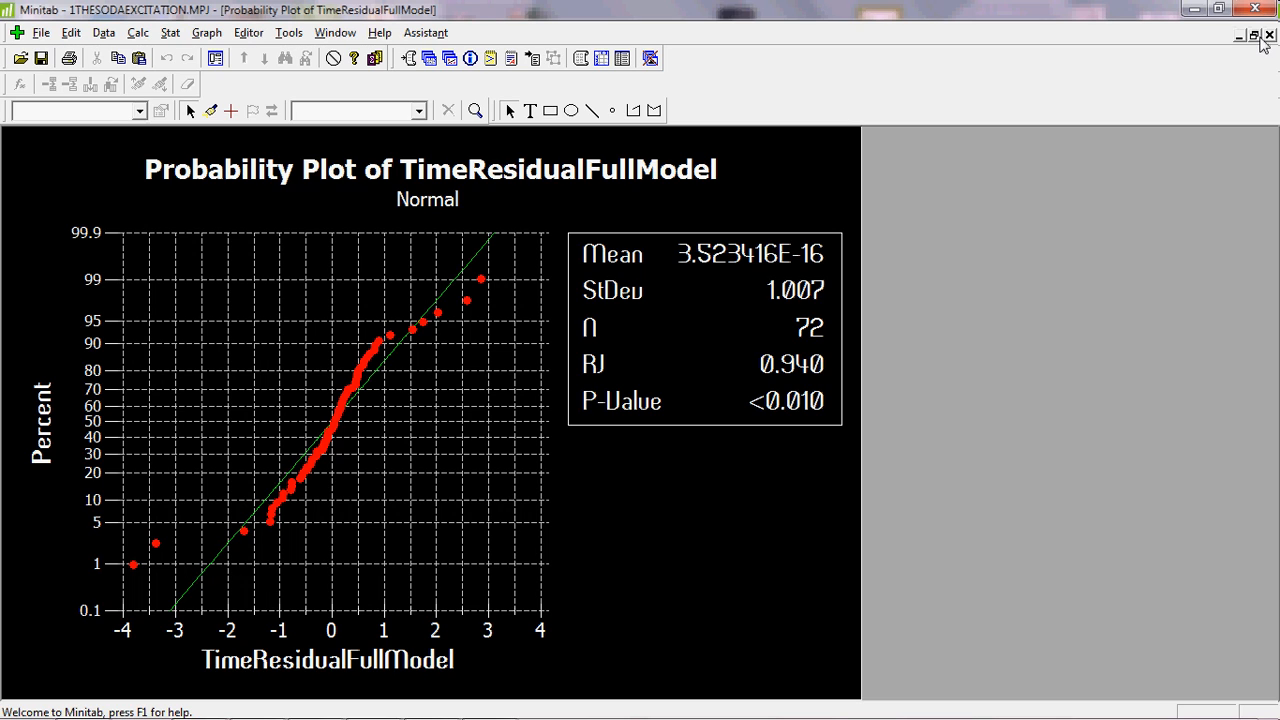
pyautogui.moveTo(1256, 580)
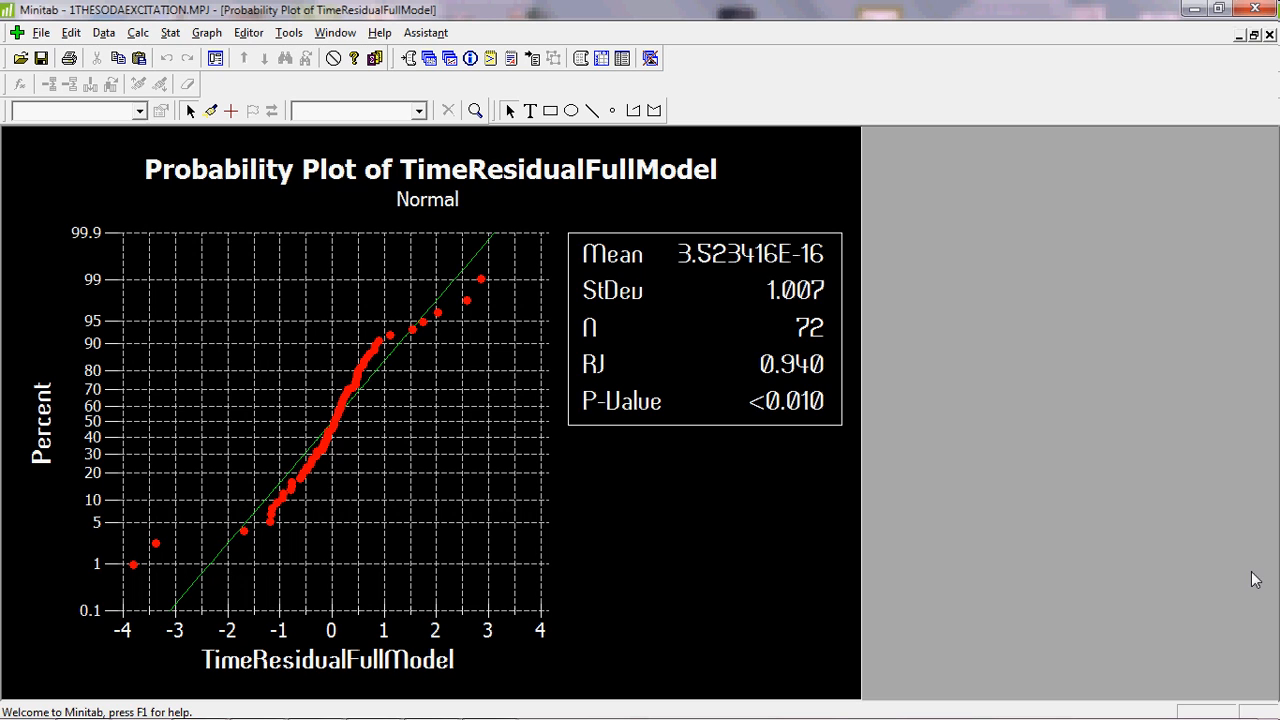
pyautogui.click(1244, 10)
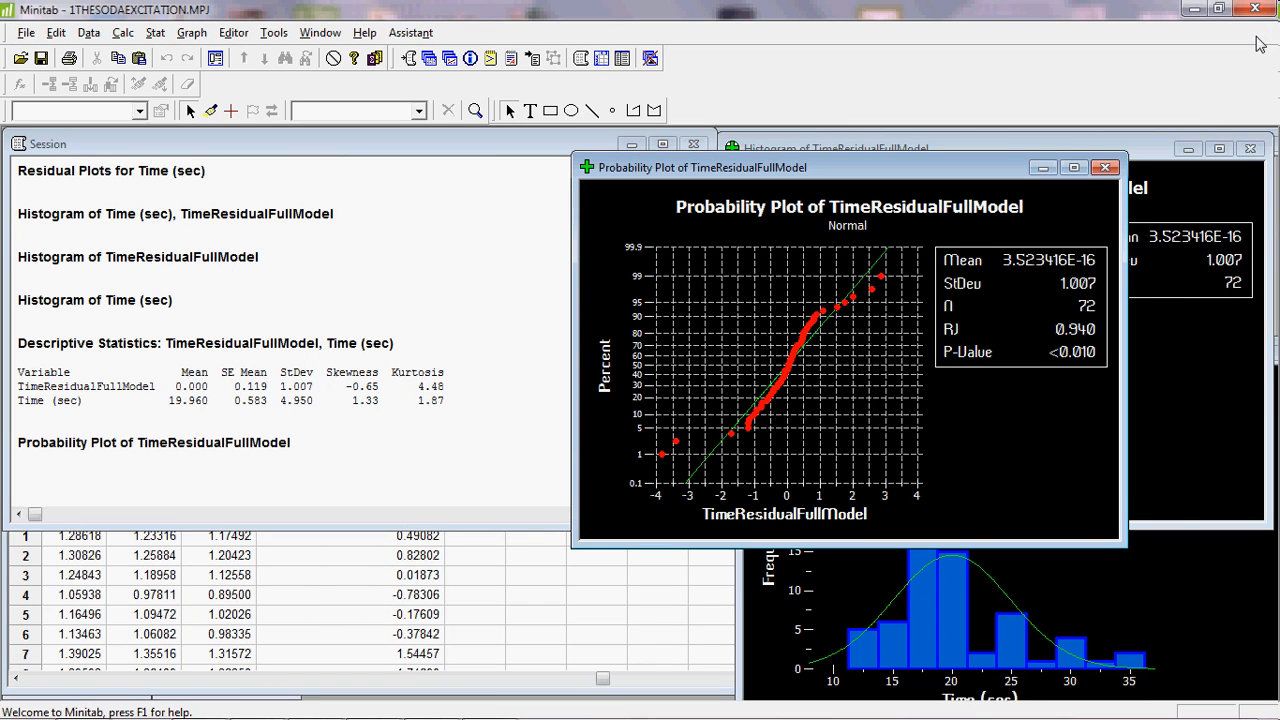
pyautogui.moveTo(450, 404)
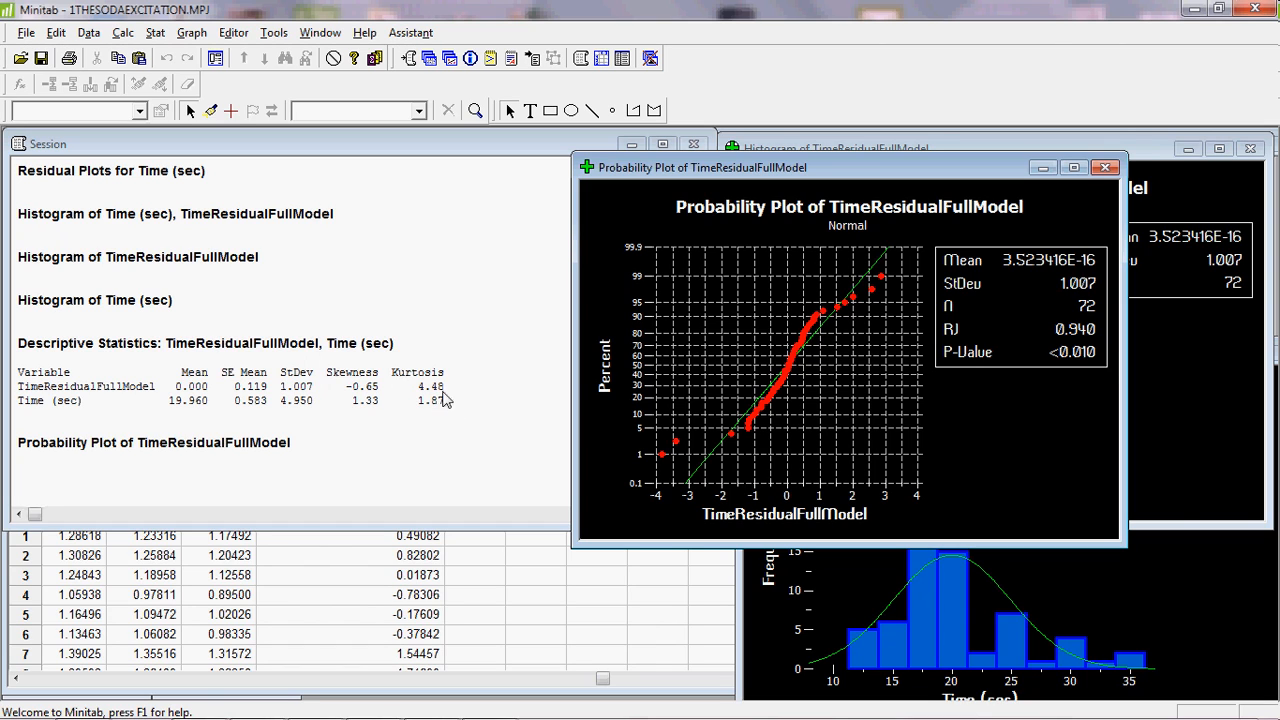
pyautogui.moveTo(450, 396)
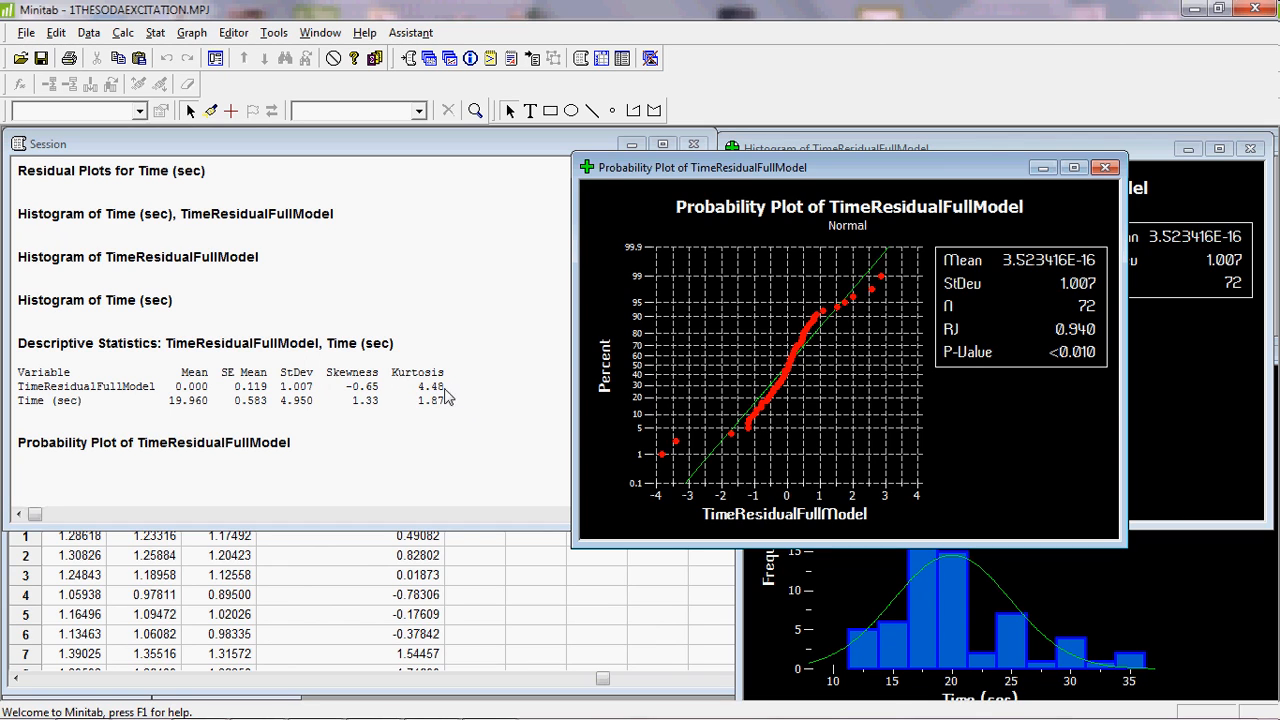
pyautogui.moveTo(456, 398)
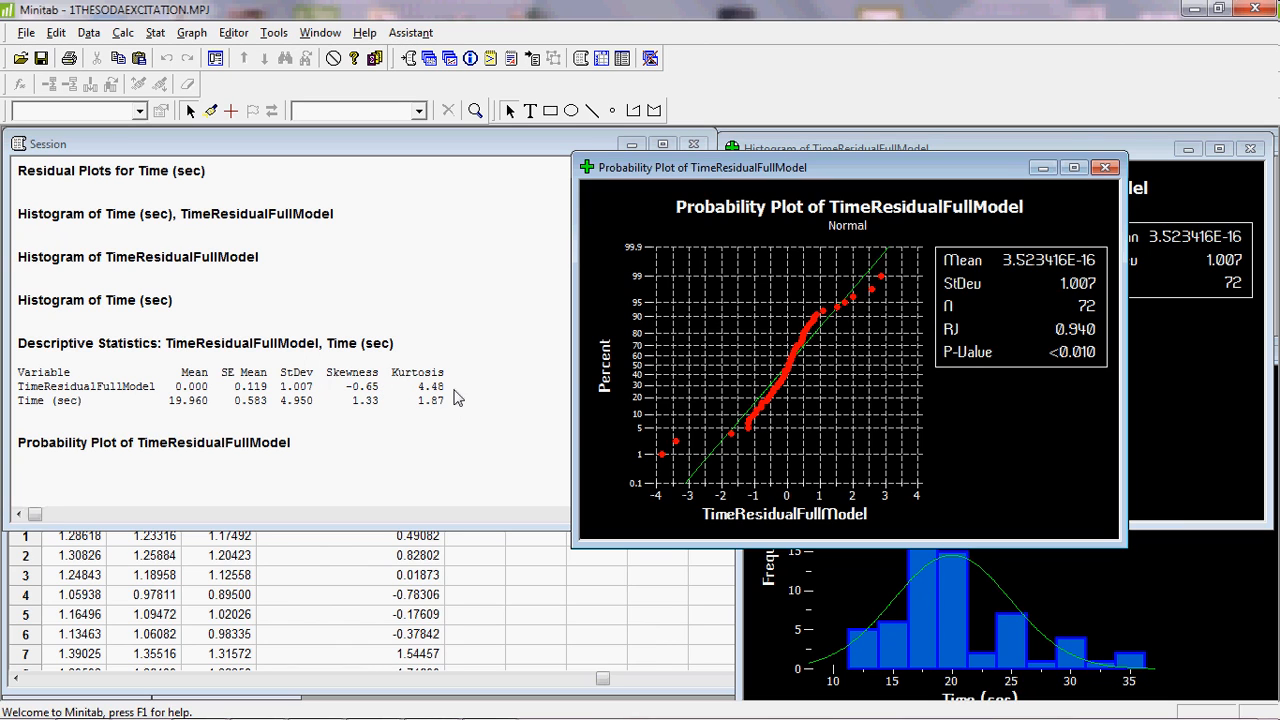
pyautogui.moveTo(484, 468)
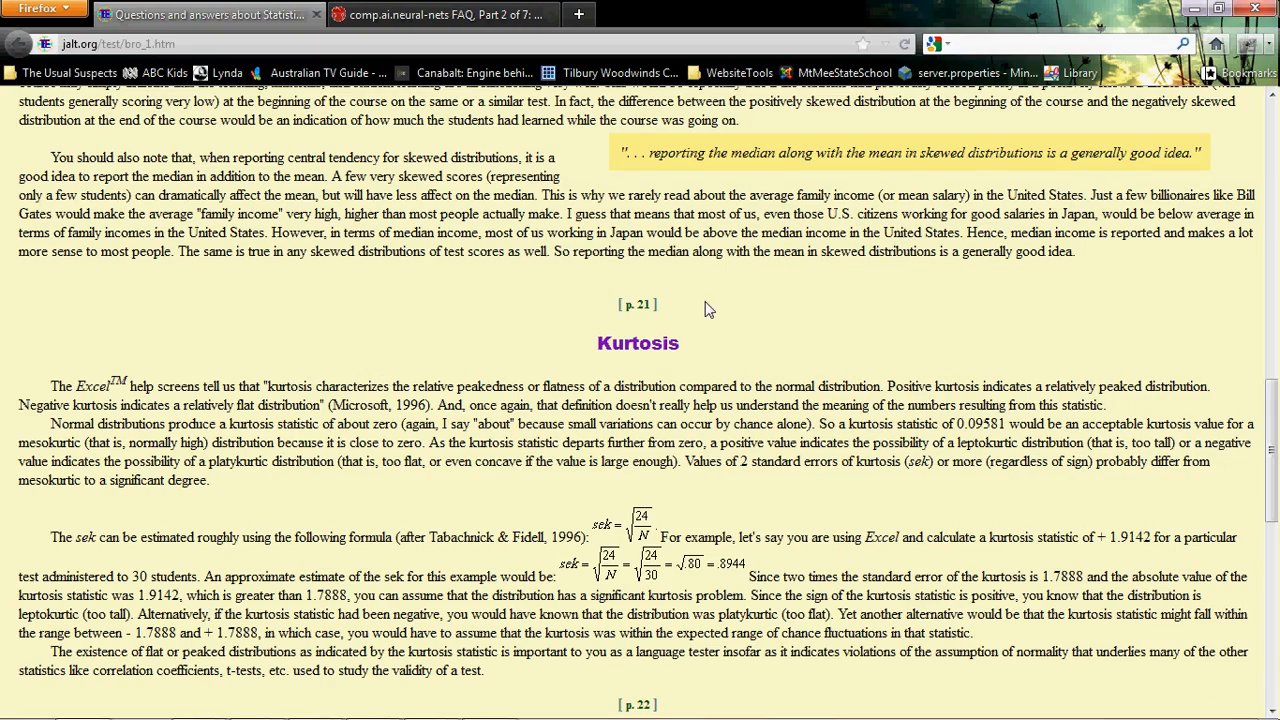
pyautogui.moveTo(1244, 418)
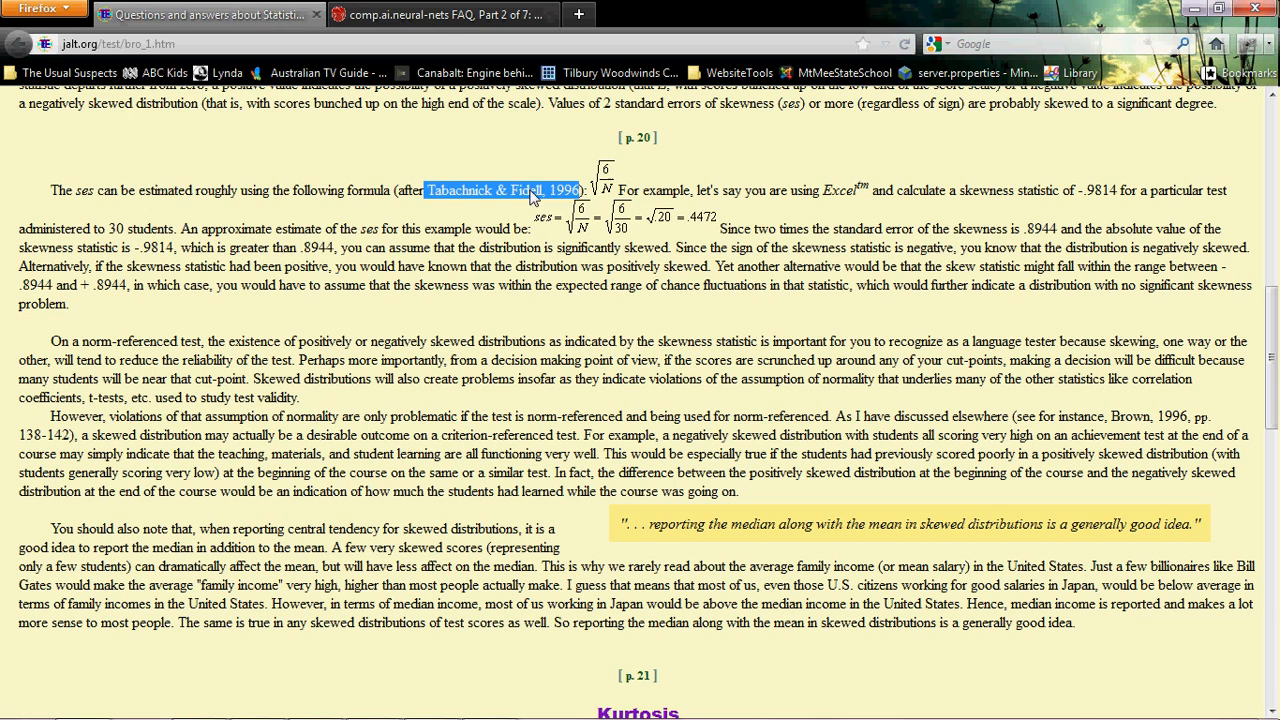
pyautogui.moveTo(580, 190)
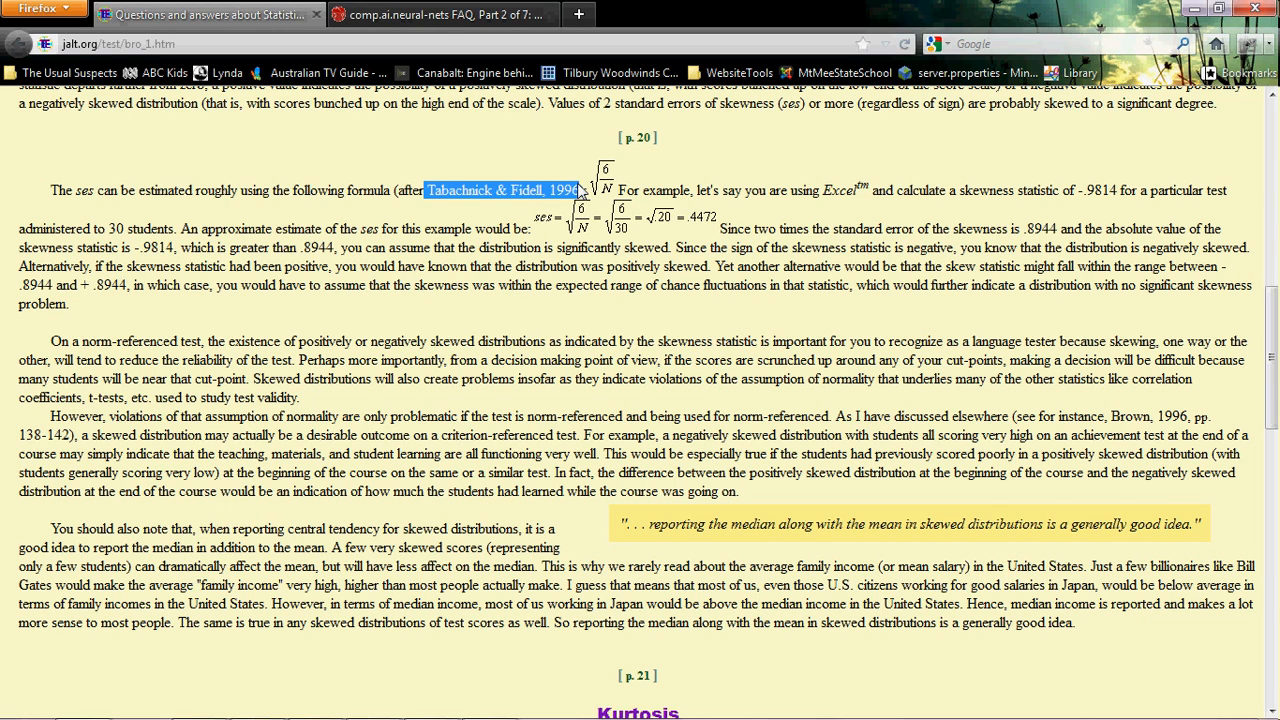
pyautogui.moveTo(612, 196)
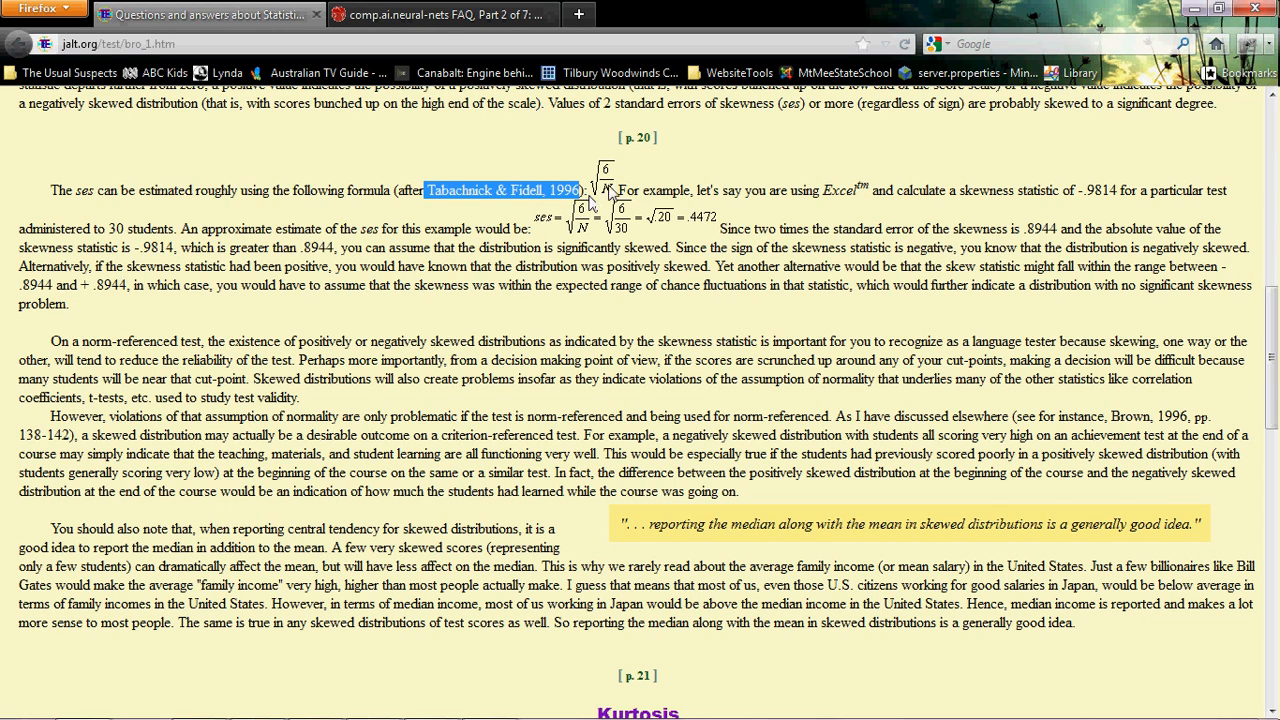
pyautogui.moveTo(596, 202)
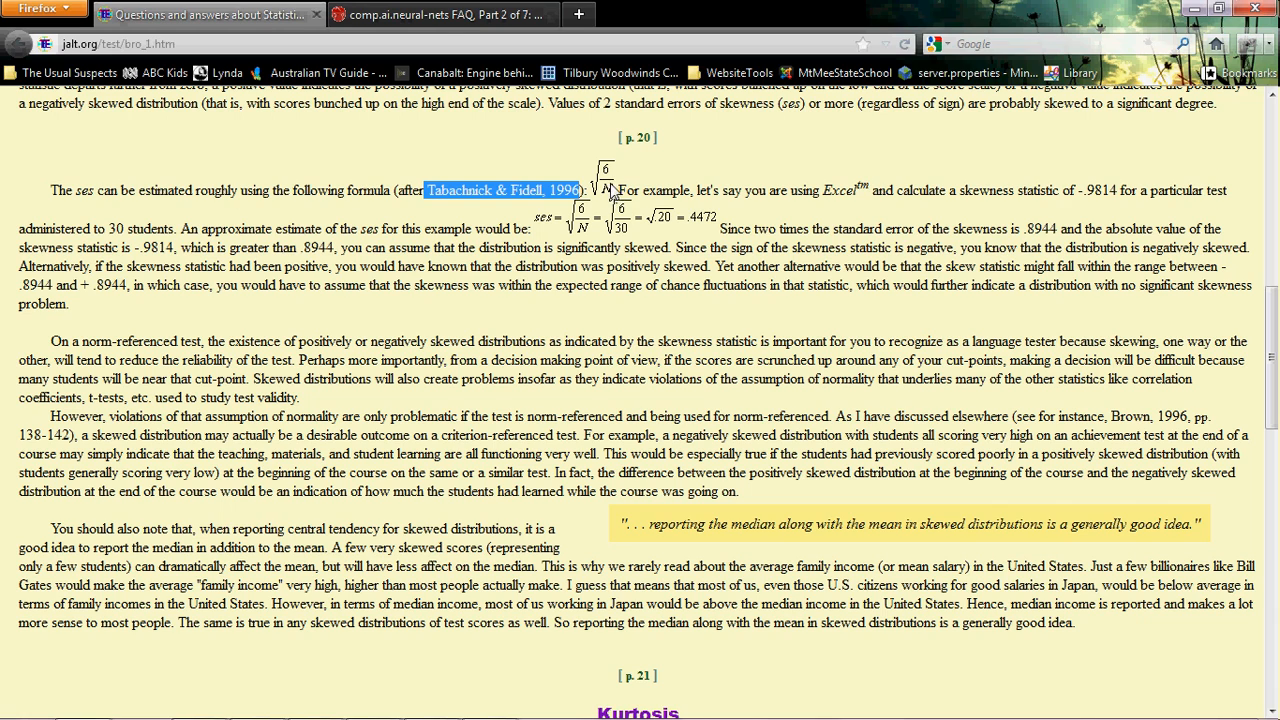
pyautogui.moveTo(944, 244)
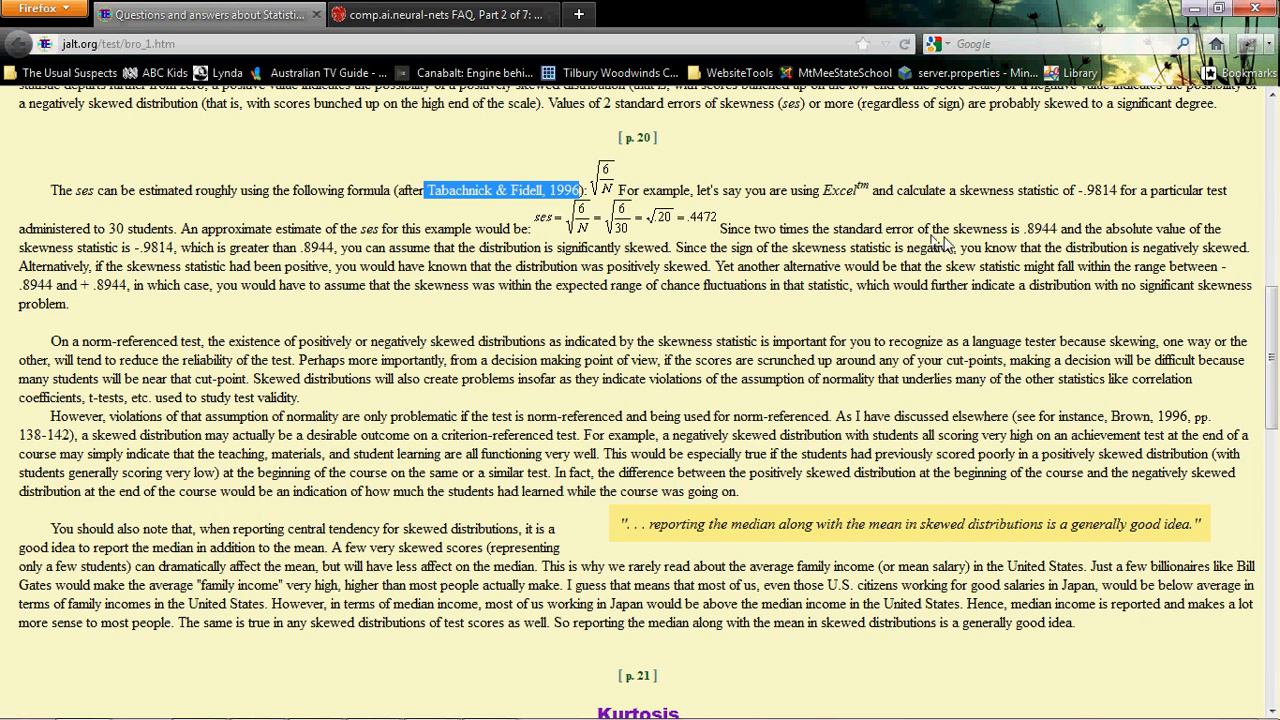
pyautogui.moveTo(986, 238)
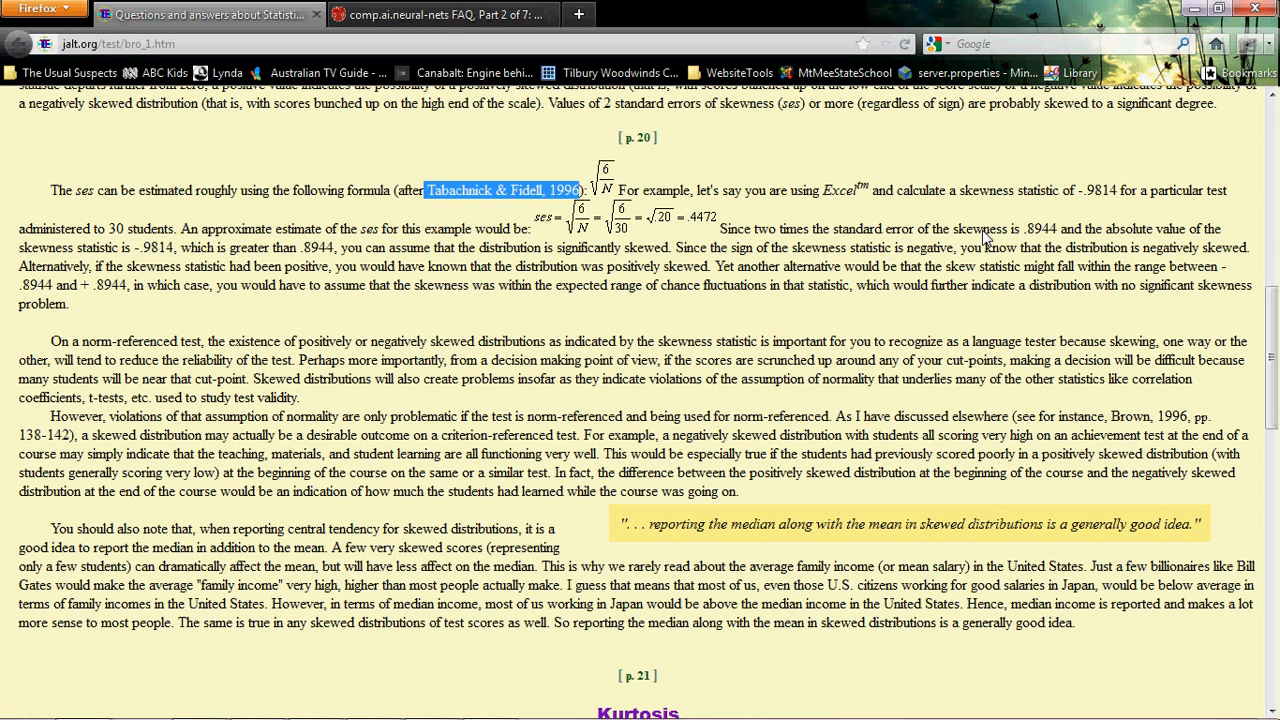
pyautogui.moveTo(952, 232)
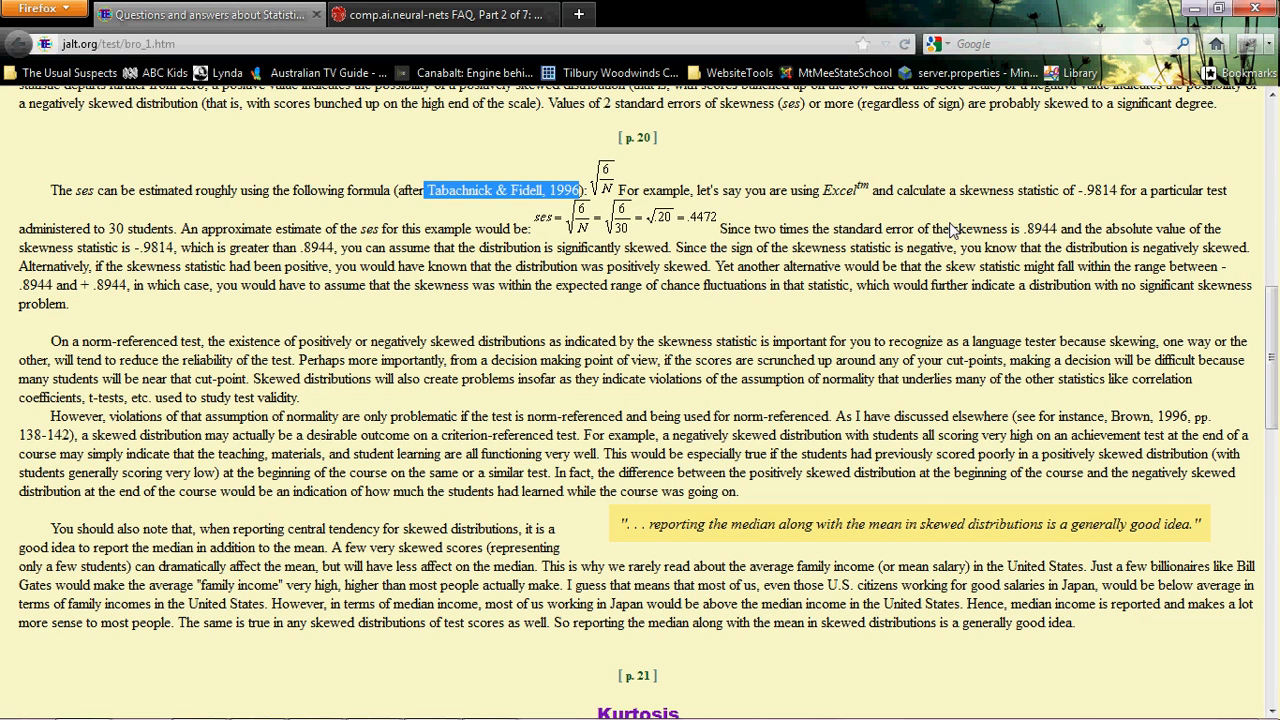
pyautogui.moveTo(940, 236)
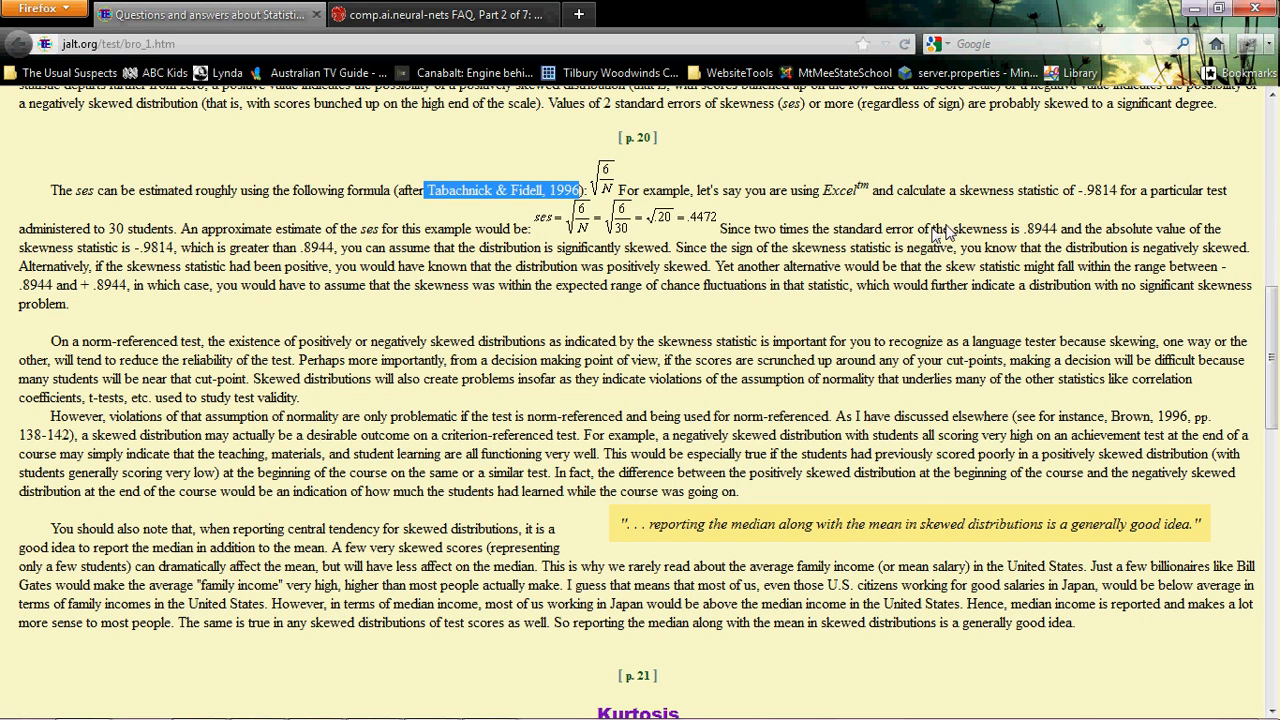
pyautogui.moveTo(616, 178)
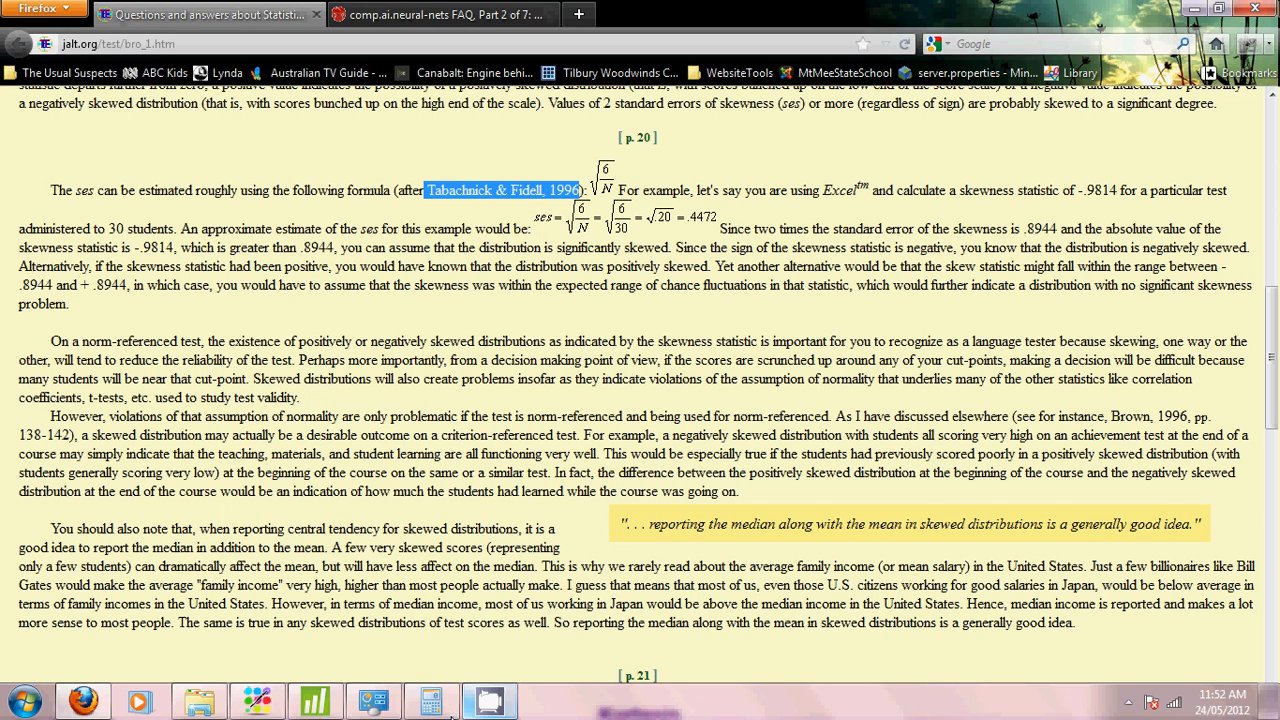
# Step: Start the skewness standard error in Calculator by entering the 6 of 6/72
pyautogui.click(432, 700)
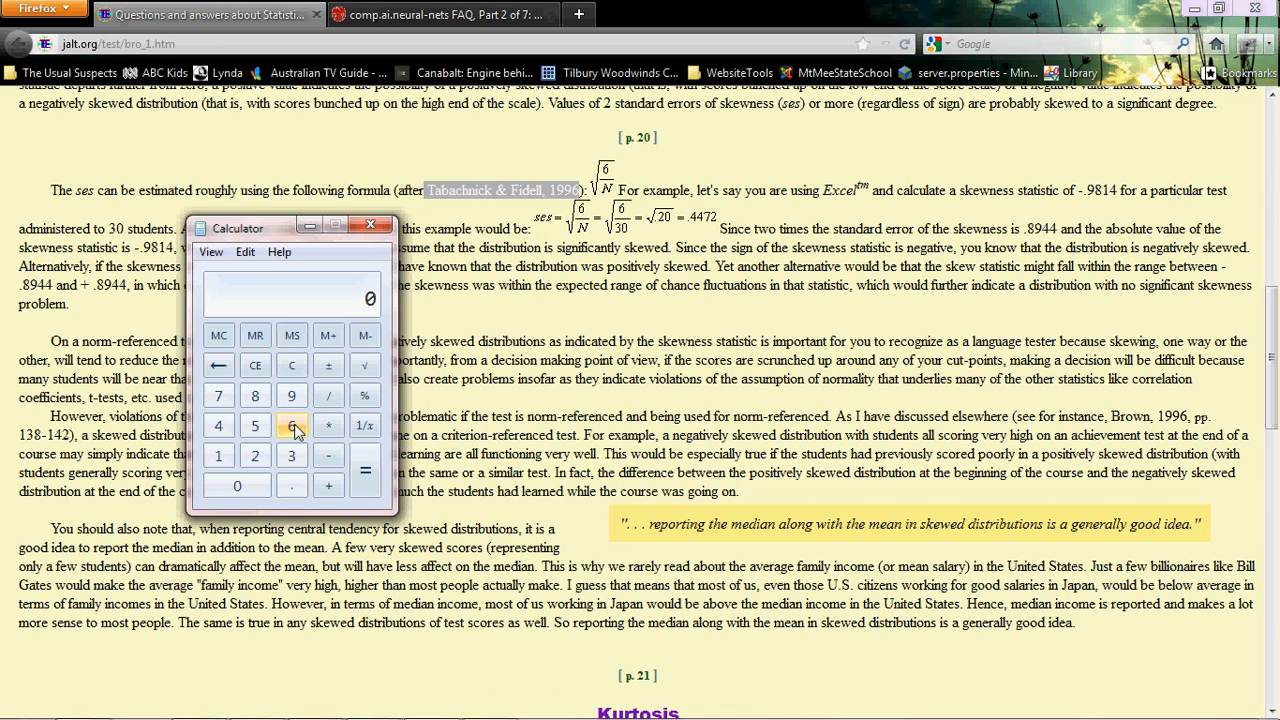
pyautogui.click(292, 424)
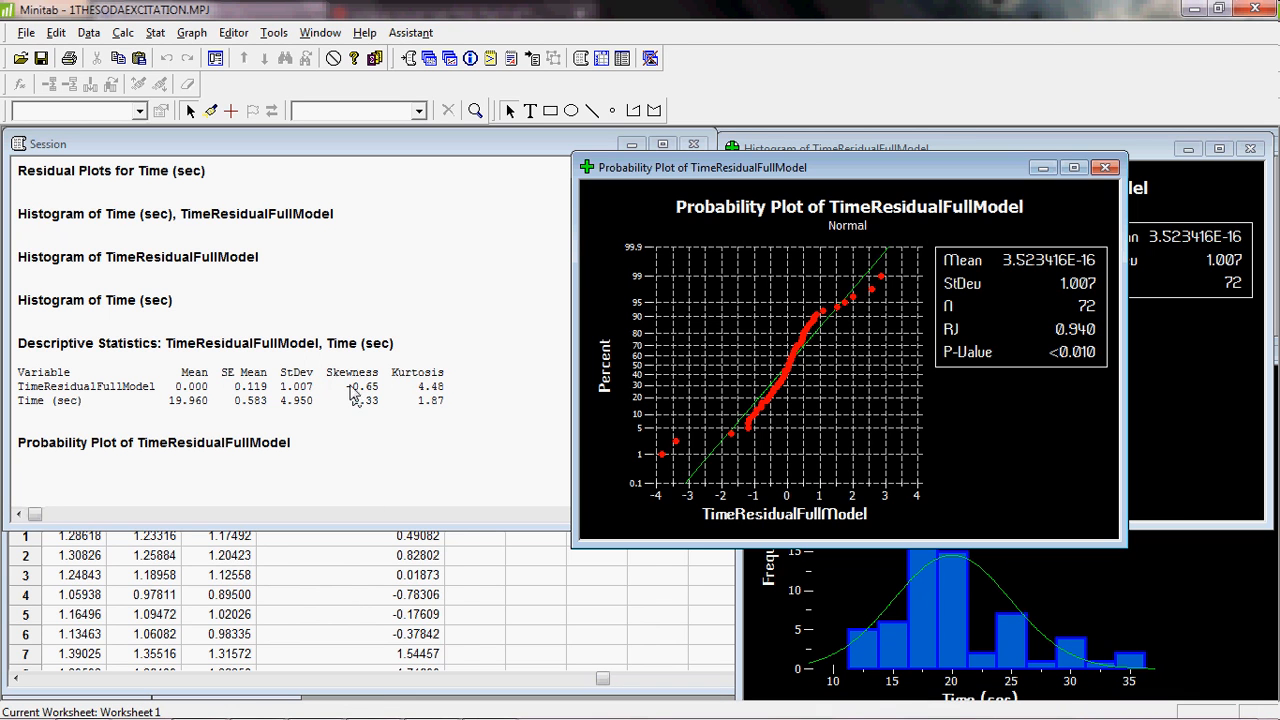
pyautogui.moveTo(368, 392)
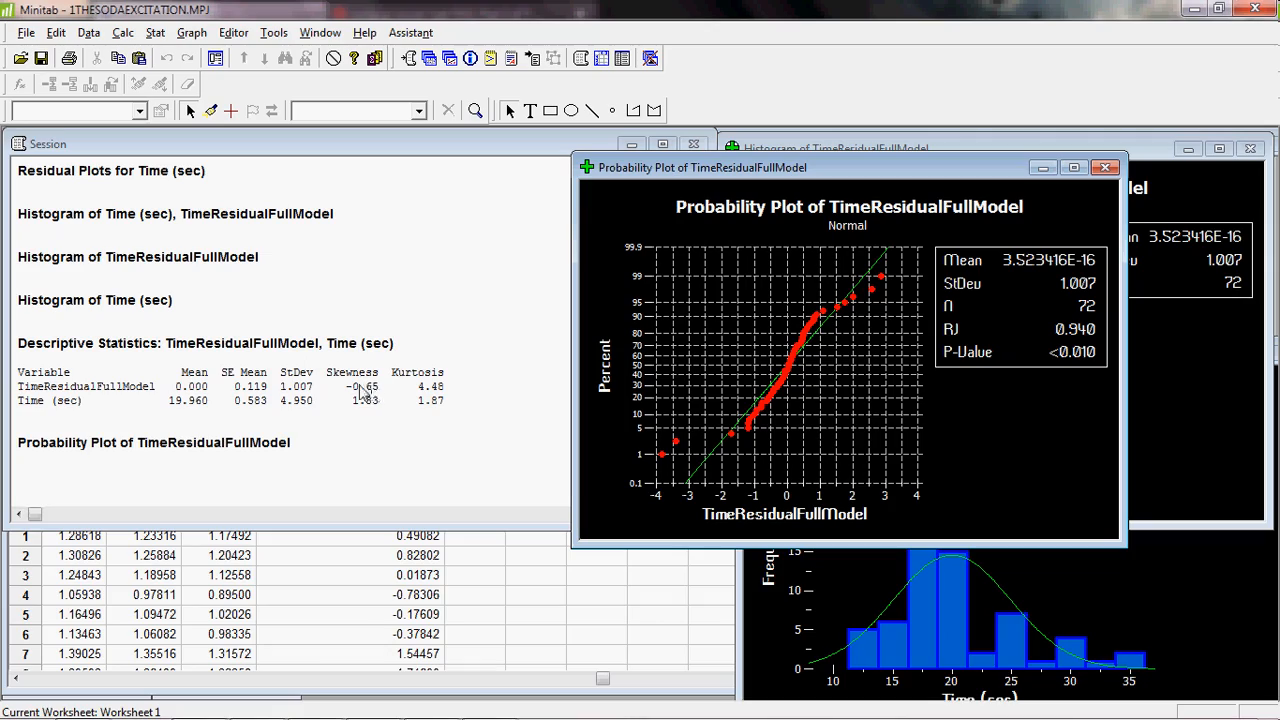
pyautogui.moveTo(370, 396)
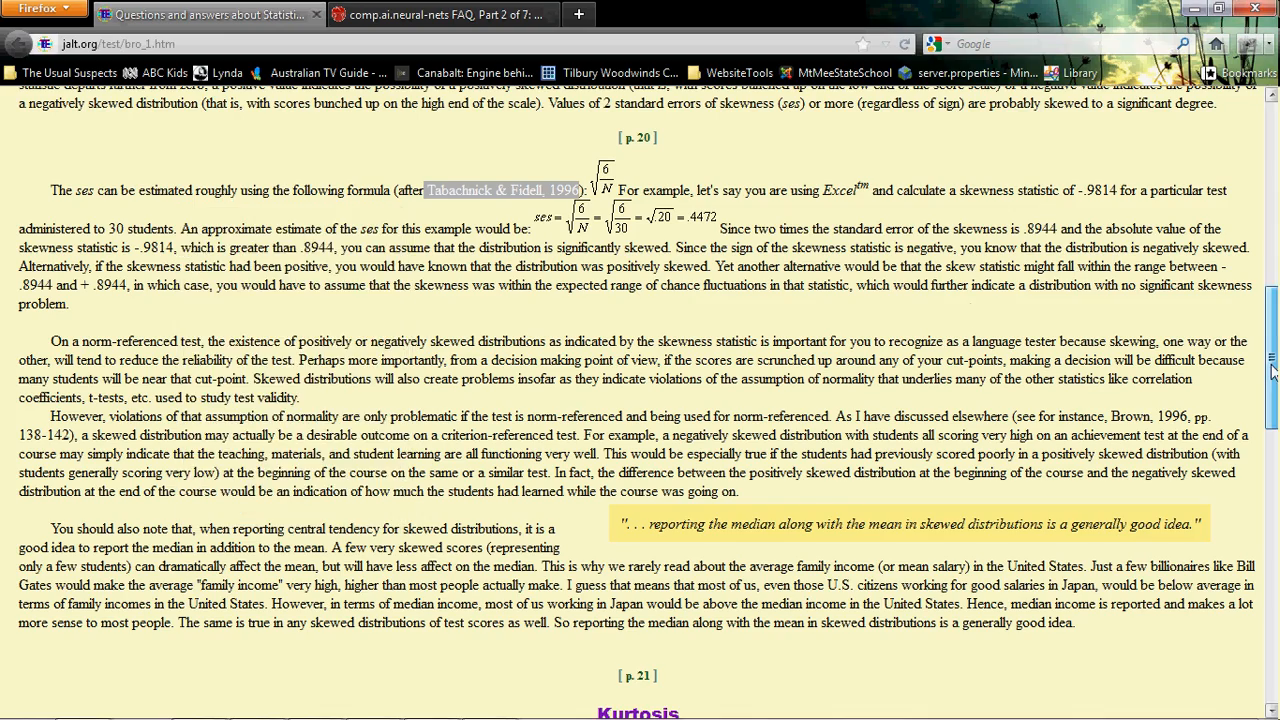
# Step: Scroll the article down to the kurtosis section with sek = √(24/N)
pyautogui.scroll(-3)
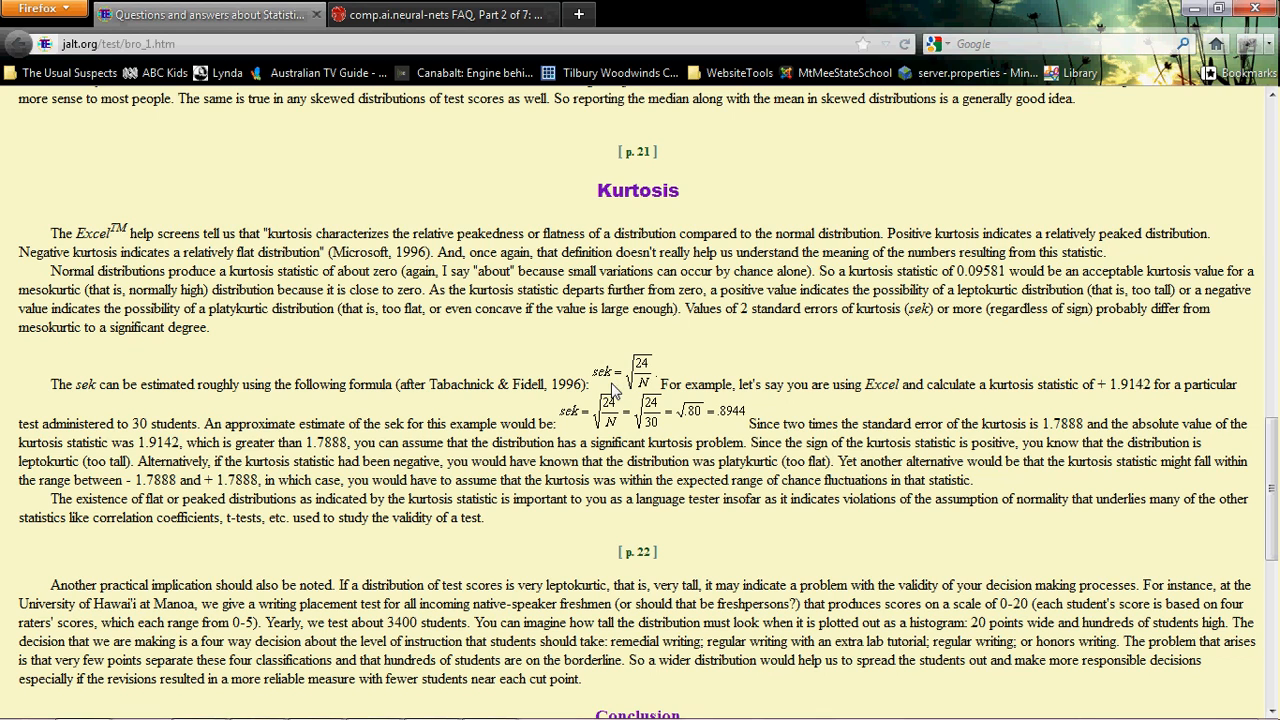
pyautogui.moveTo(490, 718)
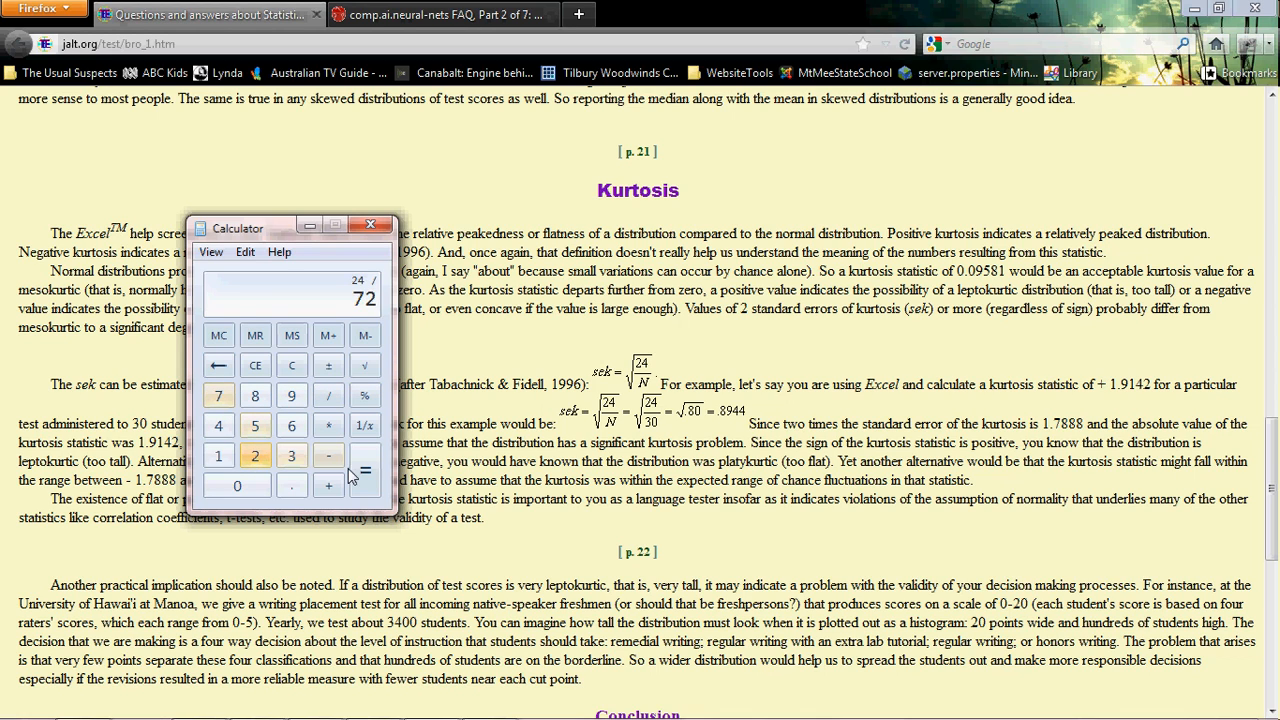
# Step: Evaluate 24 / 72 = 0.3333 and take its square root for the kurtosis standard error
pyautogui.click(364, 470)
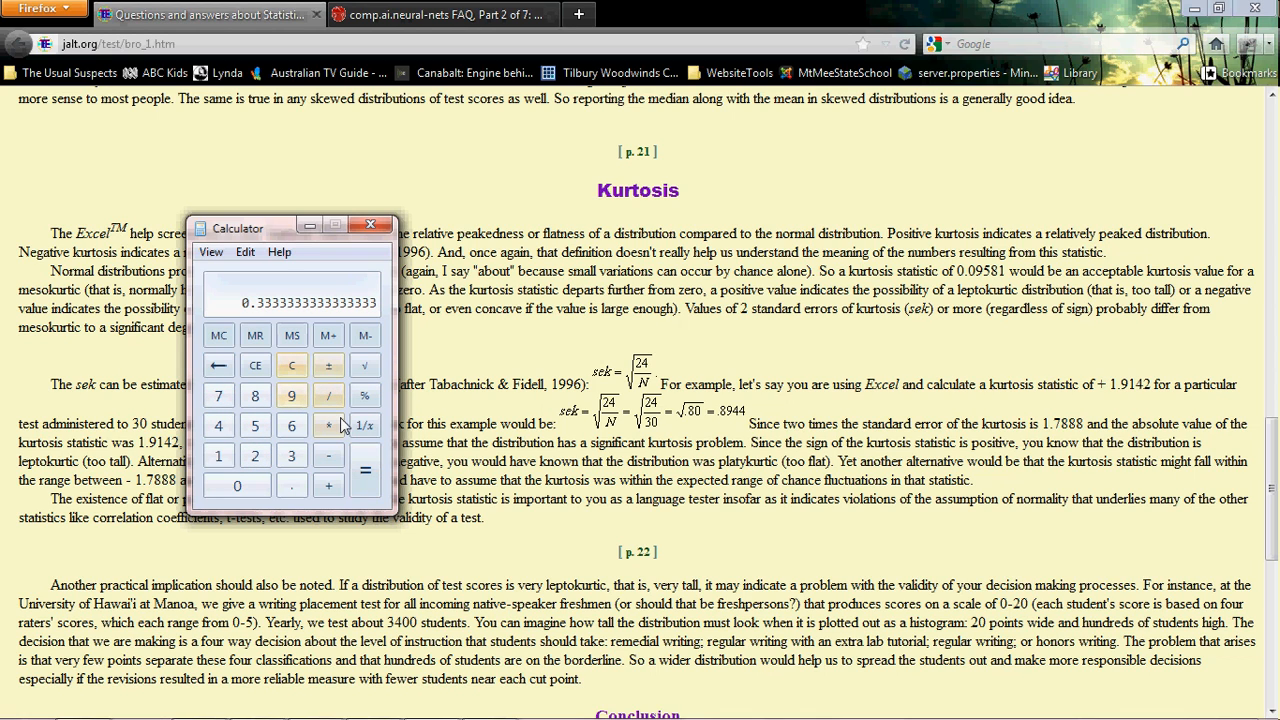
pyautogui.click(328, 364)
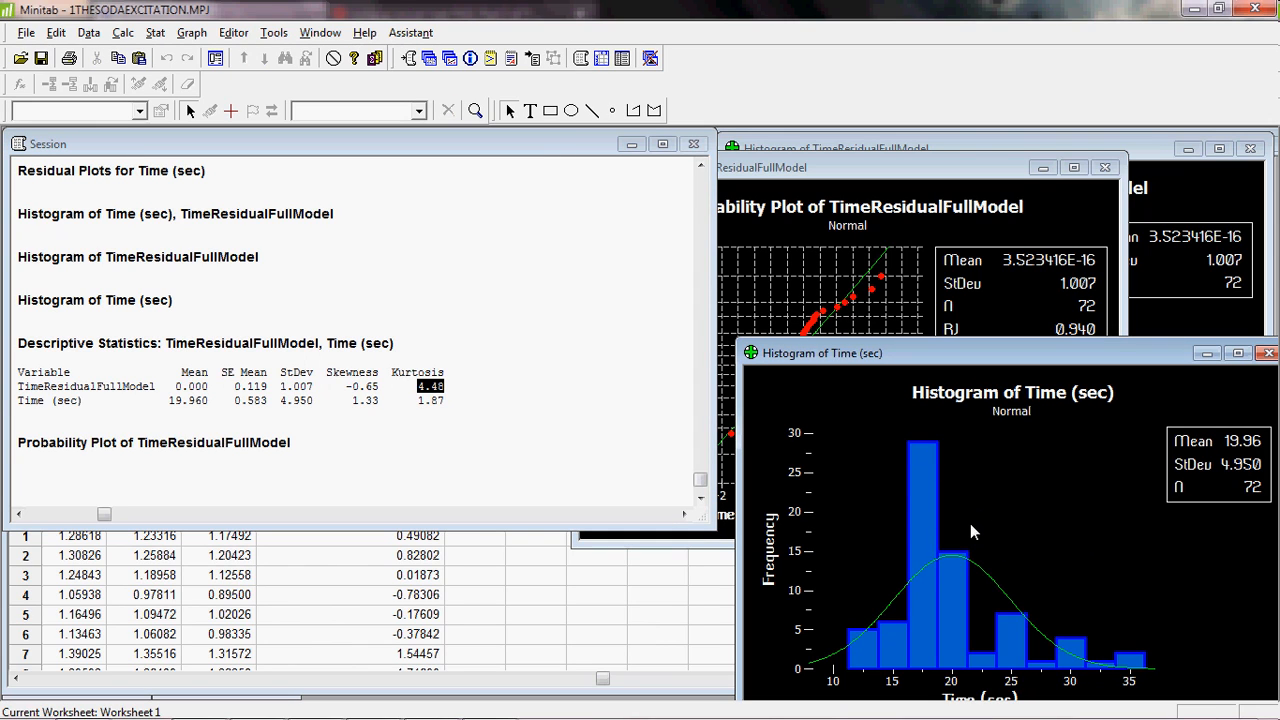
pyautogui.moveTo(976, 434)
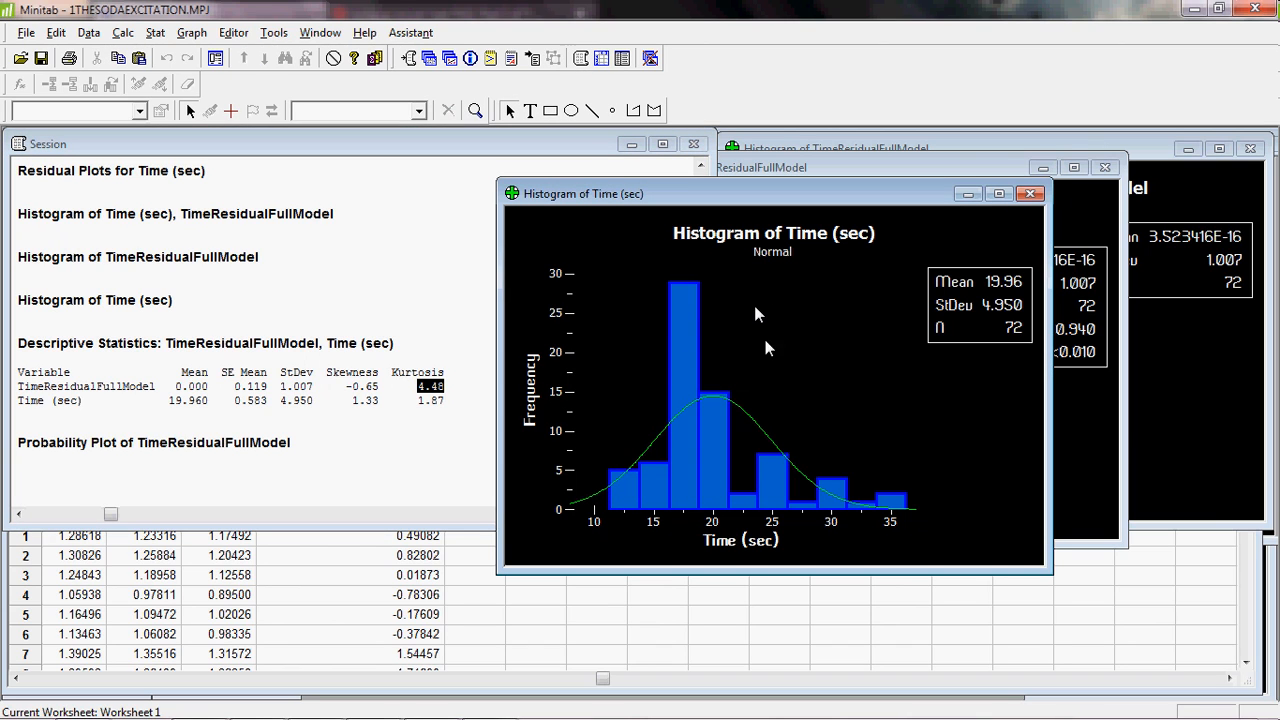
pyautogui.moveTo(798, 334)
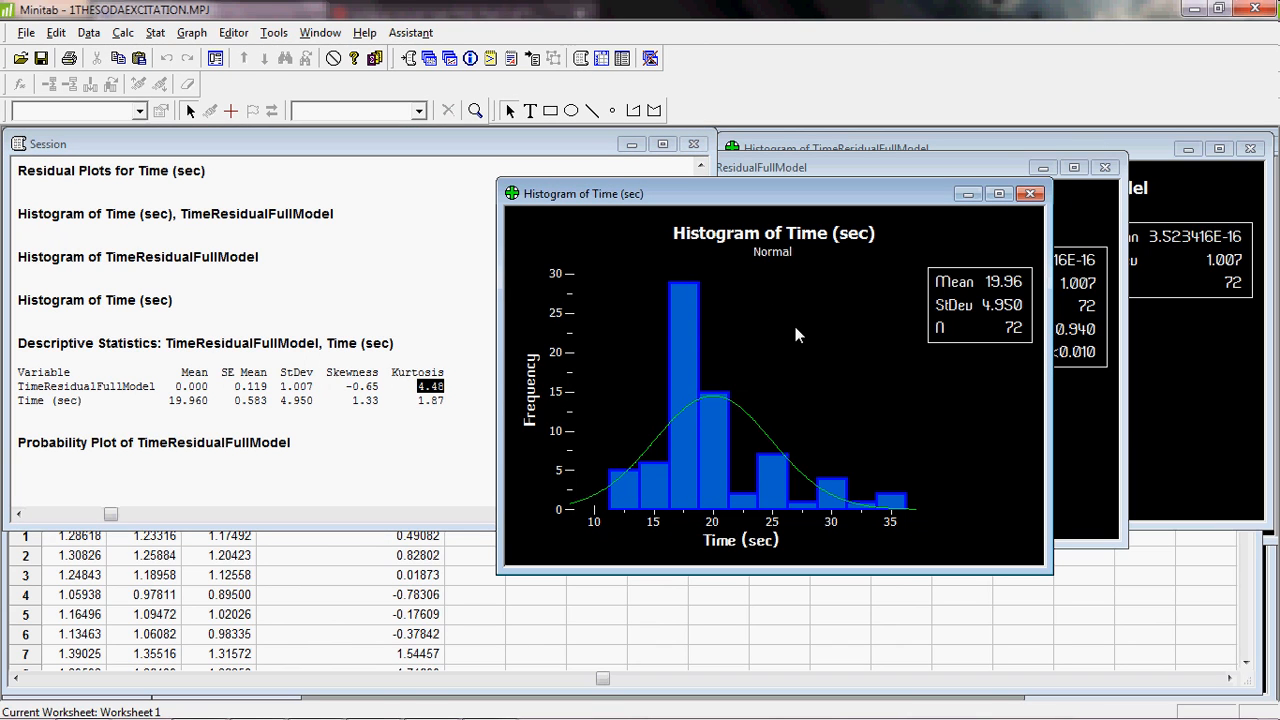